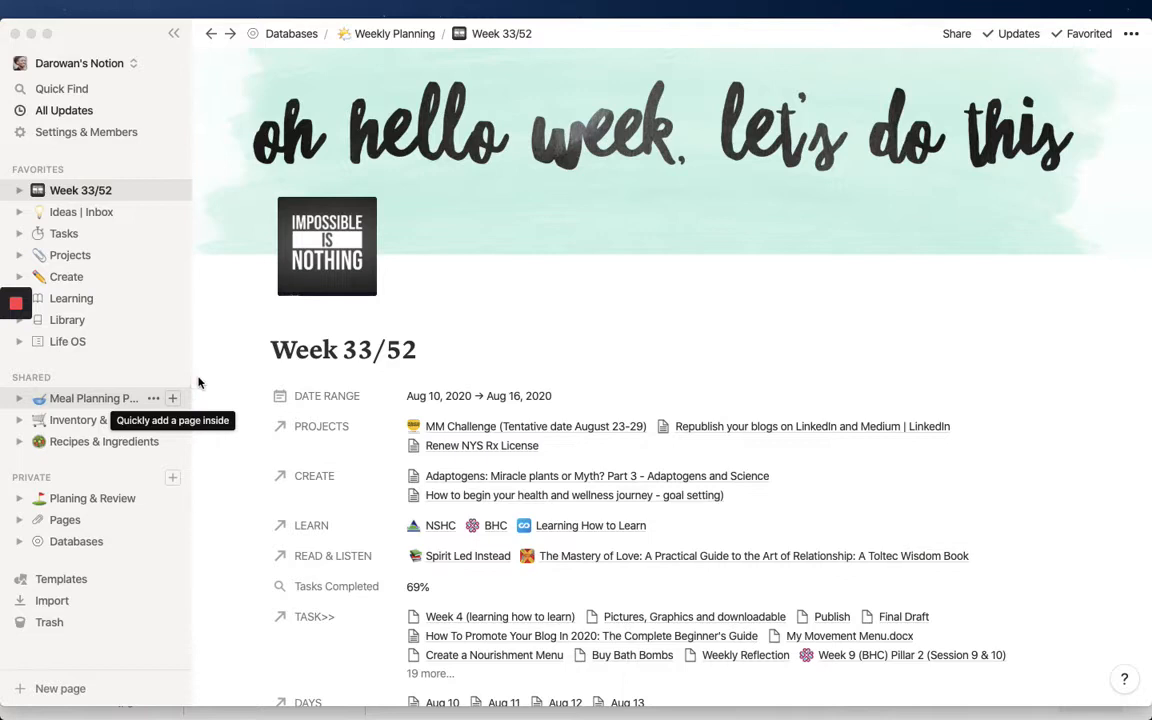
mouse_move(218, 364)
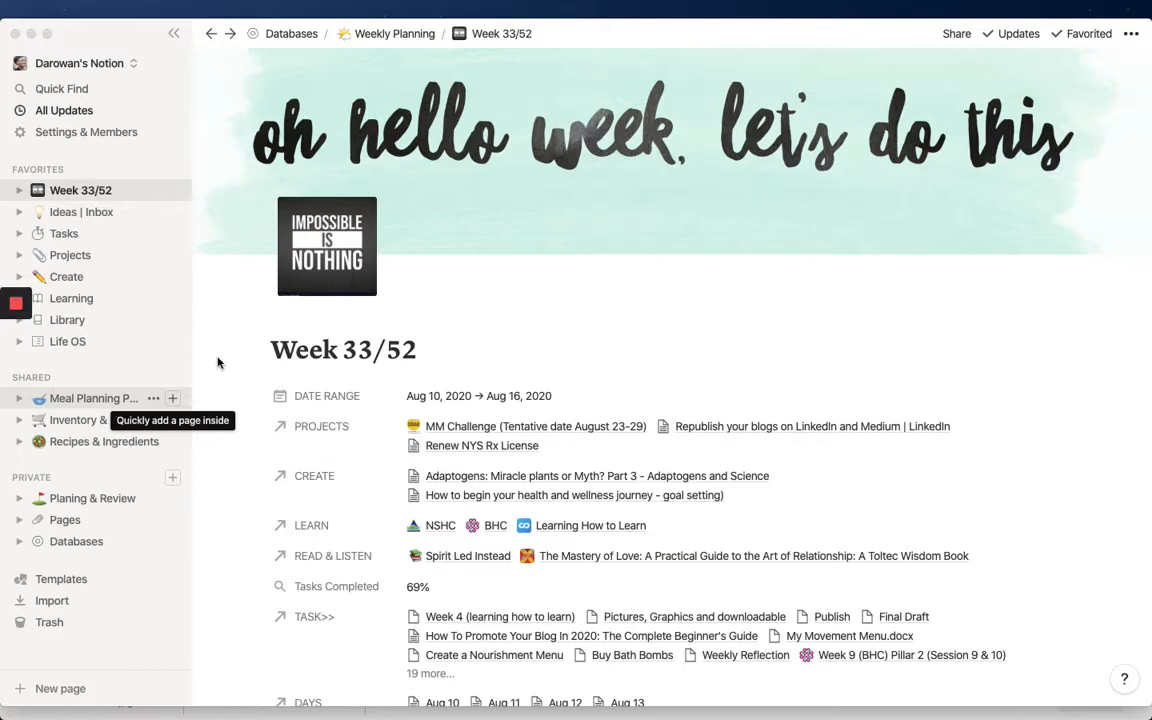
mouse_move(72, 202)
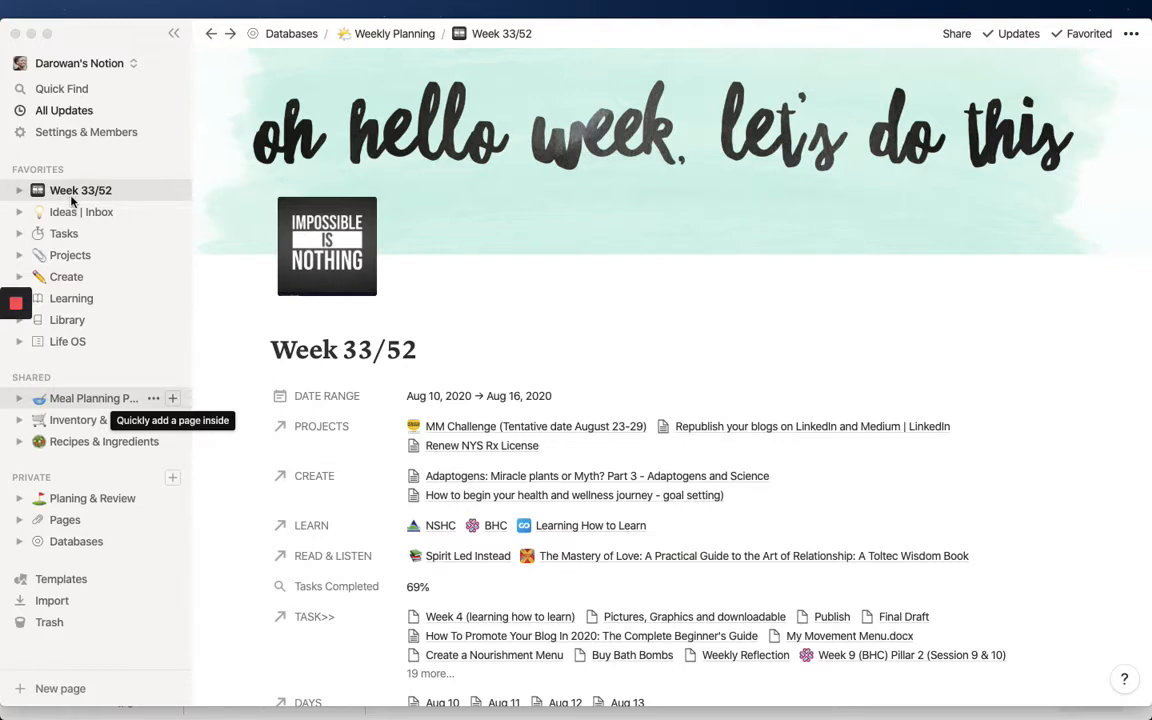
mouse_move(128, 216)
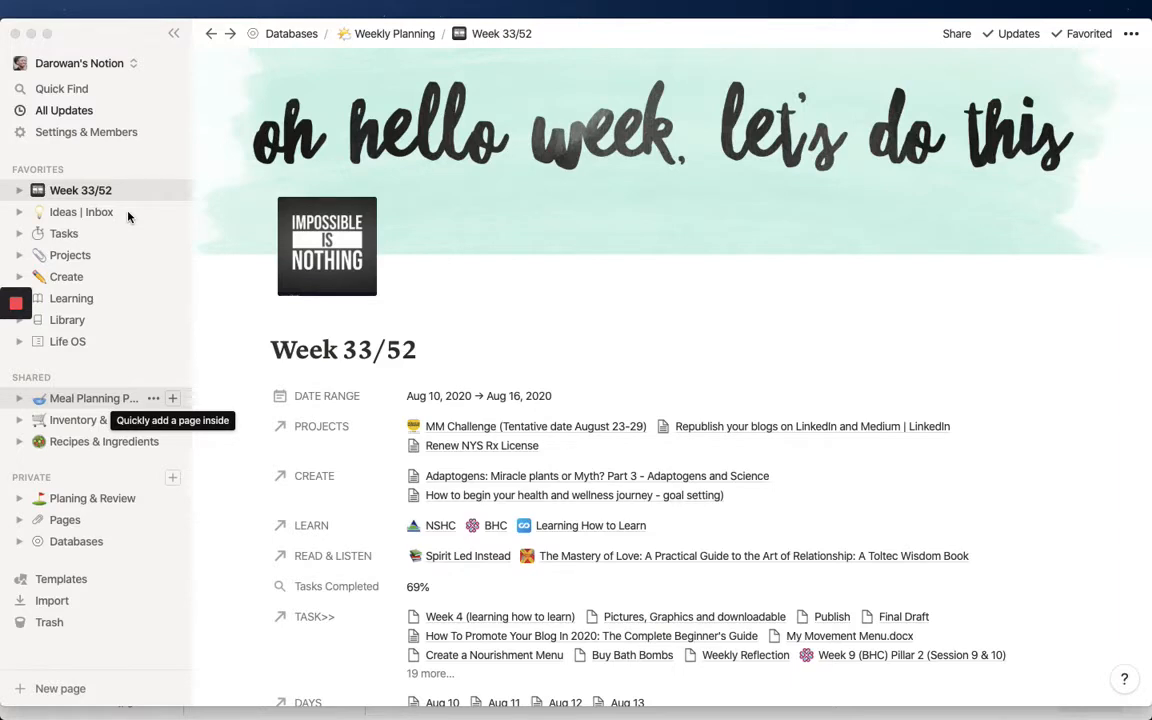
mouse_move(224, 348)
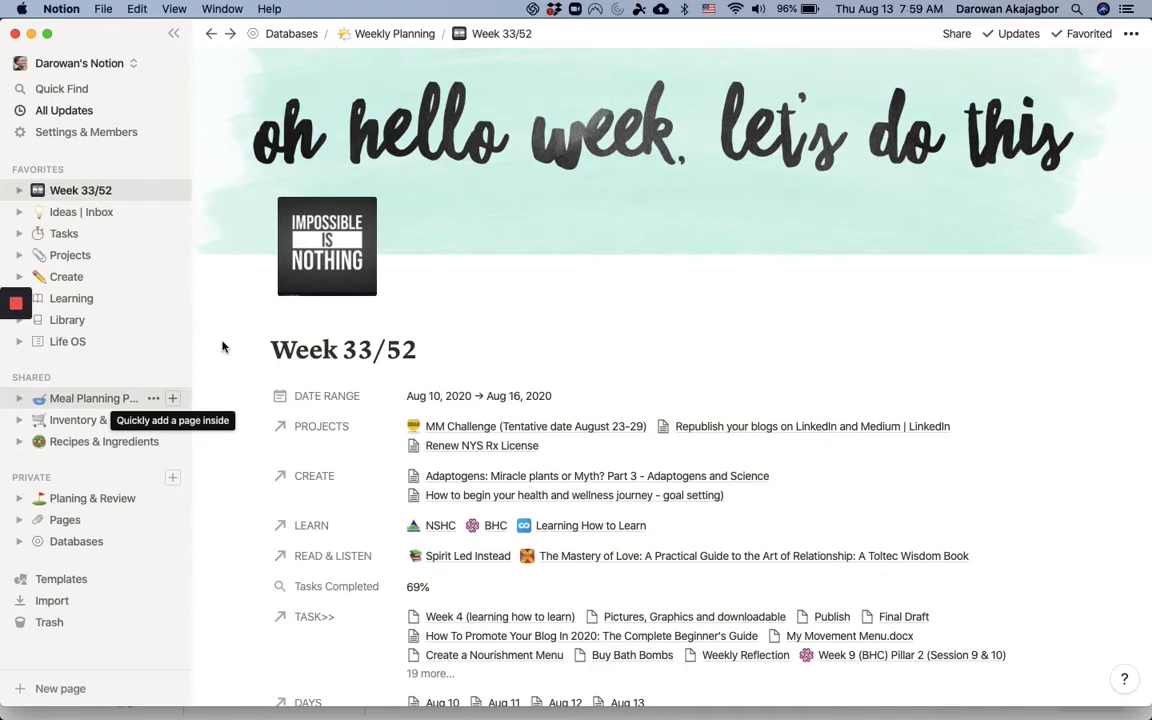
mouse_move(136, 212)
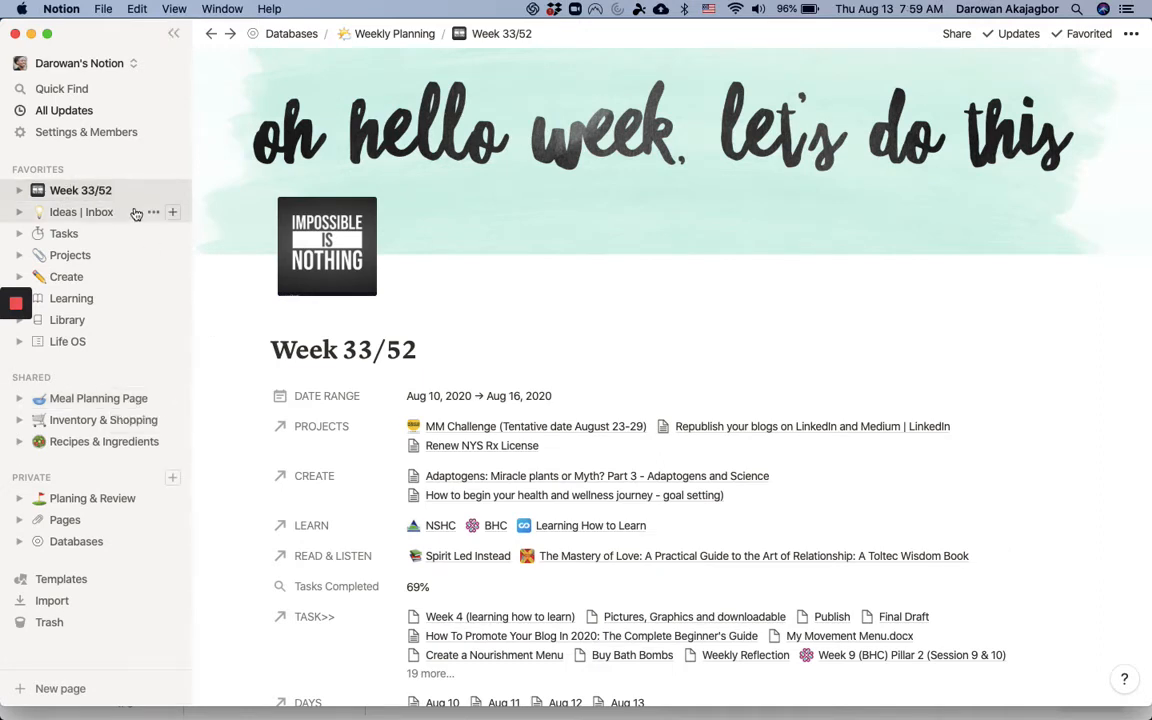
mouse_move(164, 232)
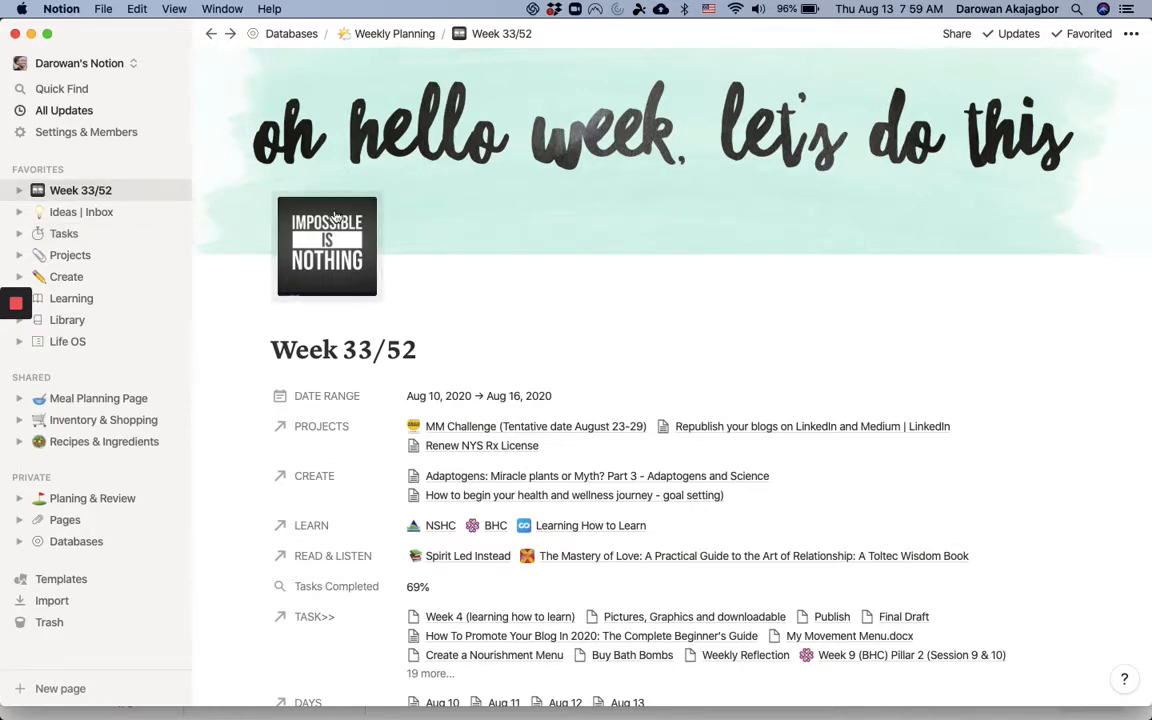
mouse_move(628, 188)
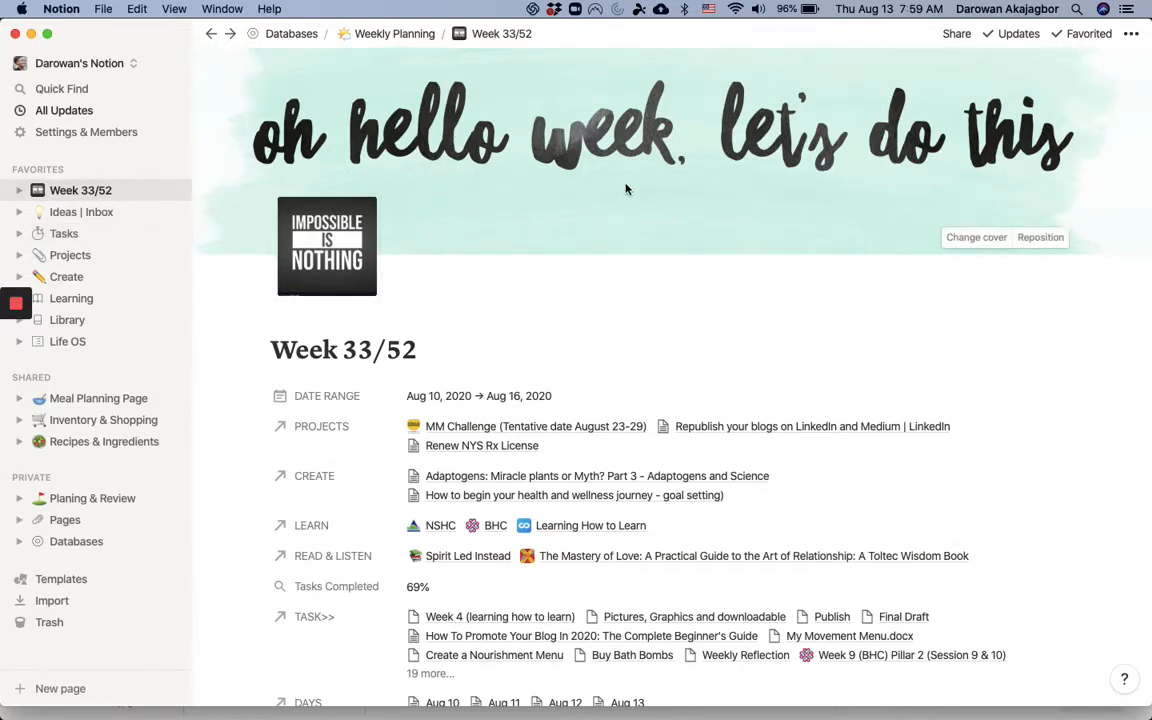
Scroll the Week 33/52 page to reveal the Date Range, Projects, Create and Days properties.
scroll("down", 3)
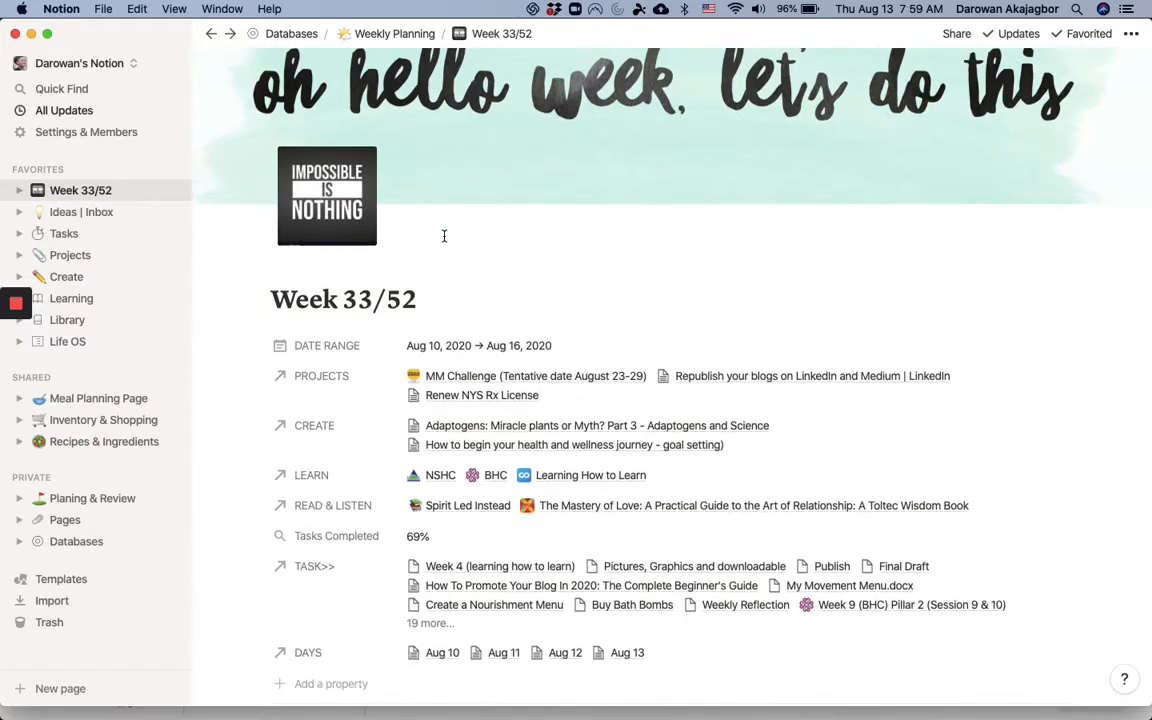
scroll("up", 3)
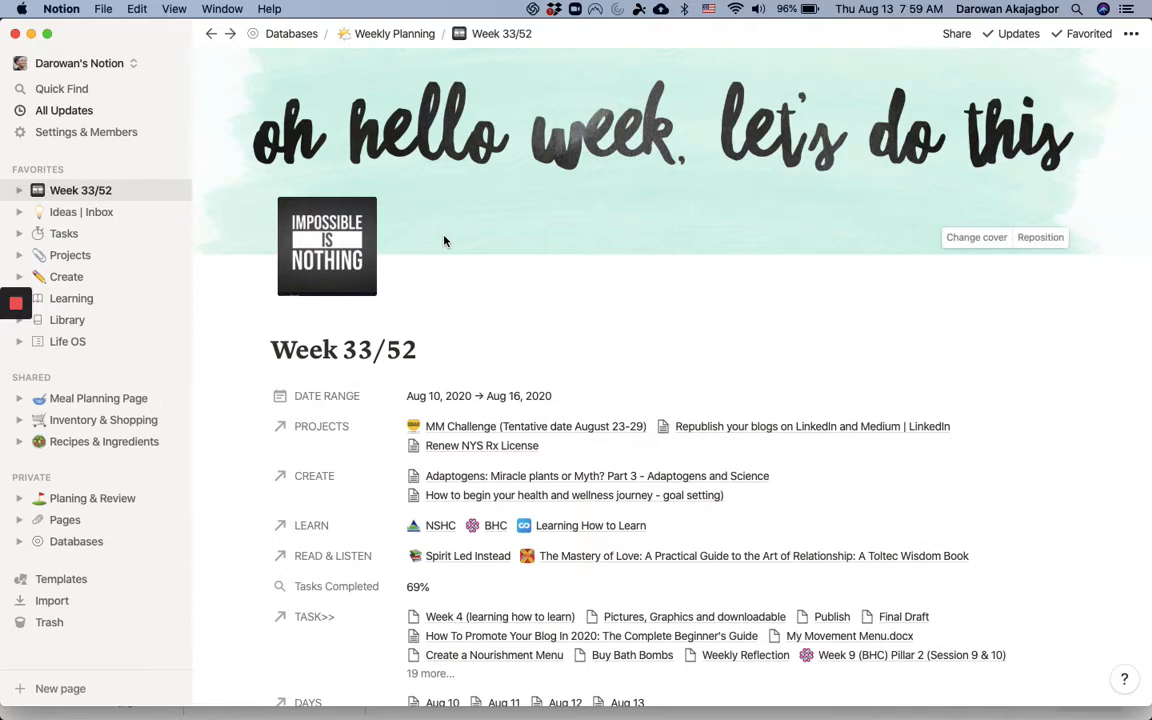
scroll("down", 3)
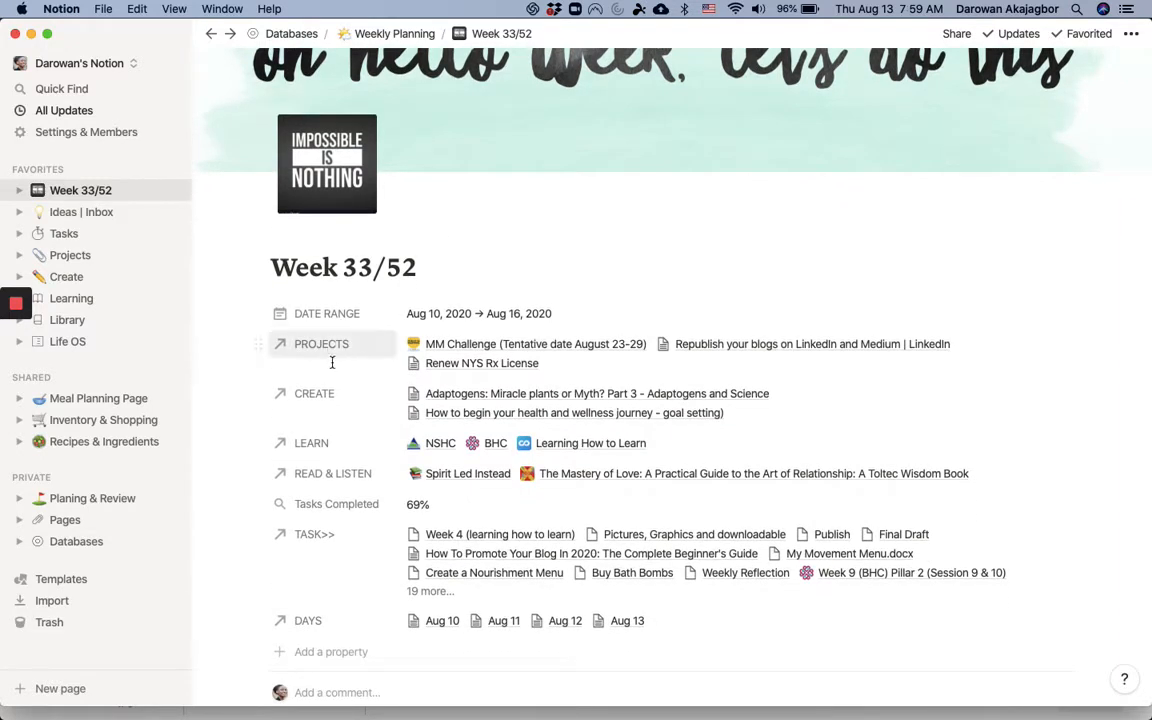
scroll("down", 3)
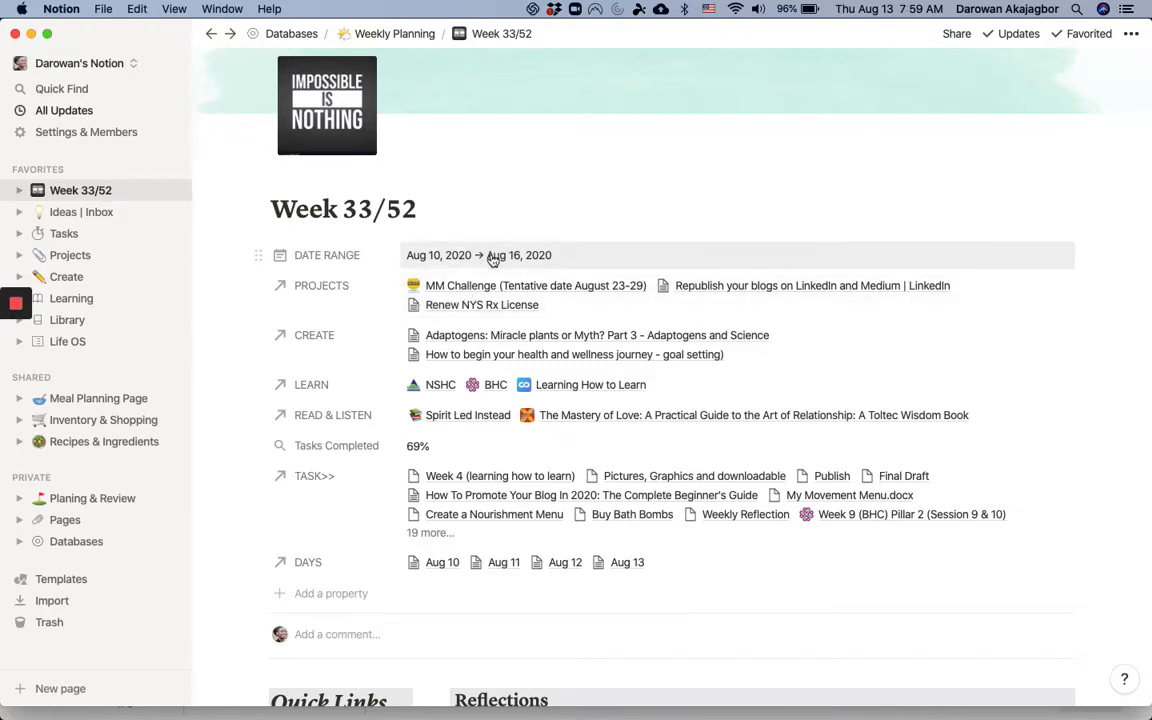
mouse_move(476, 314)
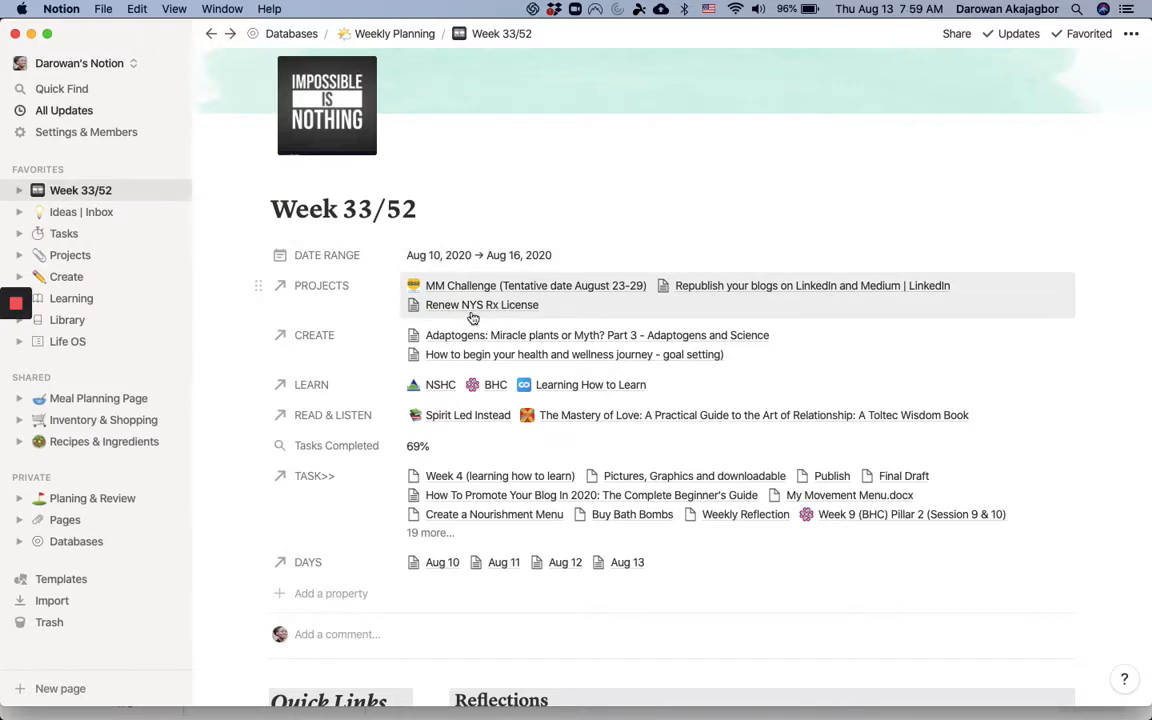
mouse_move(520, 312)
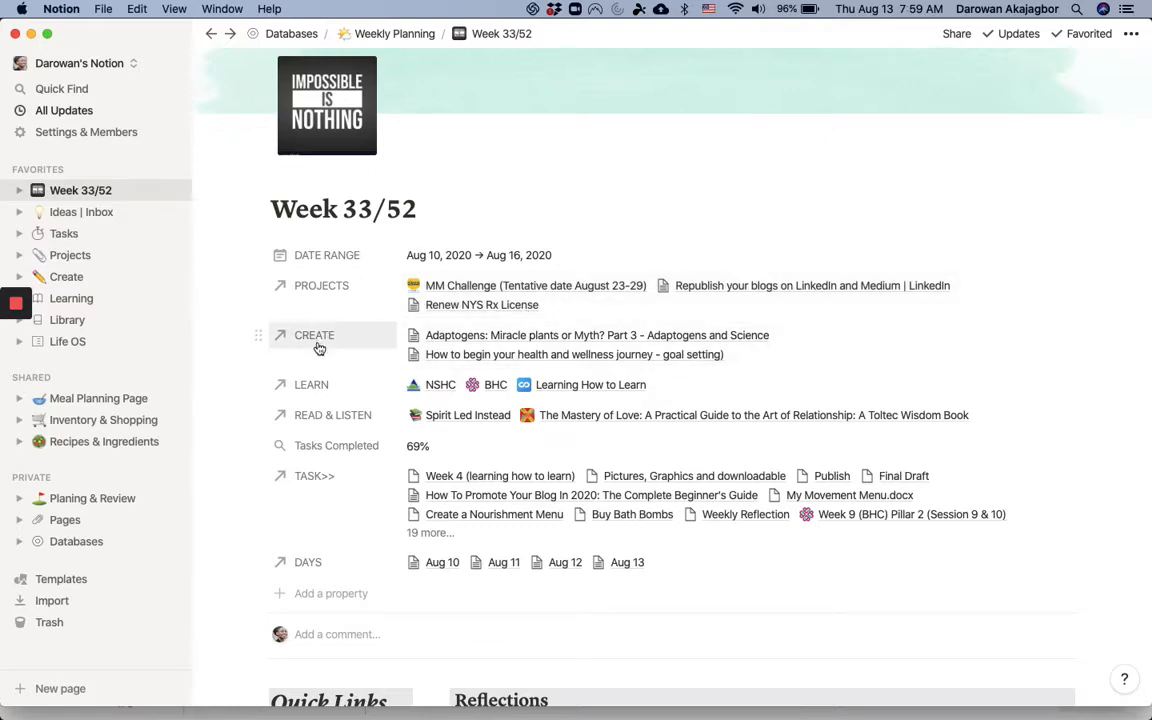
mouse_move(380, 392)
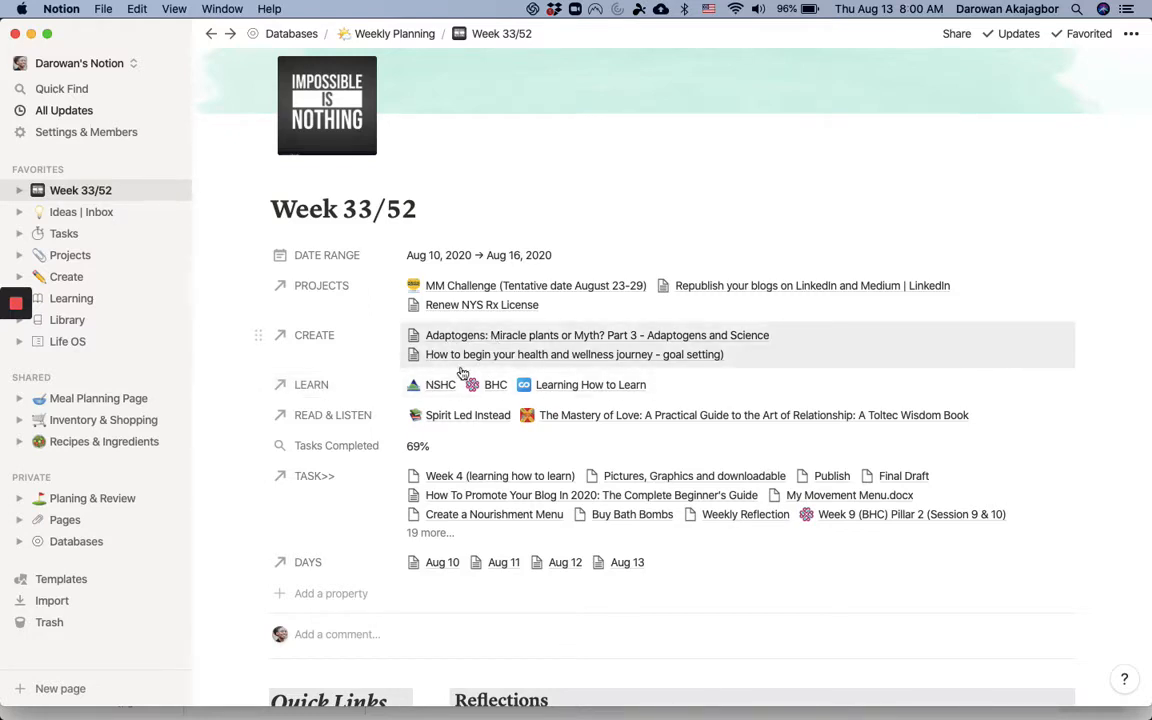
mouse_move(424, 342)
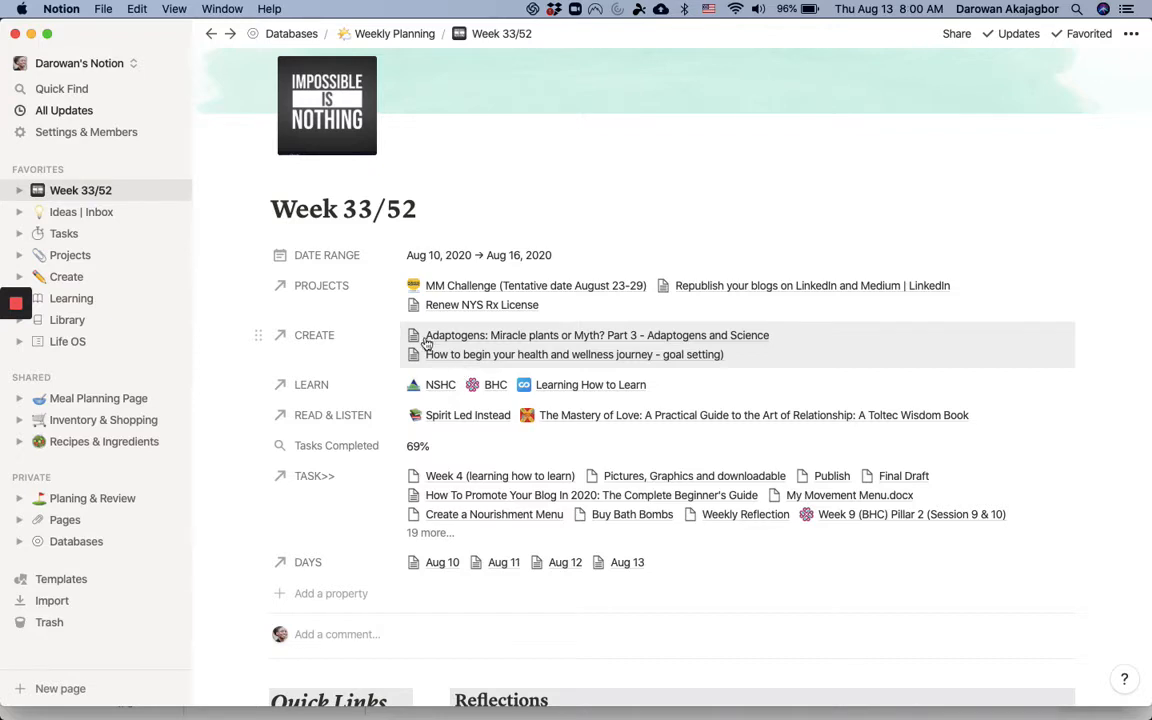
mouse_move(680, 374)
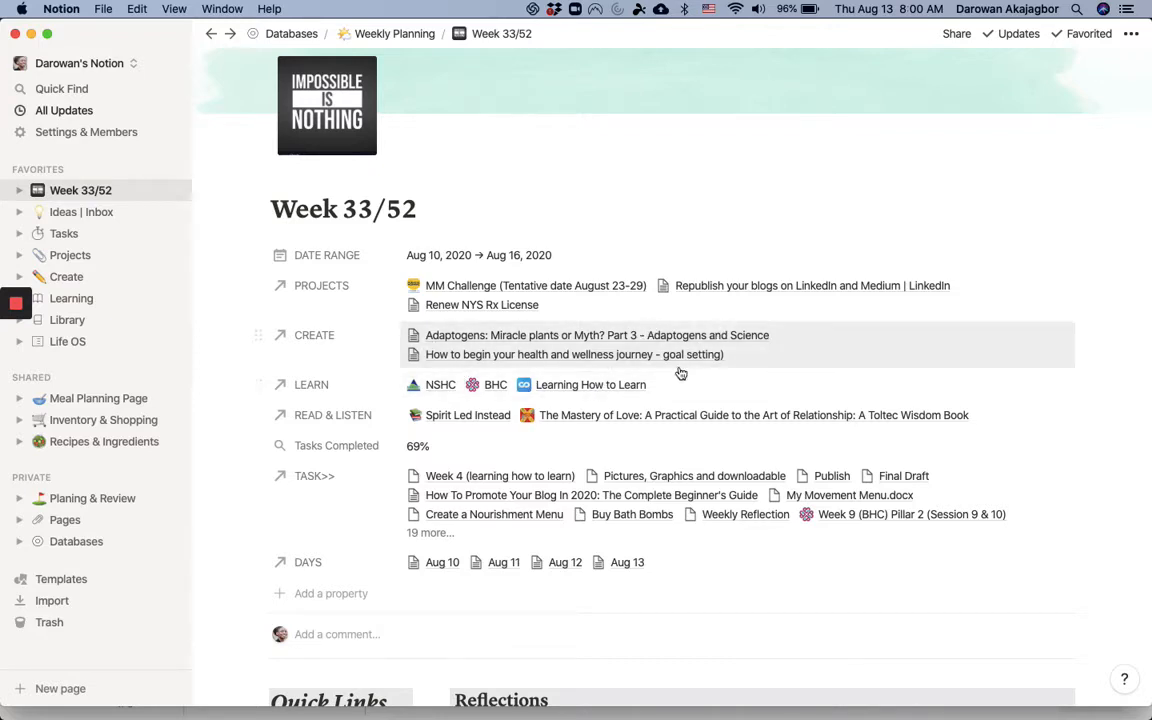
mouse_move(620, 354)
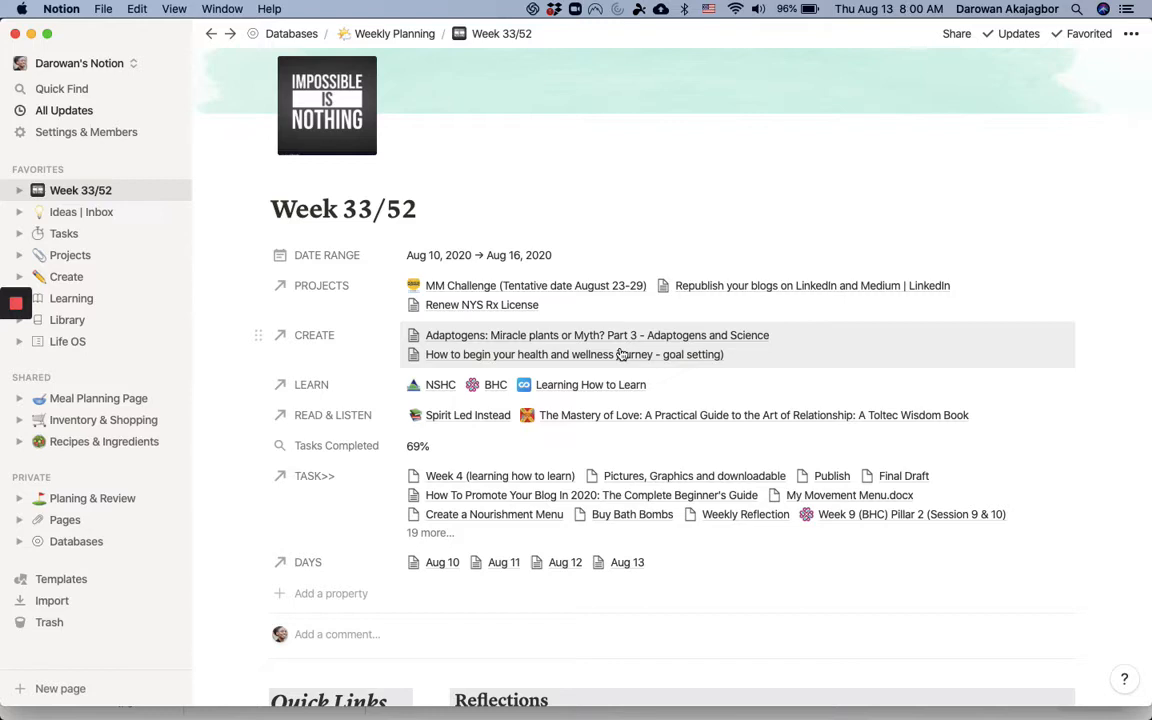
mouse_move(404, 390)
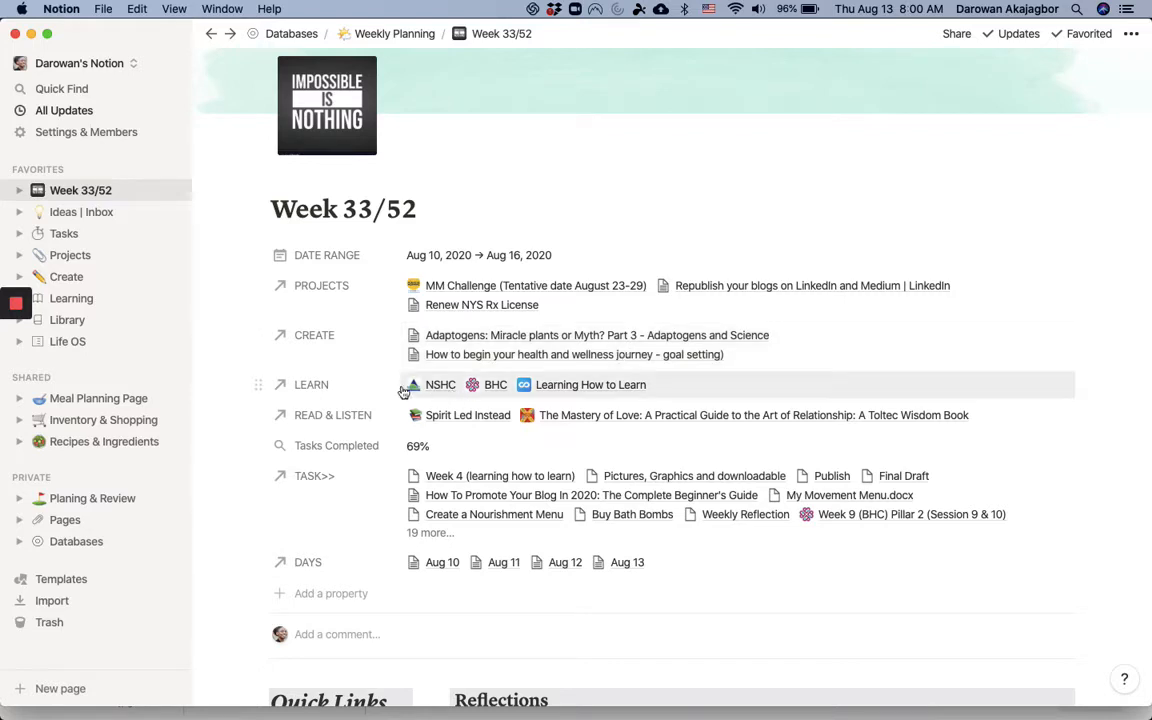
mouse_move(490, 388)
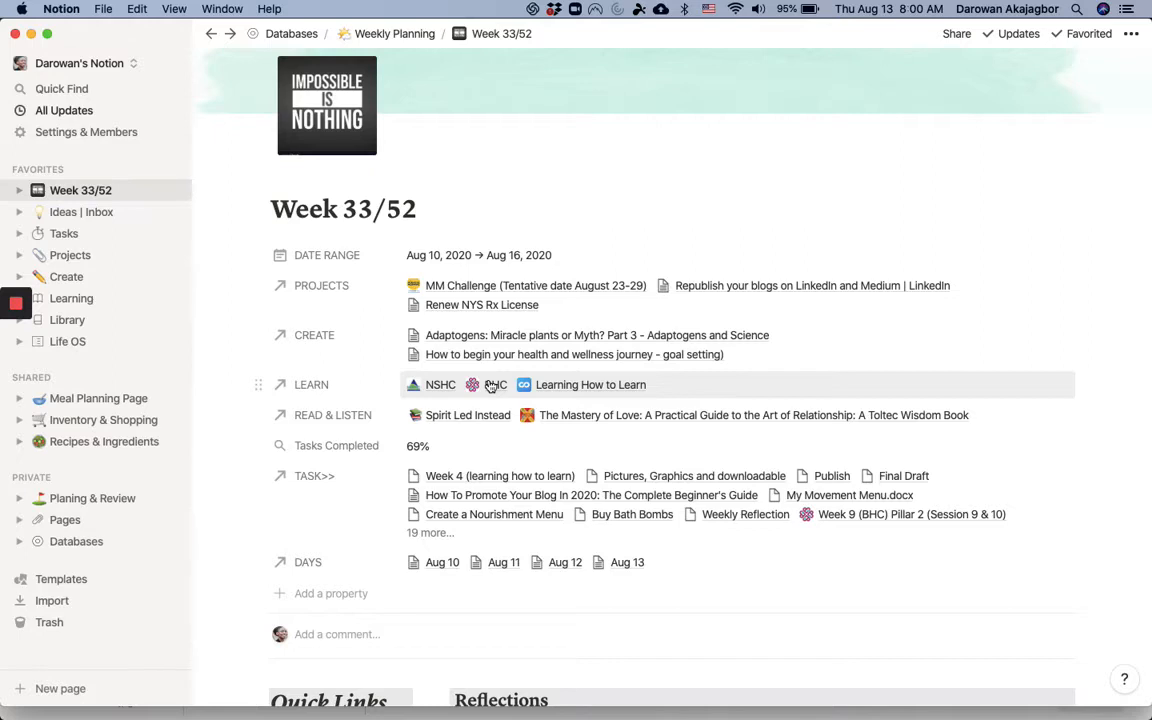
Scroll down to the Quick Links Tracking link and the top of the Reflections table.
scroll("down", 3)
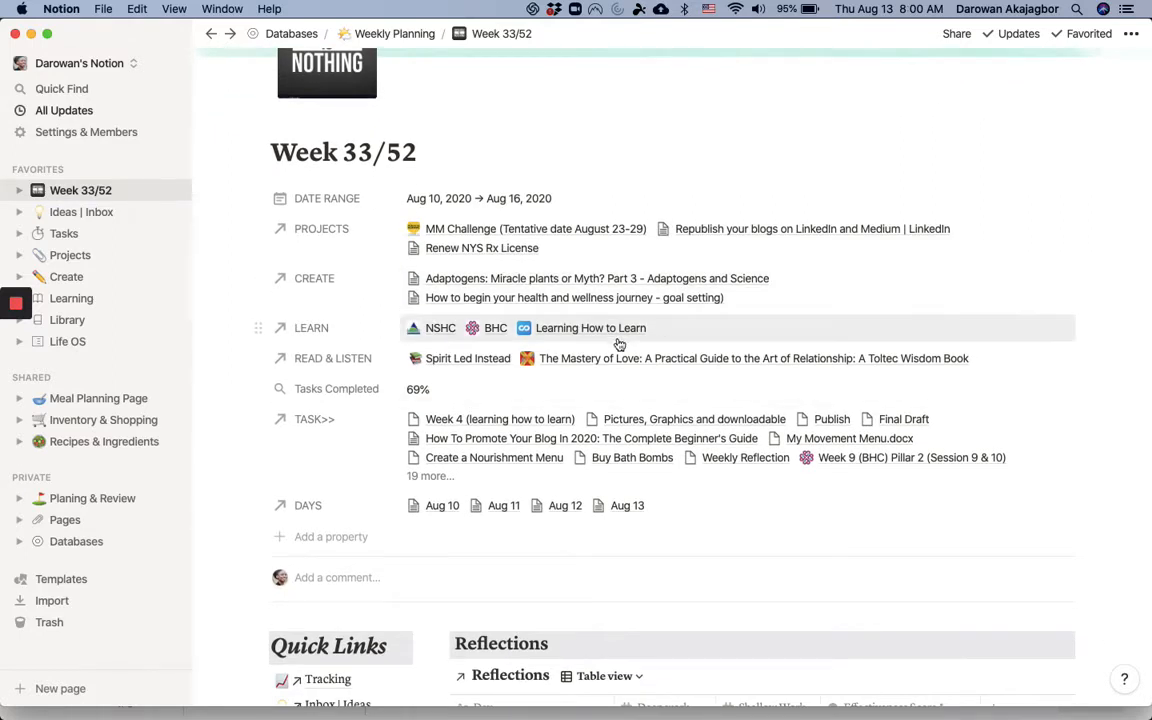
mouse_move(480, 370)
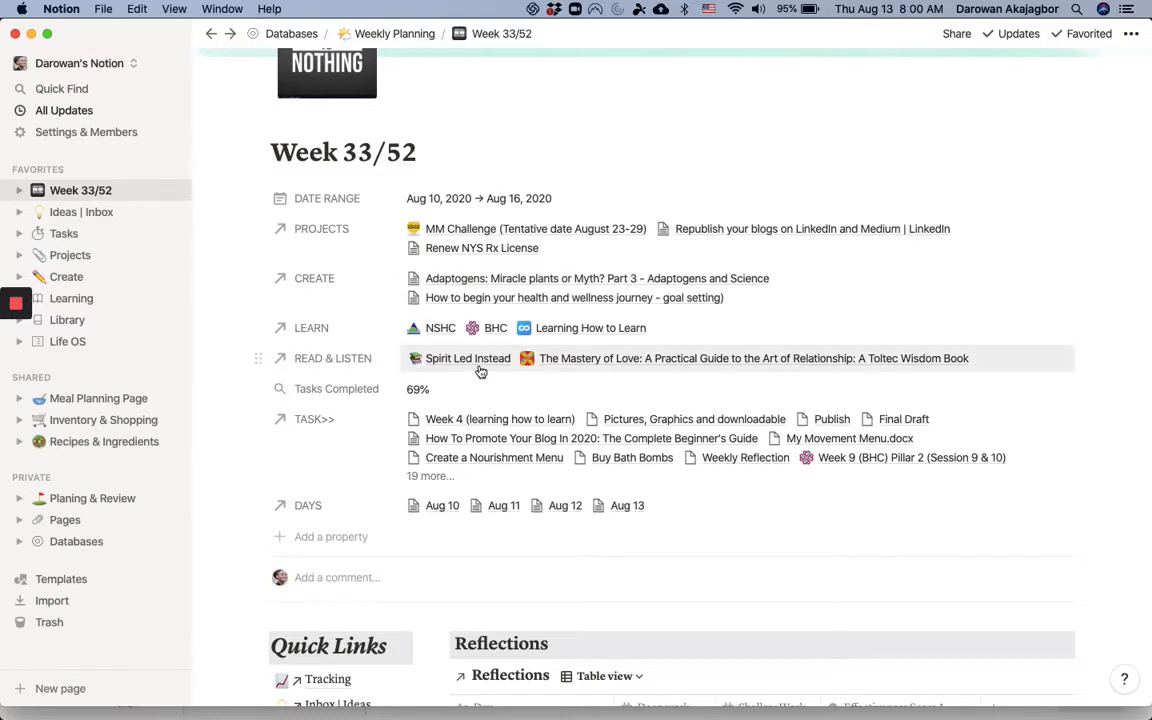
mouse_move(492, 366)
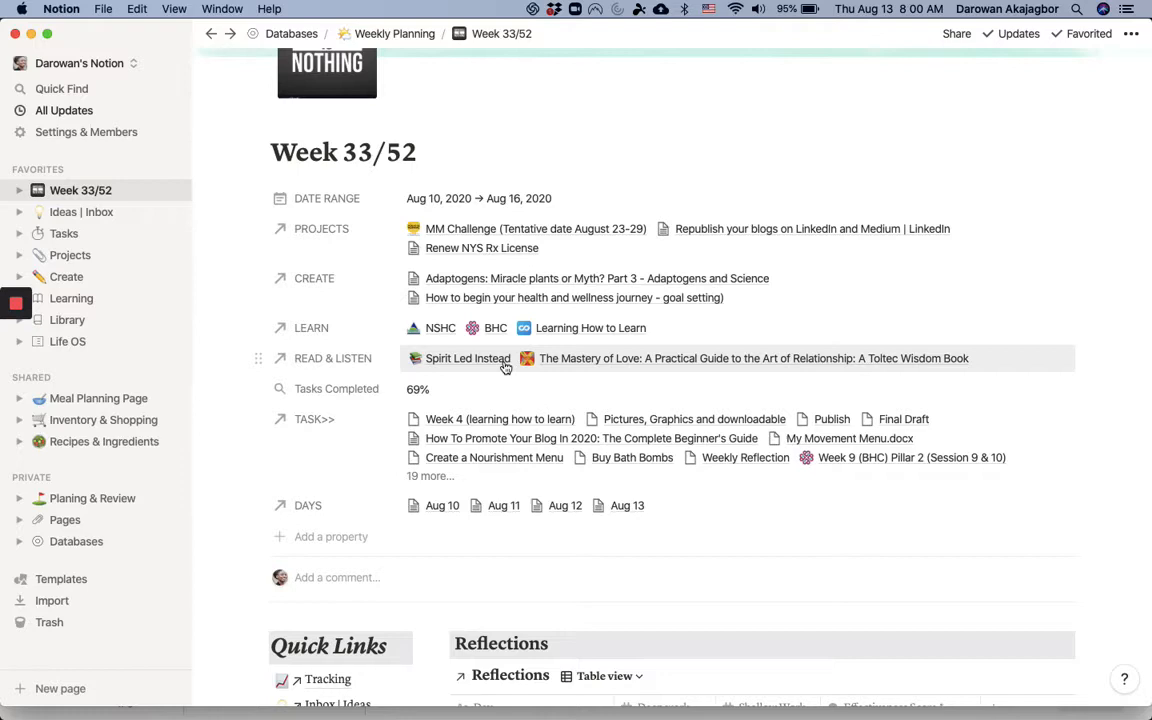
mouse_move(556, 364)
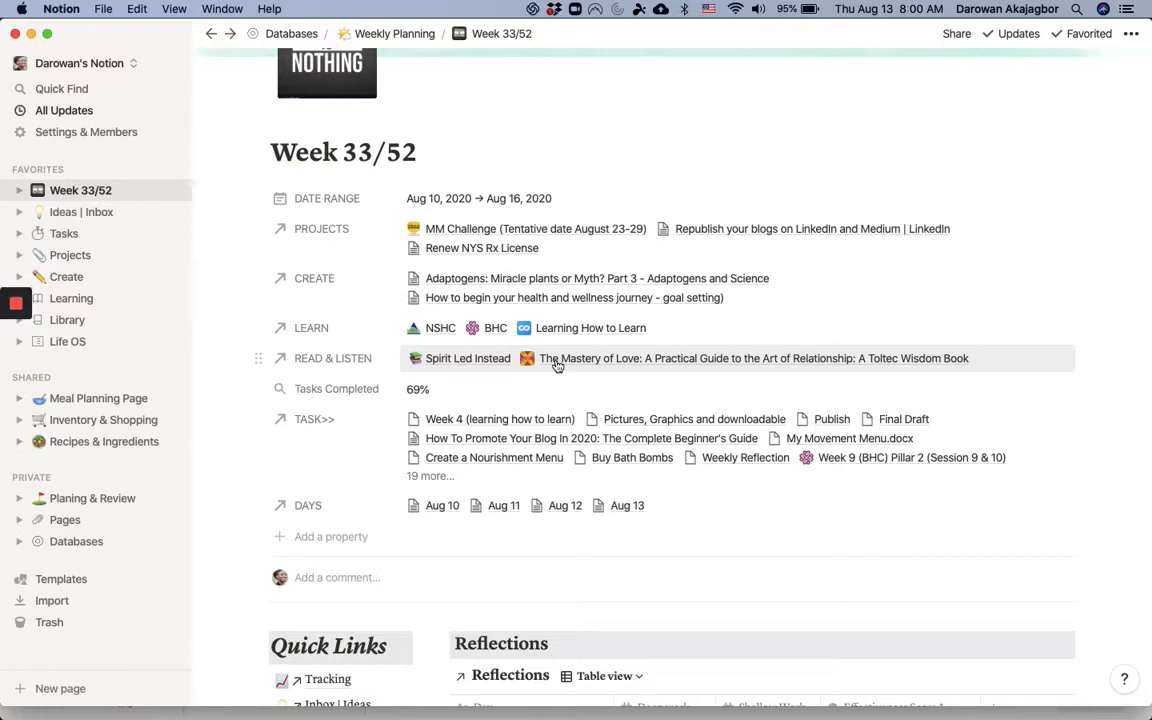
mouse_move(616, 388)
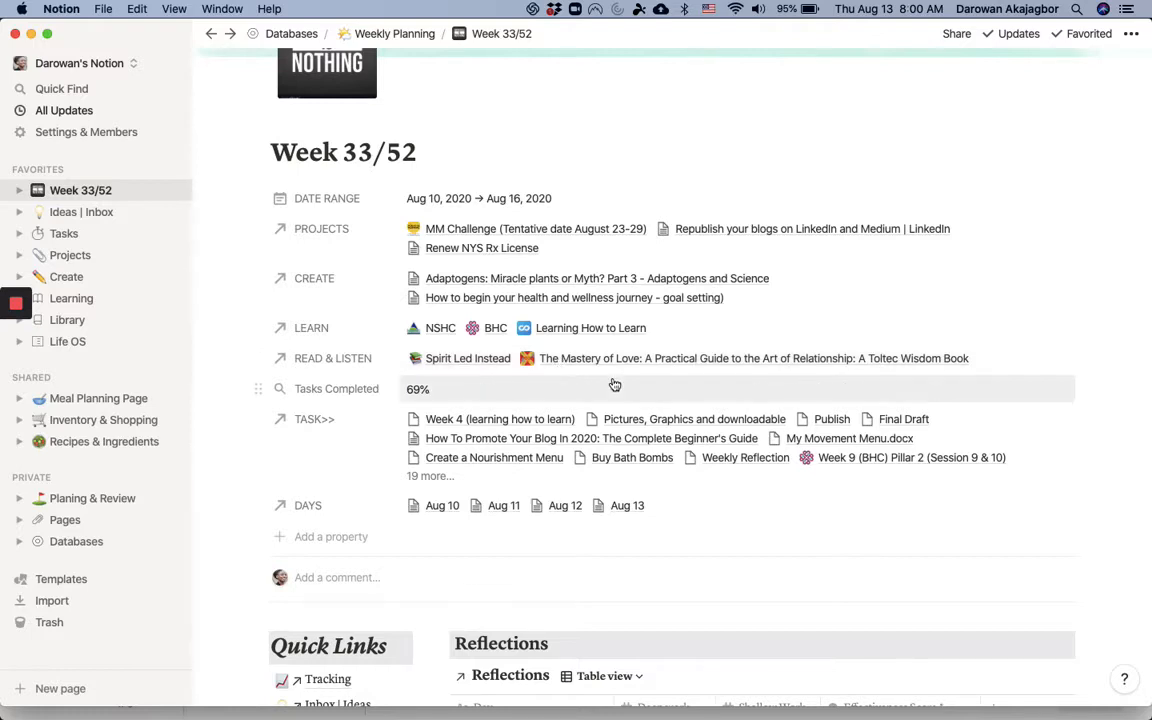
mouse_move(544, 358)
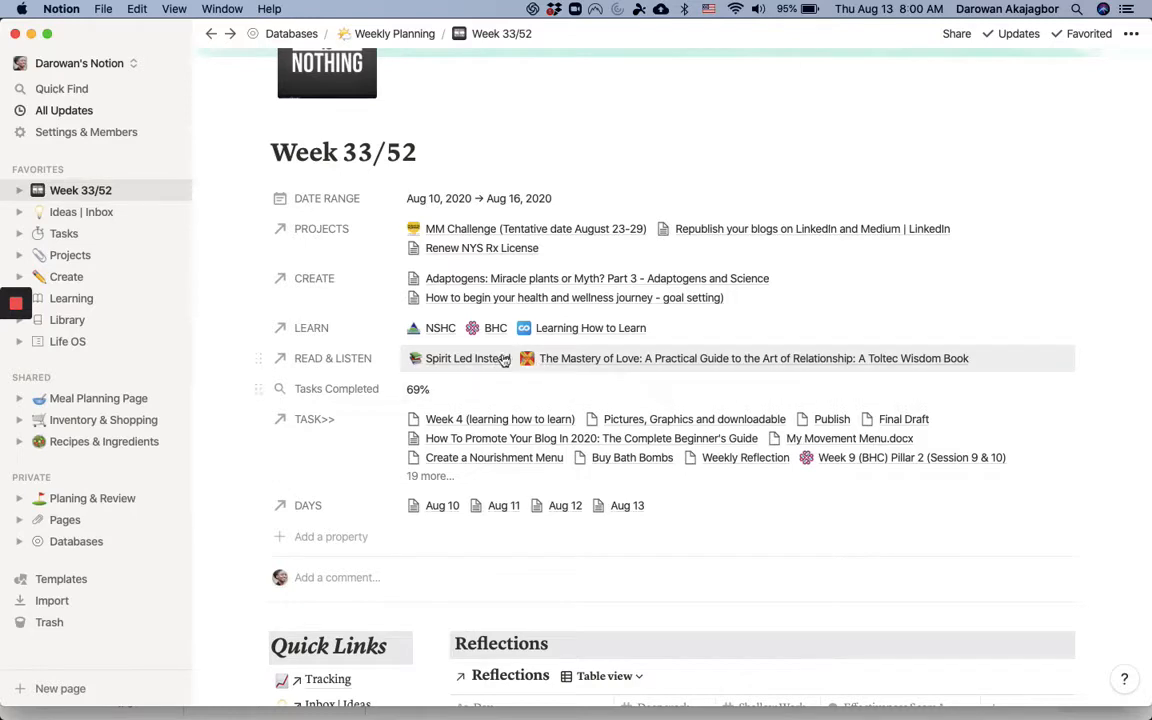
mouse_move(436, 390)
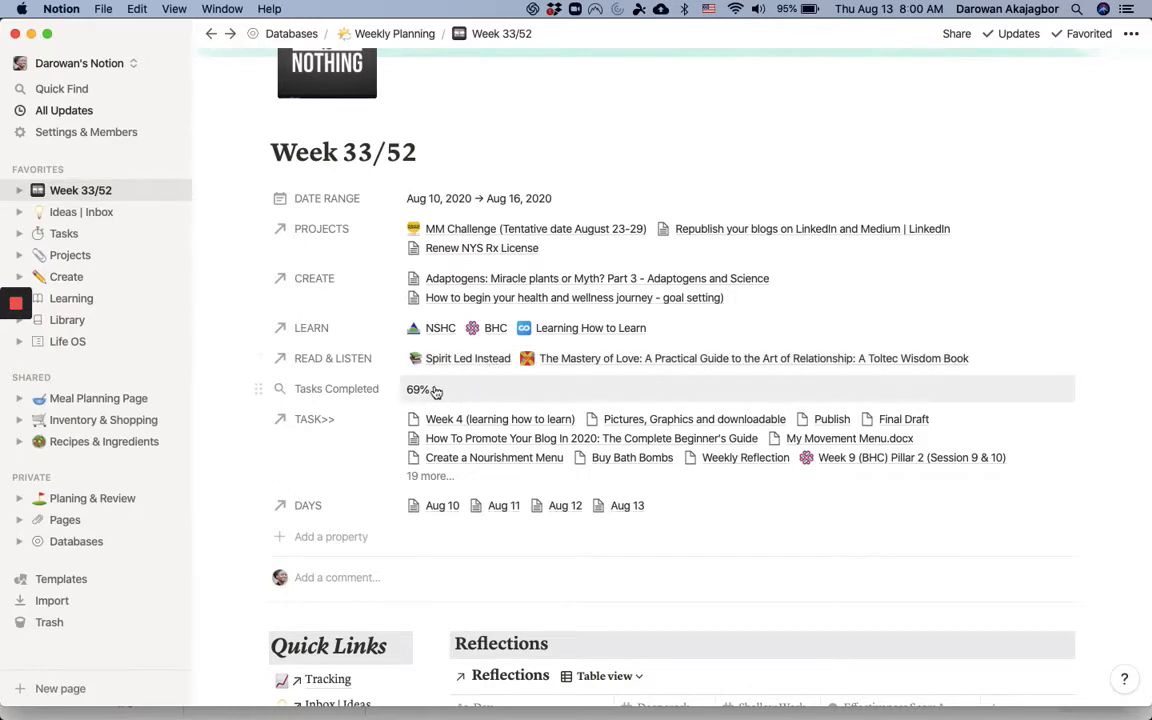
mouse_move(416, 448)
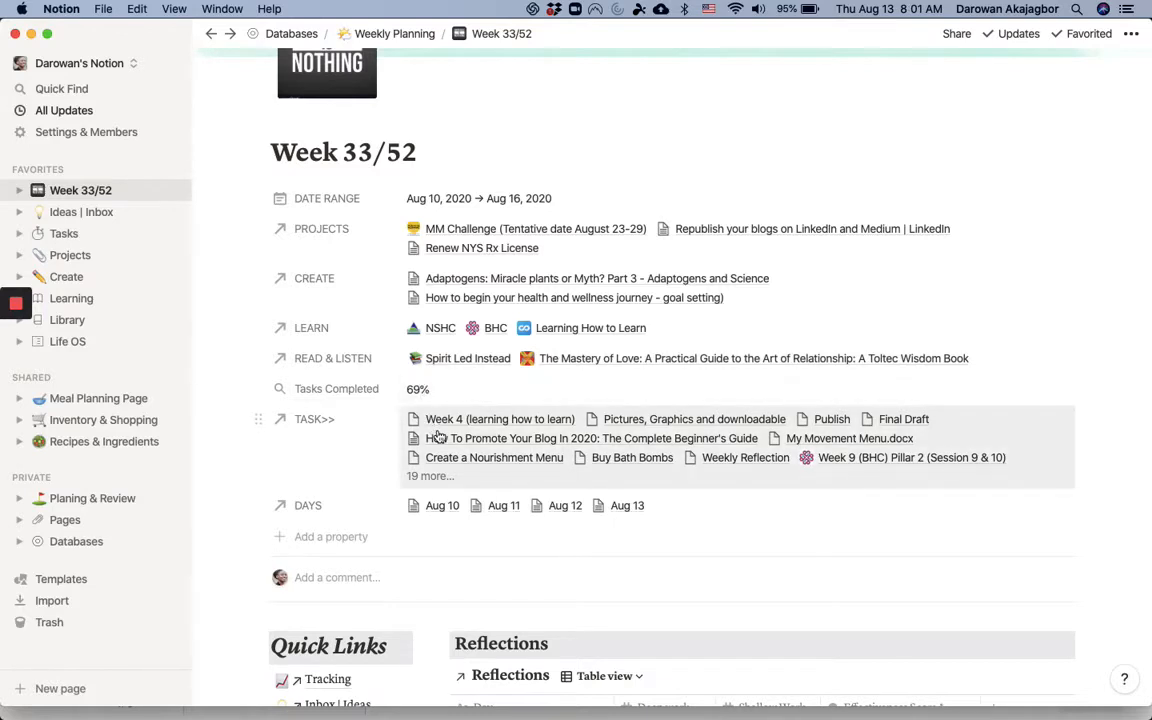
mouse_move(422, 440)
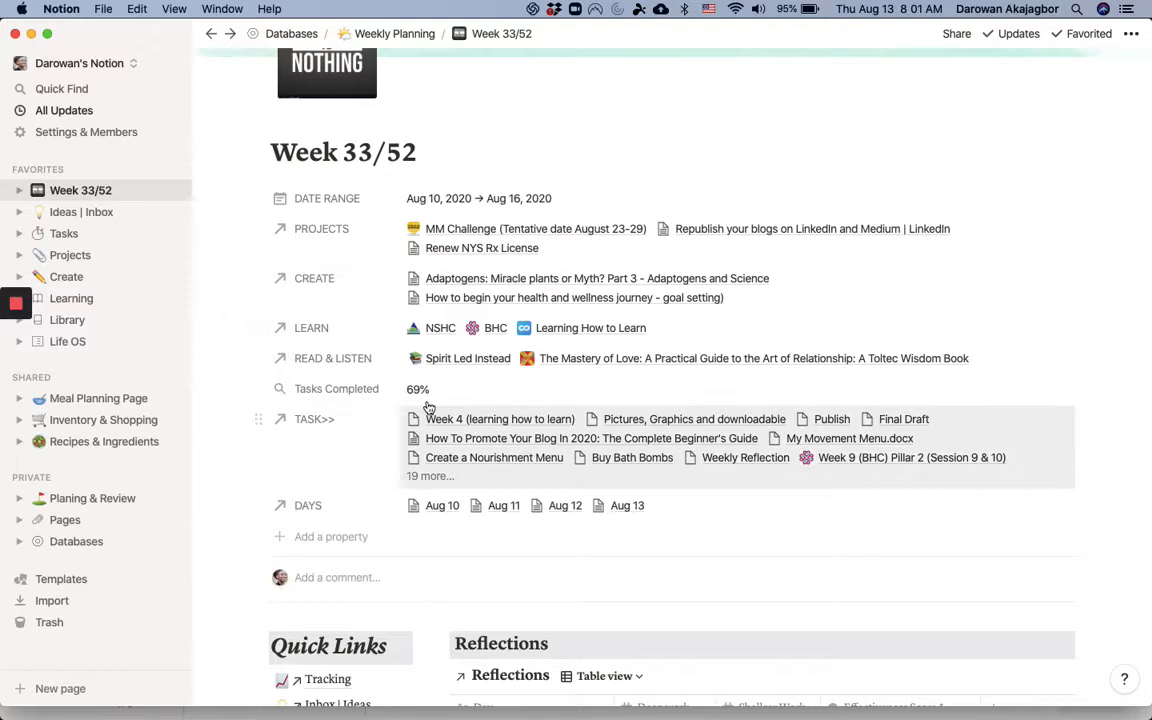
mouse_move(408, 398)
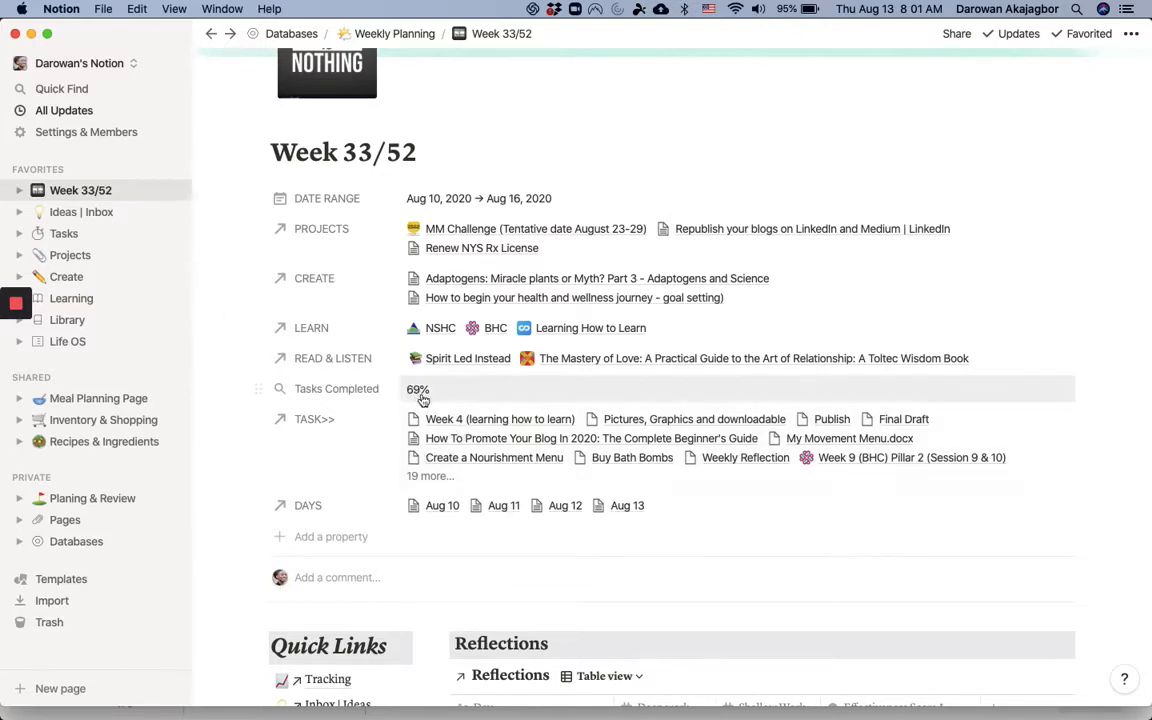
mouse_move(470, 460)
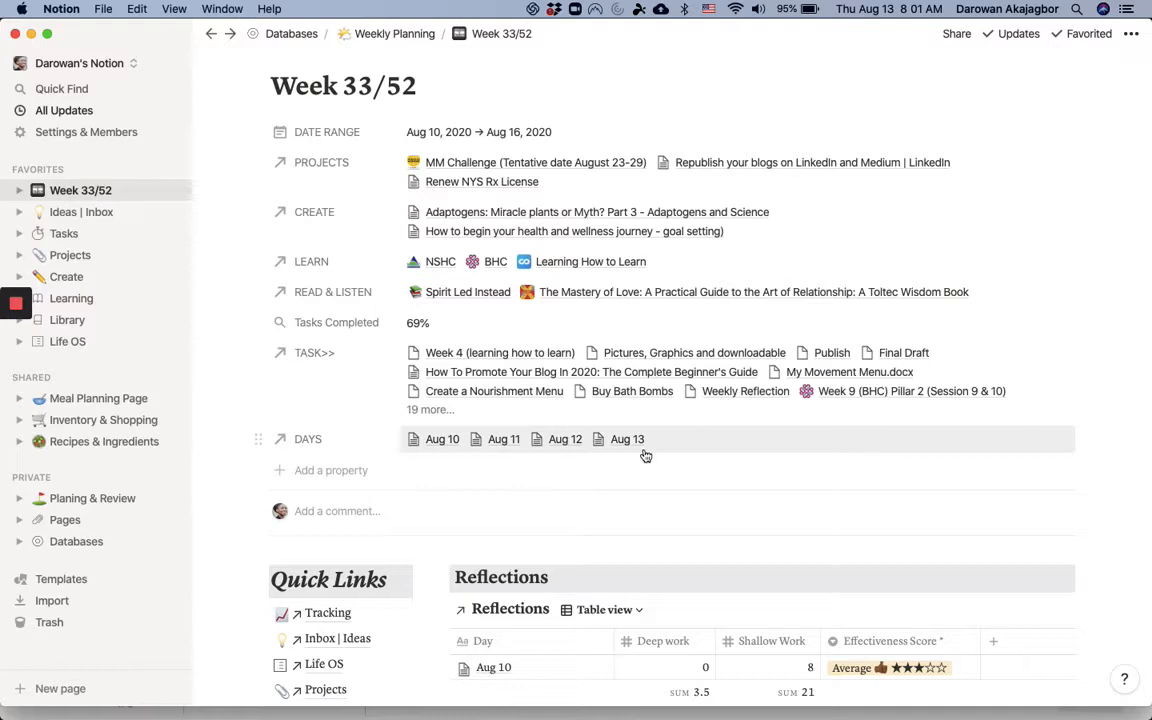
mouse_move(414, 452)
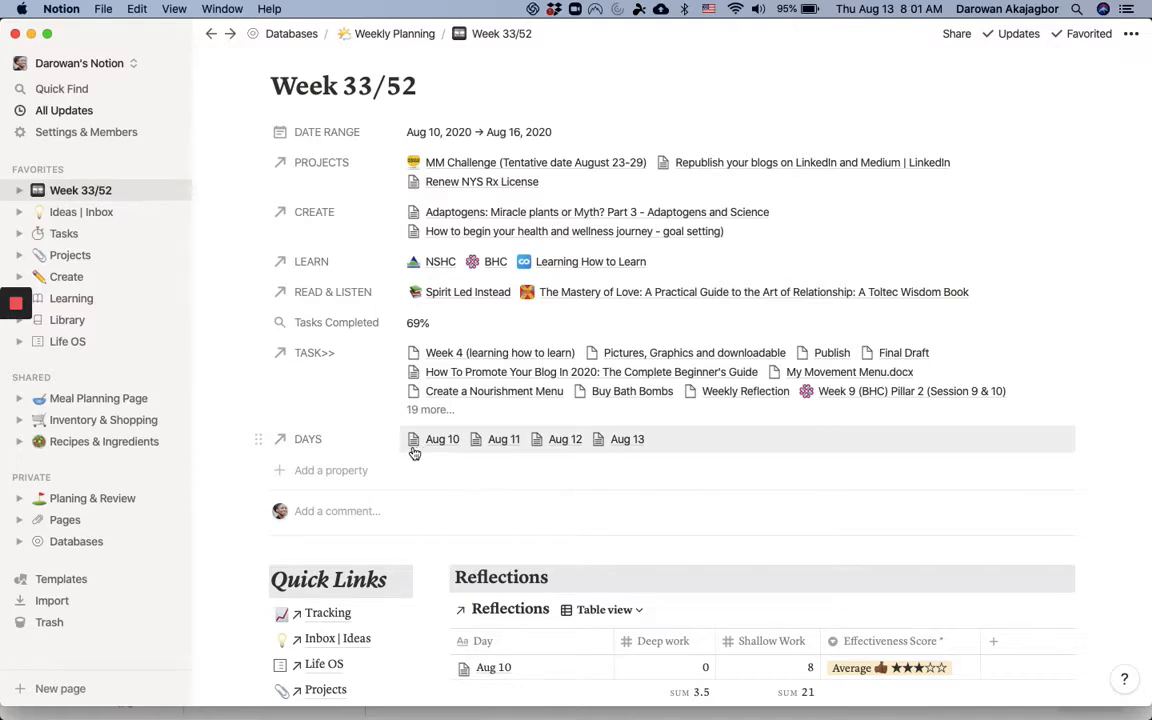
mouse_move(624, 448)
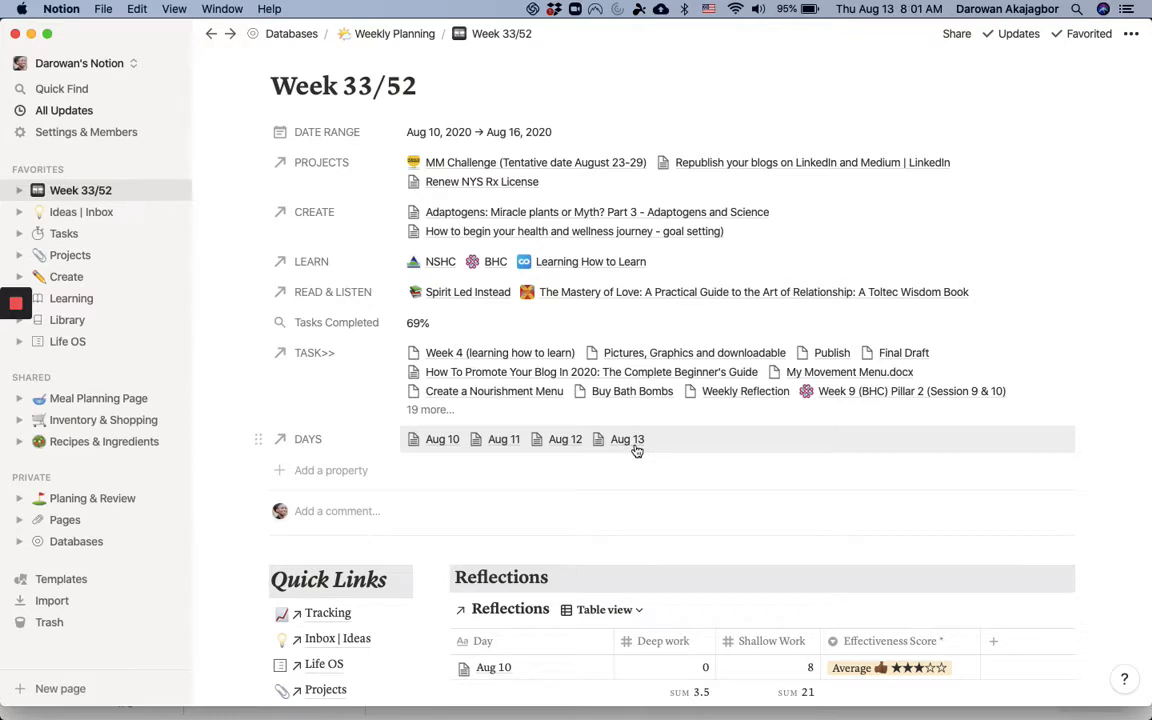
scroll("up", 3)
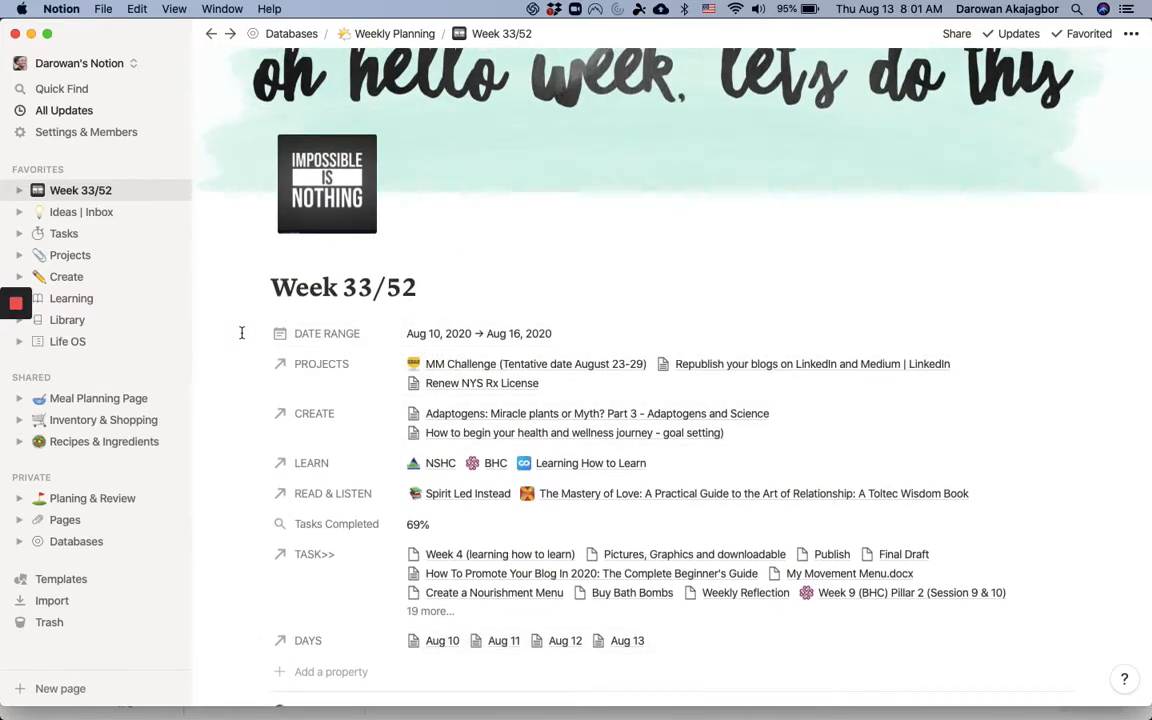
mouse_move(432, 532)
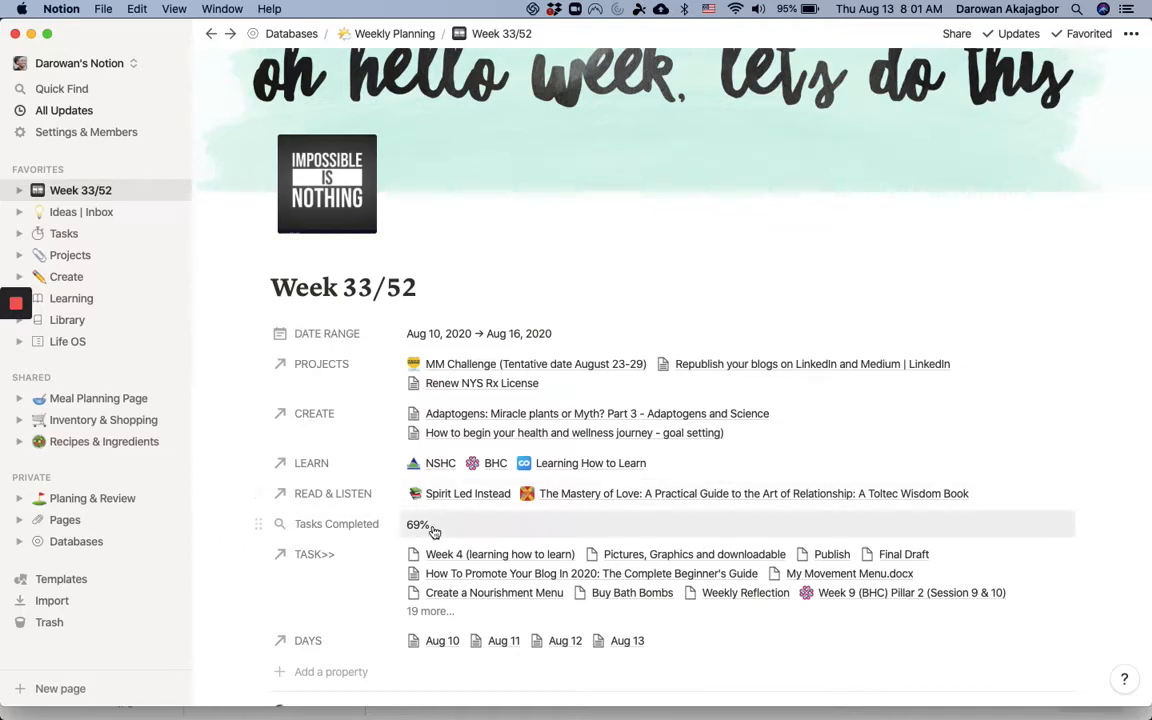
scroll("down", 3)
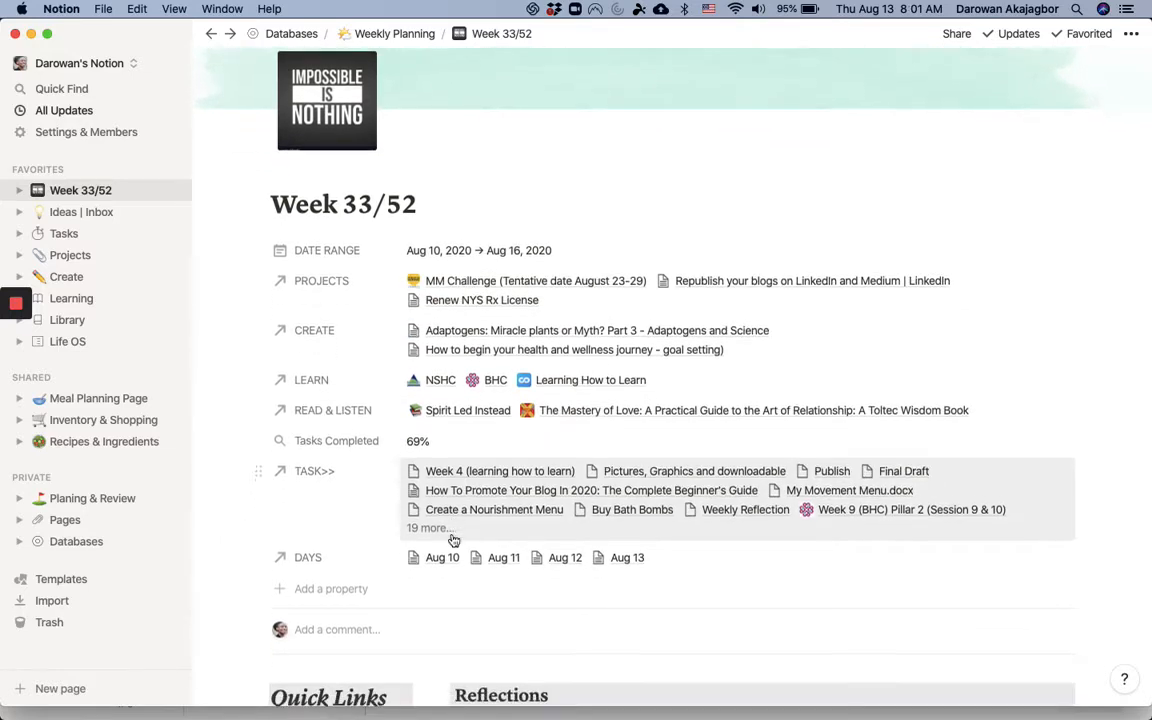
scroll("down", 3)
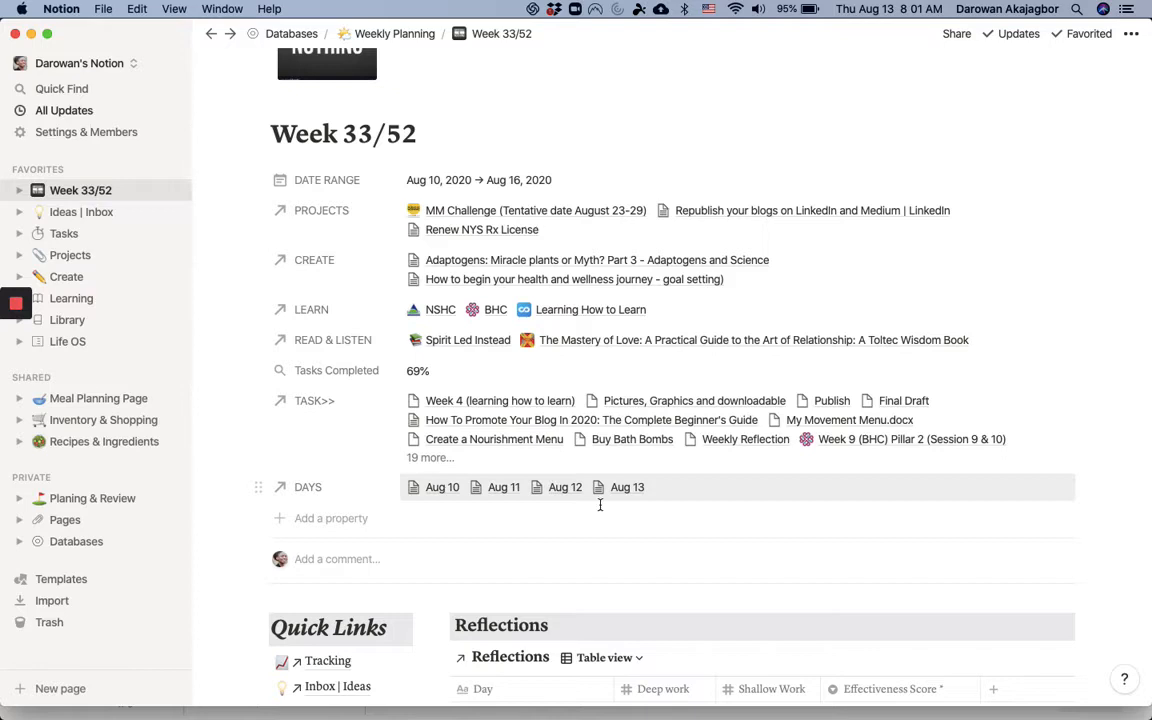
scroll("down", 3)
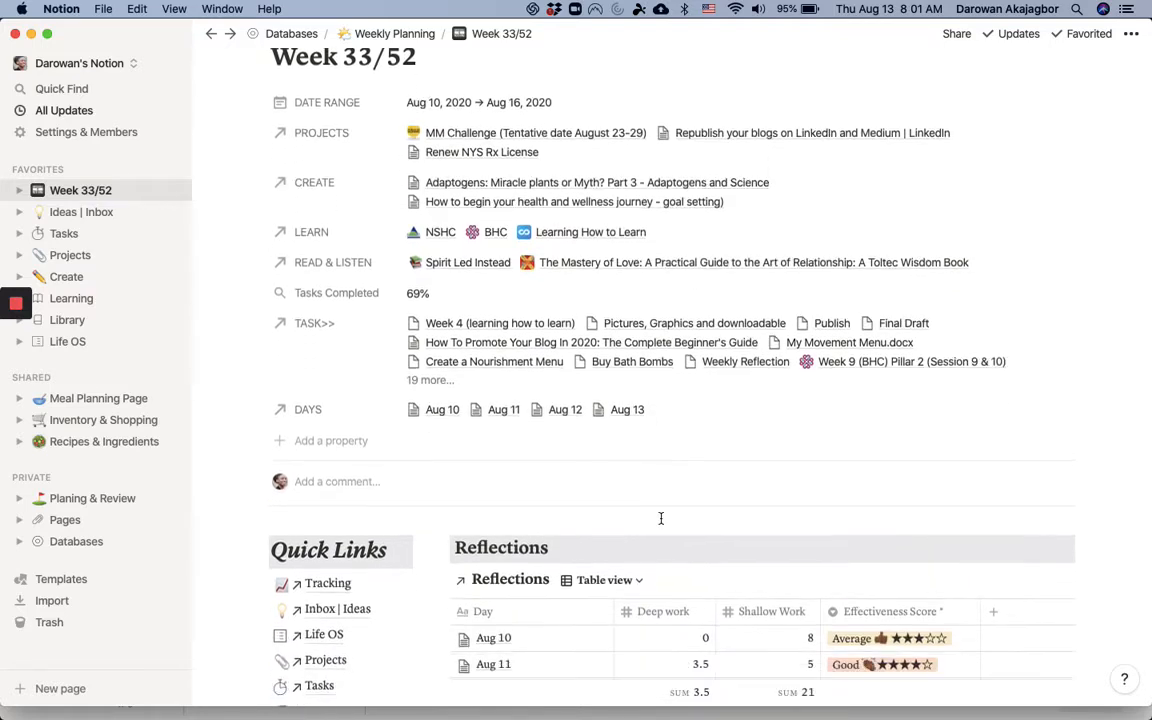
mouse_move(636, 432)
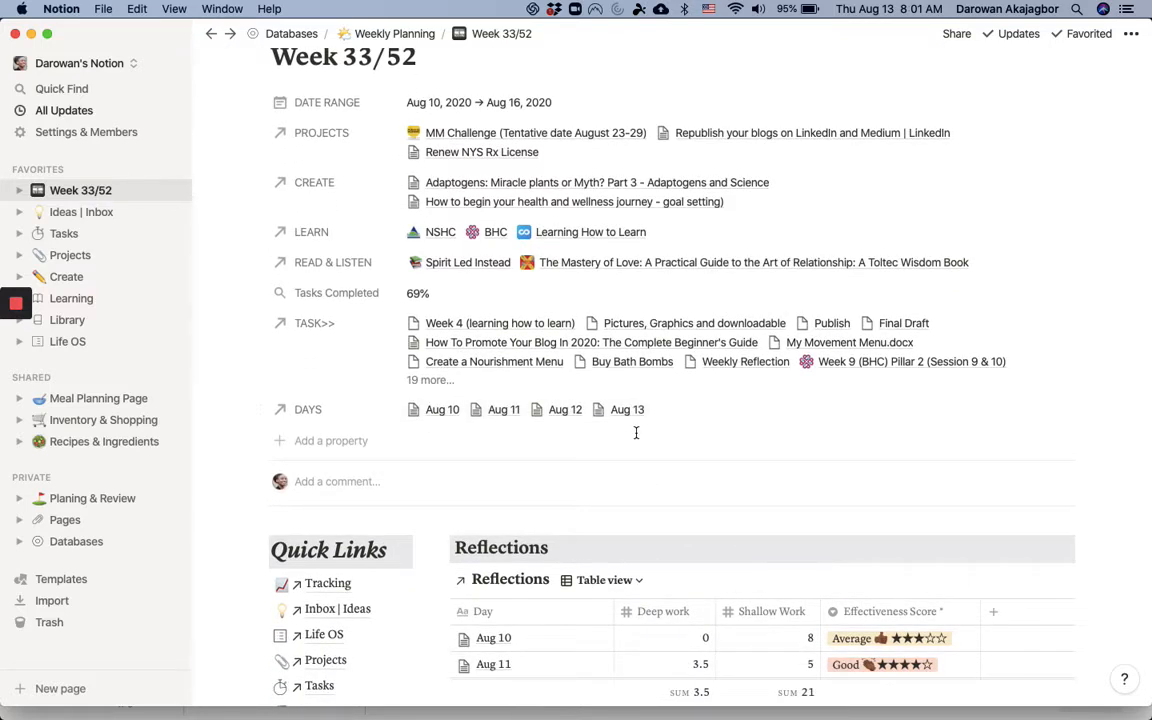
scroll("down", 3)
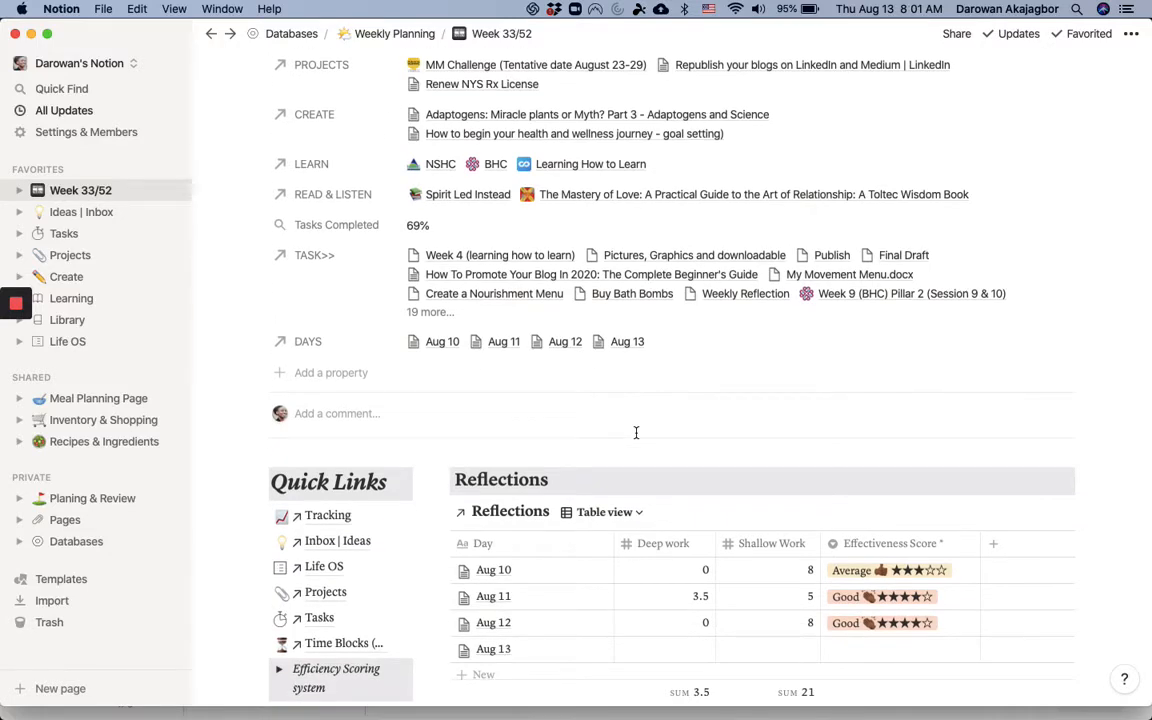
scroll("down", 3)
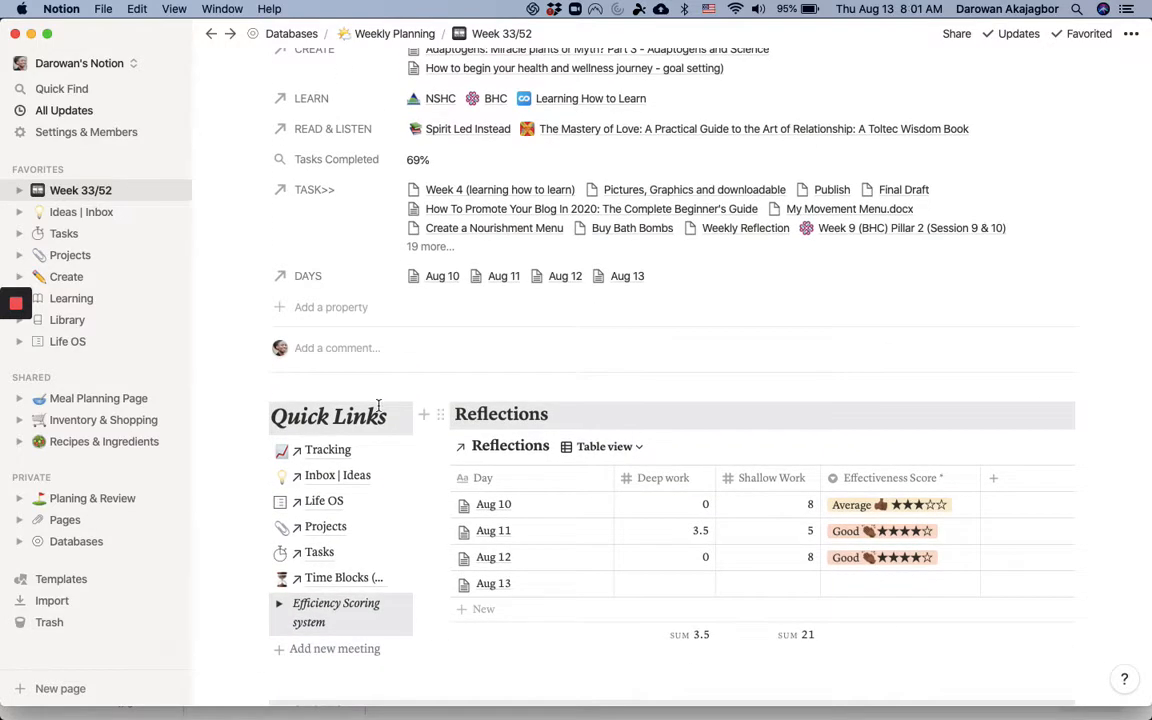
scroll("down", 3)
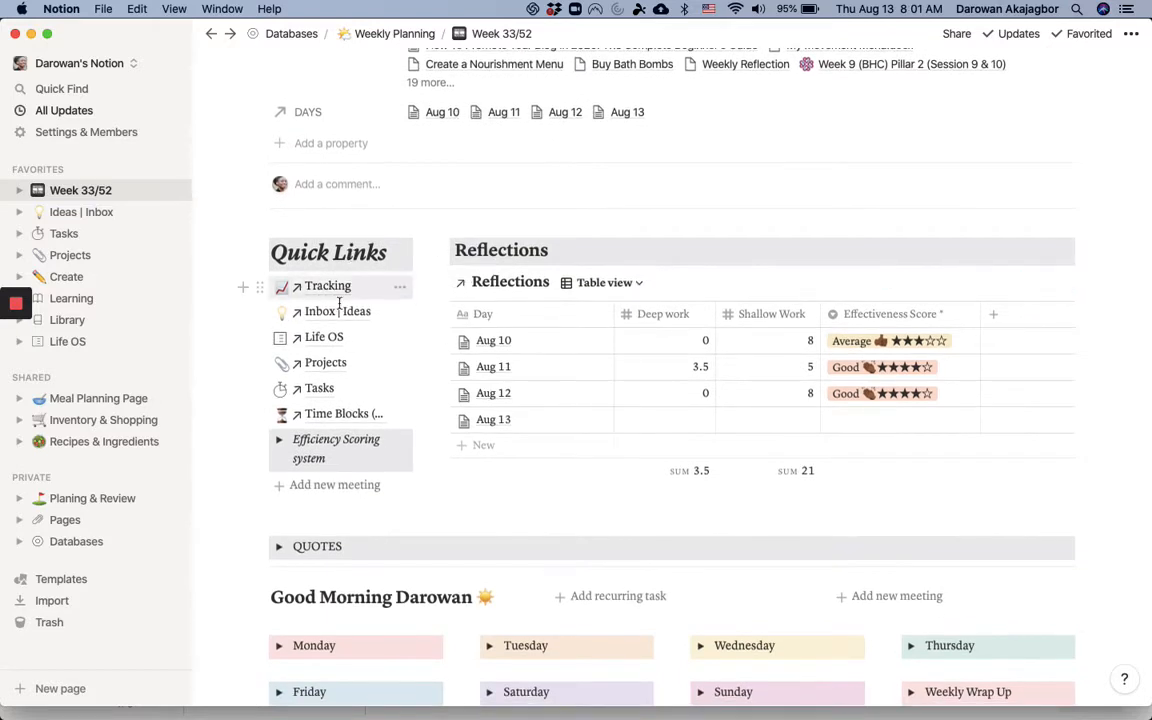
mouse_move(336, 312)
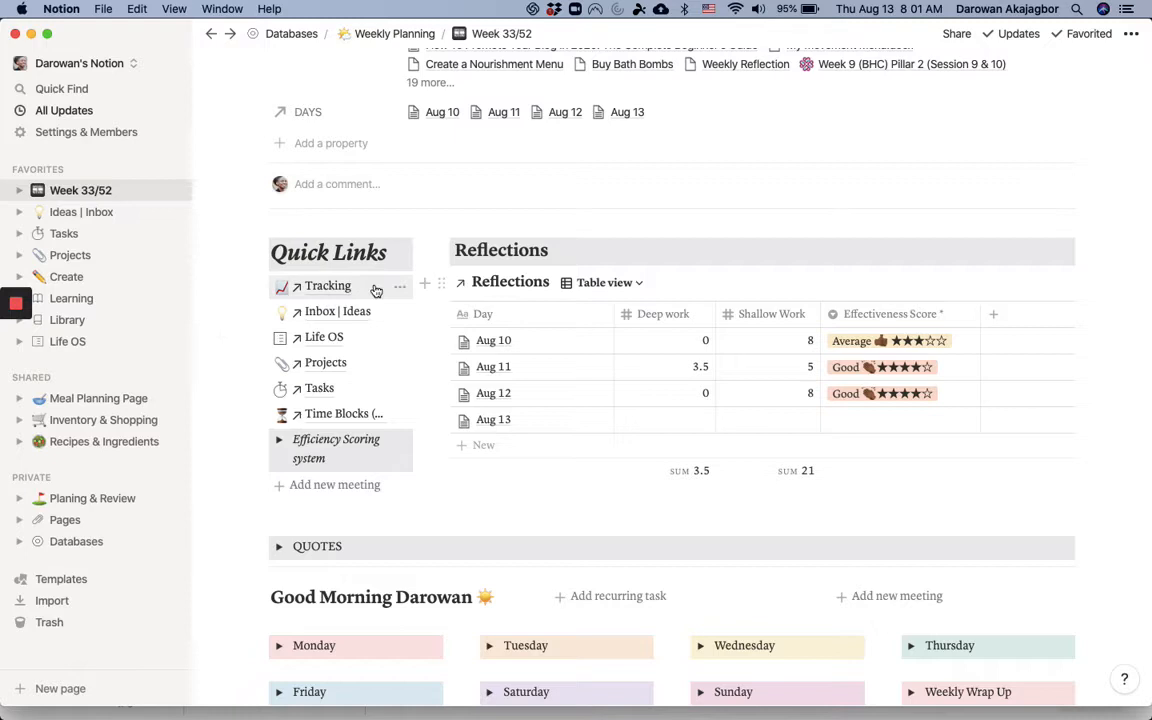
Go to the Tracking page, expand Morning Routine, and scroll through the Habits, Mood and Poop tables.
left_click(328, 286)
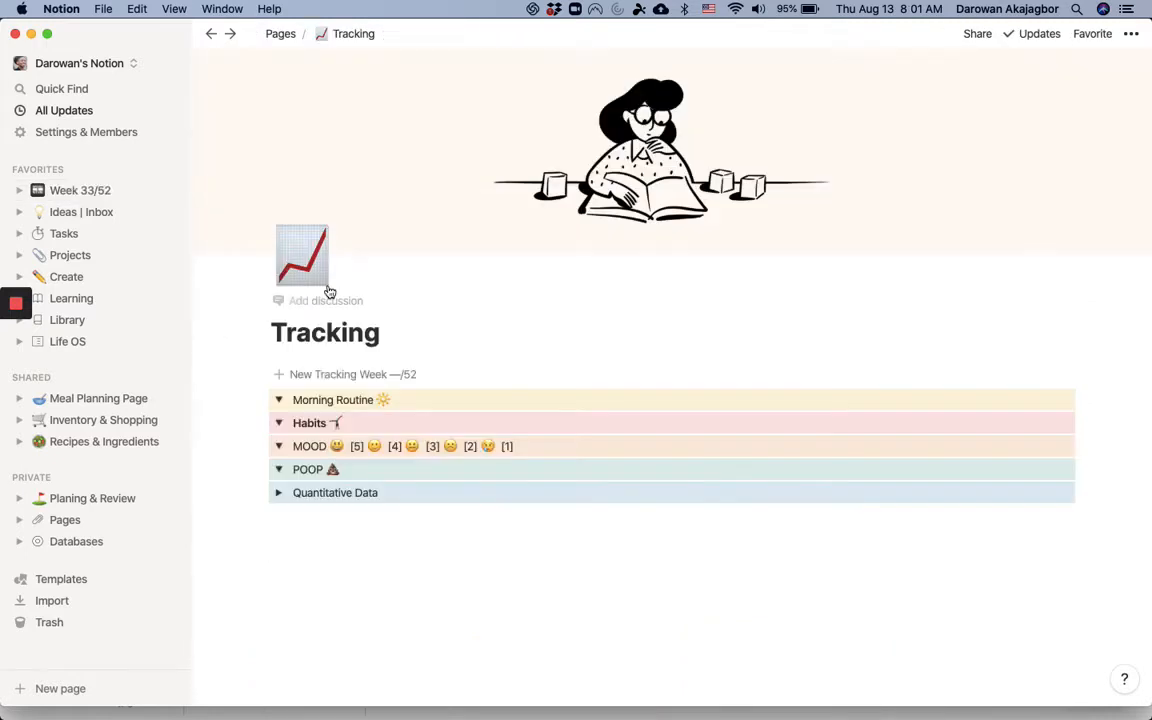
left_click(280, 400)
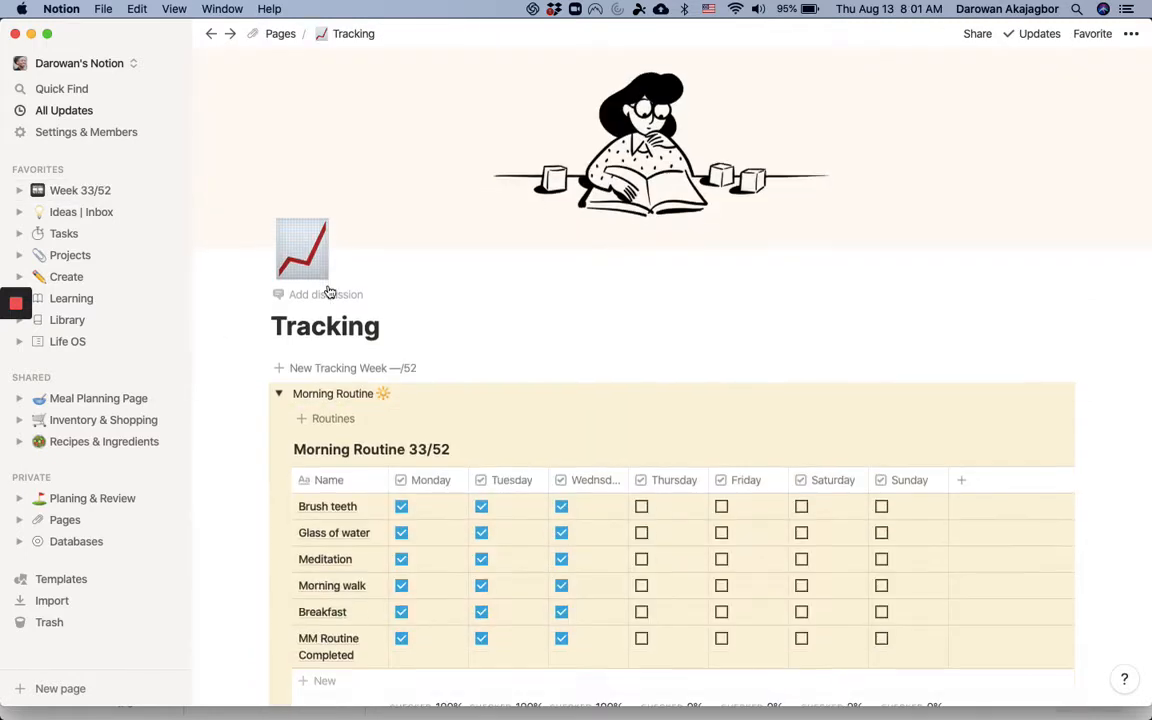
scroll("down", 3)
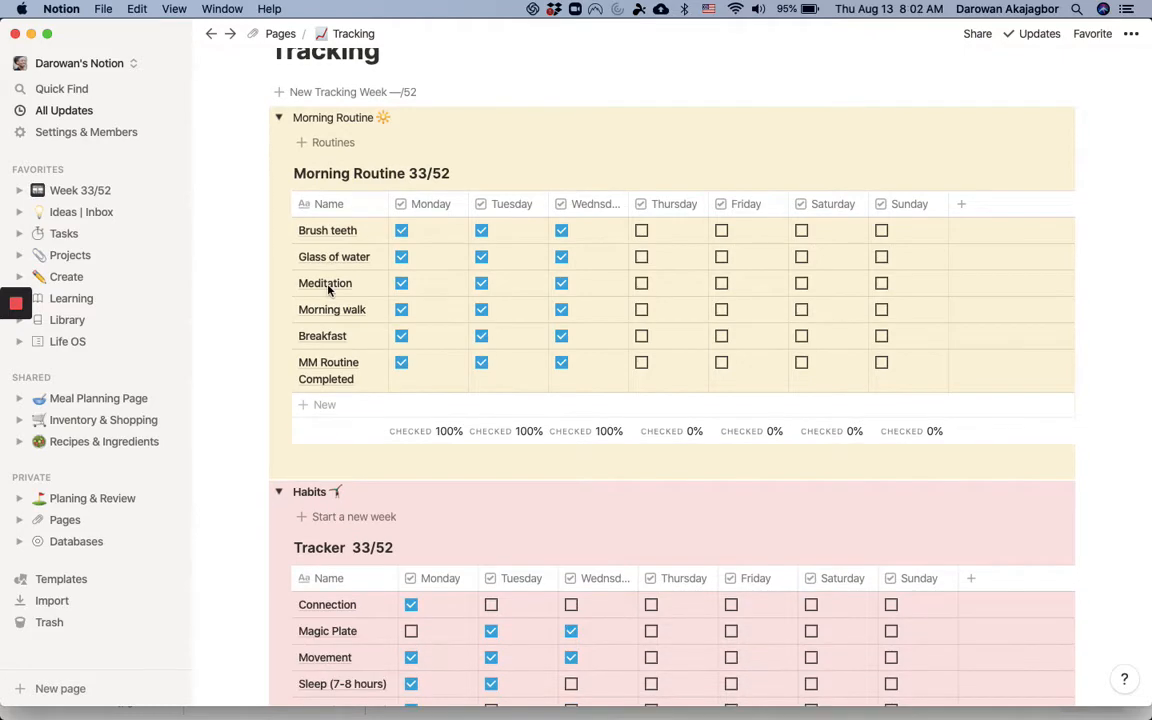
scroll("down", 3)
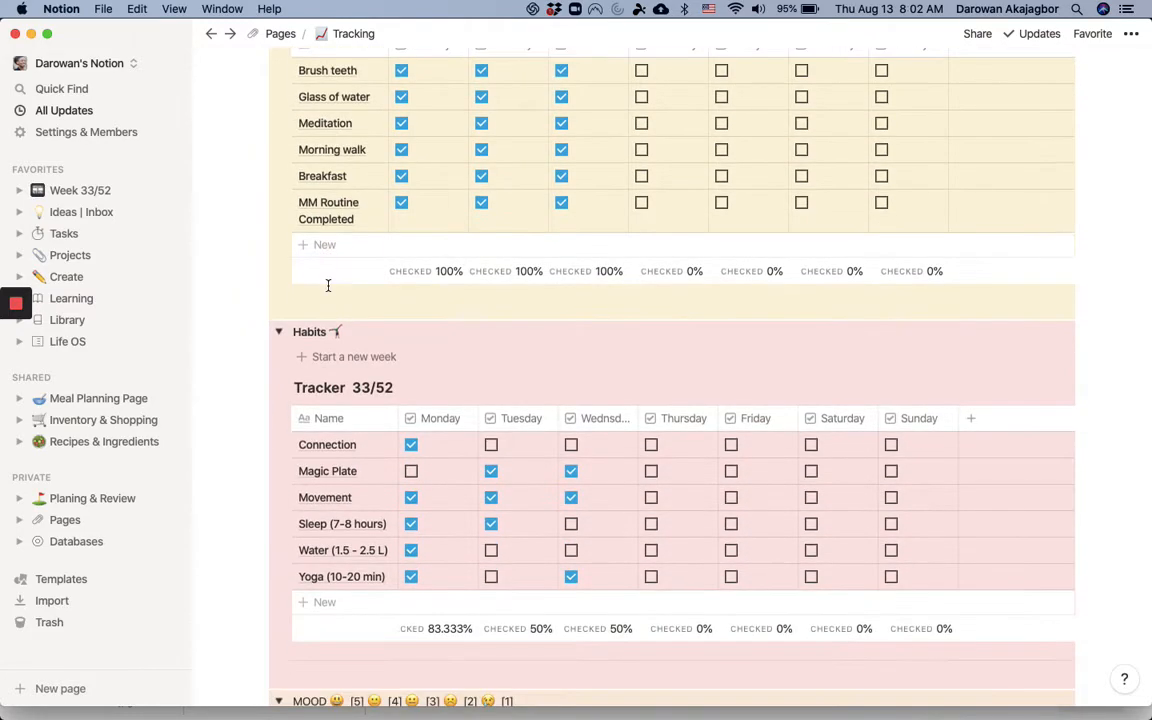
scroll("down", 3)
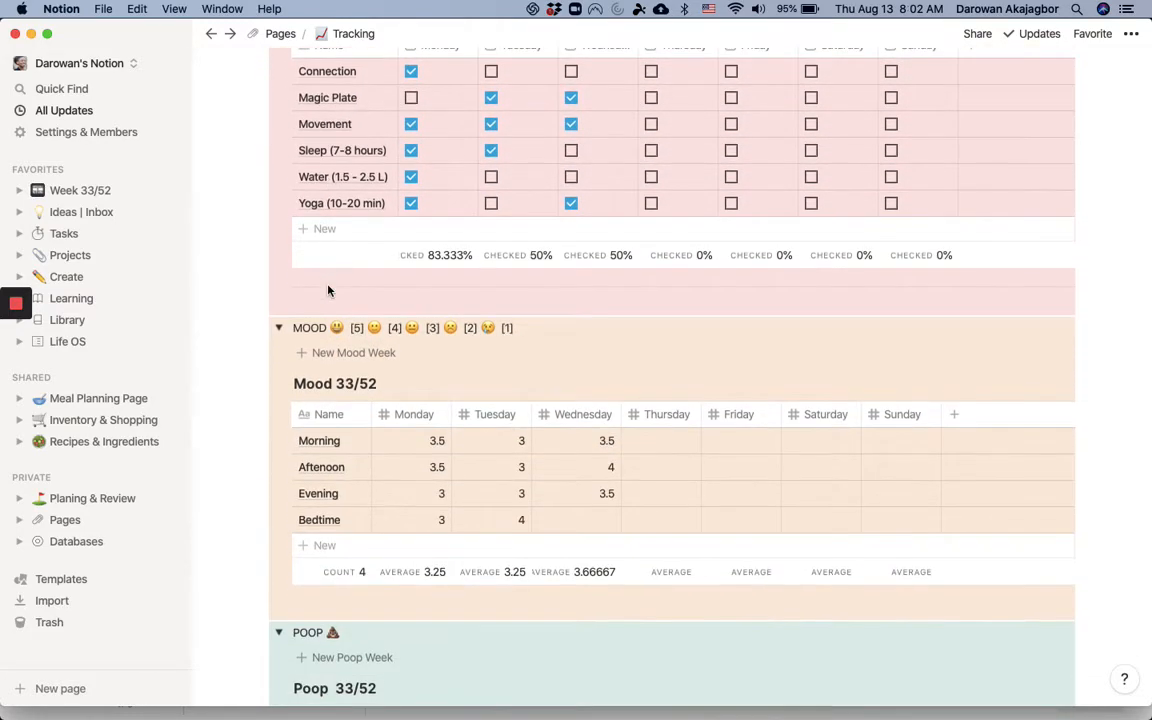
scroll("down", 3)
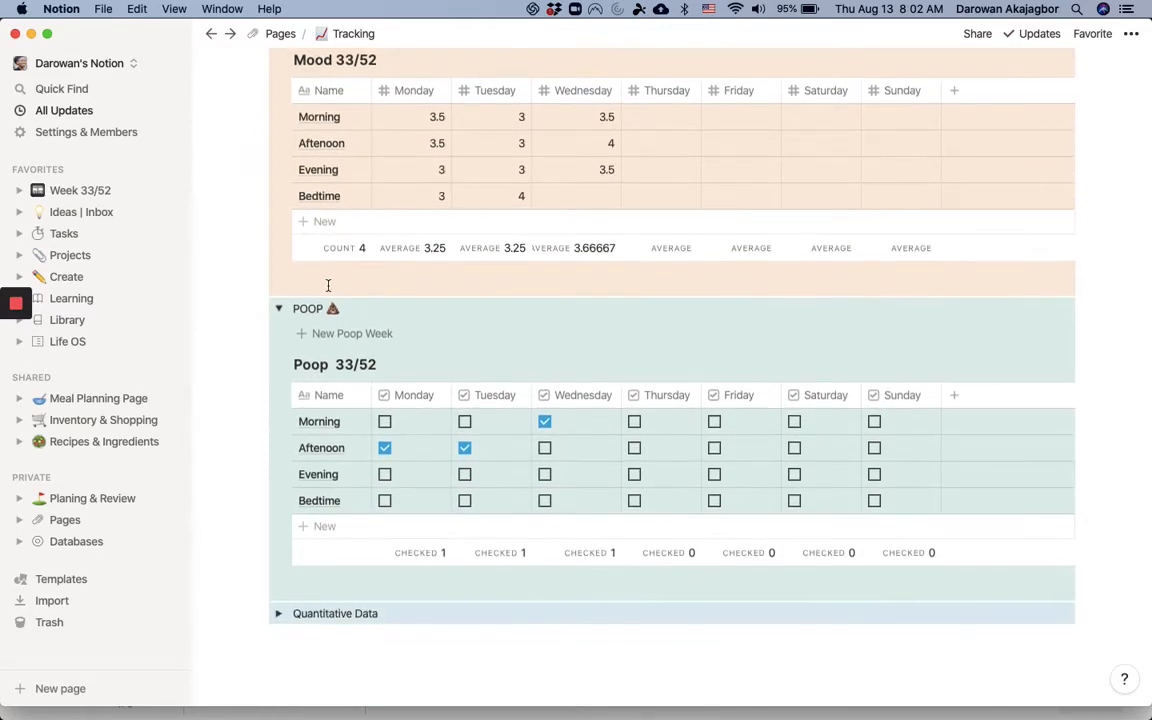
mouse_move(210, 32)
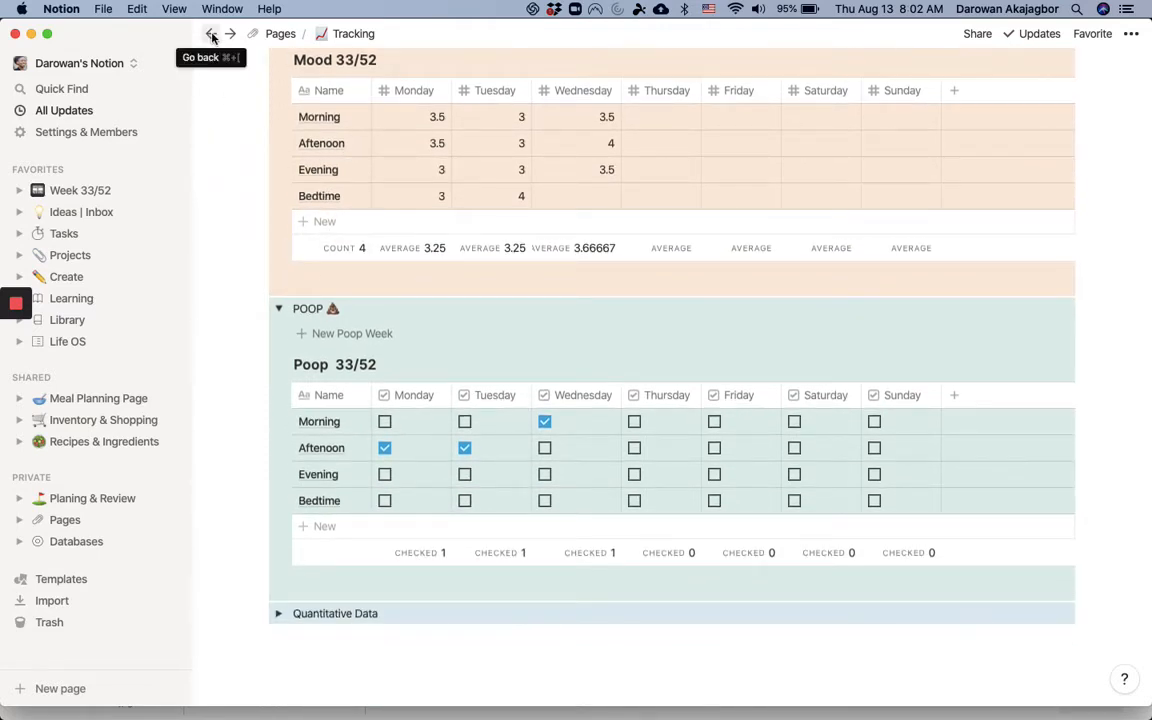
Go back to Week 33/52 and add a new Reflections entry below Aug 13.
left_click(210, 32)
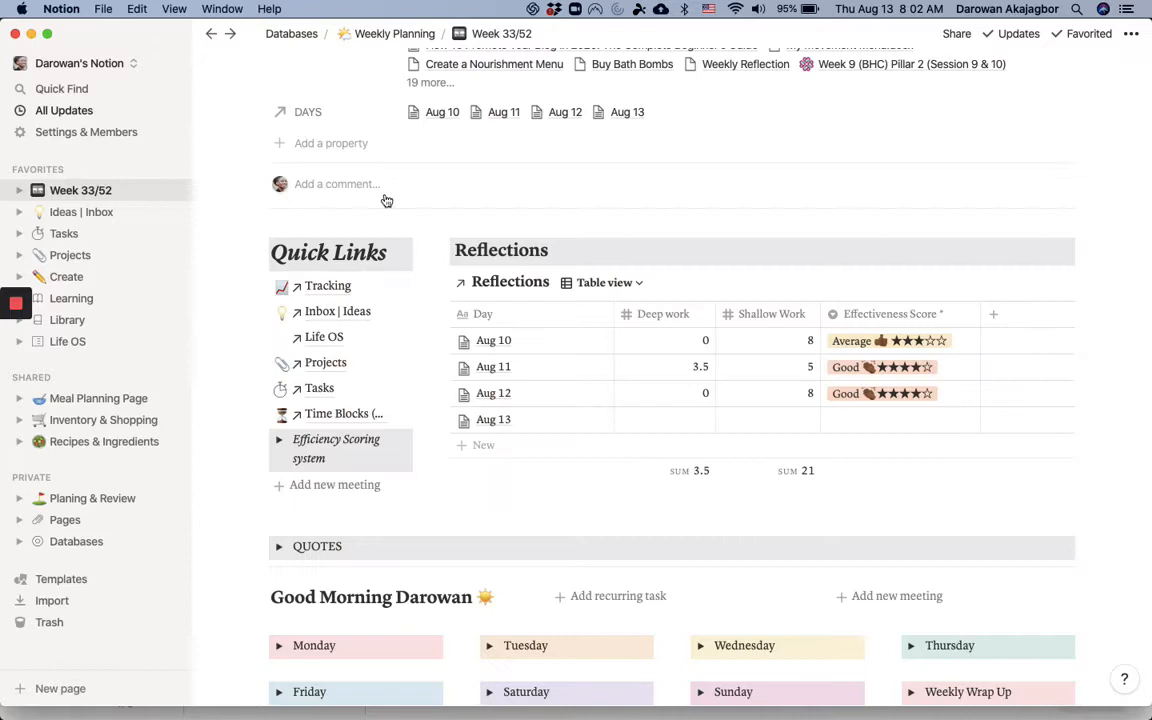
scroll("down", 3)
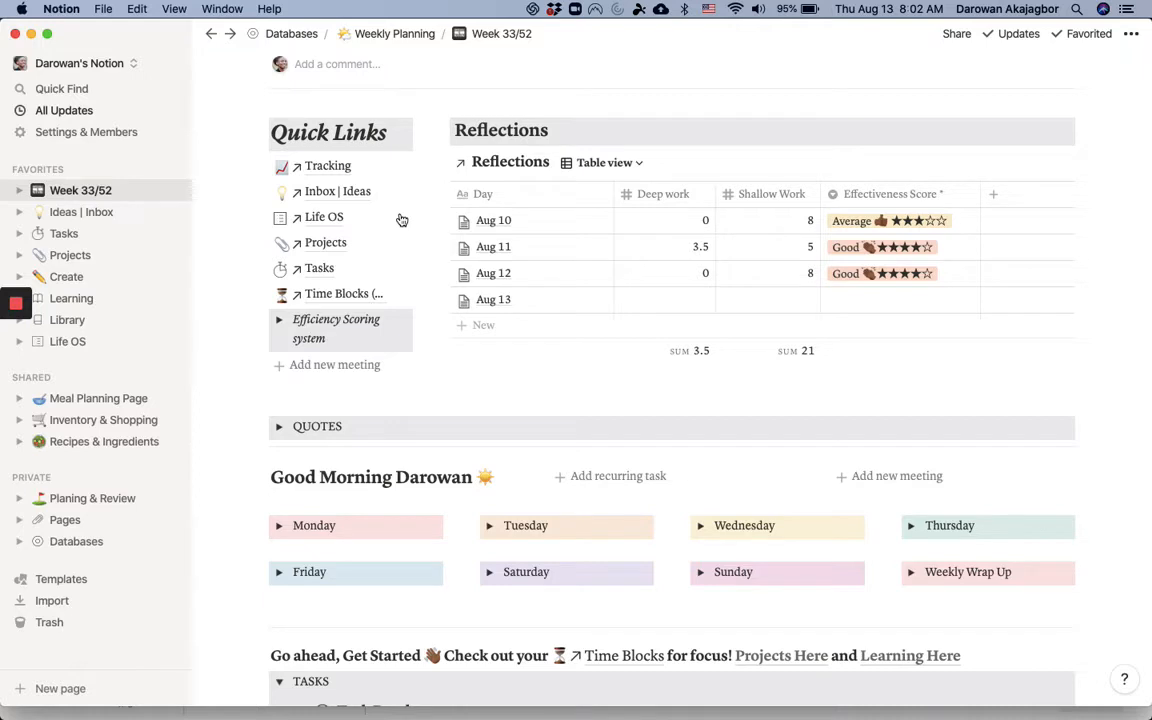
scroll("up", 3)
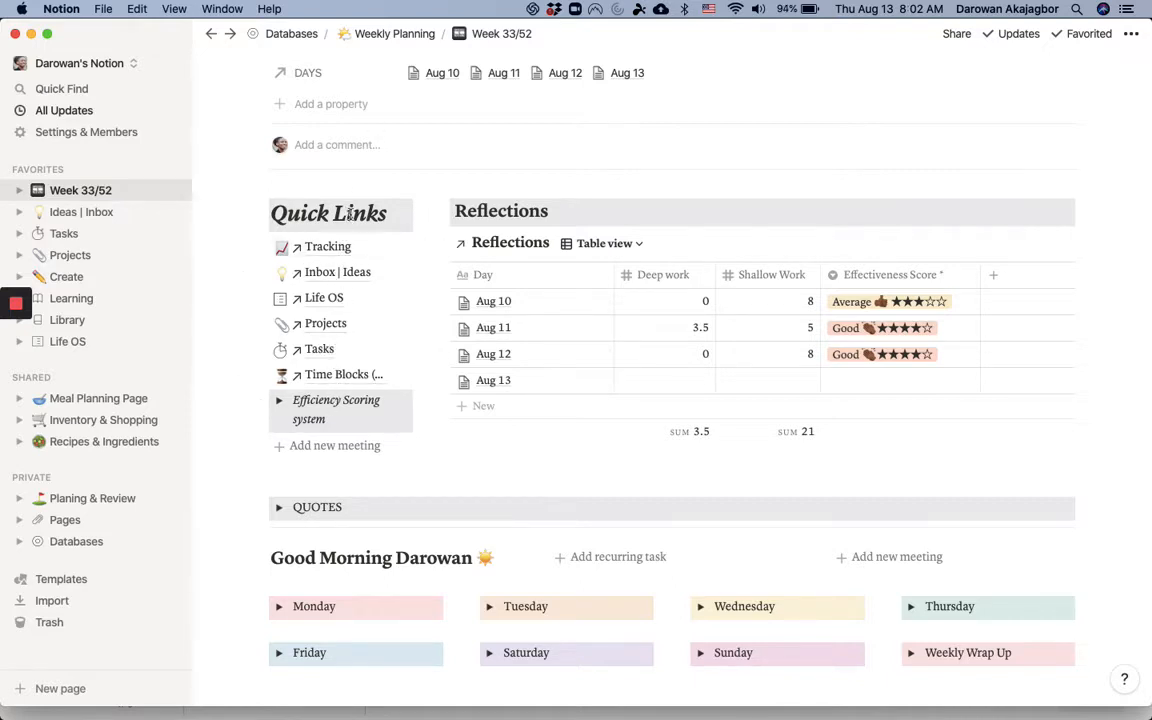
mouse_move(348, 278)
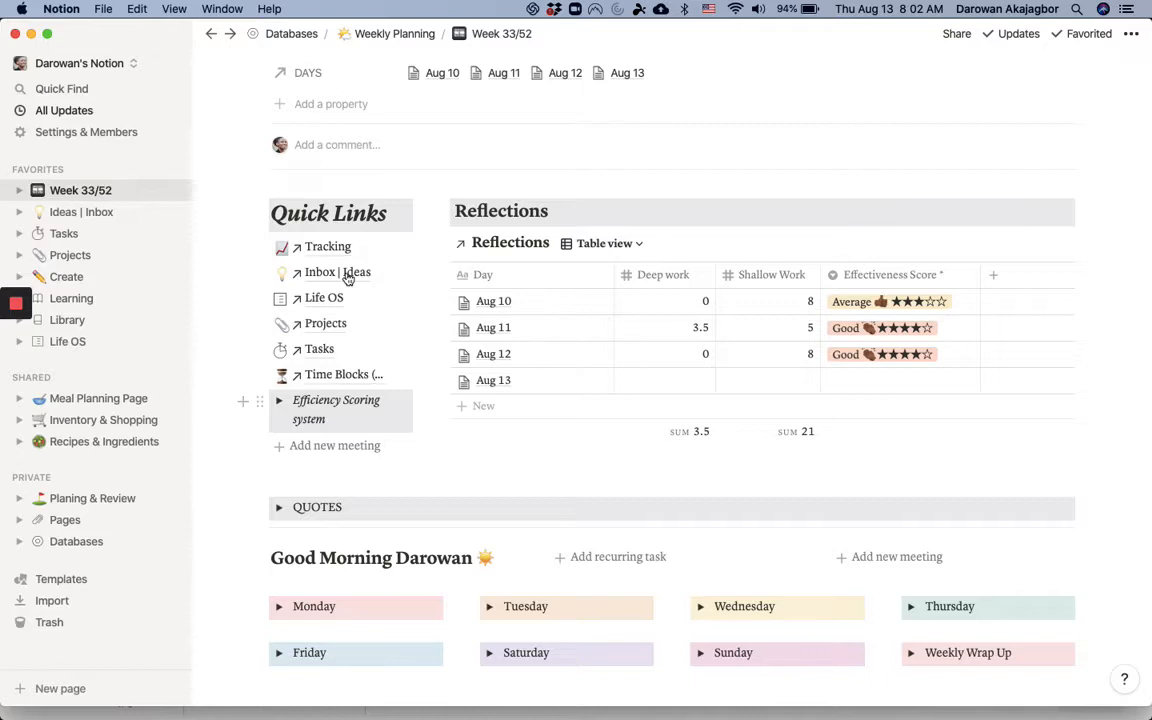
mouse_move(340, 374)
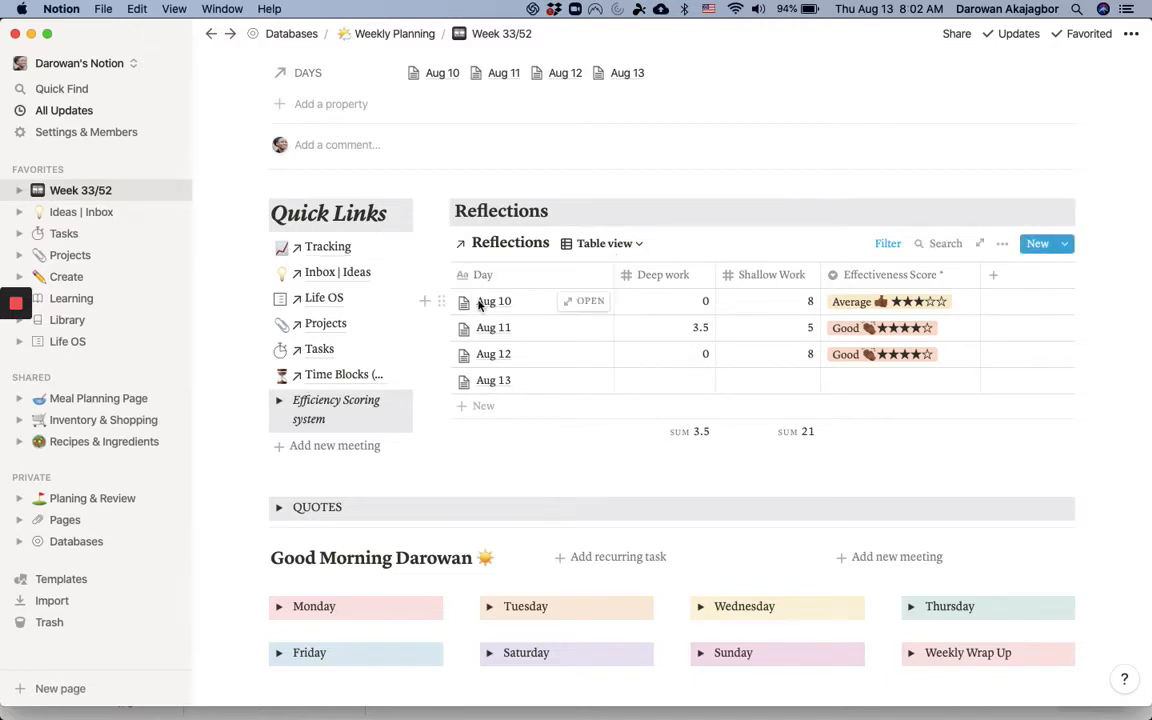
mouse_move(504, 380)
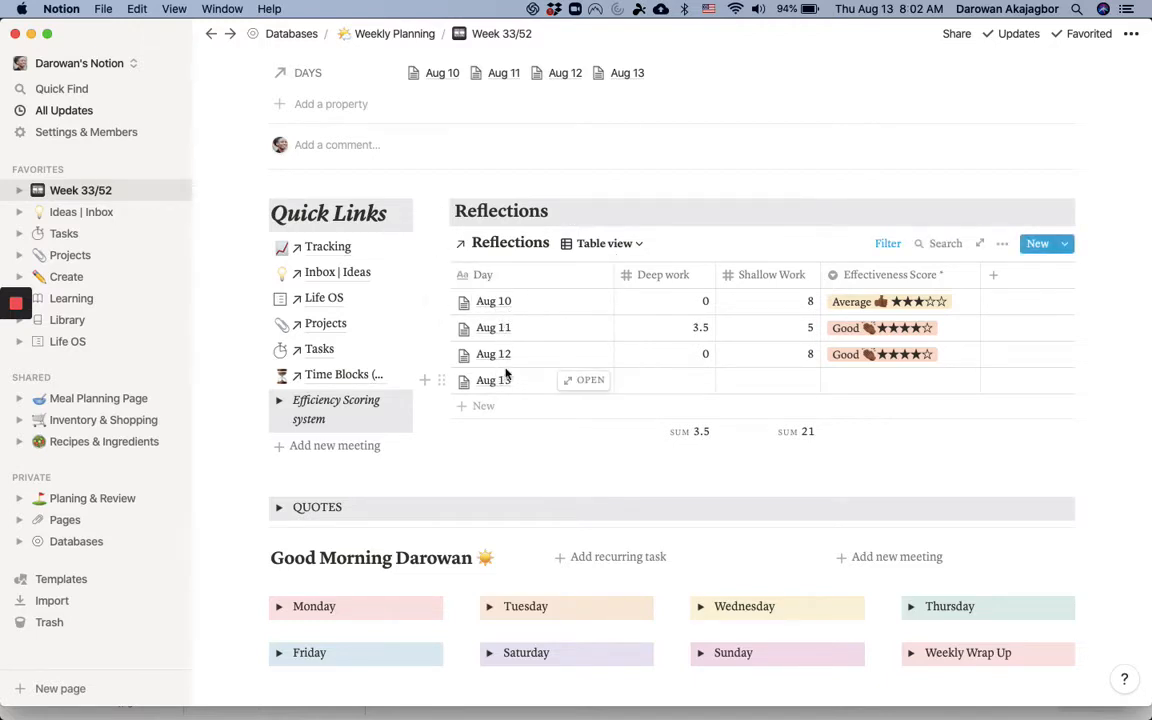
left_click(664, 380)
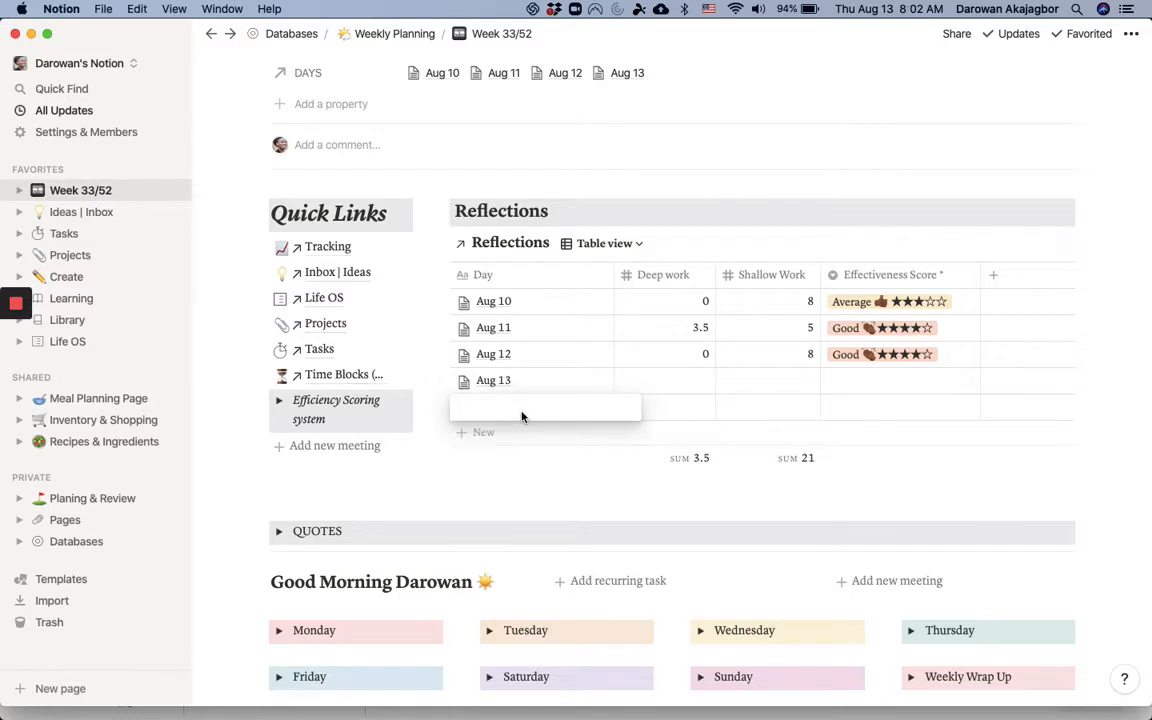
left_click(484, 432)
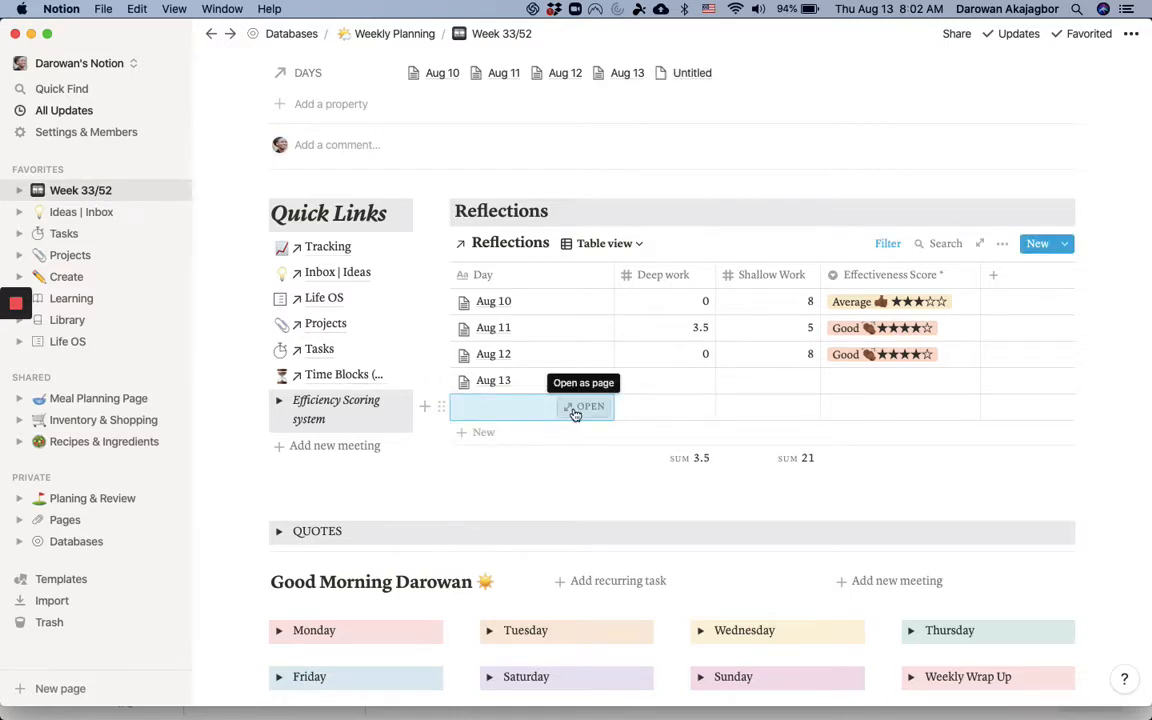
left_click(588, 406)
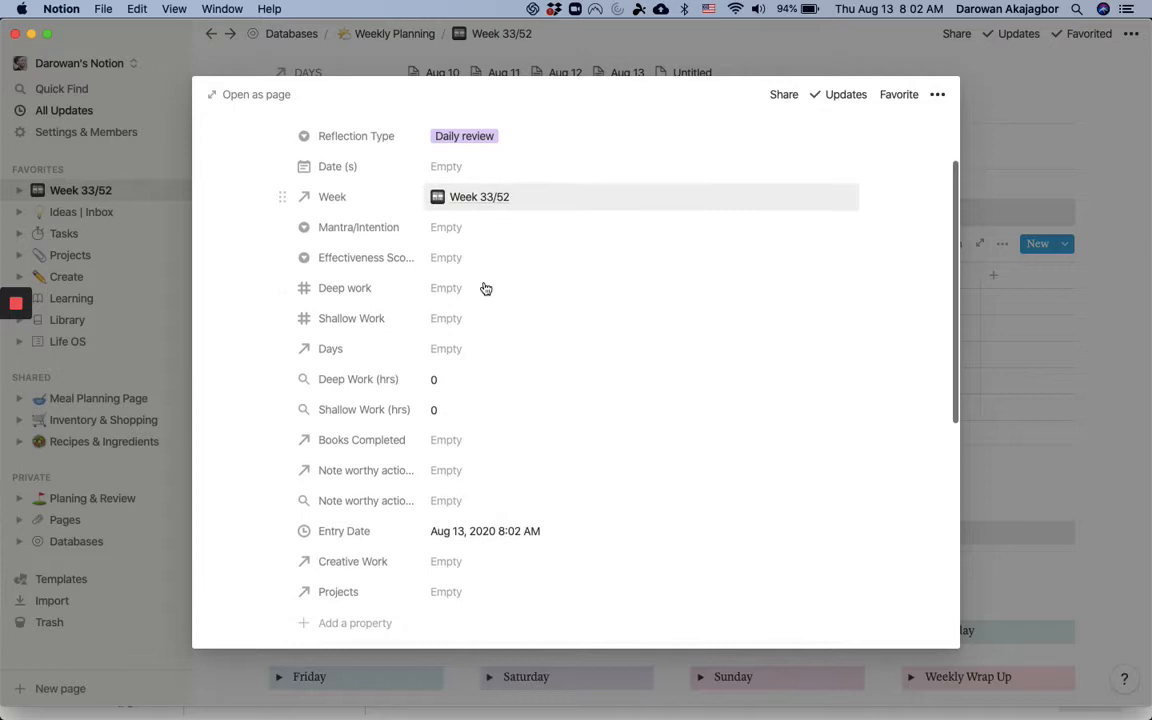
scroll("down", 3)
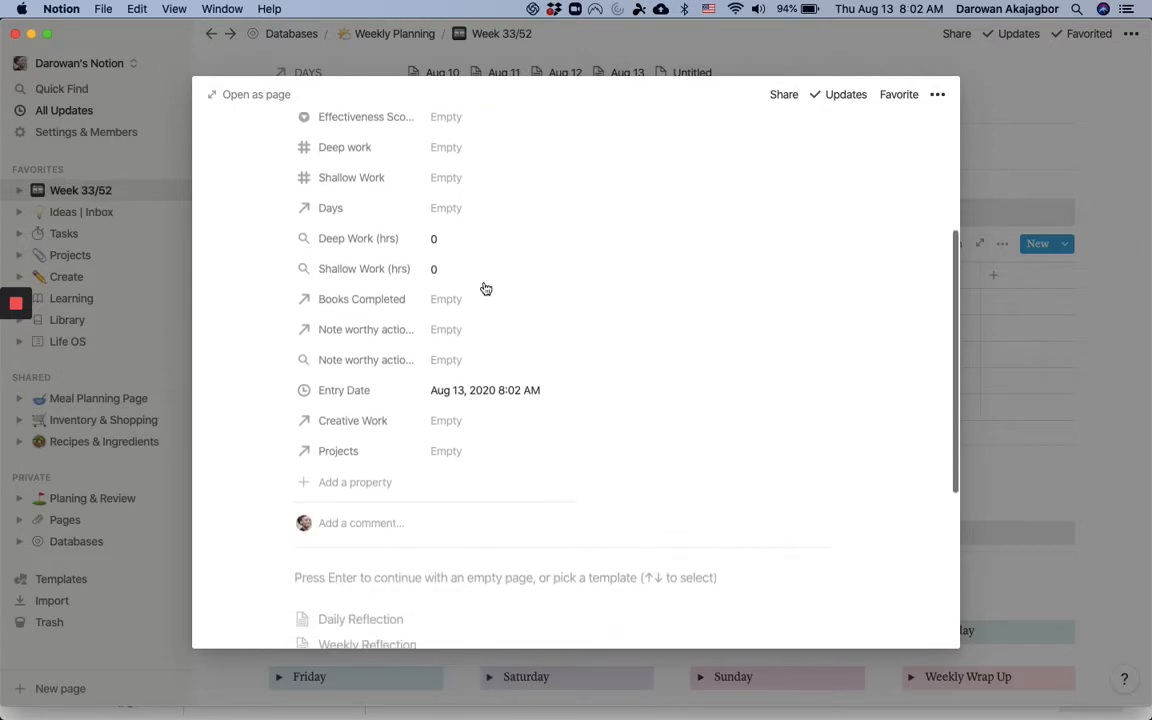
scroll("up", 3)
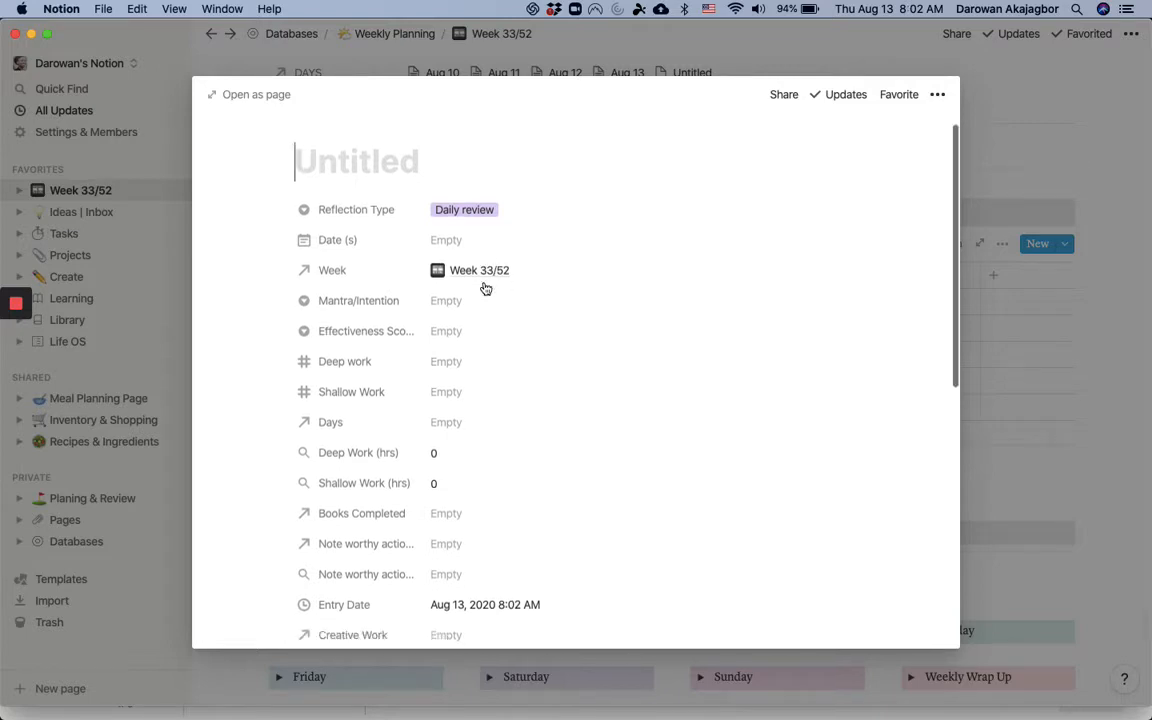
scroll("down", 3)
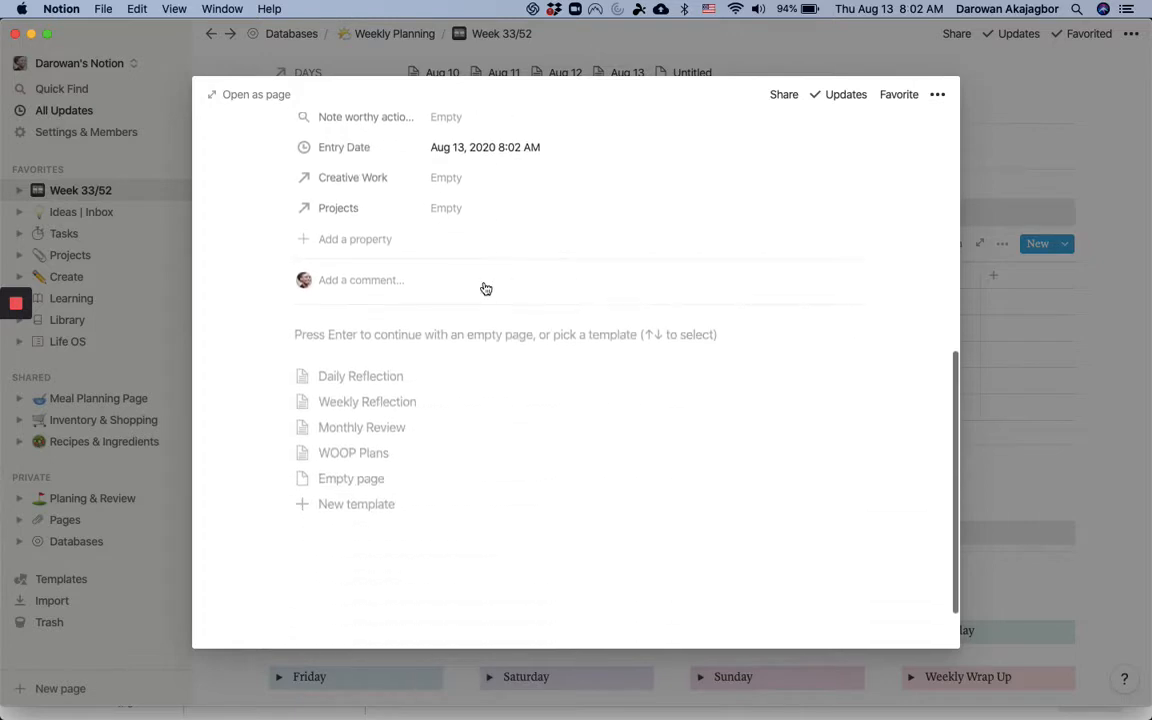
left_click(360, 376)
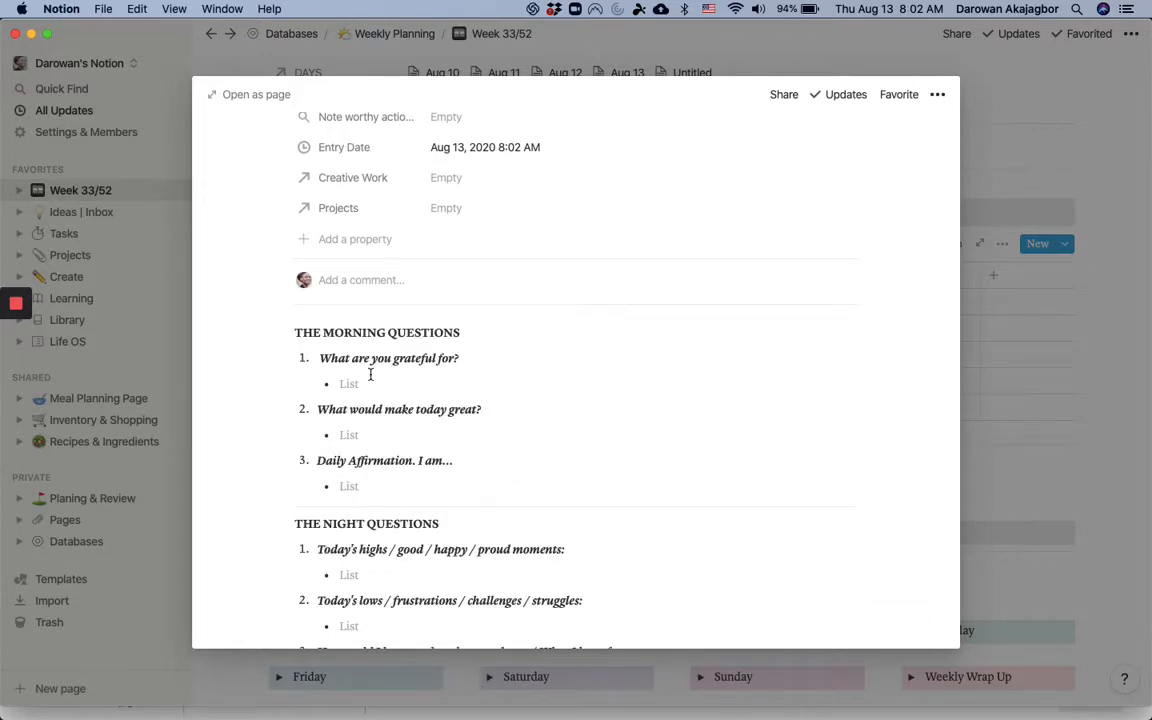
scroll("down", 3)
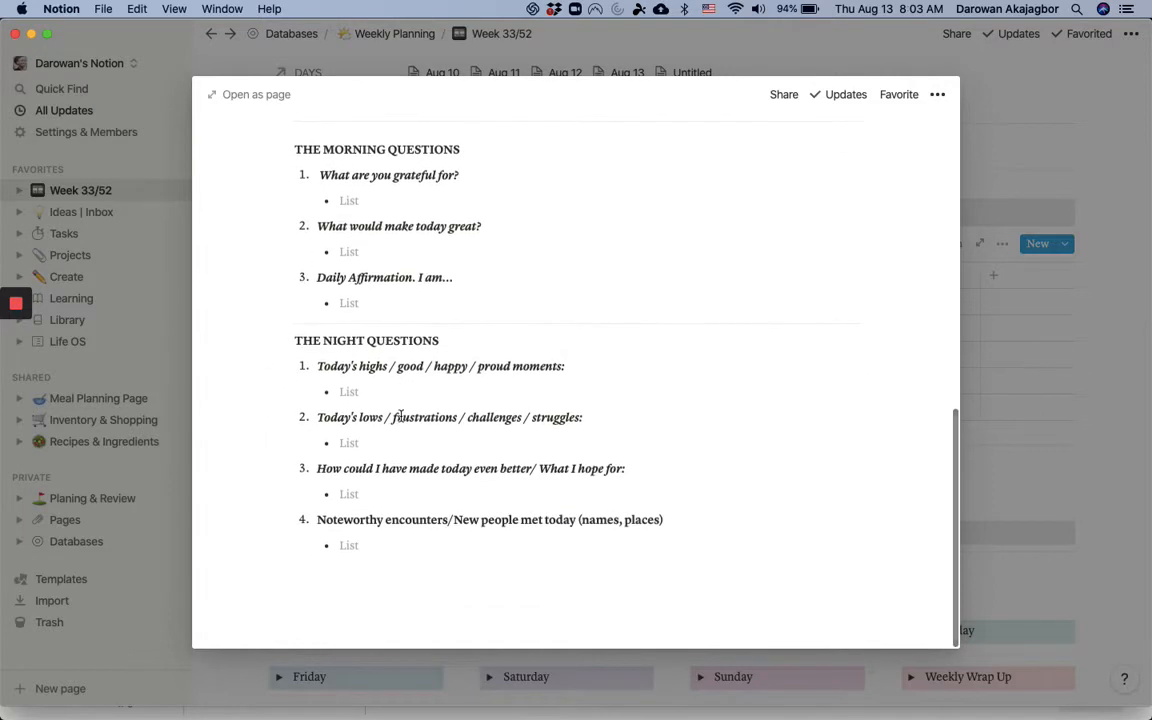
mouse_move(384, 364)
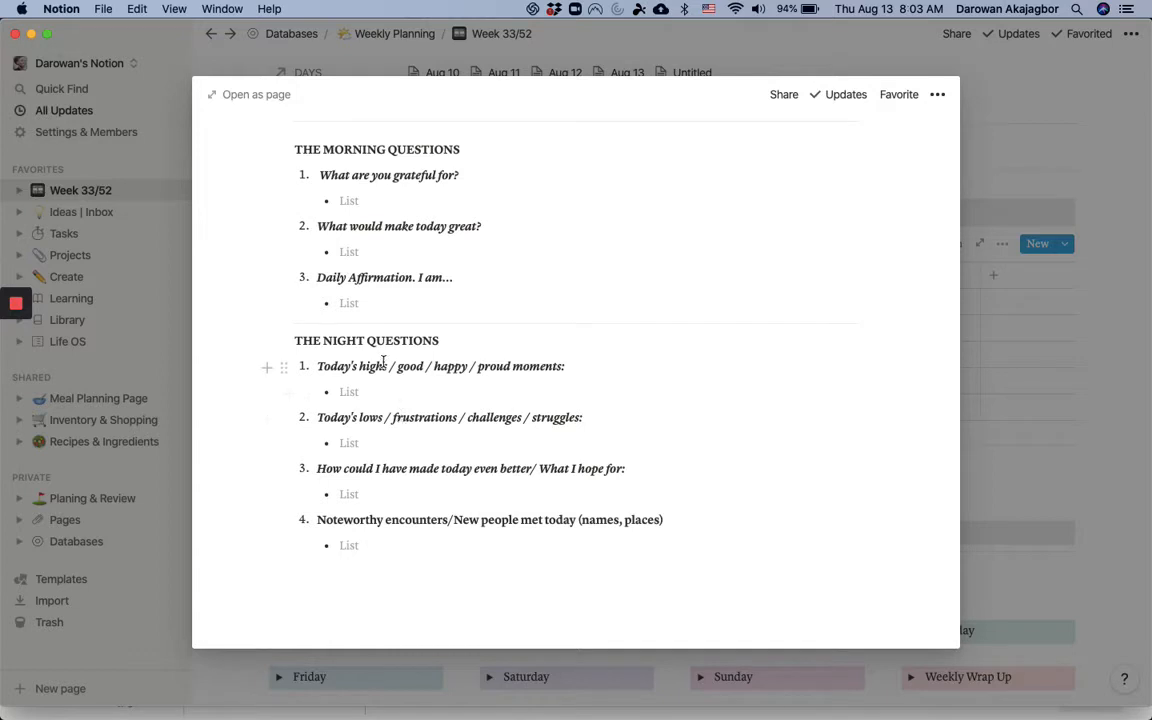
mouse_move(382, 468)
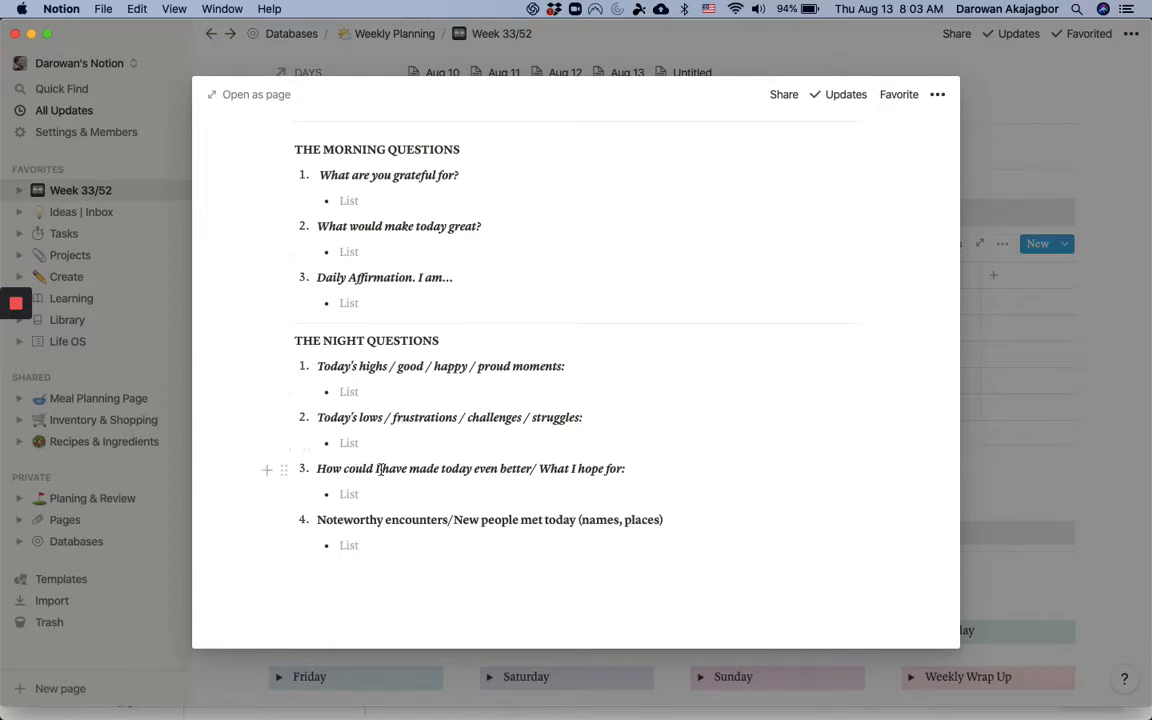
scroll("up", 3)
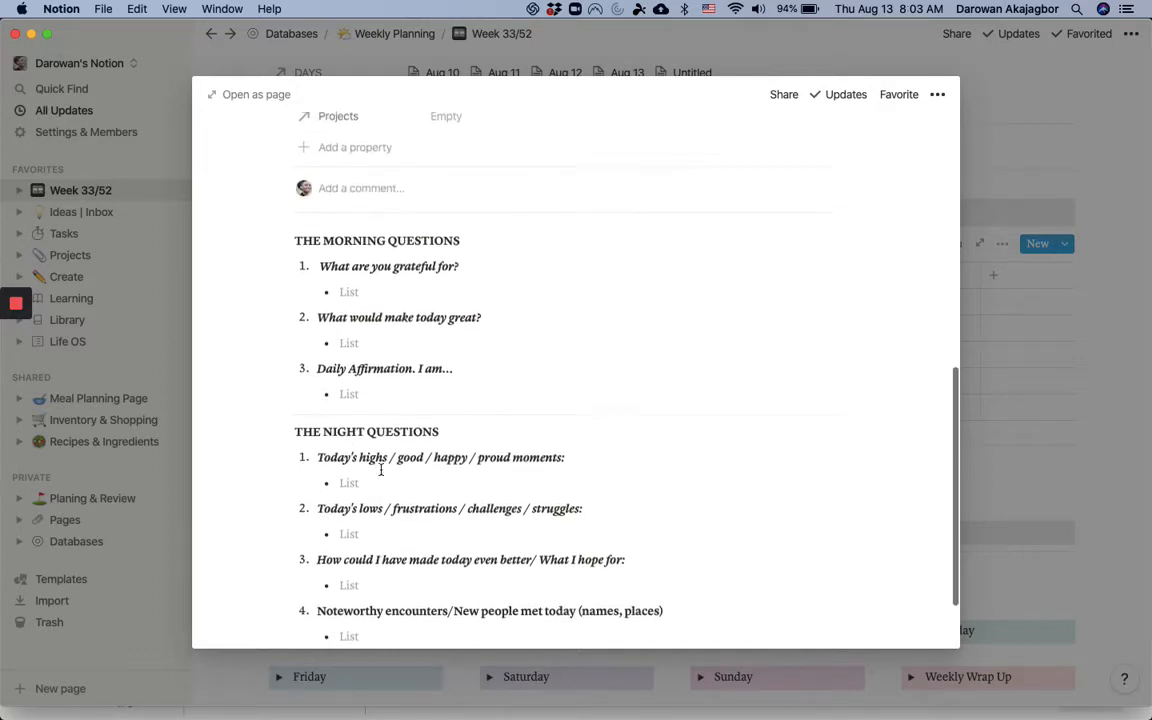
scroll("up", 3)
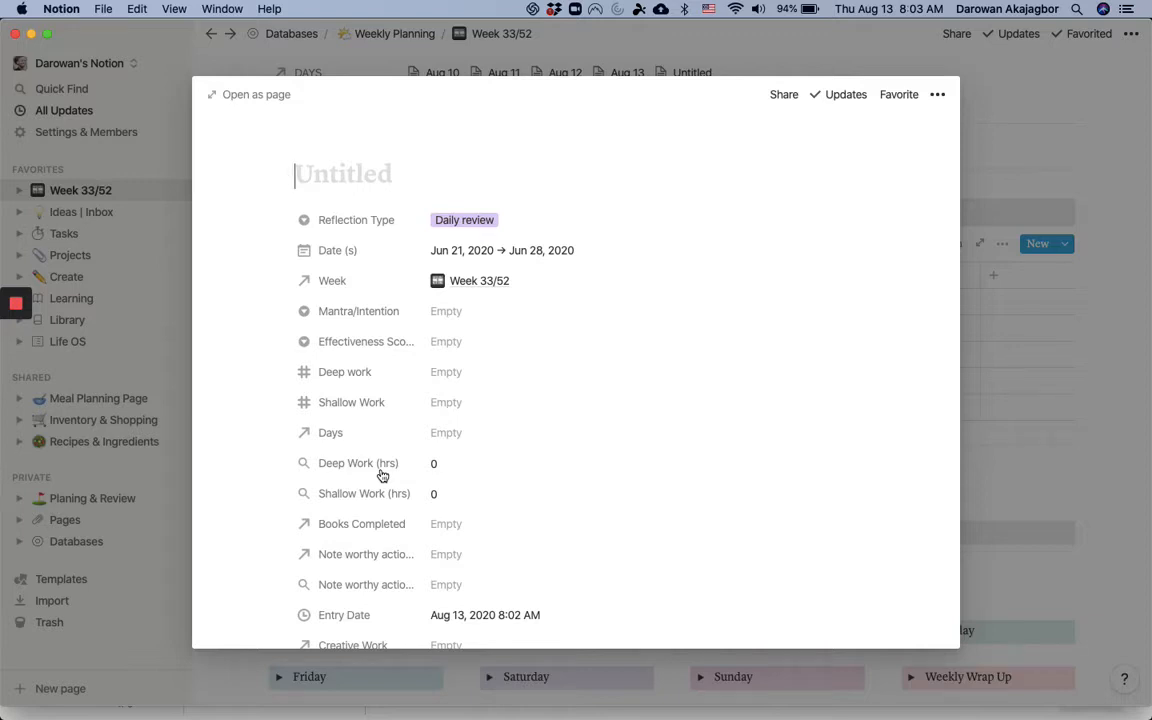
Show the Mantra/Intention option list on the untitled Daily review entry.
left_click(446, 312)
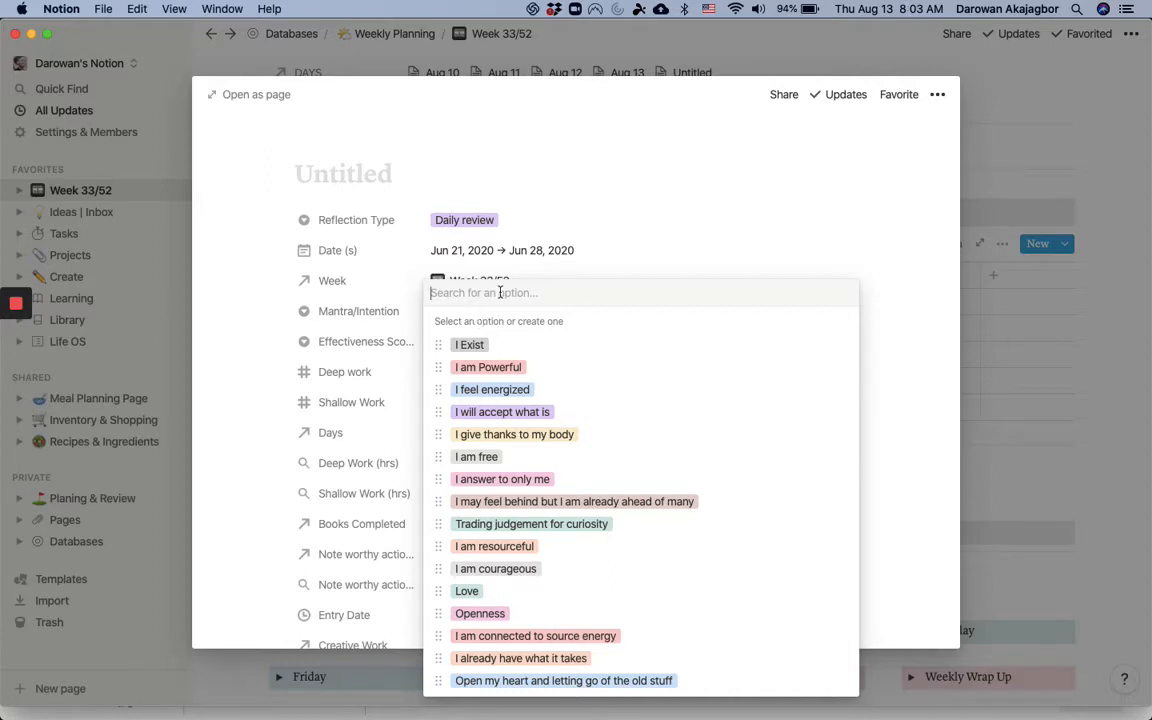
mouse_move(652, 222)
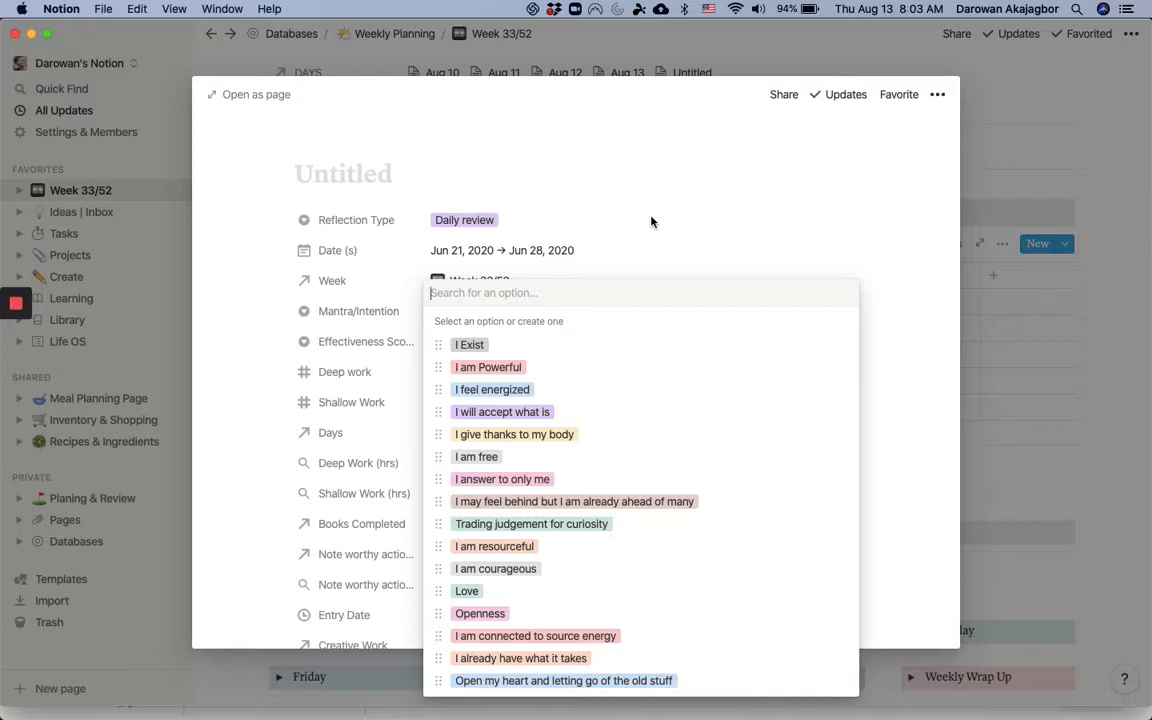
mouse_move(500, 468)
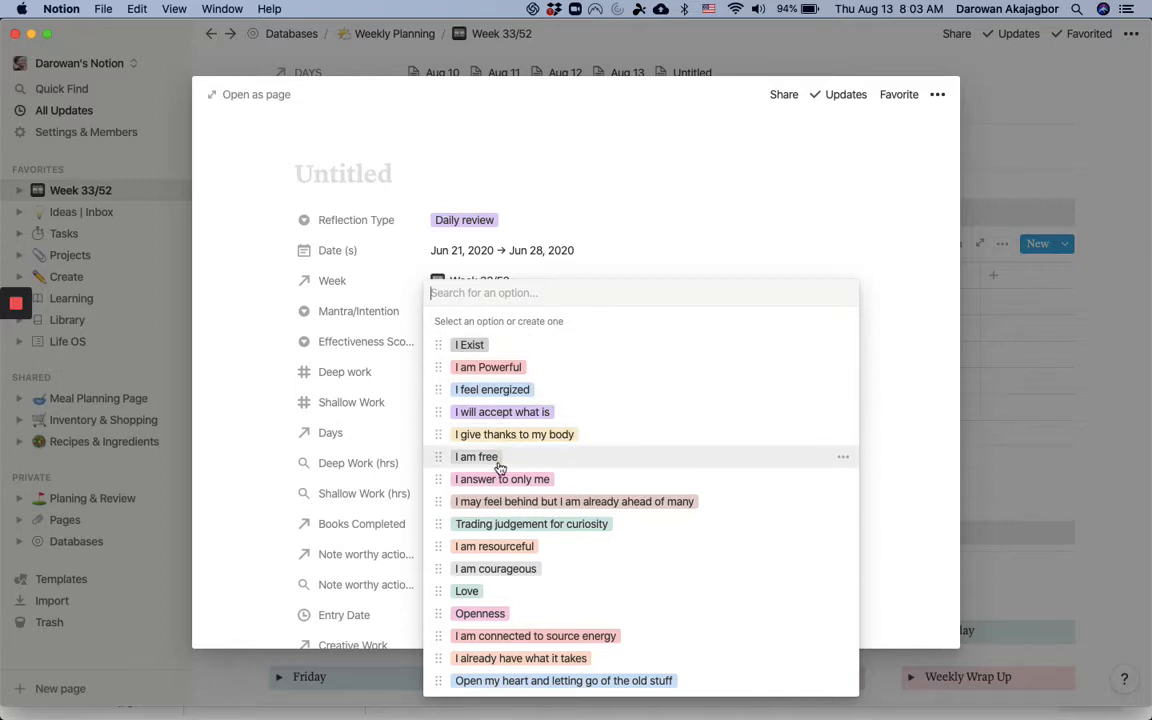
mouse_move(512, 620)
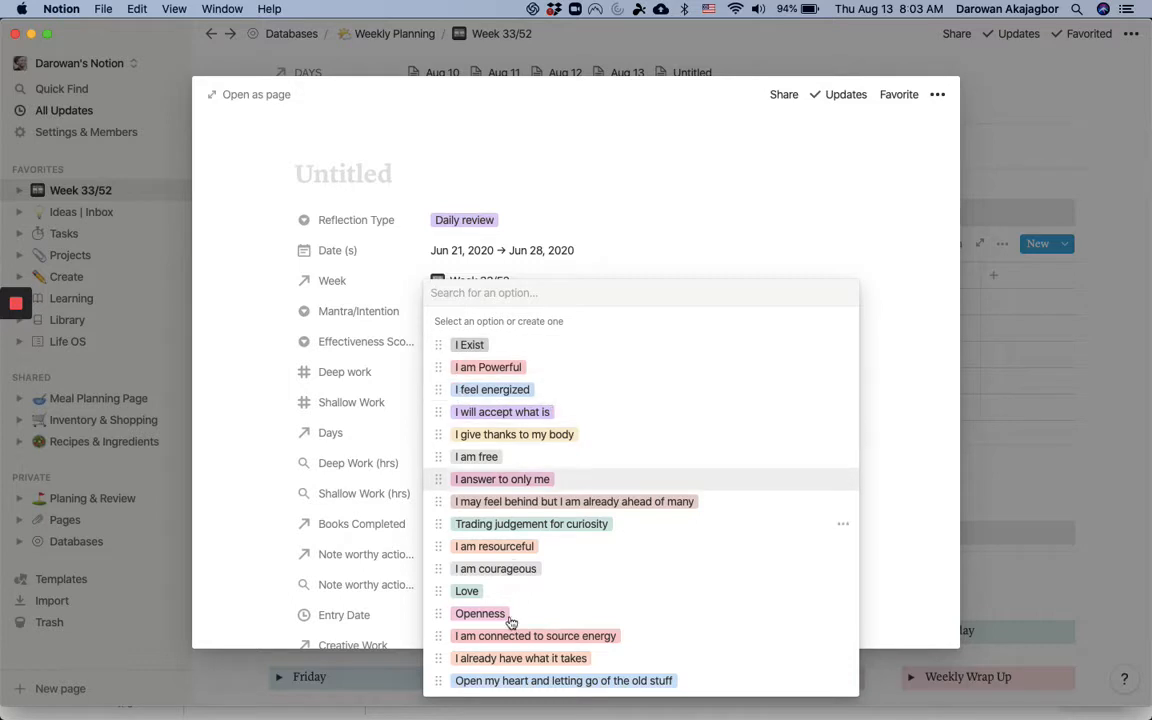
mouse_move(494, 546)
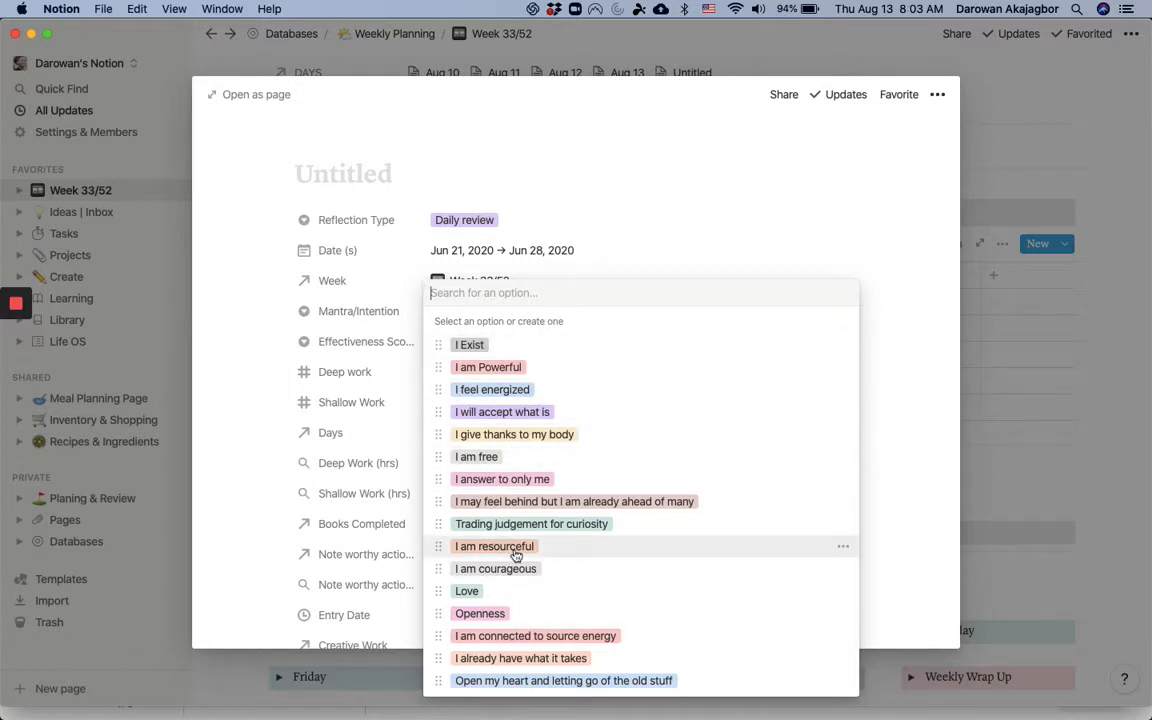
mouse_move(996, 292)
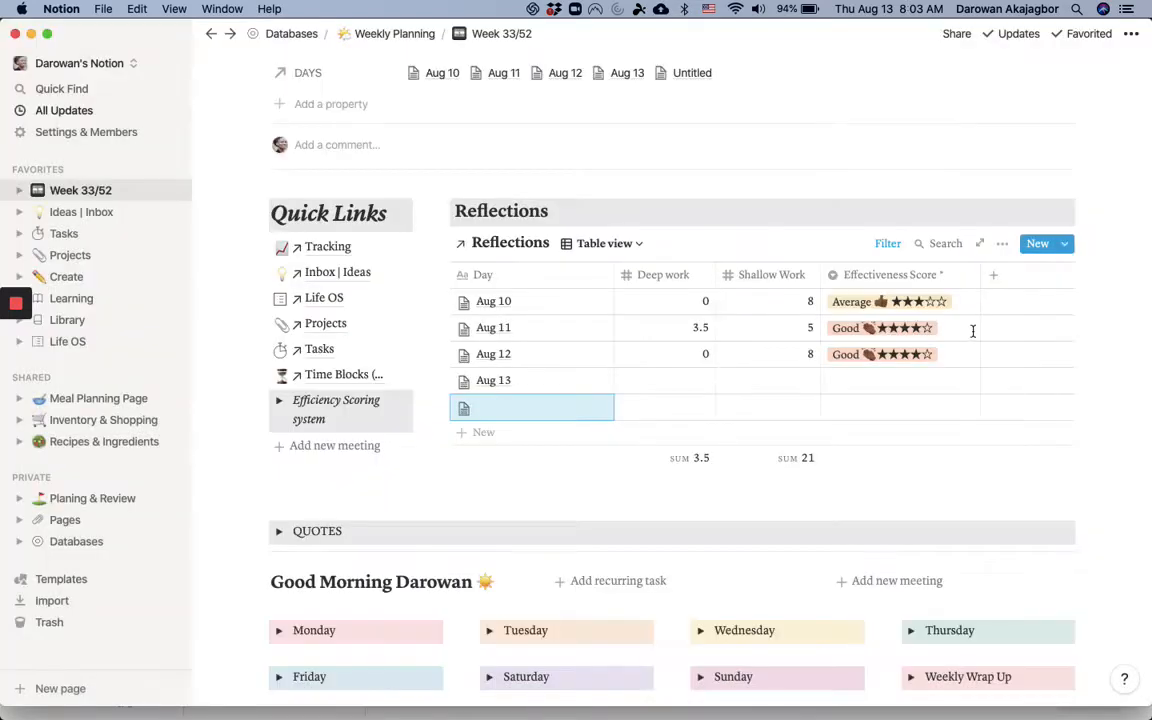
mouse_move(728, 408)
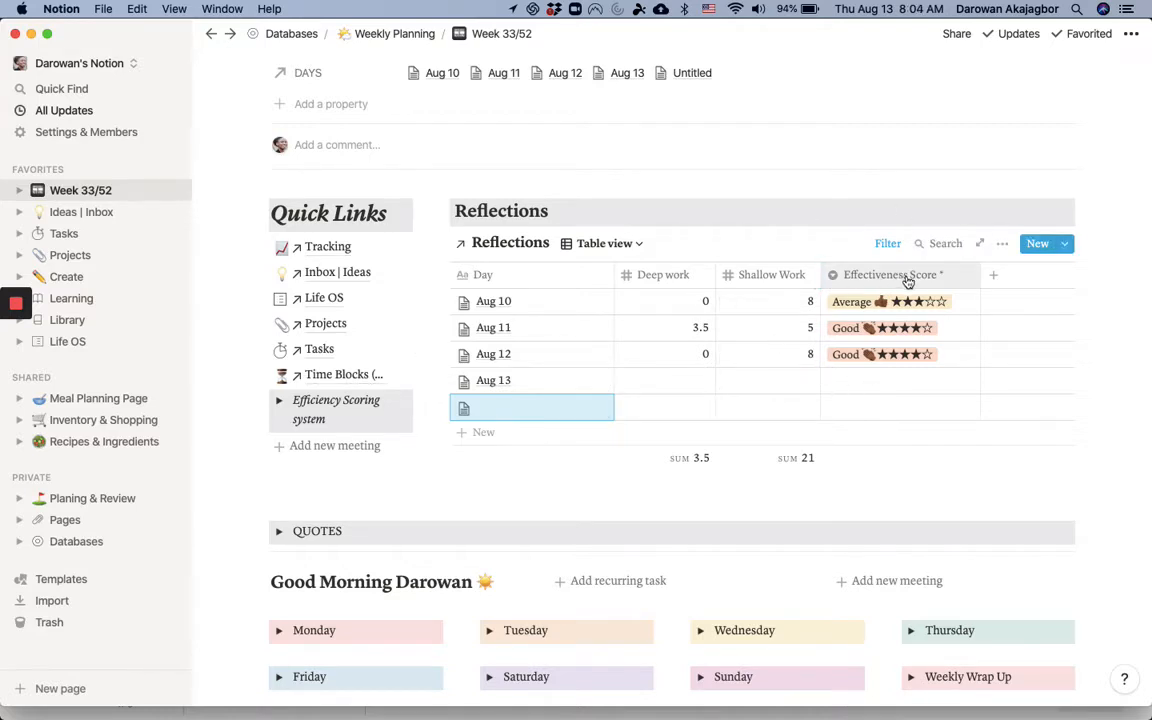
mouse_move(920, 360)
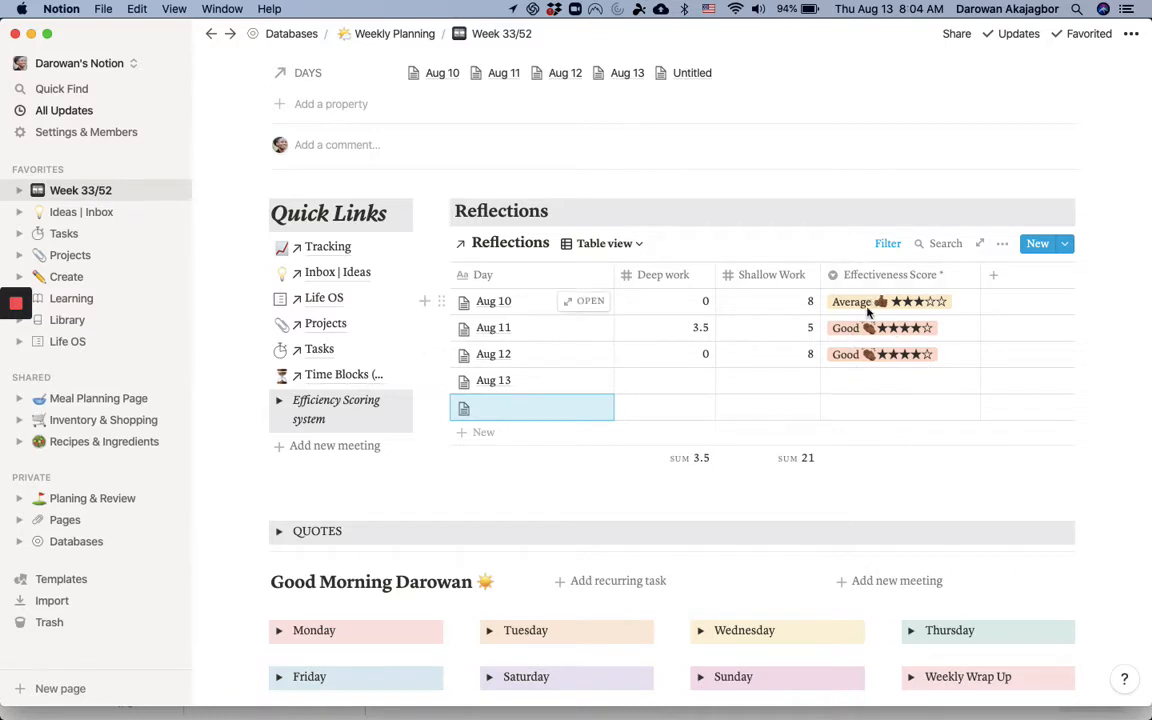
mouse_move(852, 388)
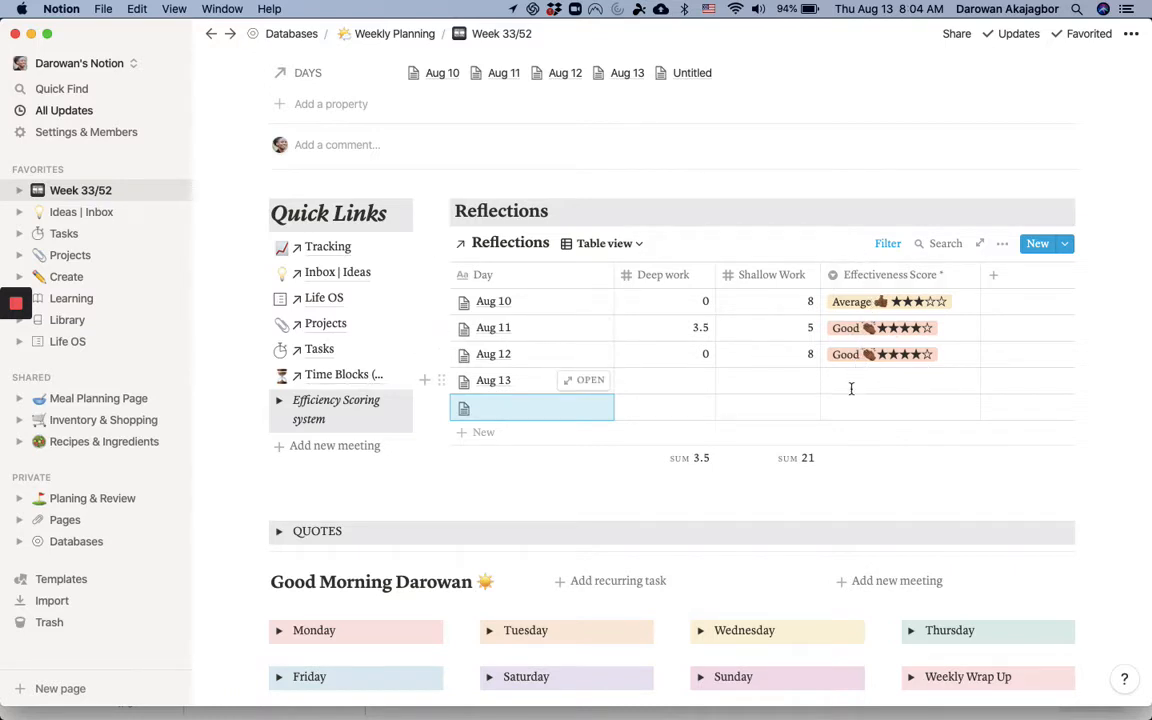
left_click(896, 380)
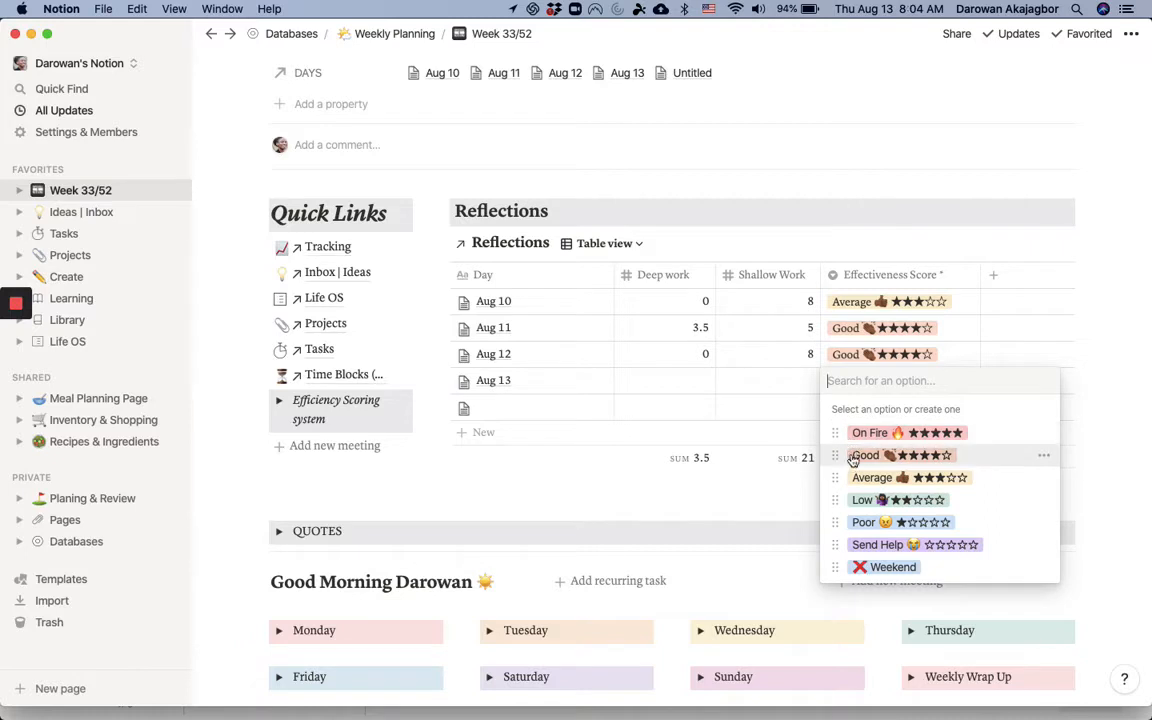
mouse_move(858, 432)
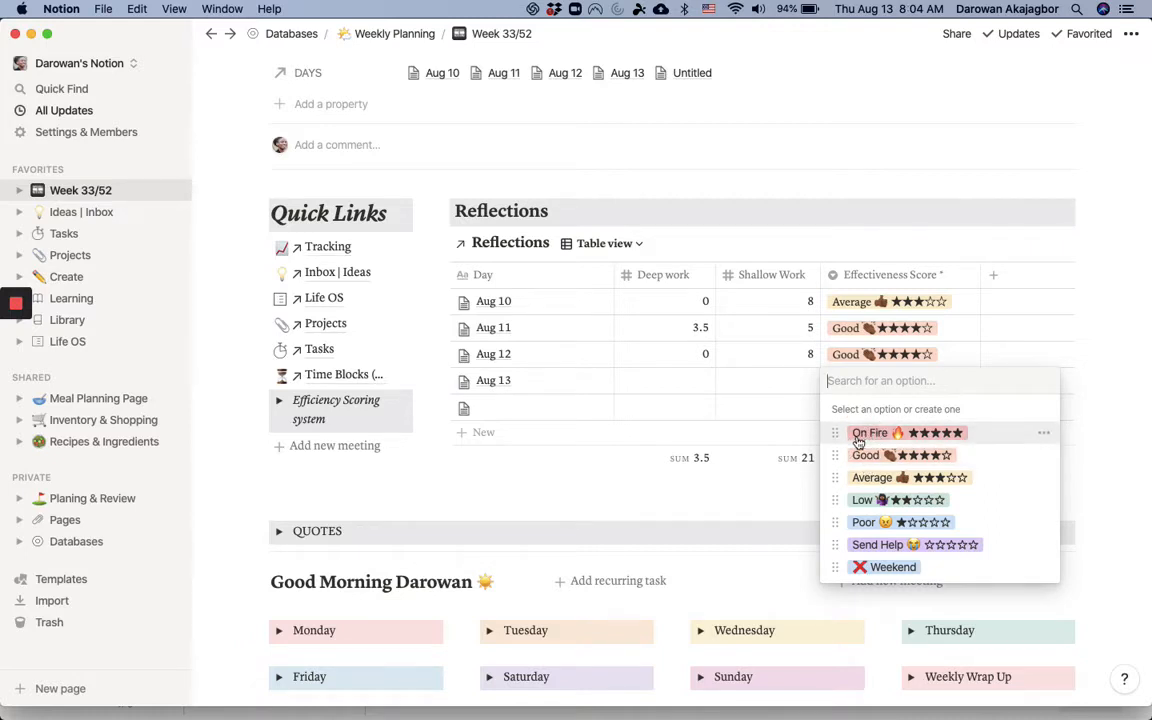
mouse_move(852, 532)
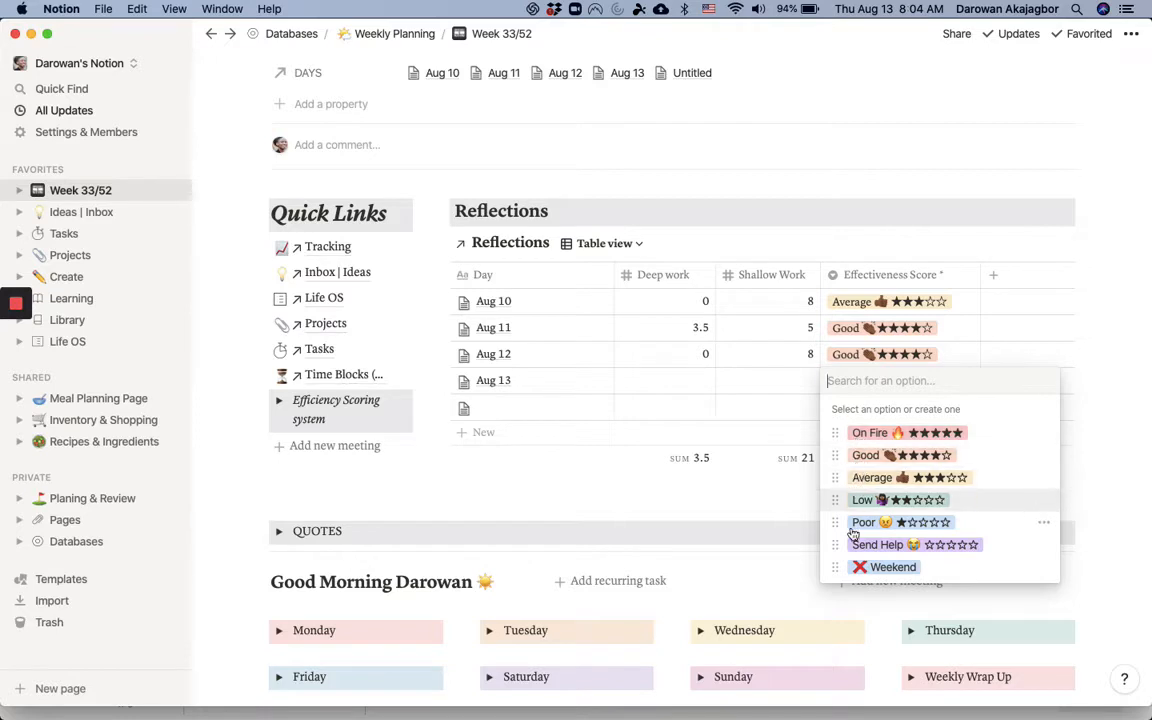
mouse_move(852, 544)
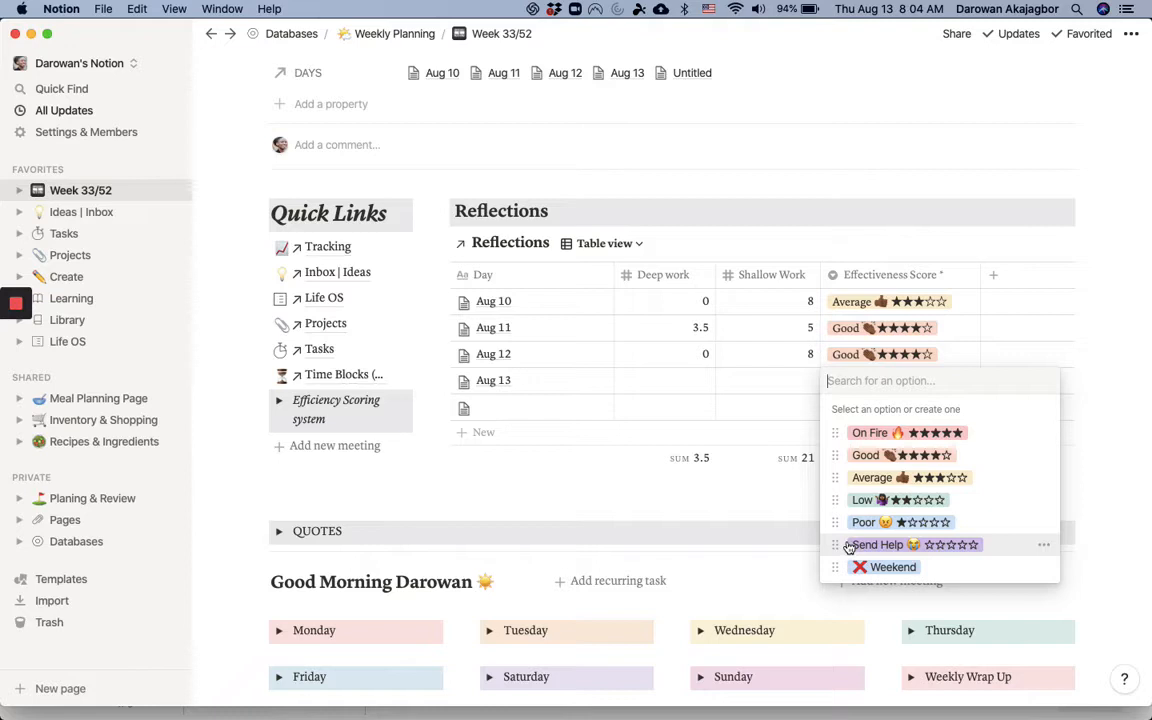
mouse_move(852, 568)
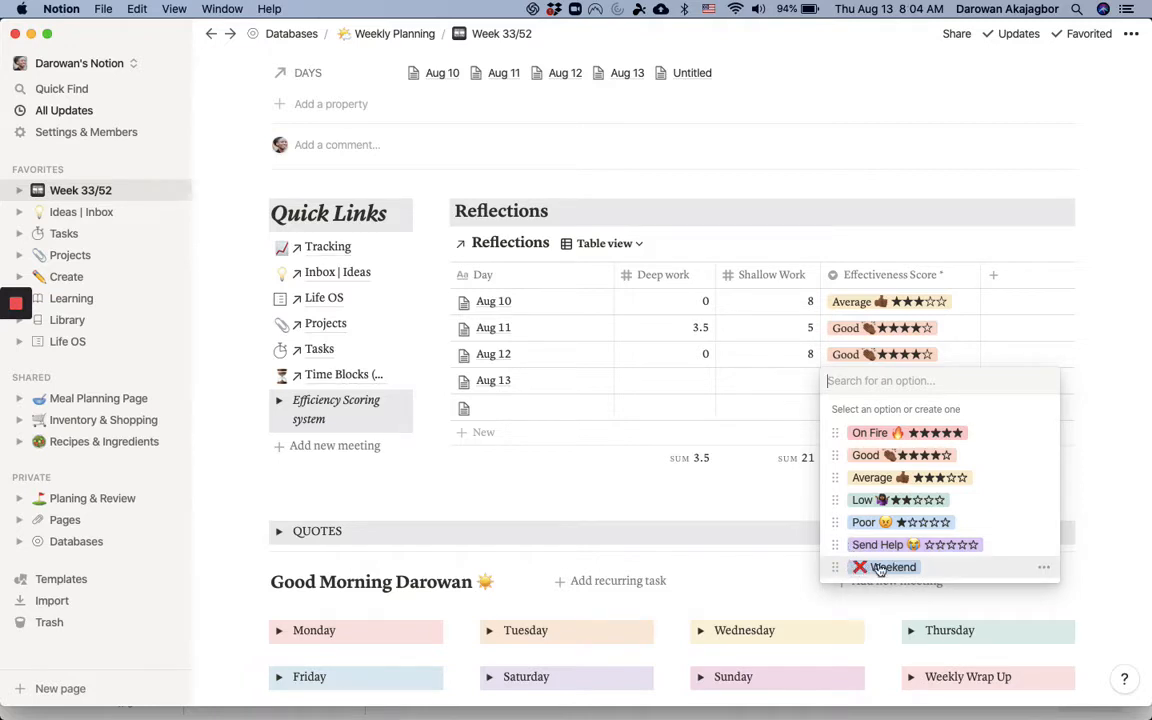
mouse_move(760, 510)
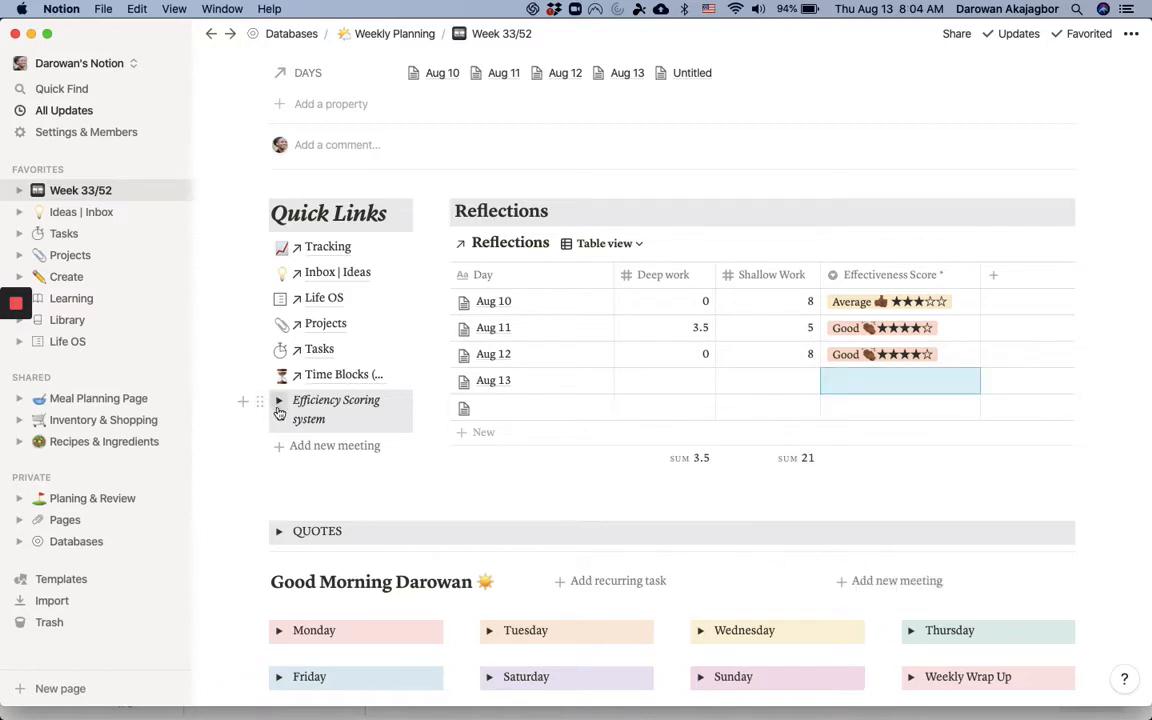
Expand the Efficiency Scoring system toggle and scroll through its star criteria.
left_click(280, 400)
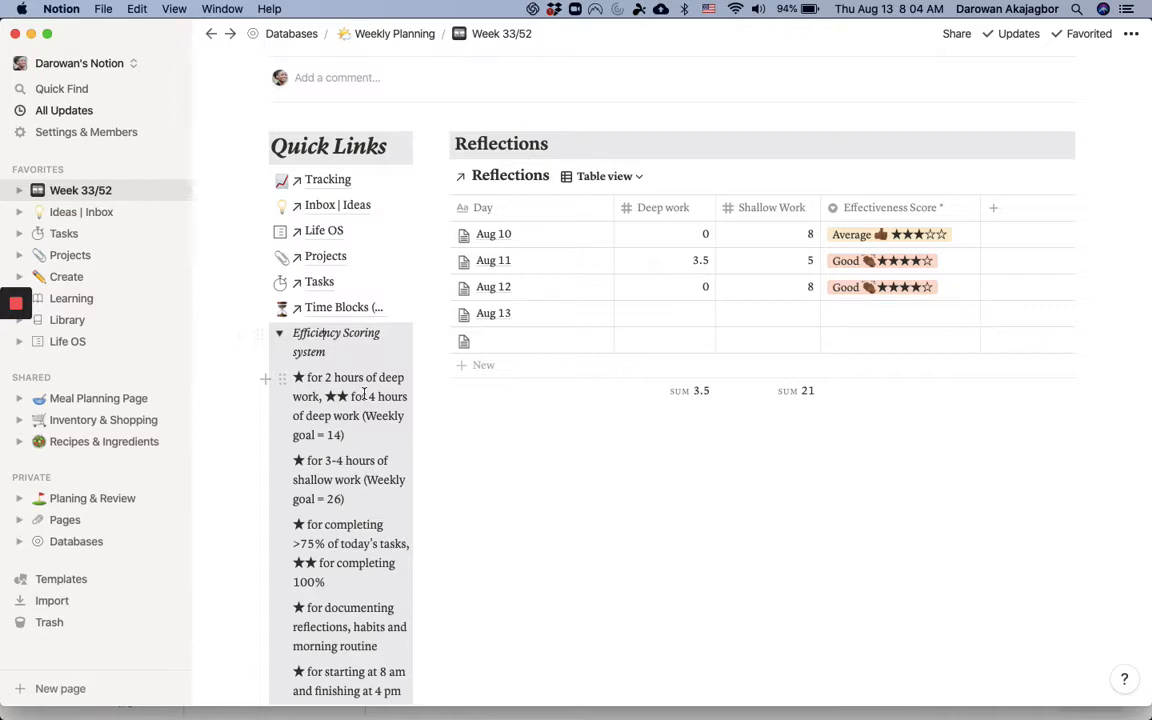
scroll("down", 3)
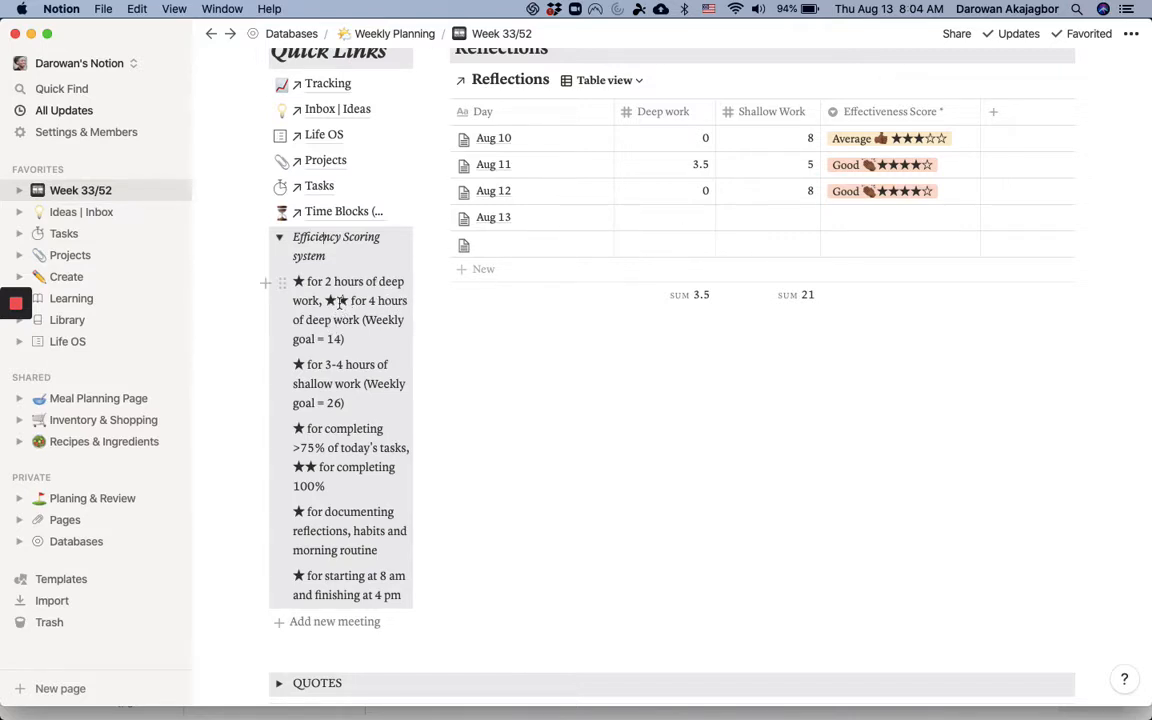
mouse_move(336, 376)
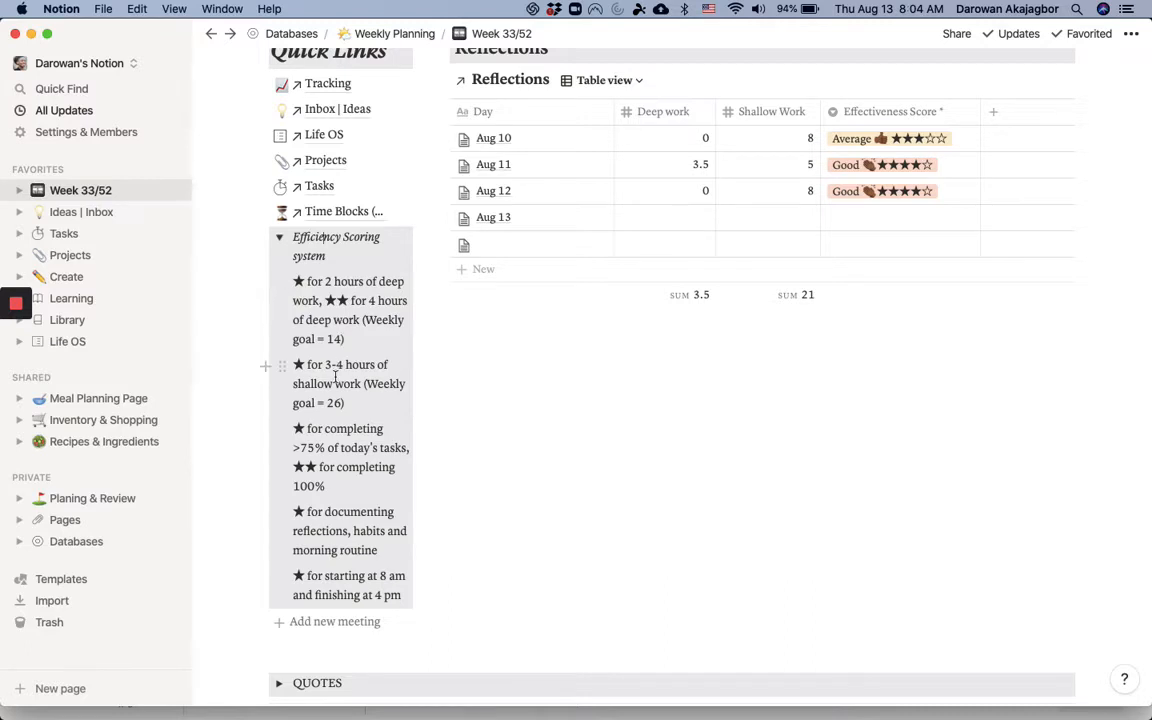
scroll("down", 3)
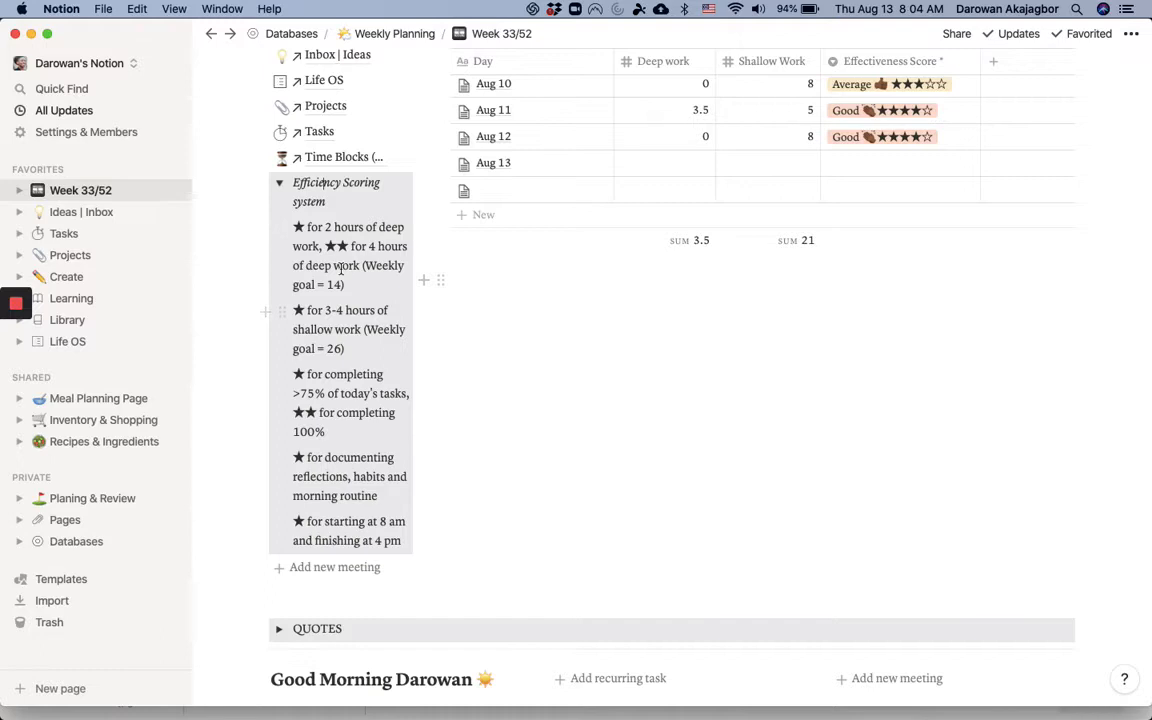
mouse_move(348, 432)
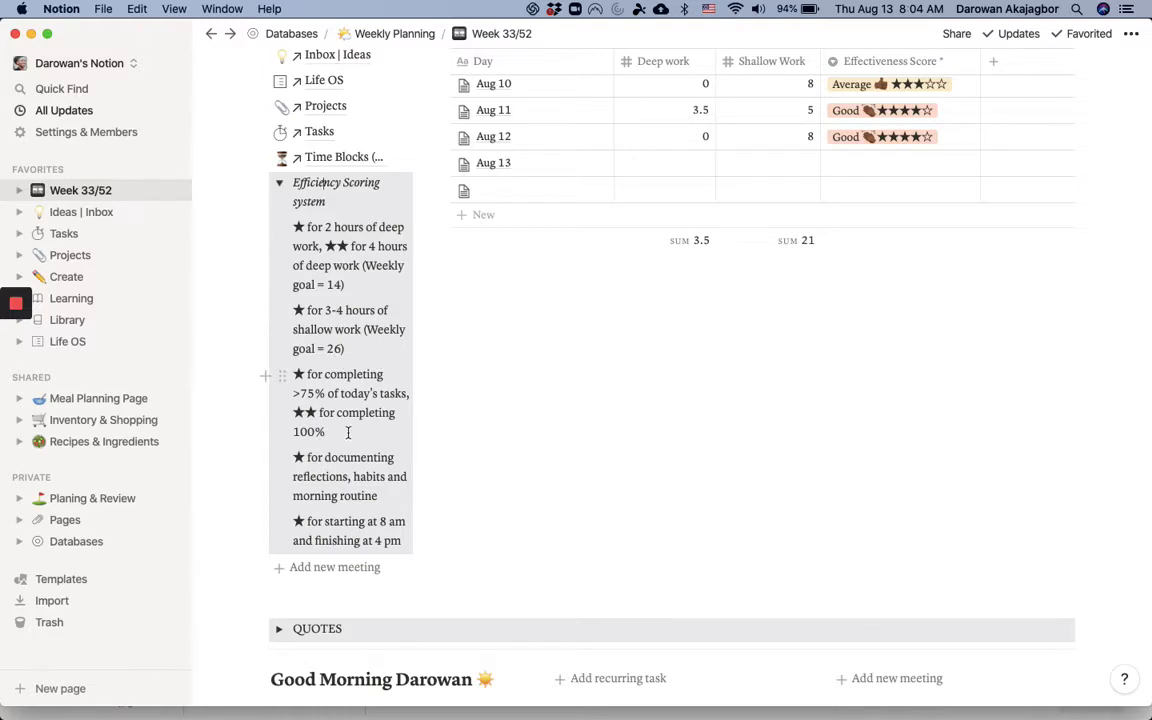
mouse_move(280, 186)
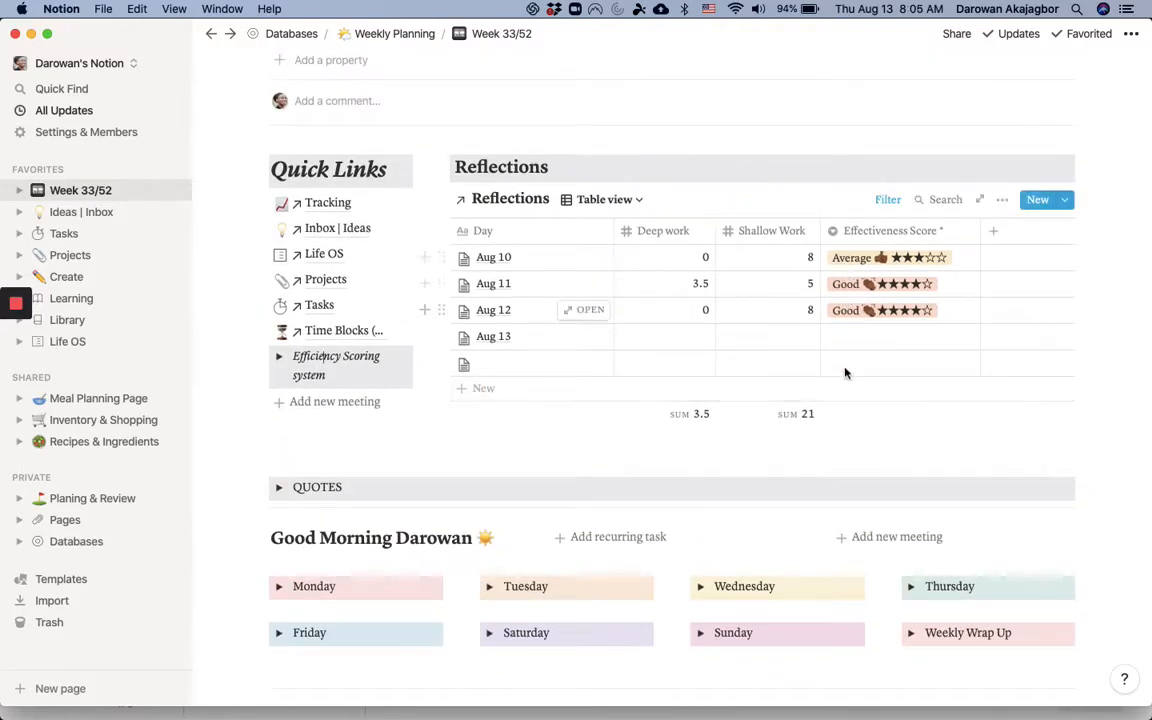
mouse_move(856, 344)
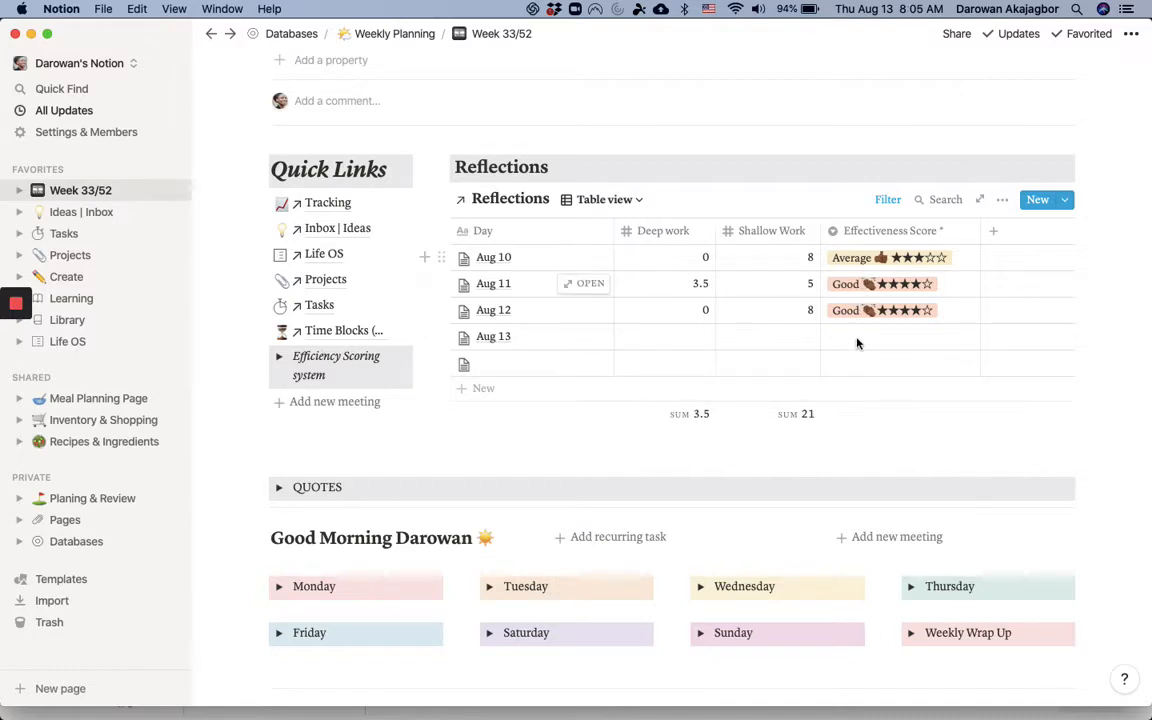
Expand the quotes section, then delete the trailing 's' so the heading reads Reflection.
scroll("down", 3)
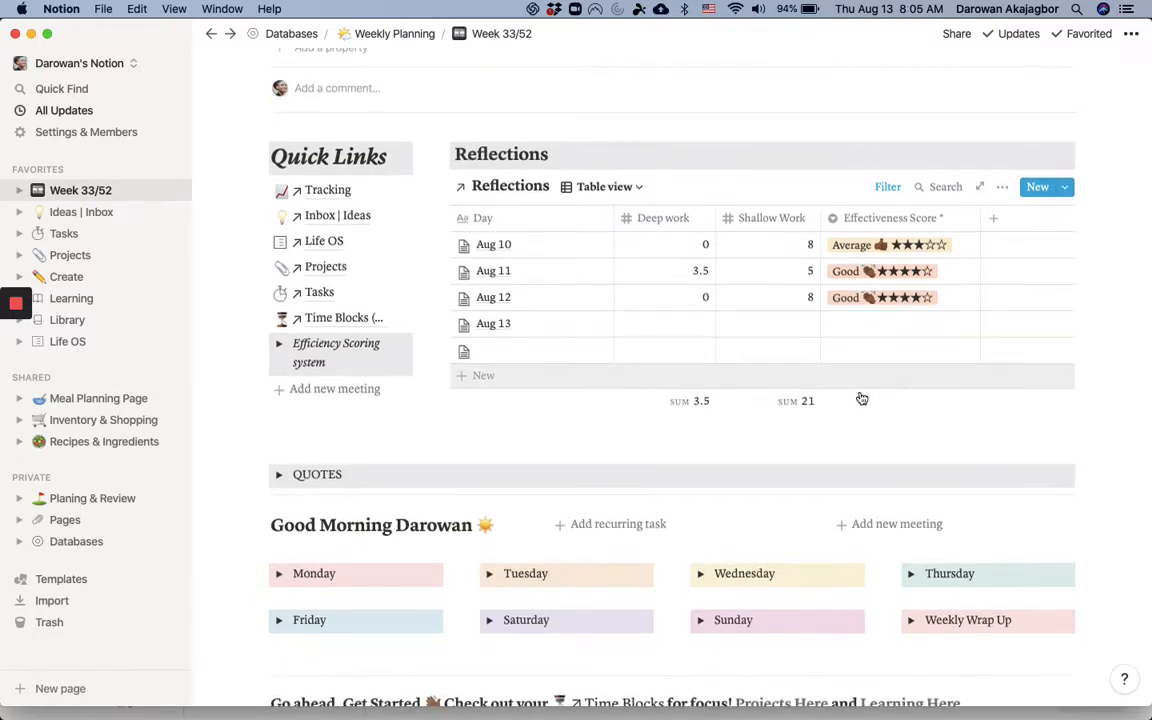
scroll("down", 3)
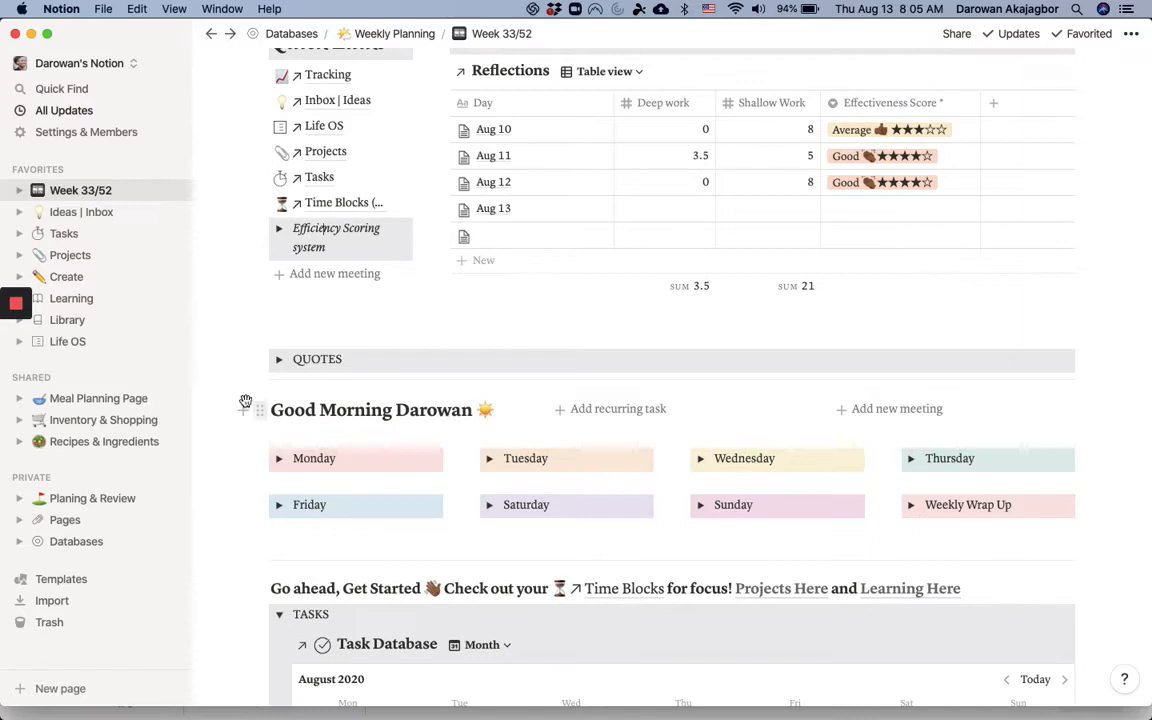
left_click(280, 360)
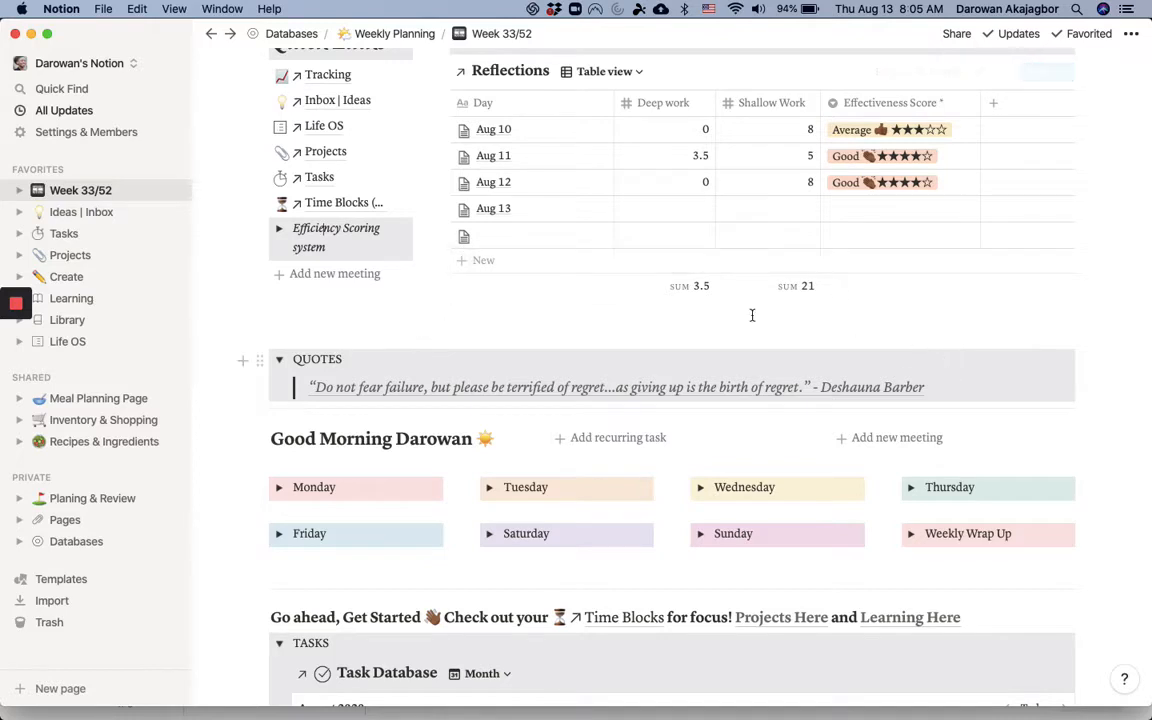
scroll("up", 3)
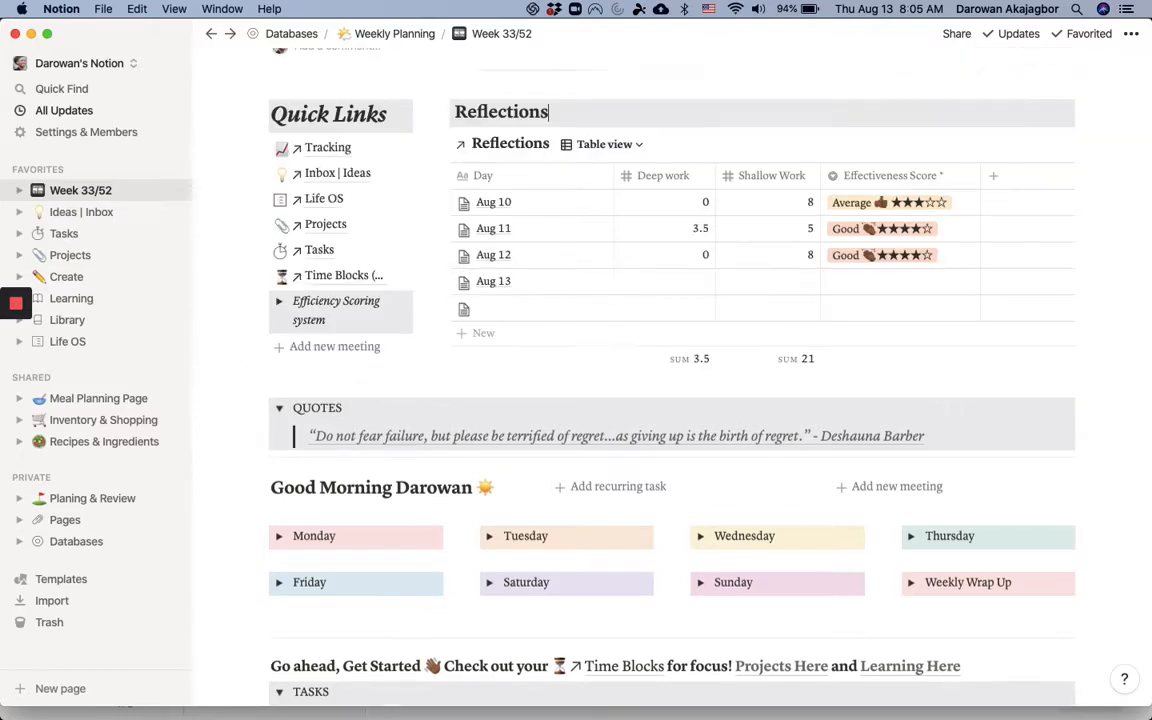
key("backspace")
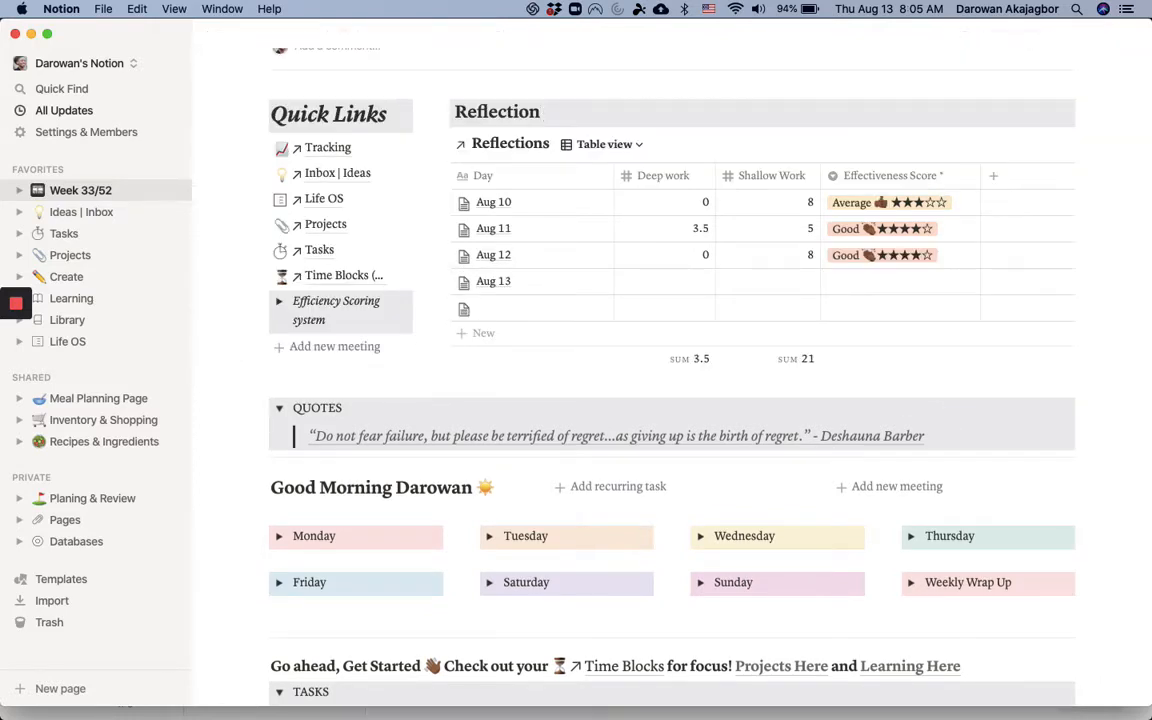
Scroll down past the weekday cards to the Task Database August 2020 calendar.
scroll("up", 3)
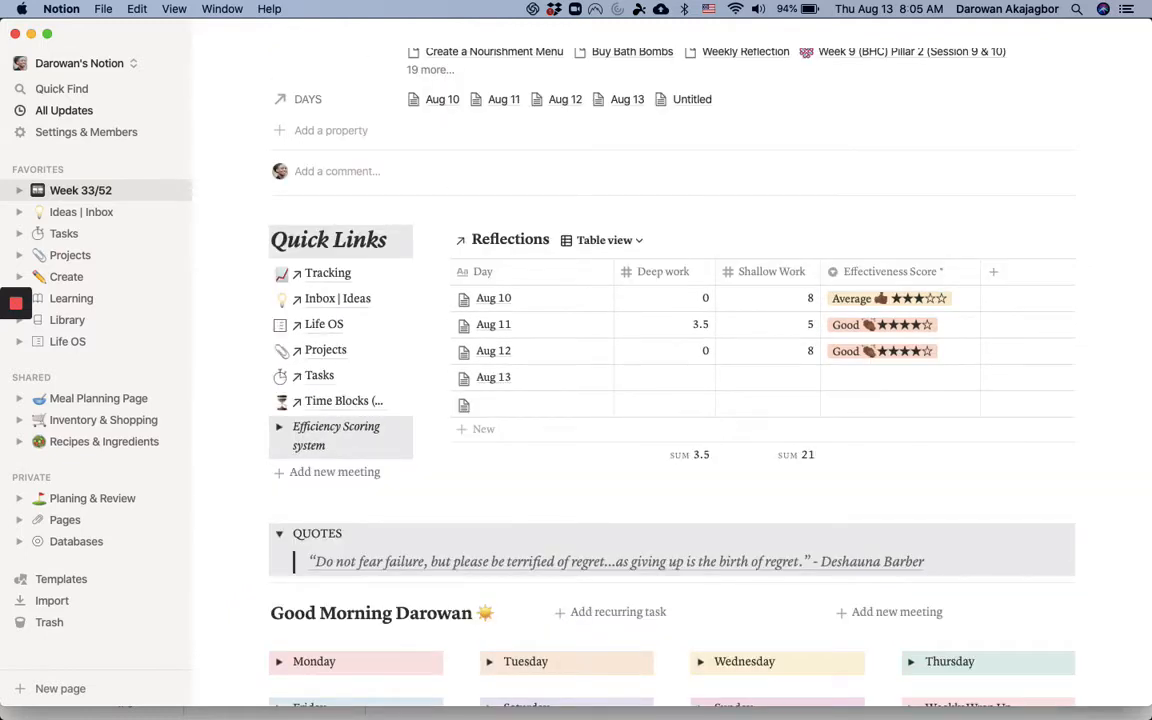
scroll("down", 3)
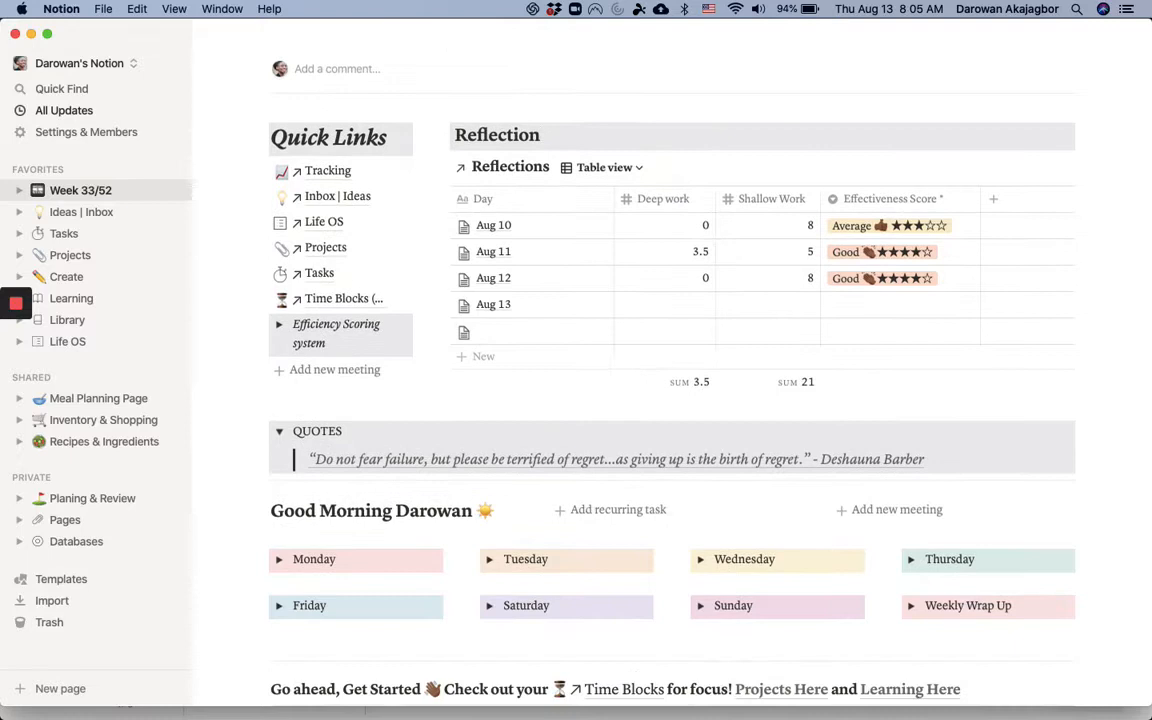
scroll("down", 3)
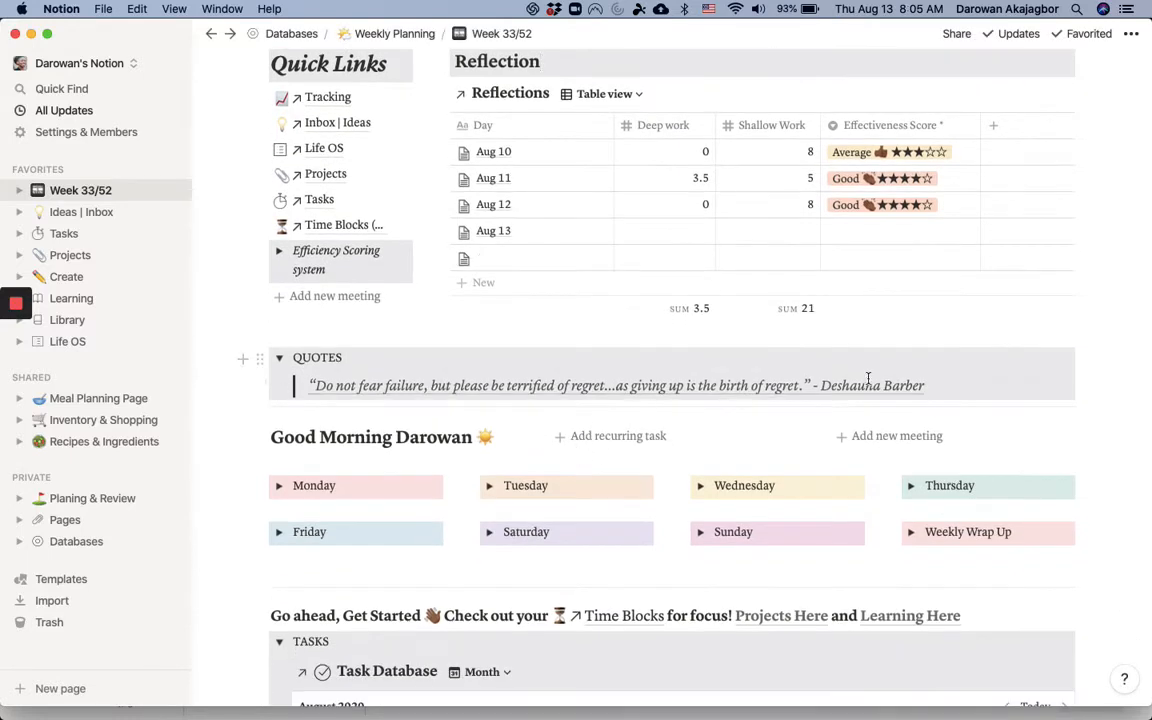
mouse_move(1020, 424)
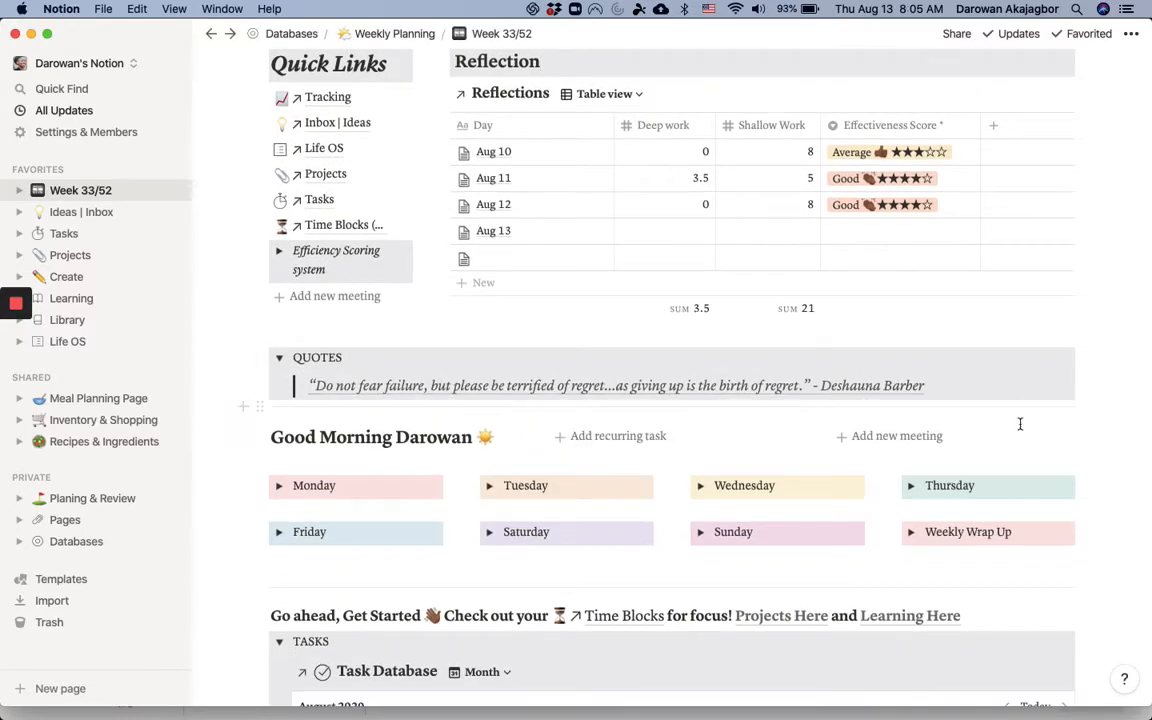
mouse_move(948, 452)
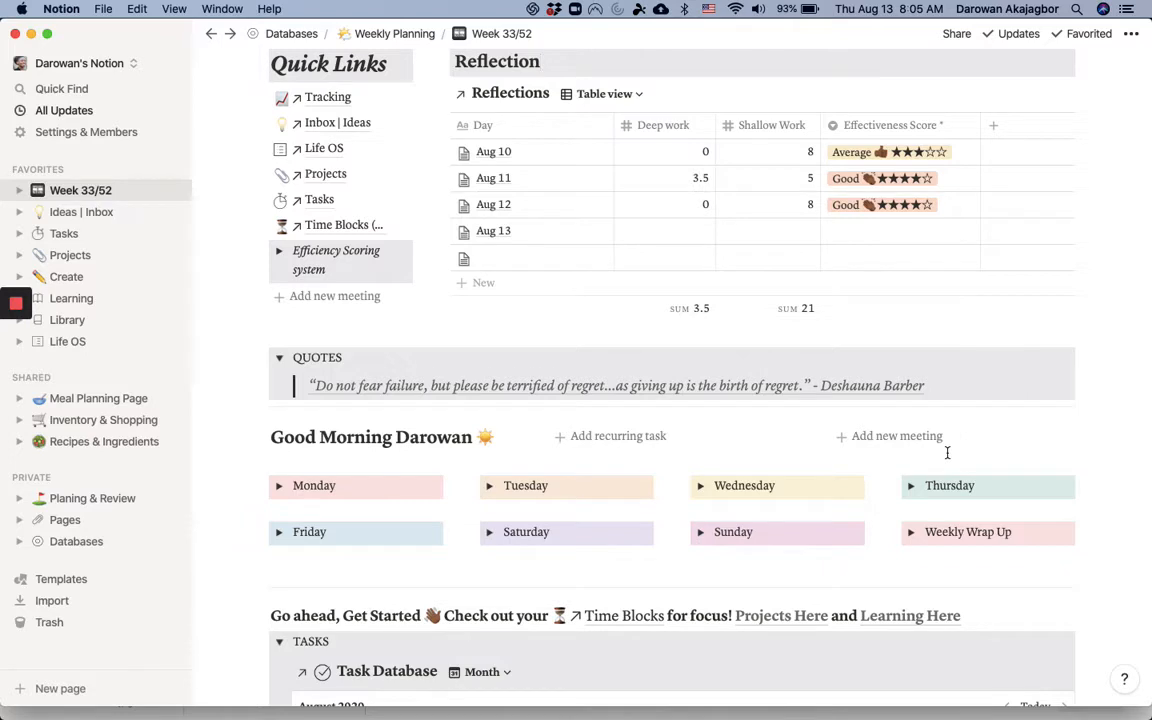
mouse_move(1112, 400)
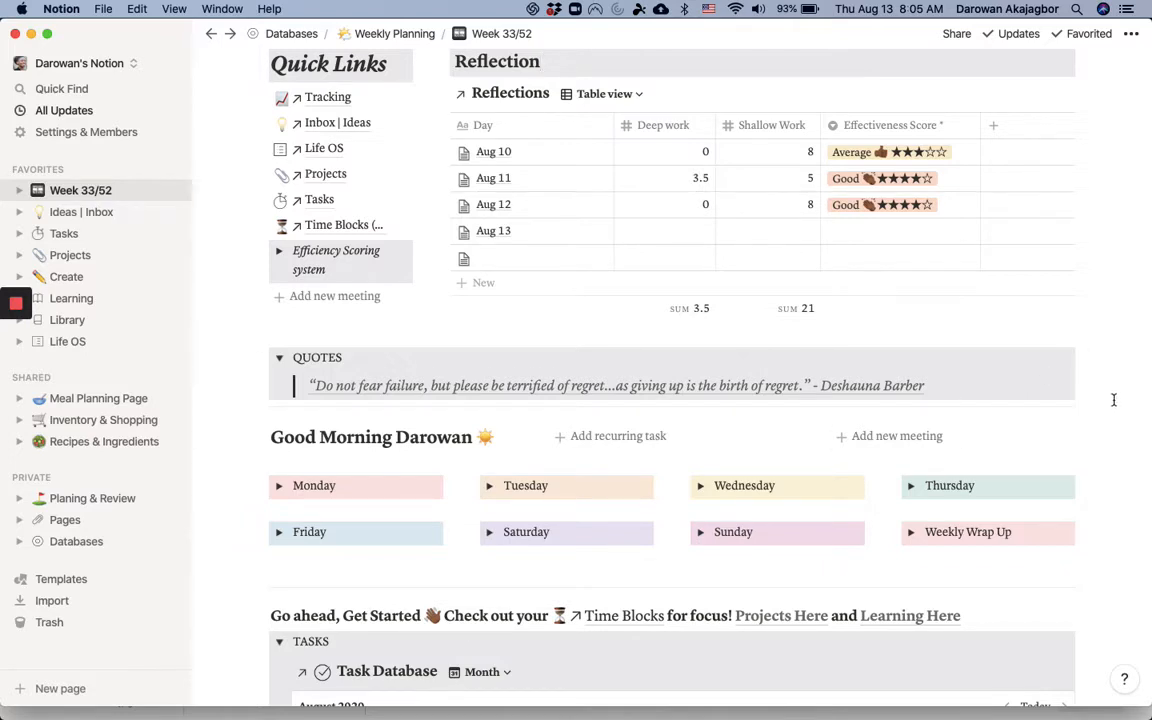
scroll("down", 3)
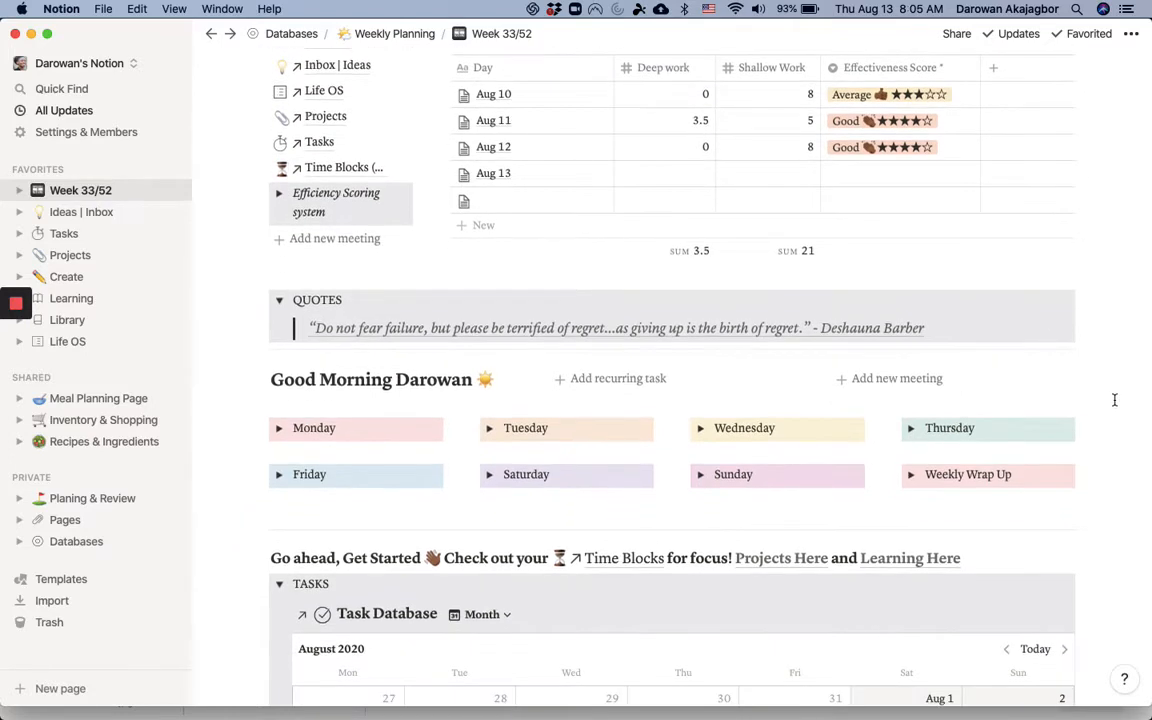
mouse_move(288, 484)
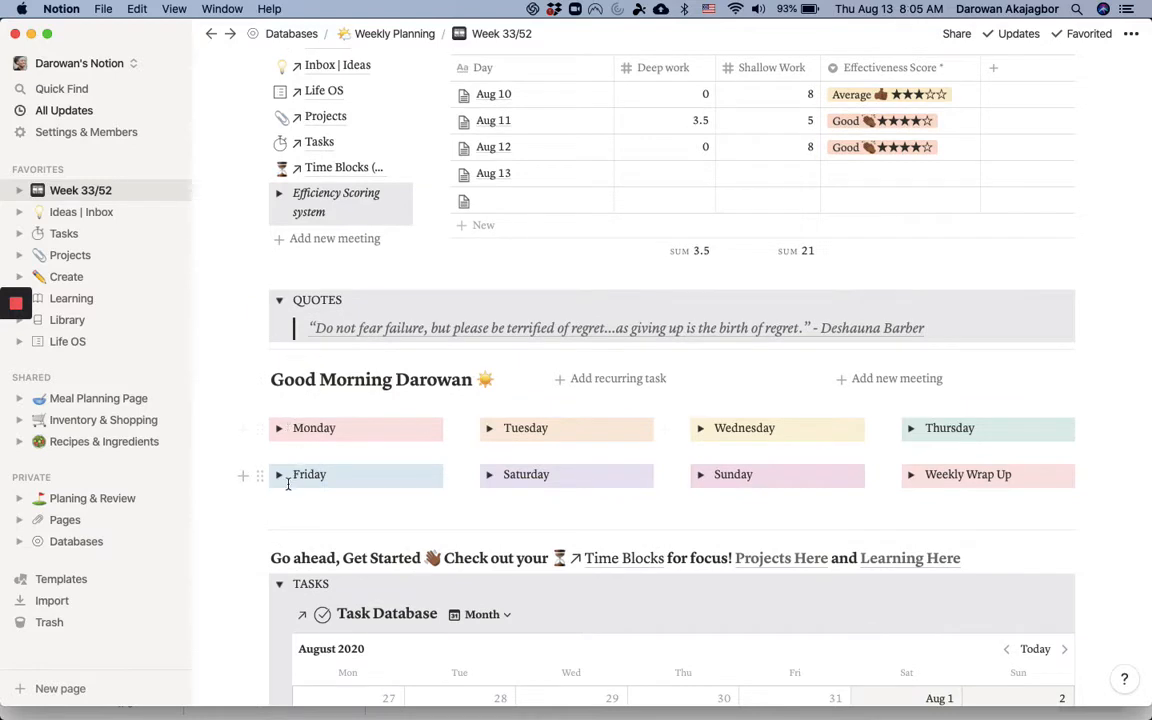
Expand the Monday to Thursday weekday checklist cards.
left_click(280, 428)
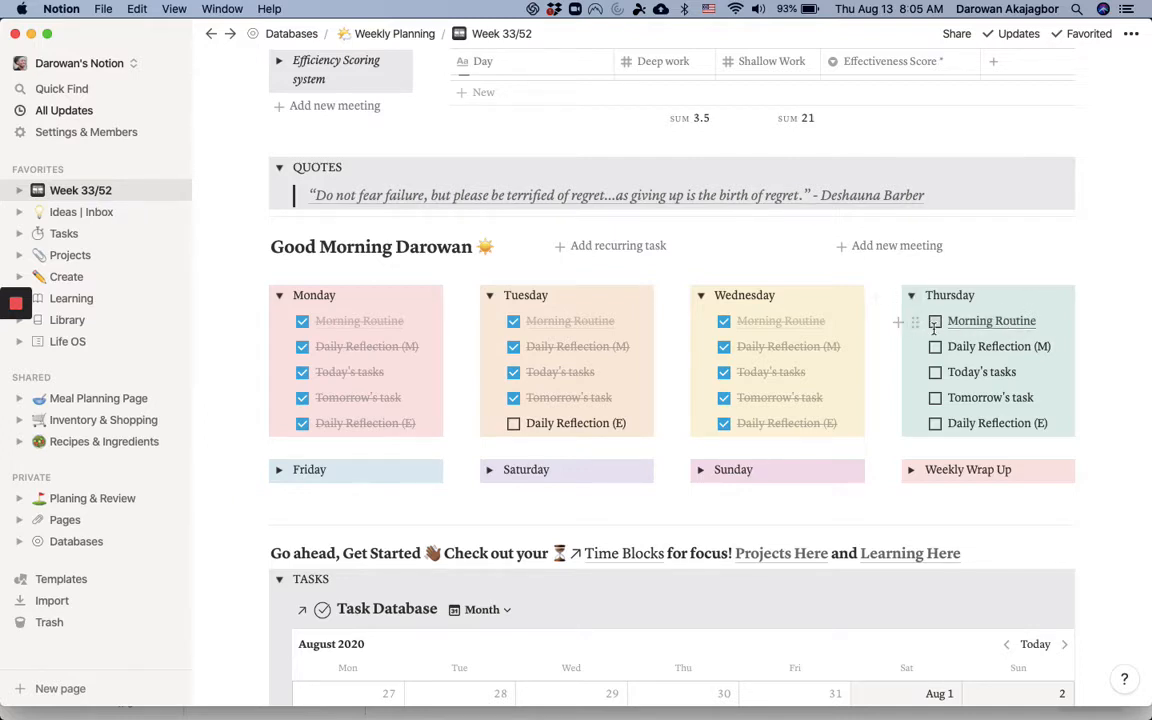
mouse_move(984, 330)
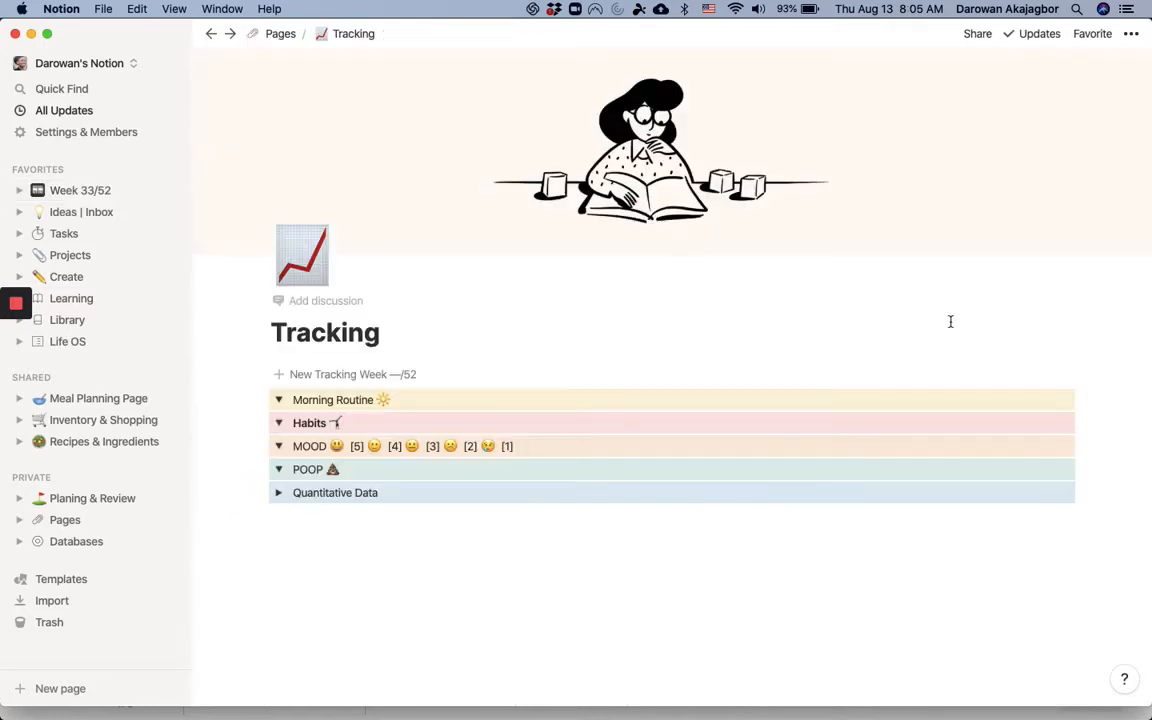
Expand Morning Routine and tick Thursday's Brush teeth, Glass of water and another item, reaching 83.333%.
left_click(280, 400)
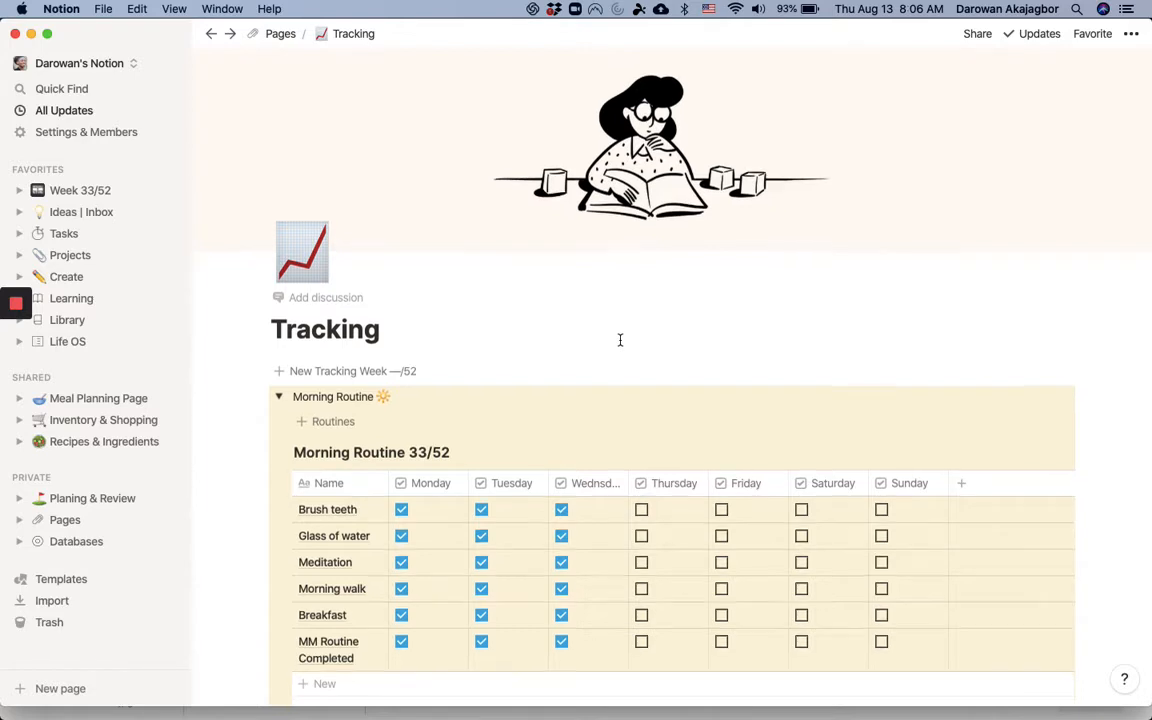
scroll("down", 3)
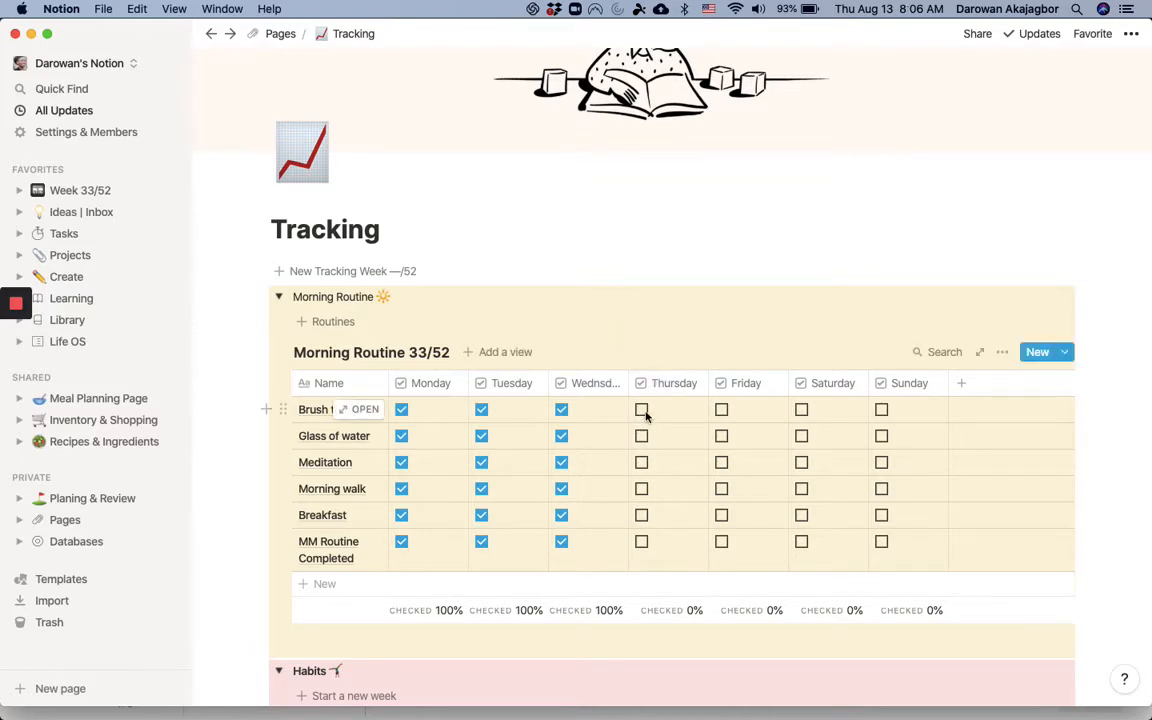
left_click(640, 408)
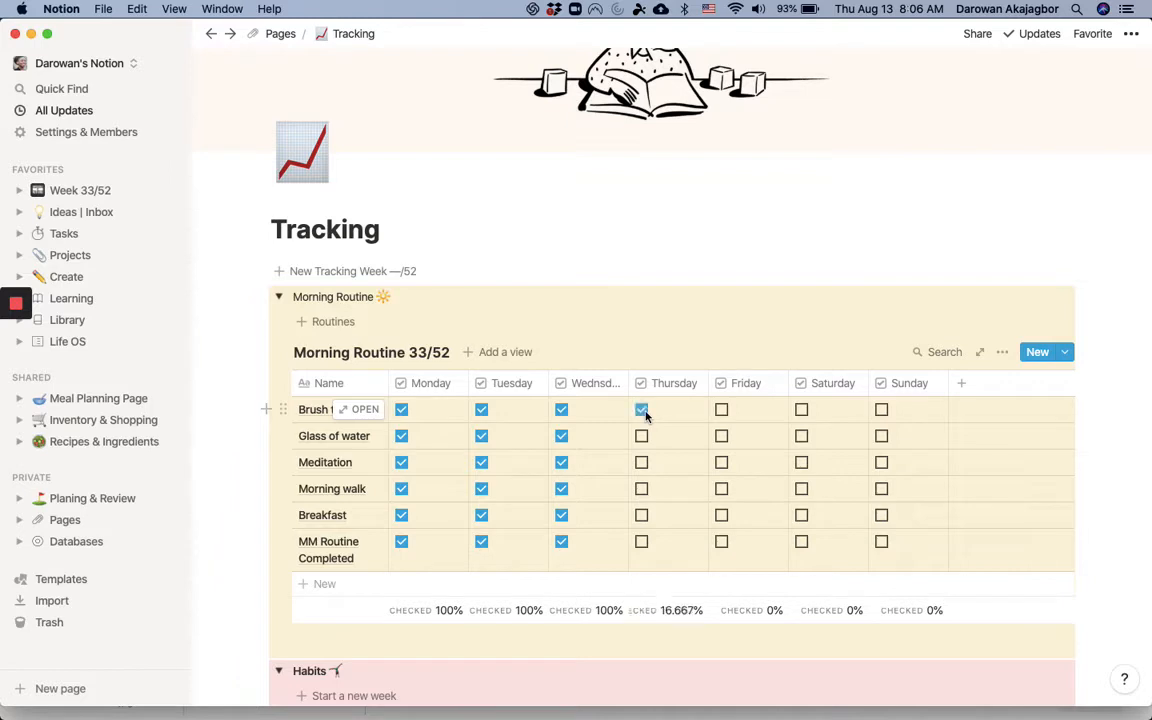
left_click(640, 436)
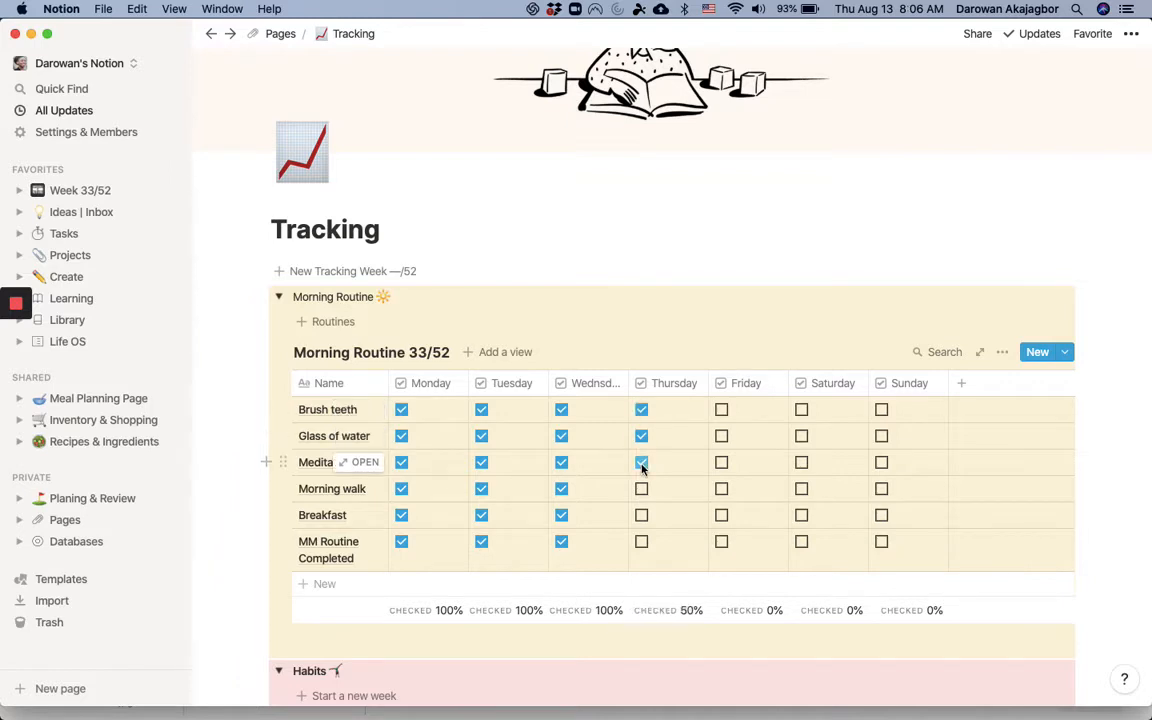
left_click(640, 488)
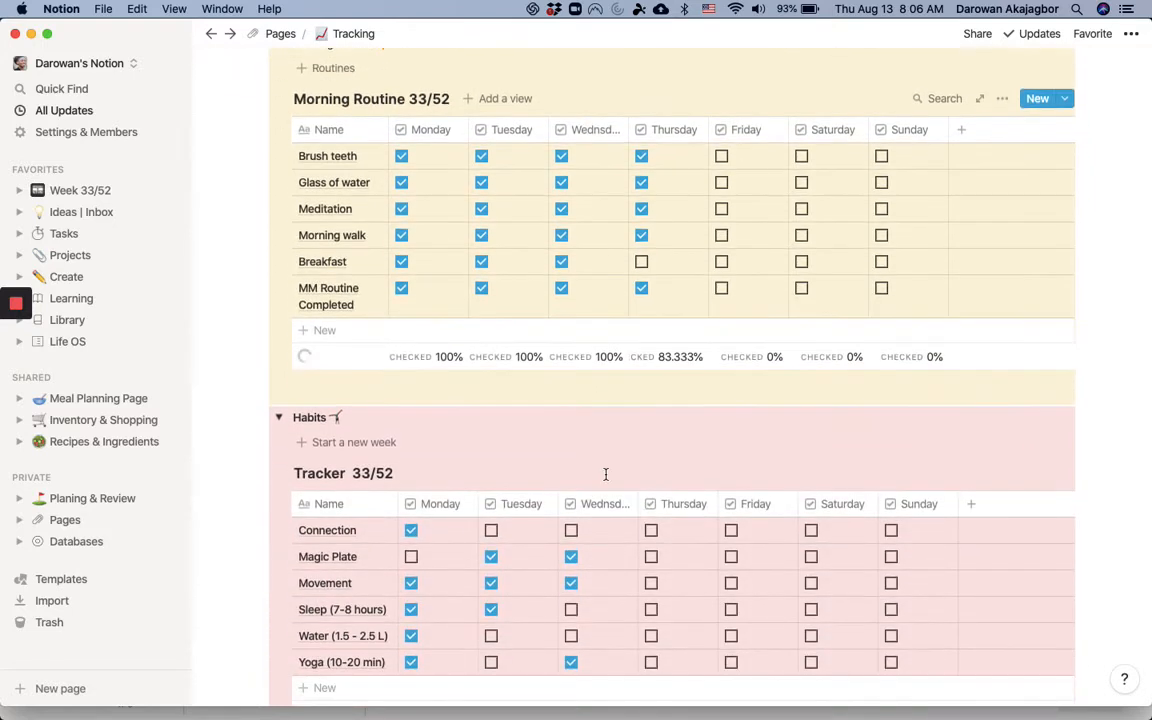
Scroll the Tracking page down to the Mood 33/52 table showing Thursday's 3.5 morning mood.
scroll("down", 3)
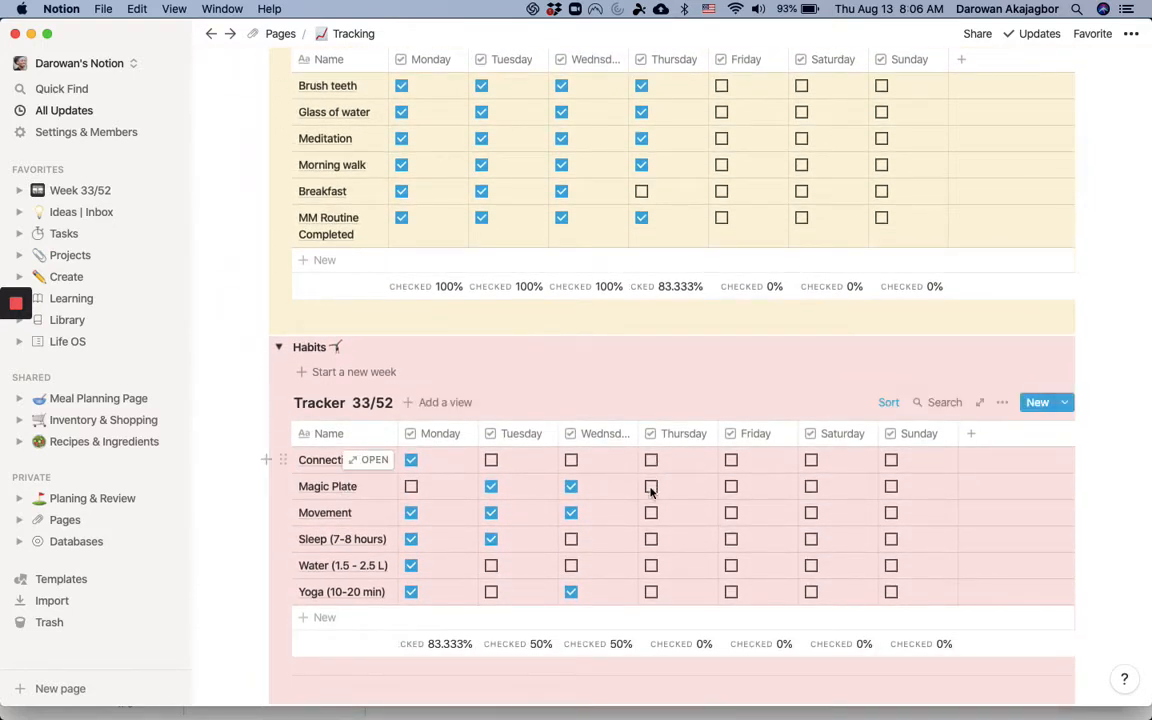
scroll("down", 3)
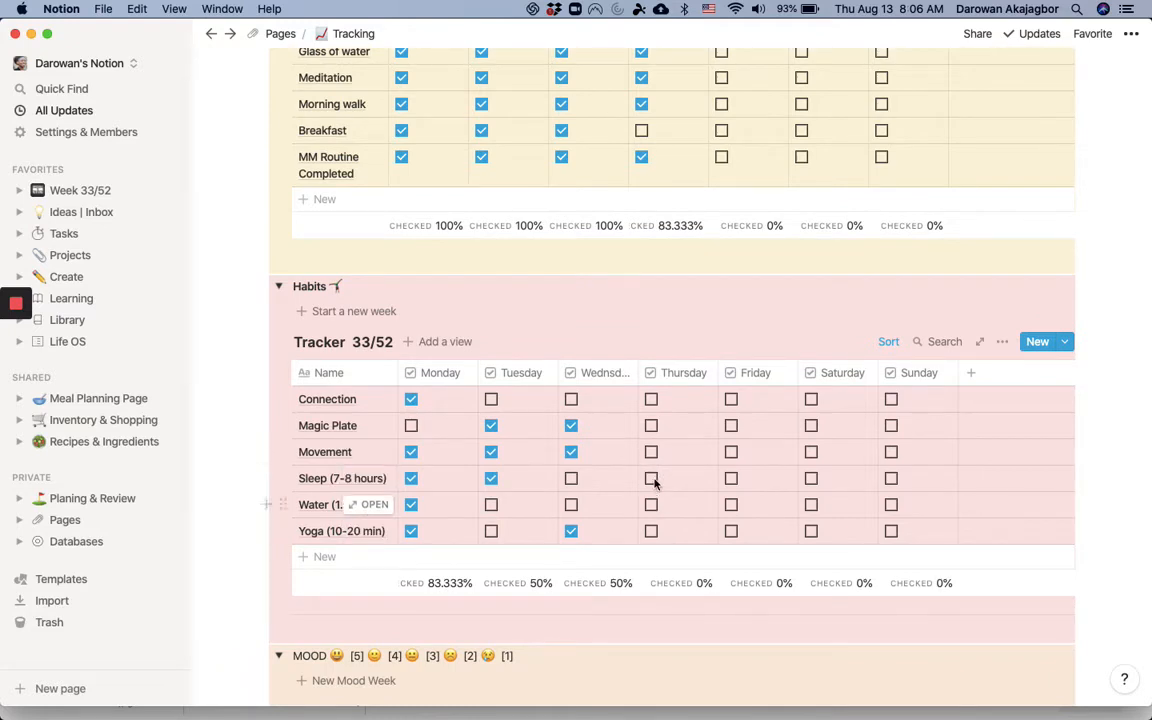
mouse_move(668, 504)
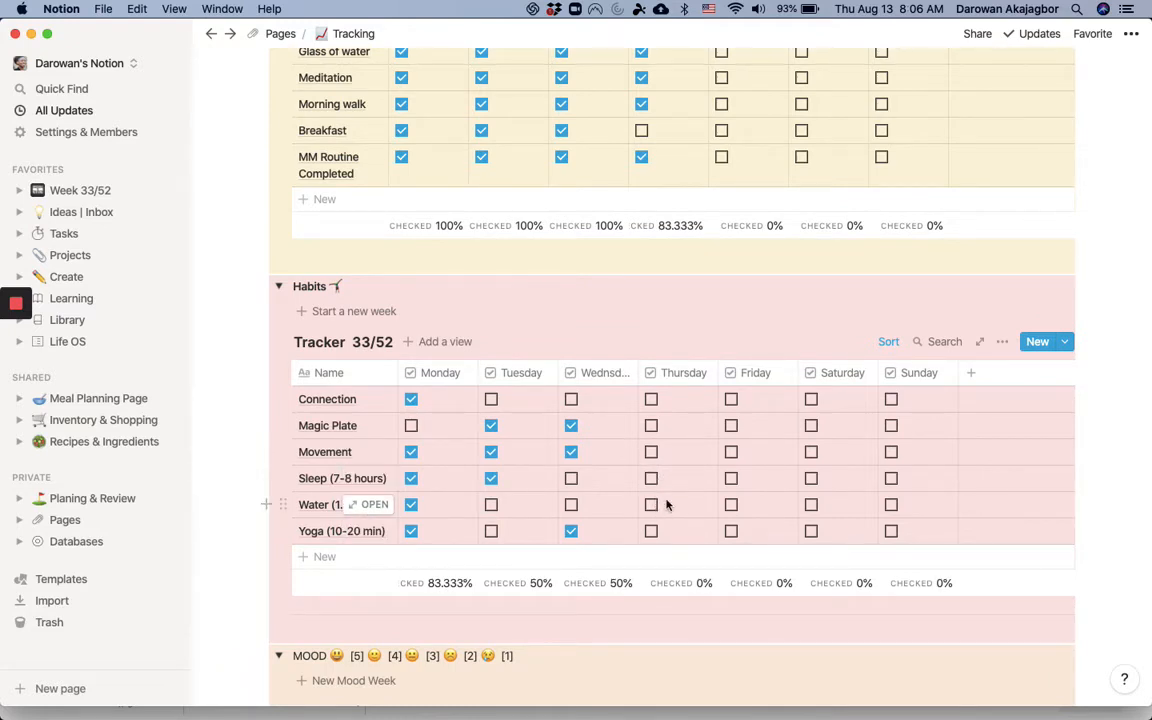
scroll("down", 3)
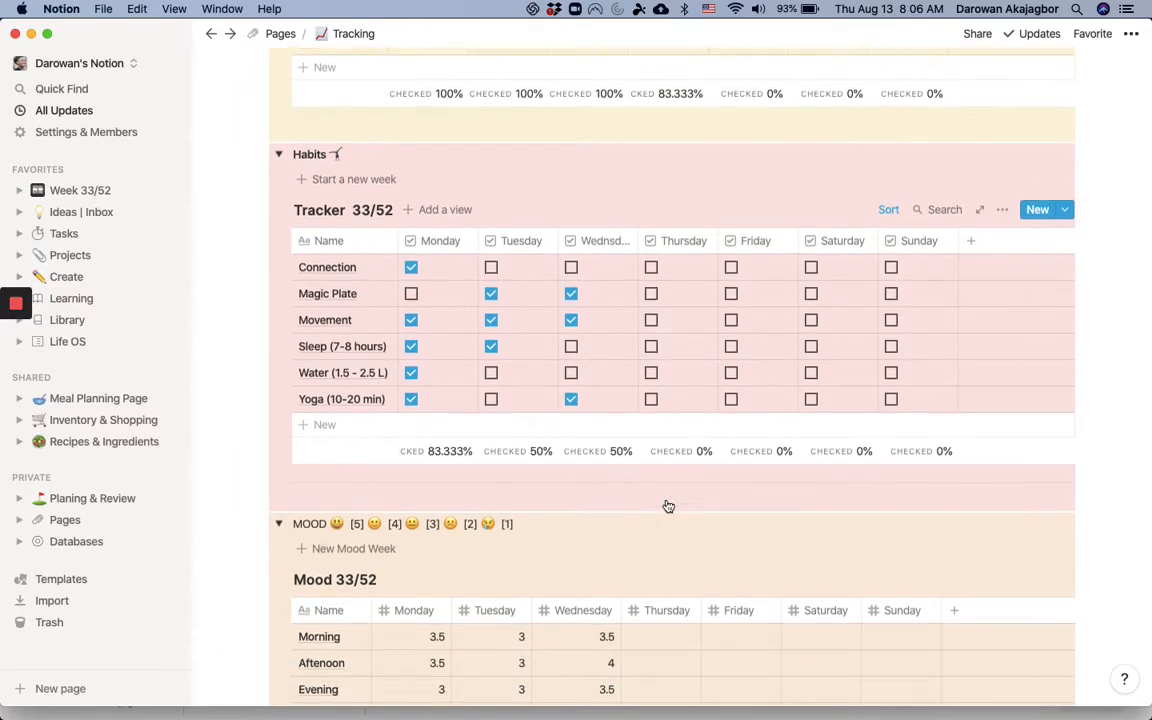
scroll("down", 3)
type("3.5")
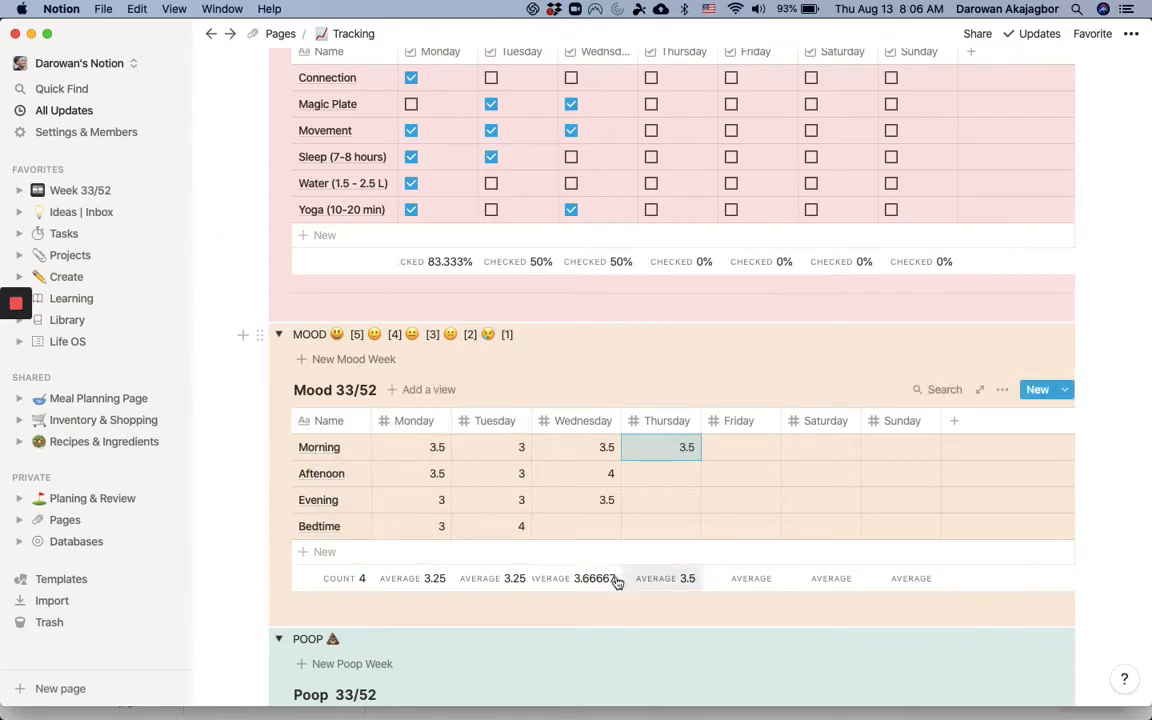
scroll("down", 3)
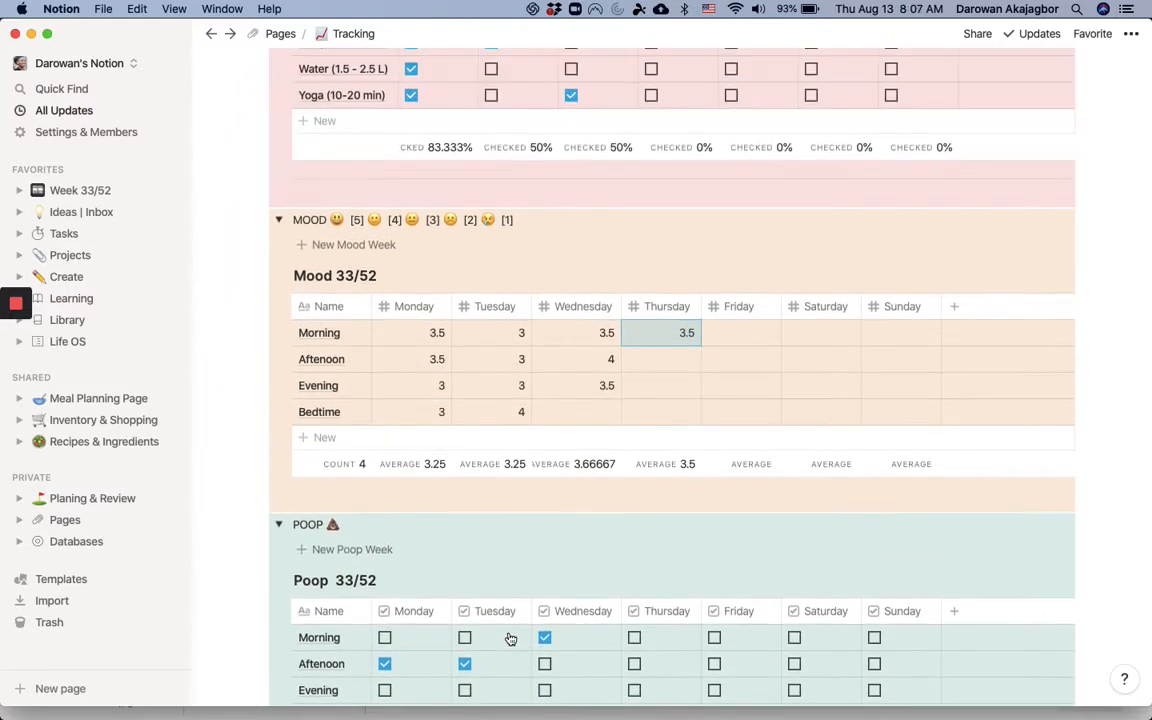
scroll("up", 3)
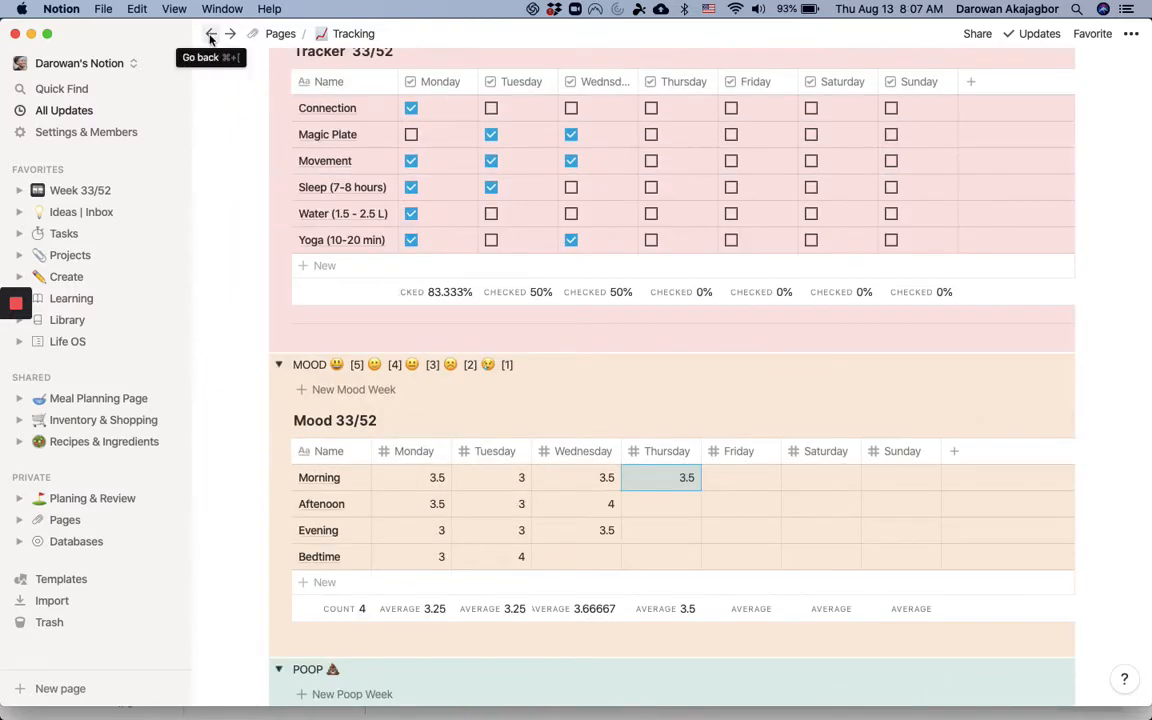
left_click(210, 32)
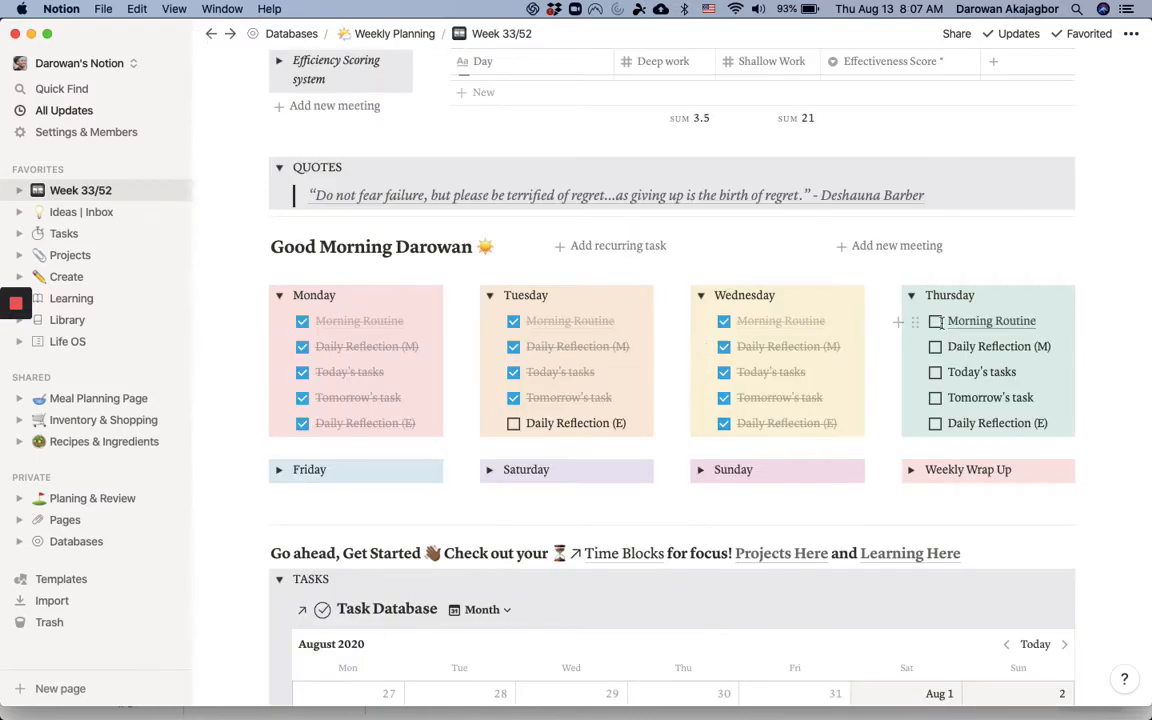
left_click(936, 320)
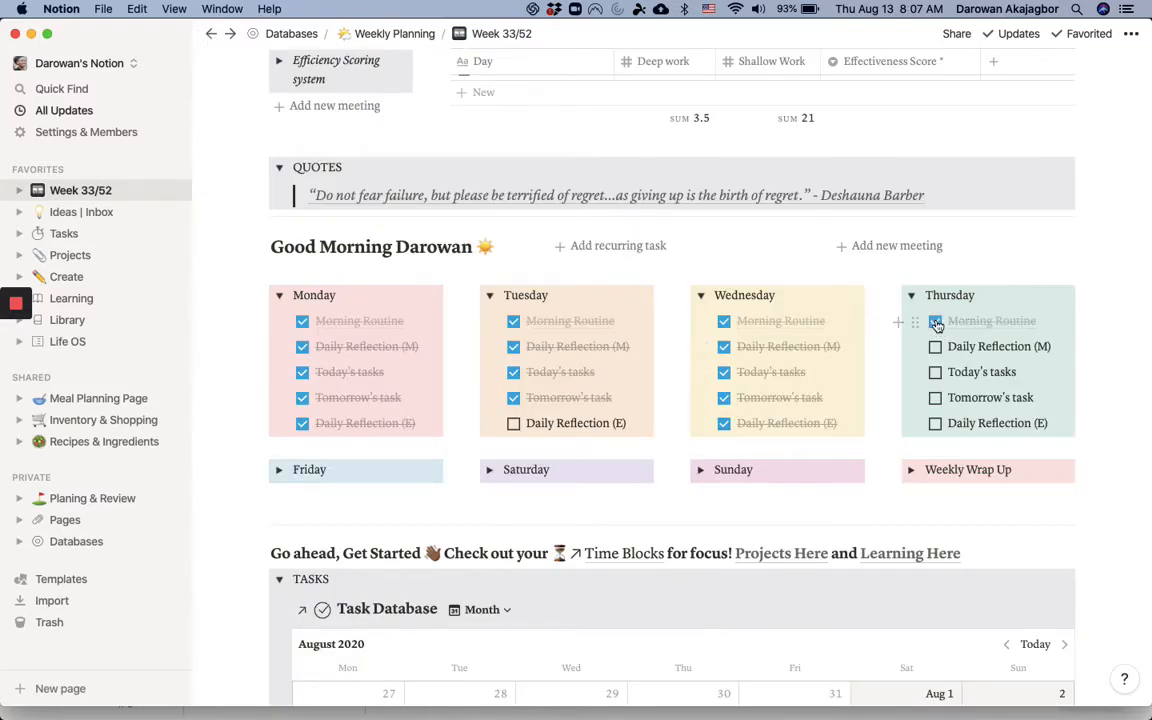
left_click(936, 320)
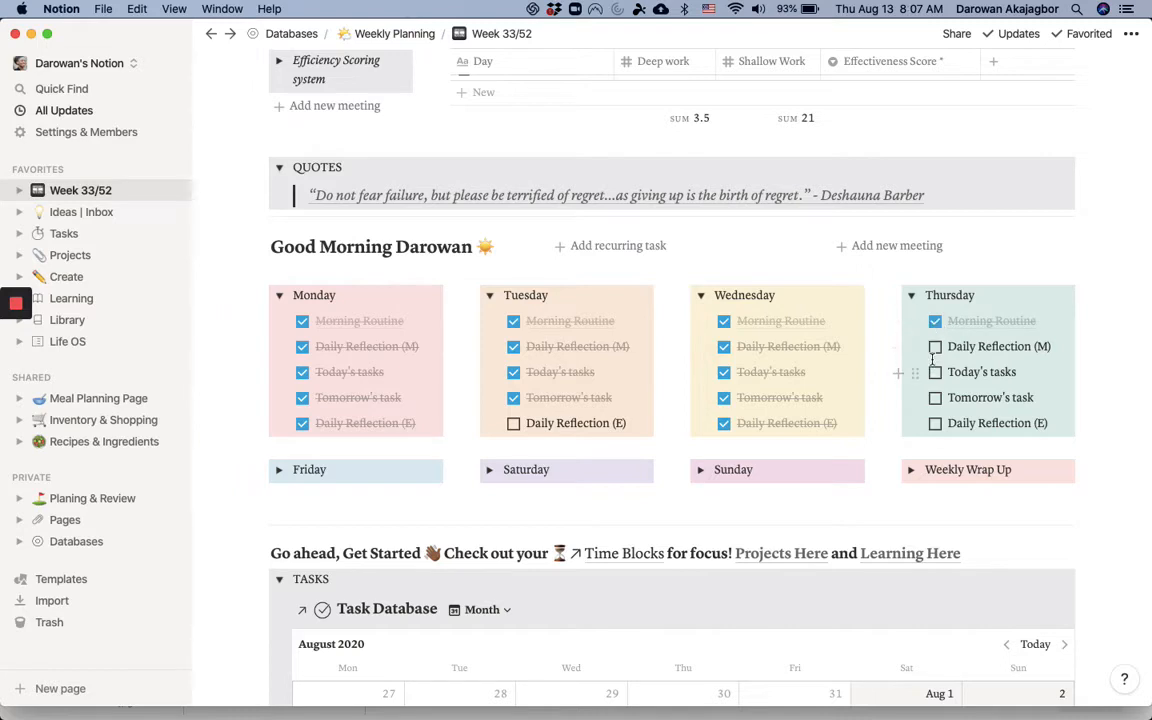
mouse_move(910, 348)
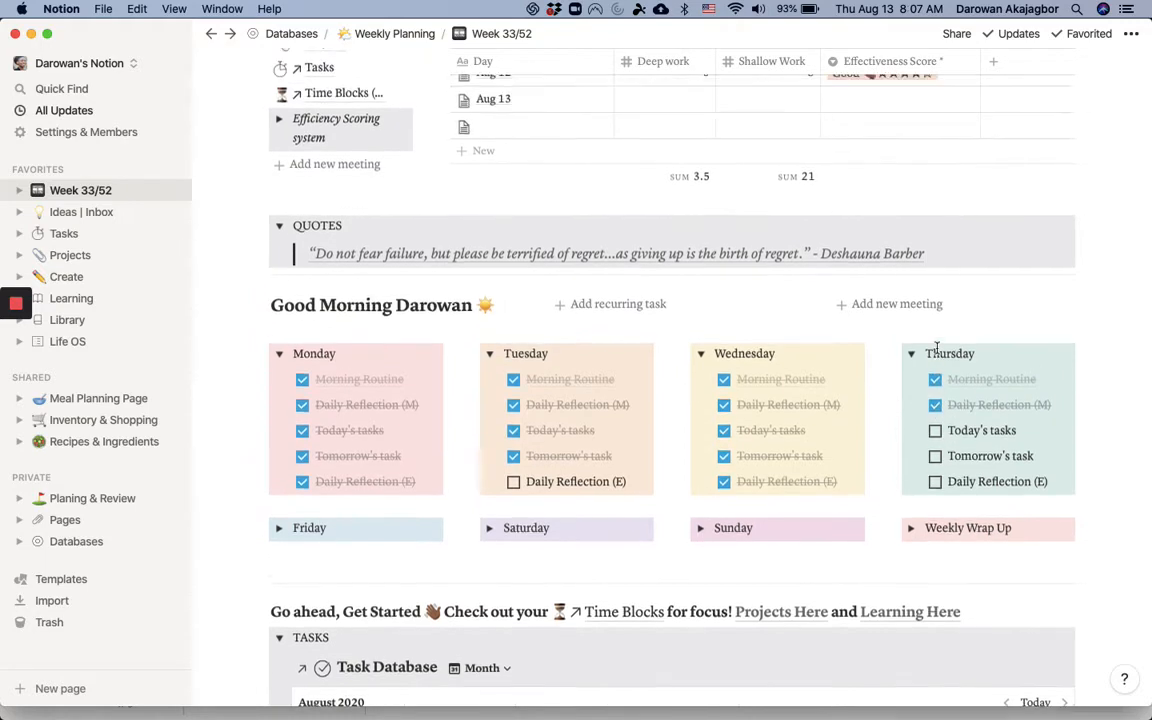
scroll("up", 3)
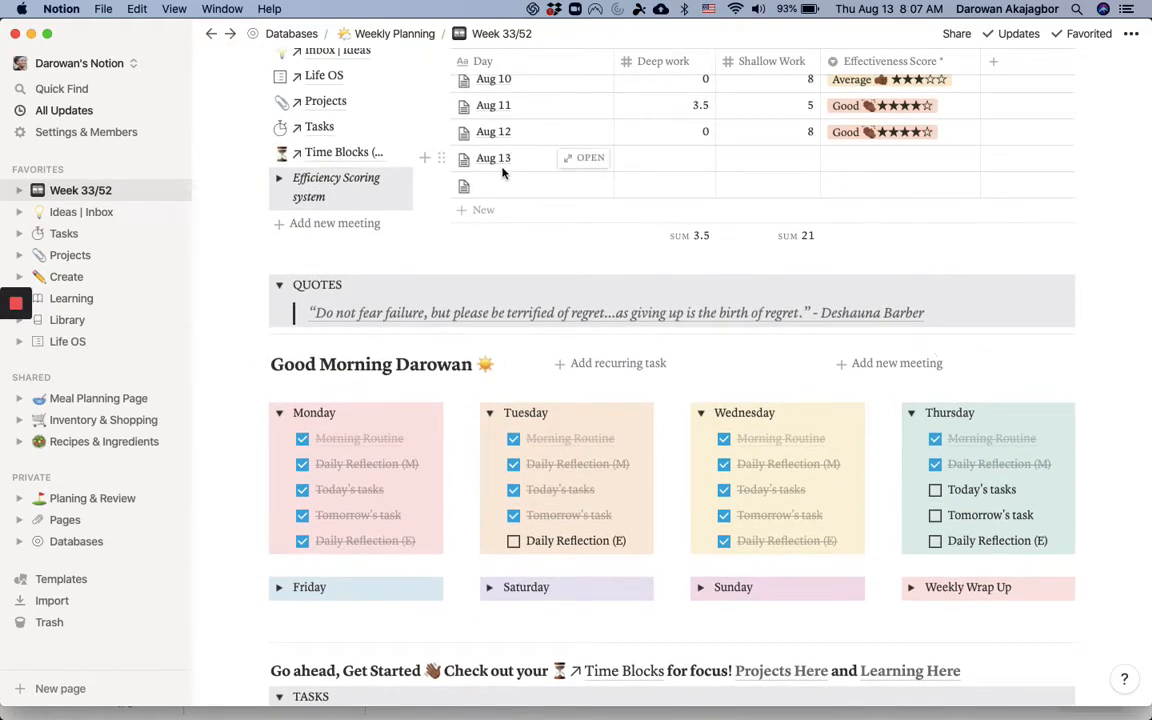
mouse_move(950, 504)
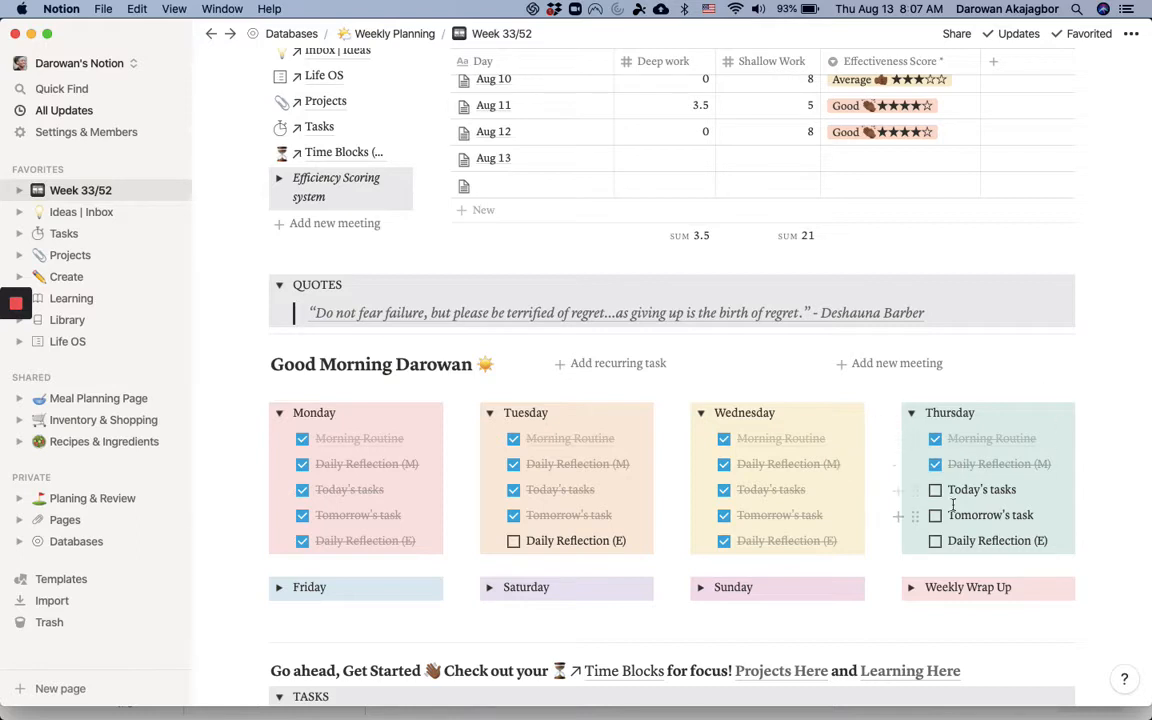
scroll("down", 3)
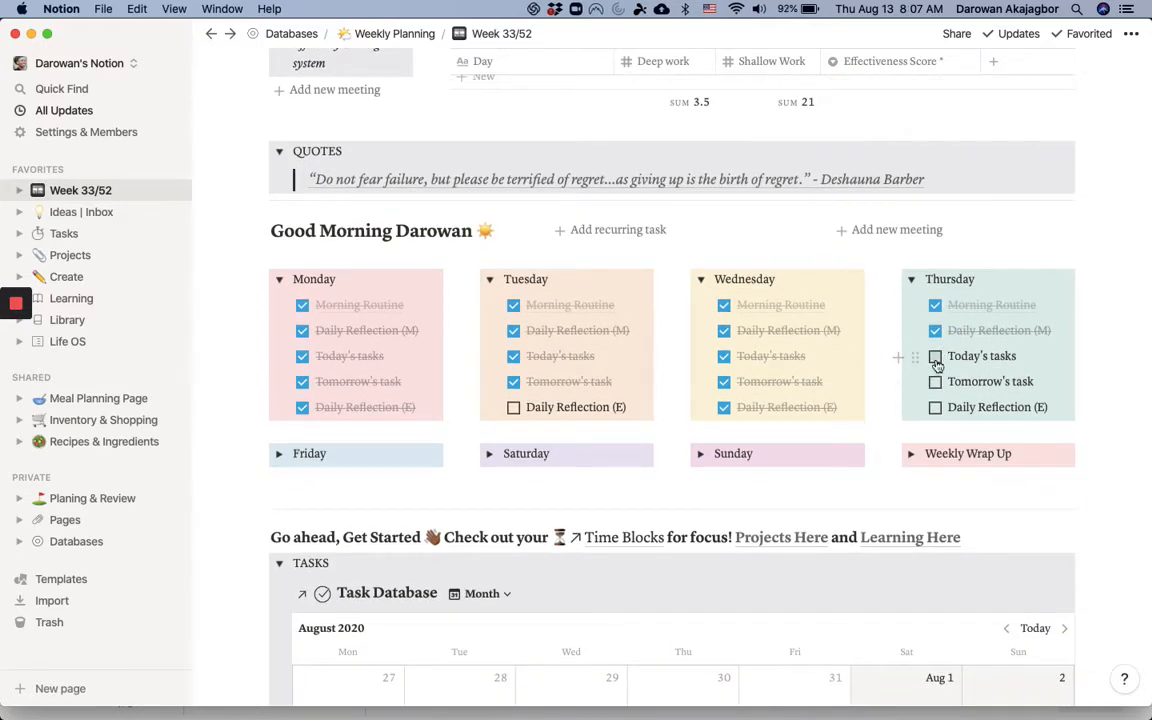
left_click(936, 356)
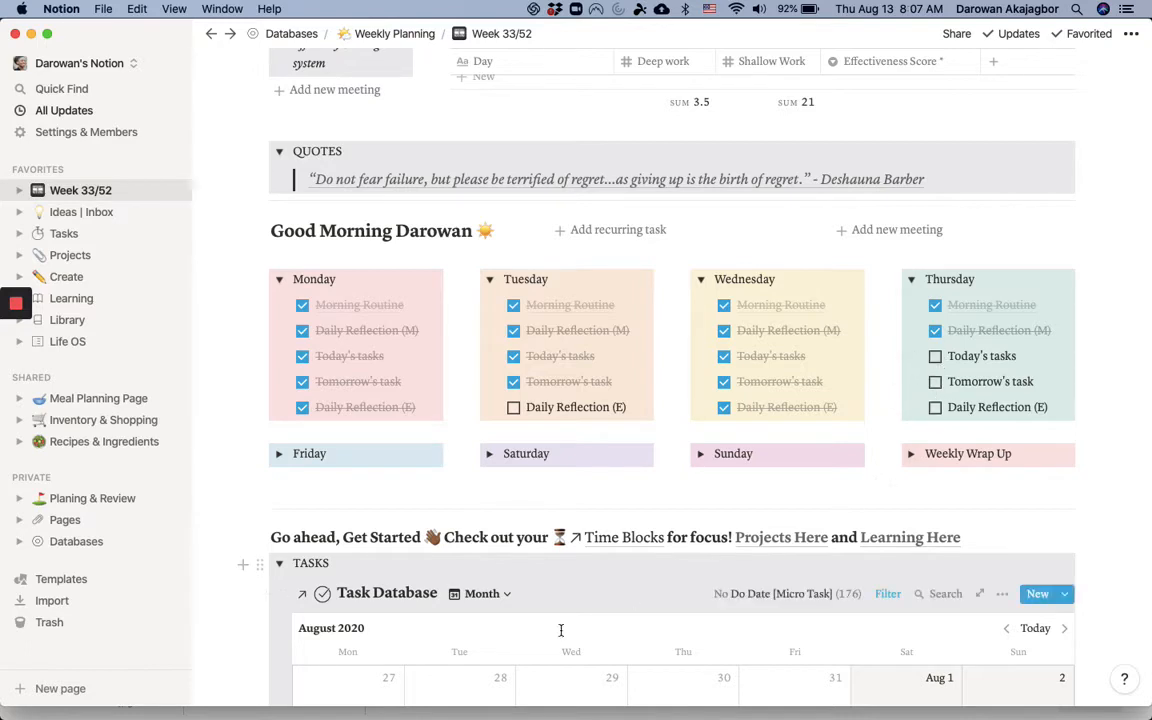
scroll("up", 3)
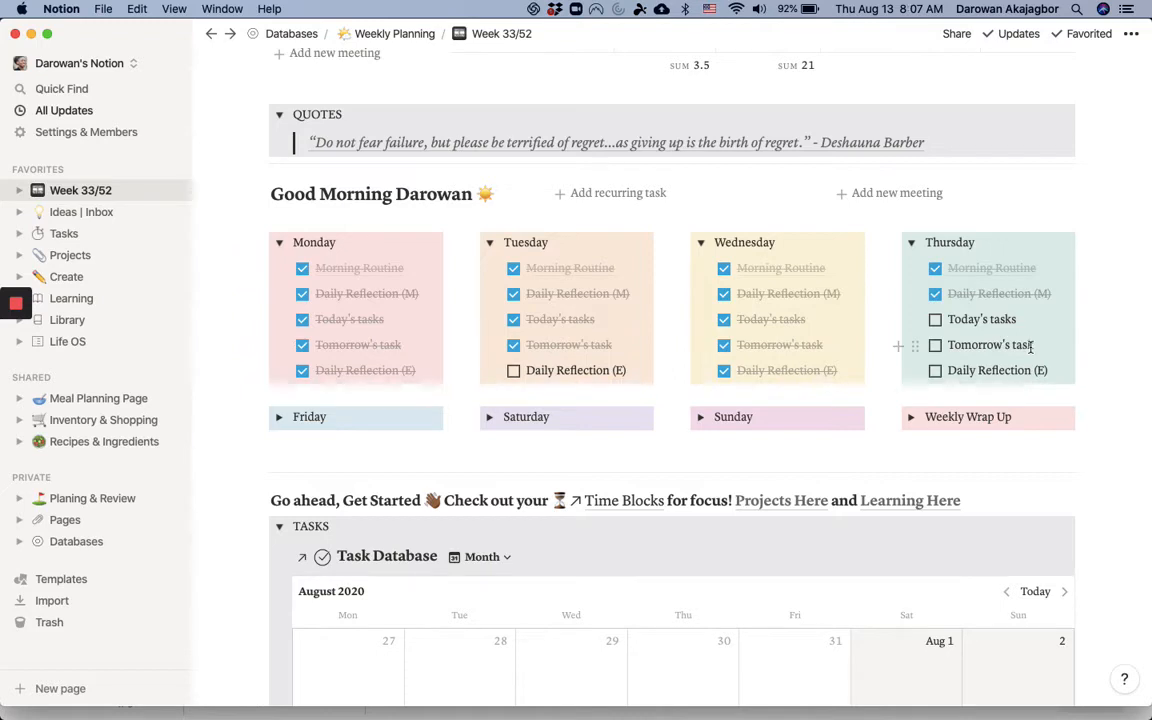
mouse_move(960, 370)
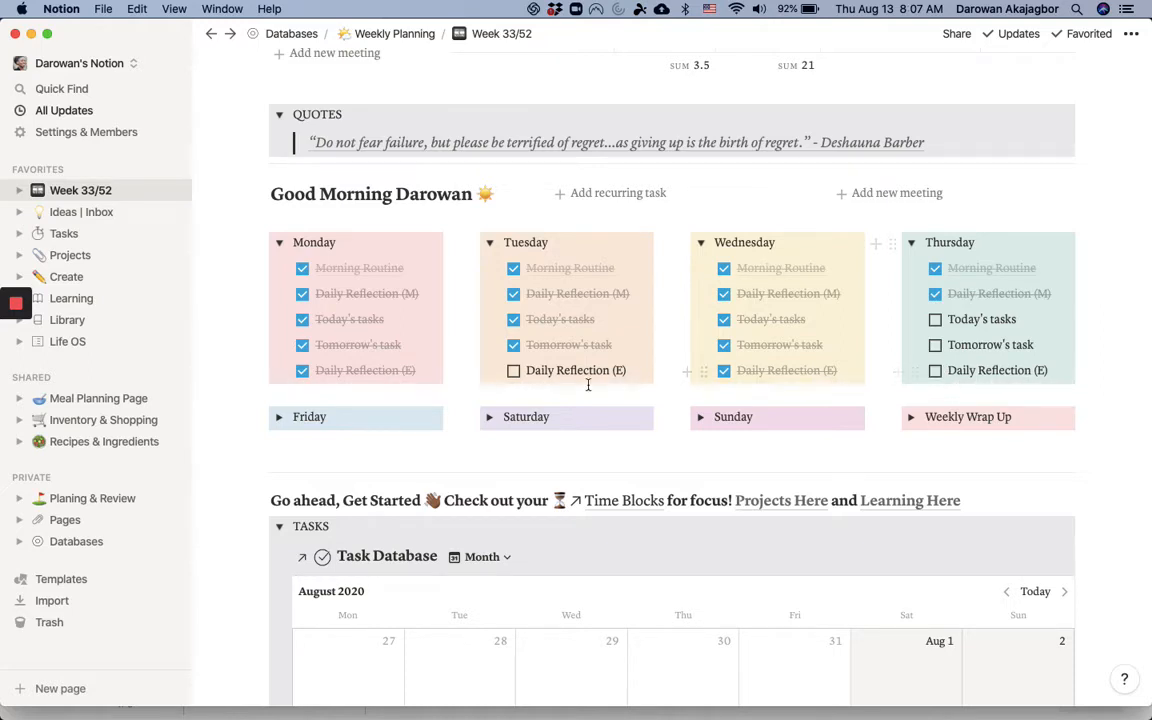
mouse_move(672, 488)
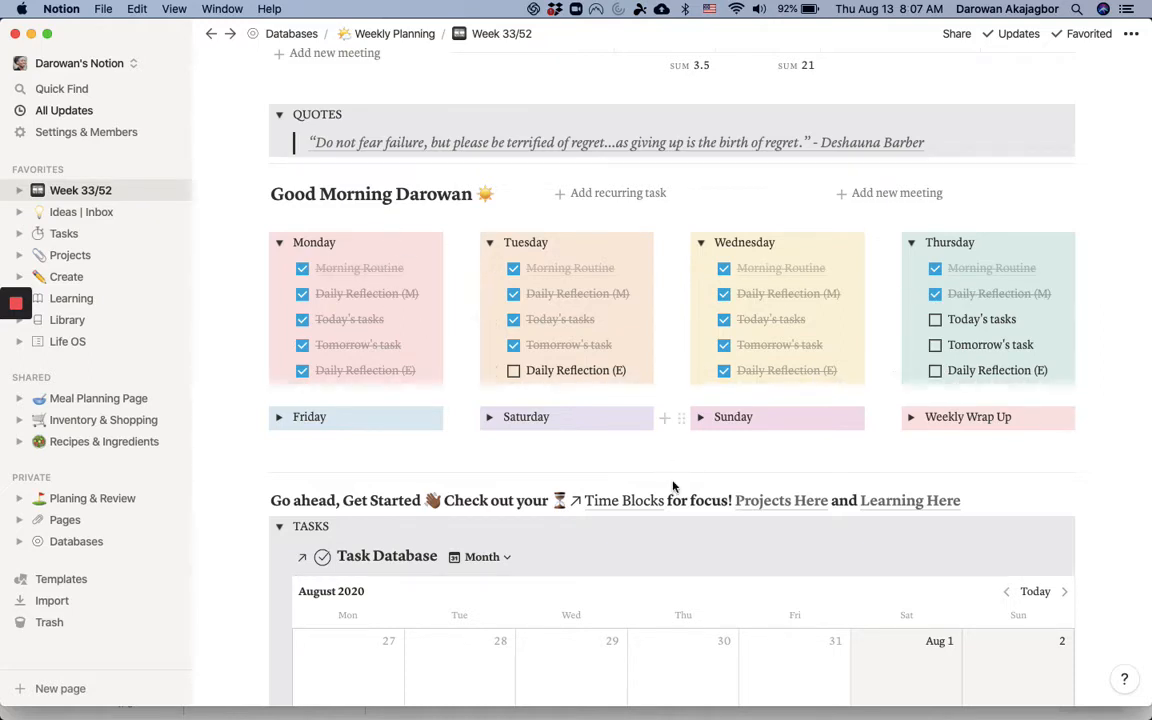
mouse_move(672, 490)
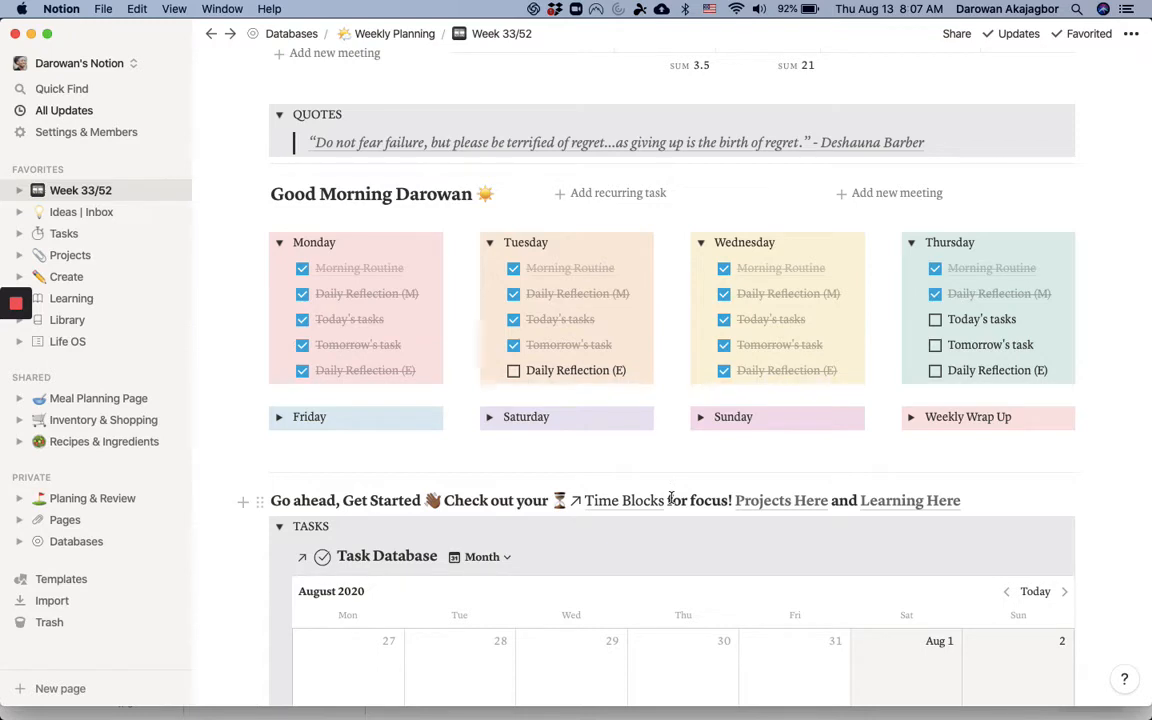
scroll("down", 3)
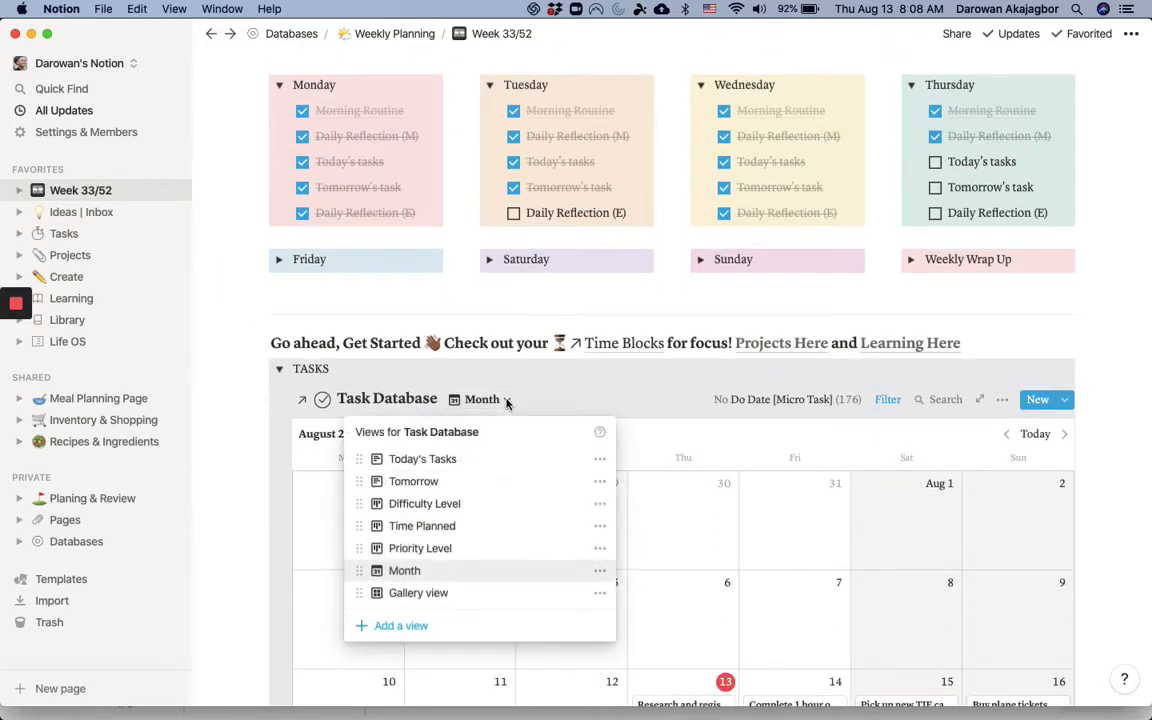
Switch the Task Database to the Today's Tasks view, listing Spanish Homework and Research and register for CE.
left_click(422, 458)
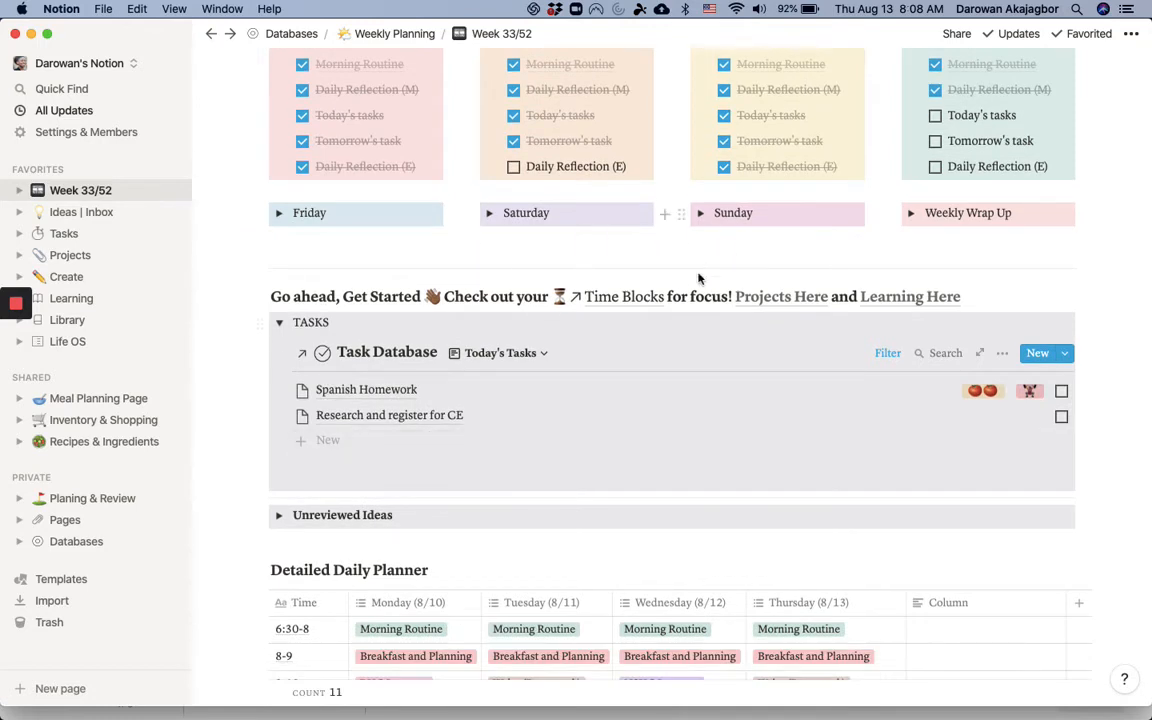
mouse_move(592, 300)
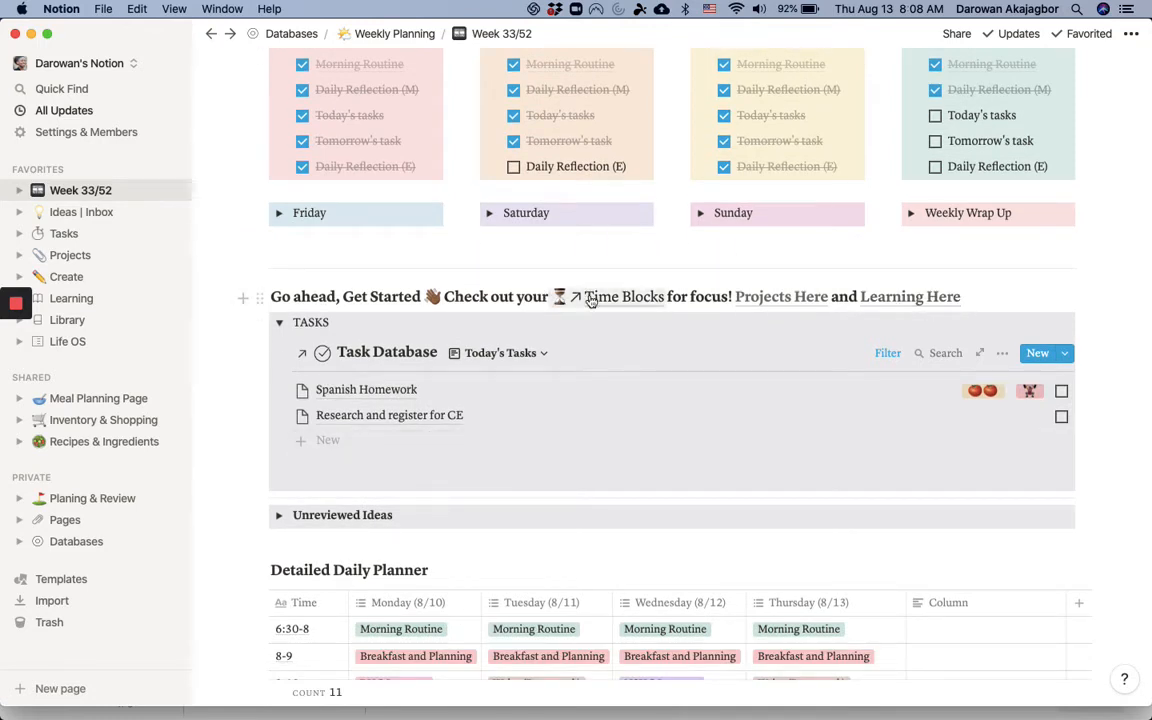
mouse_move(780, 296)
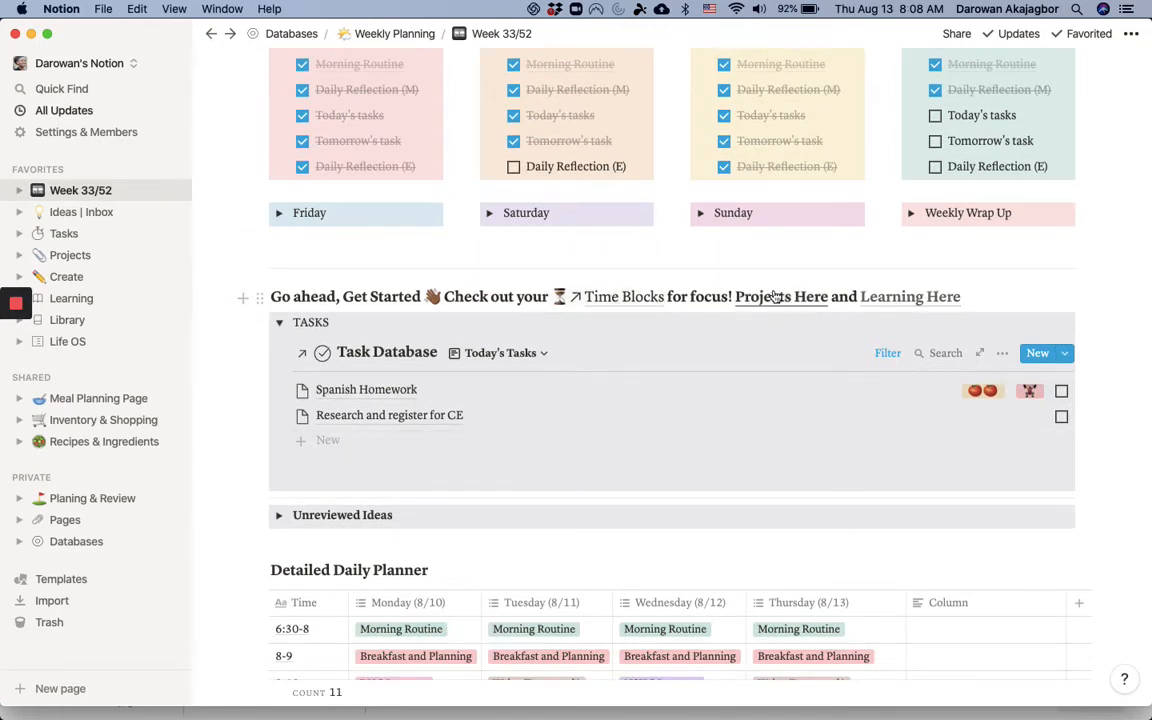
mouse_move(780, 308)
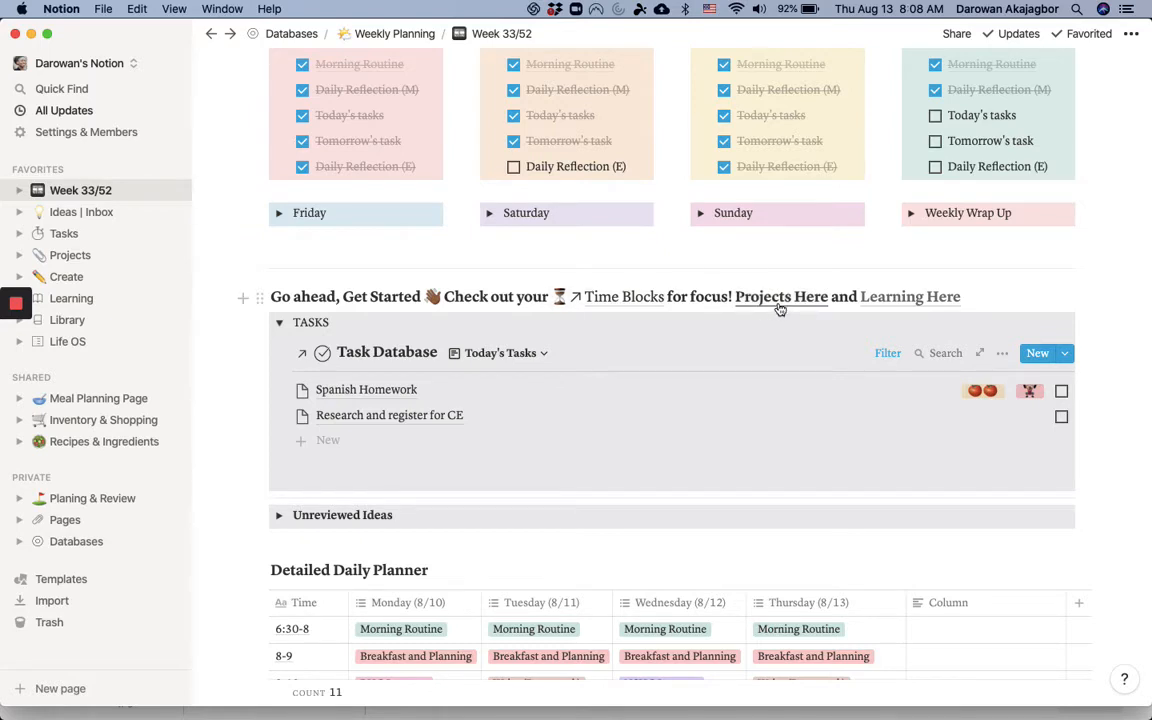
mouse_move(484, 232)
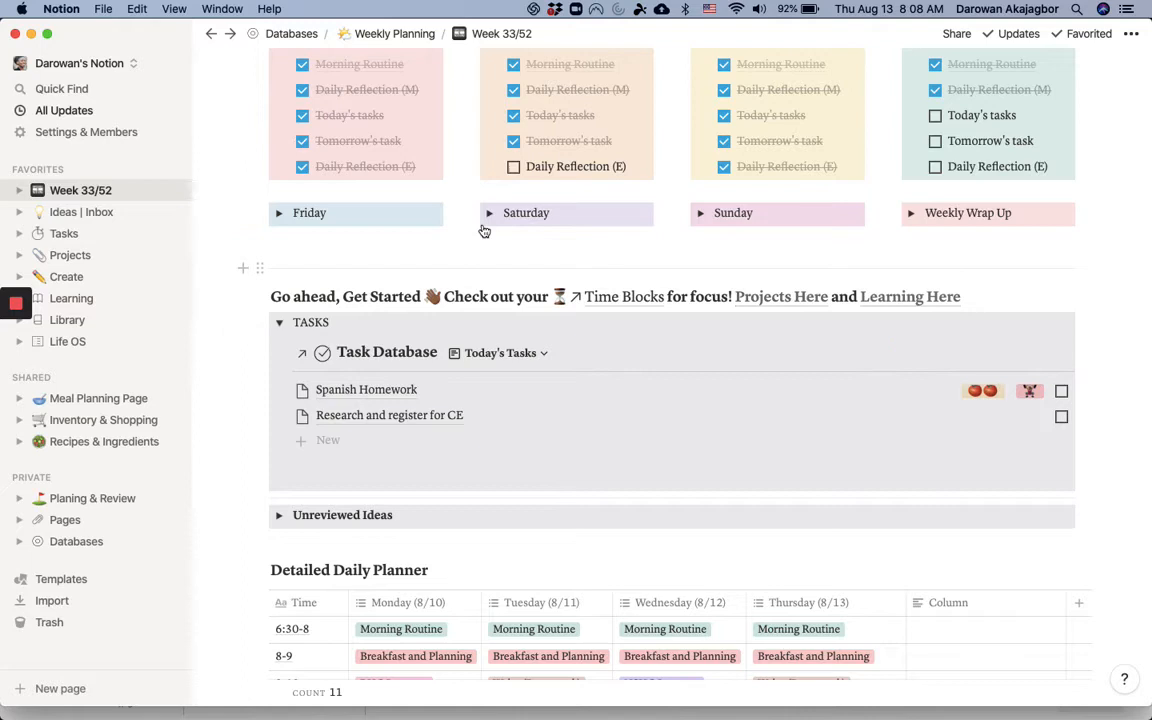
mouse_move(616, 308)
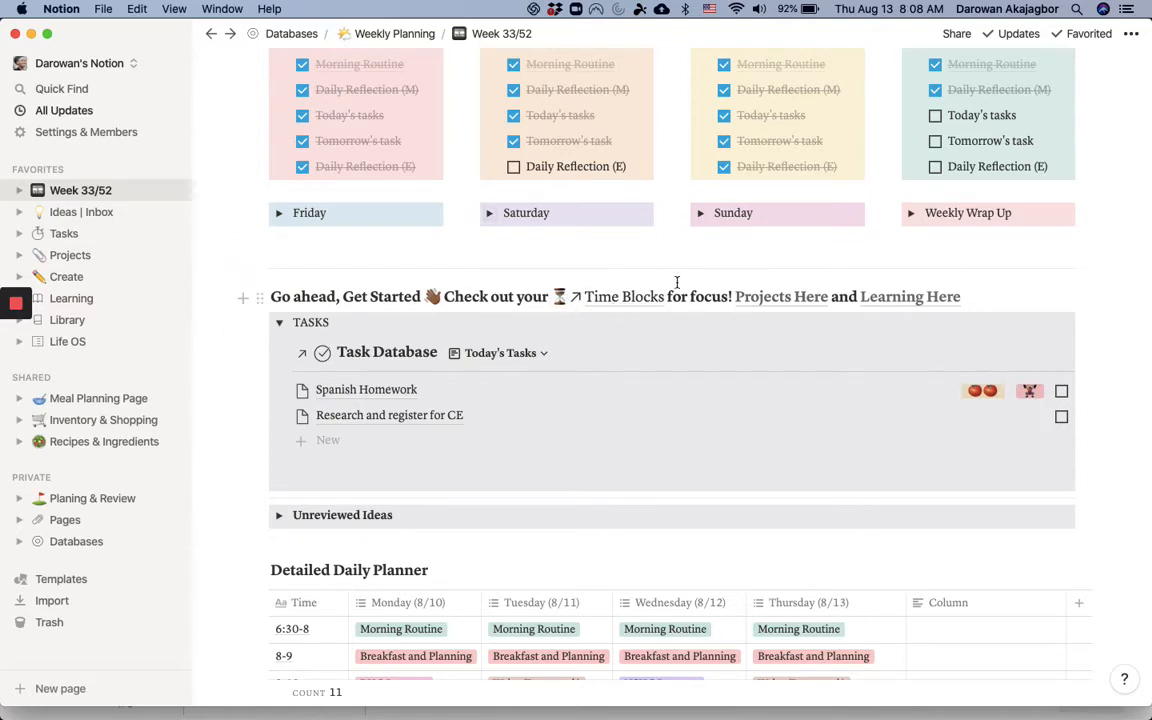
mouse_move(652, 312)
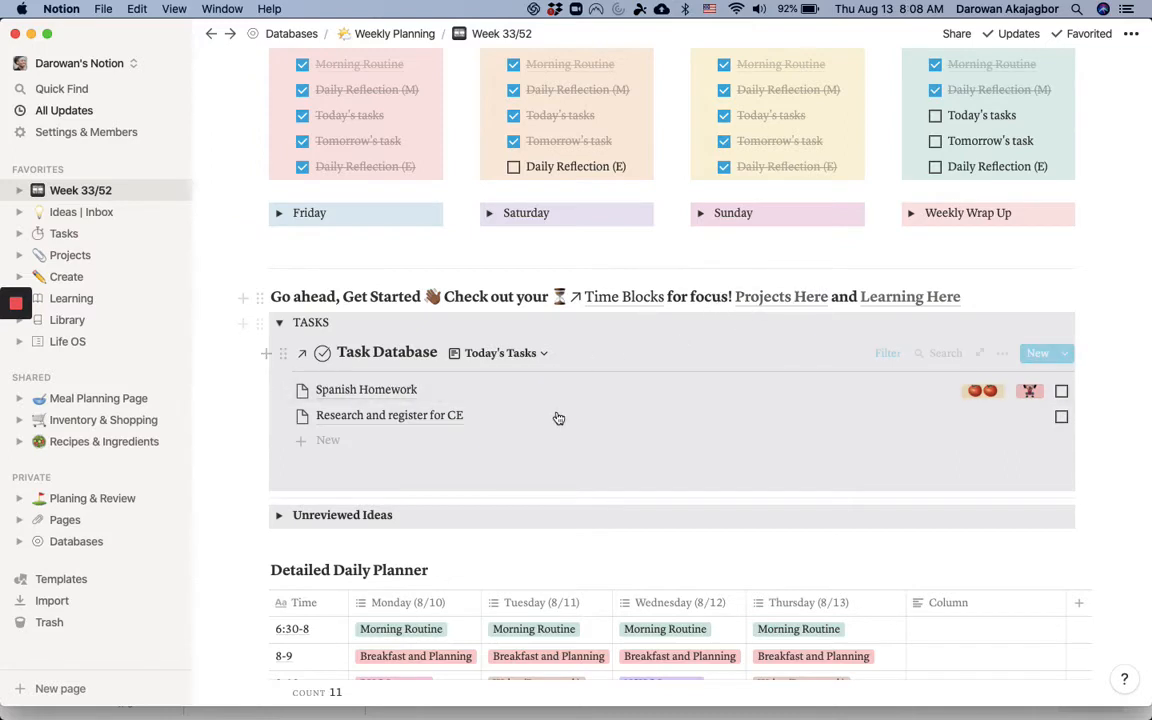
mouse_move(892, 304)
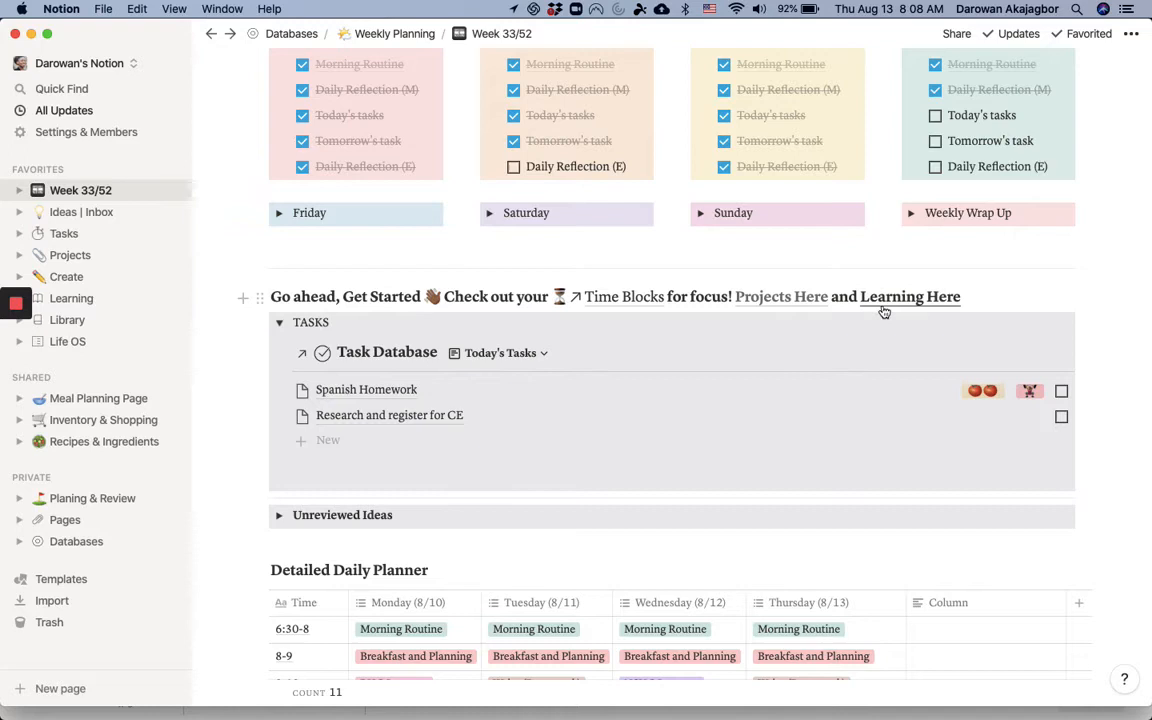
scroll("down", 3)
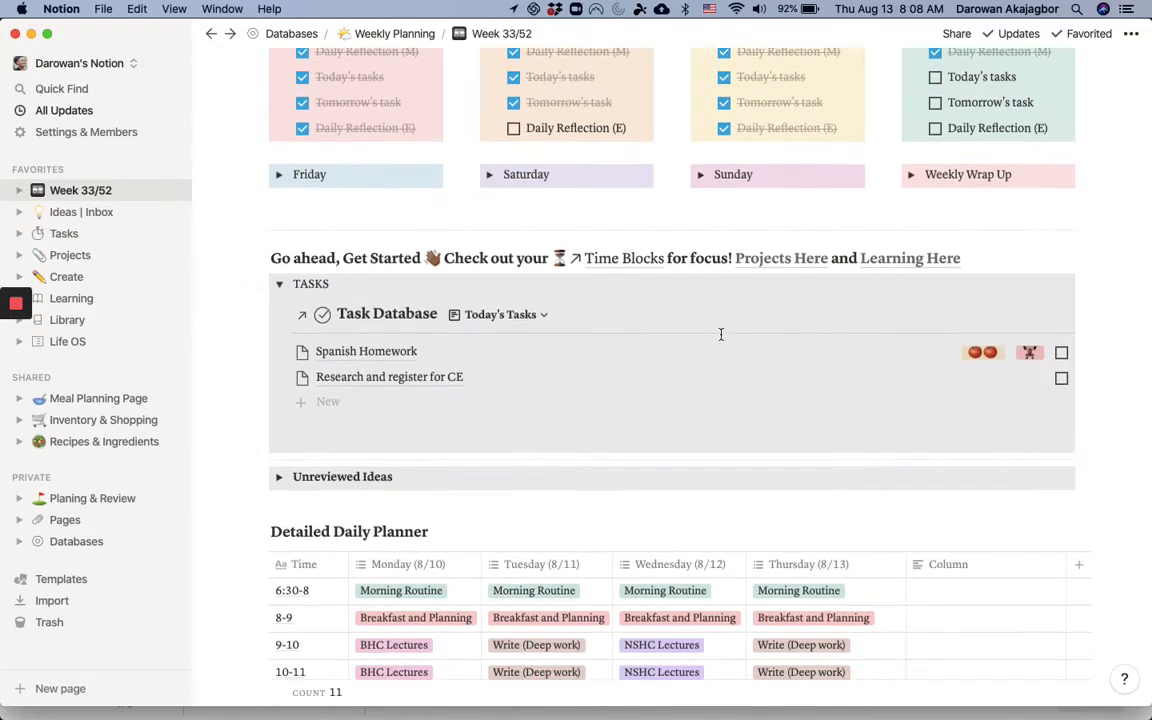
scroll("down", 3)
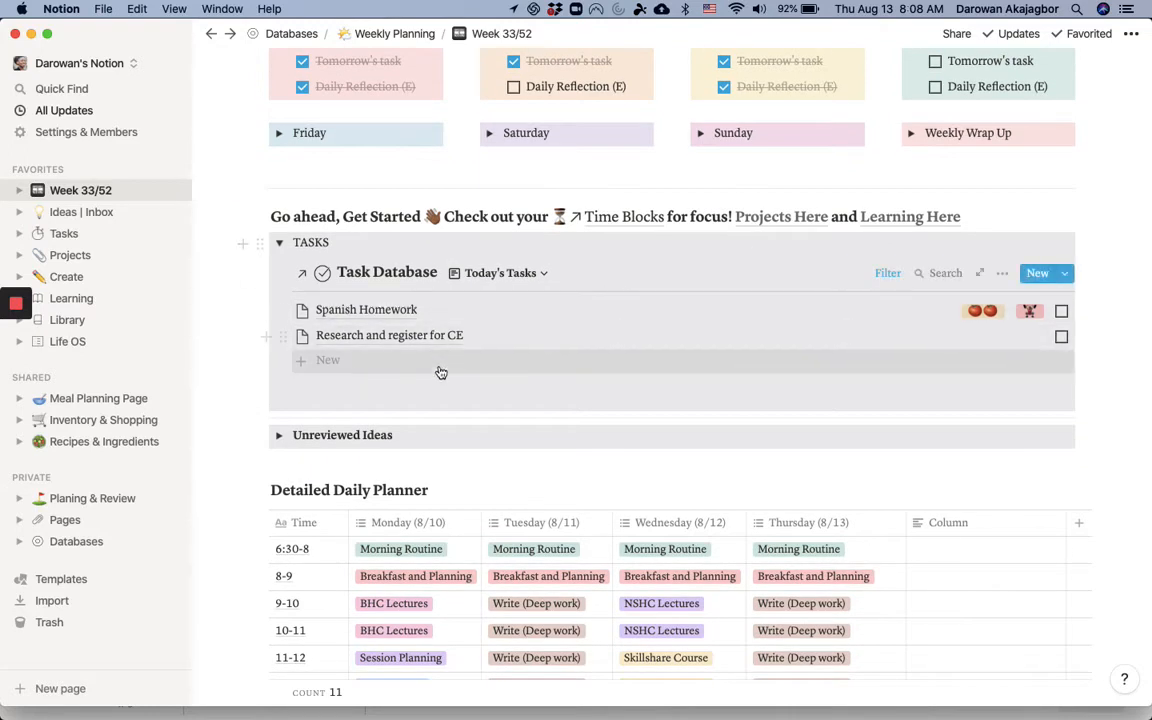
mouse_move(584, 344)
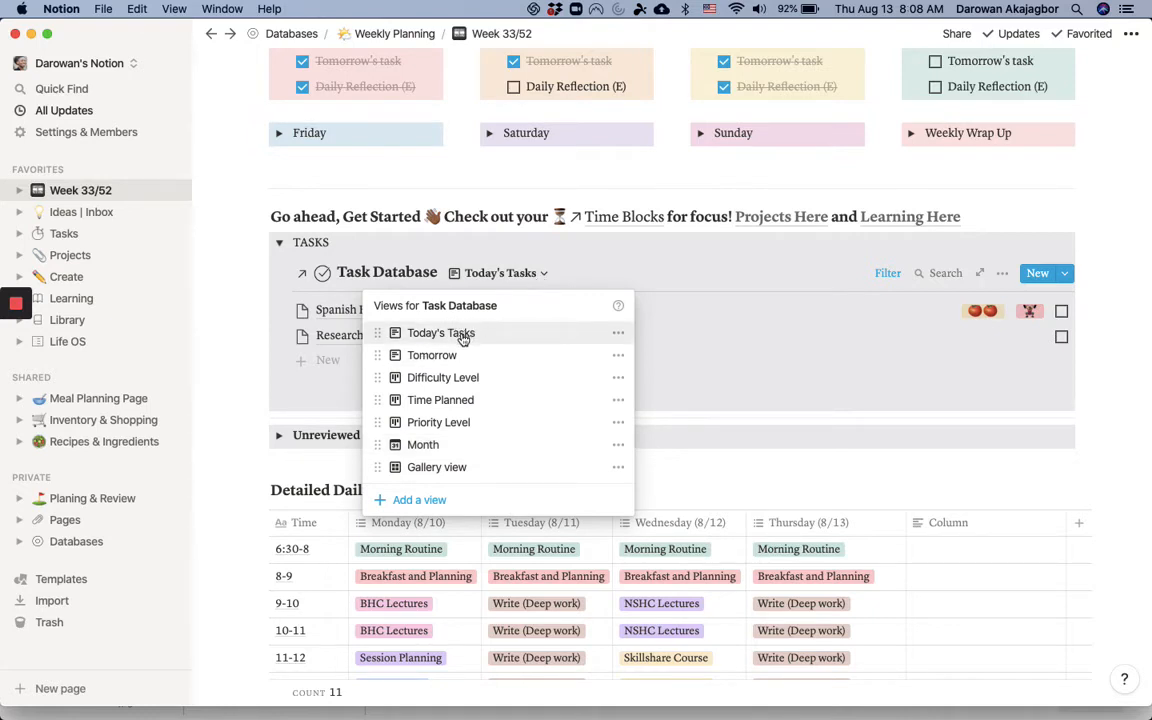
mouse_move(442, 376)
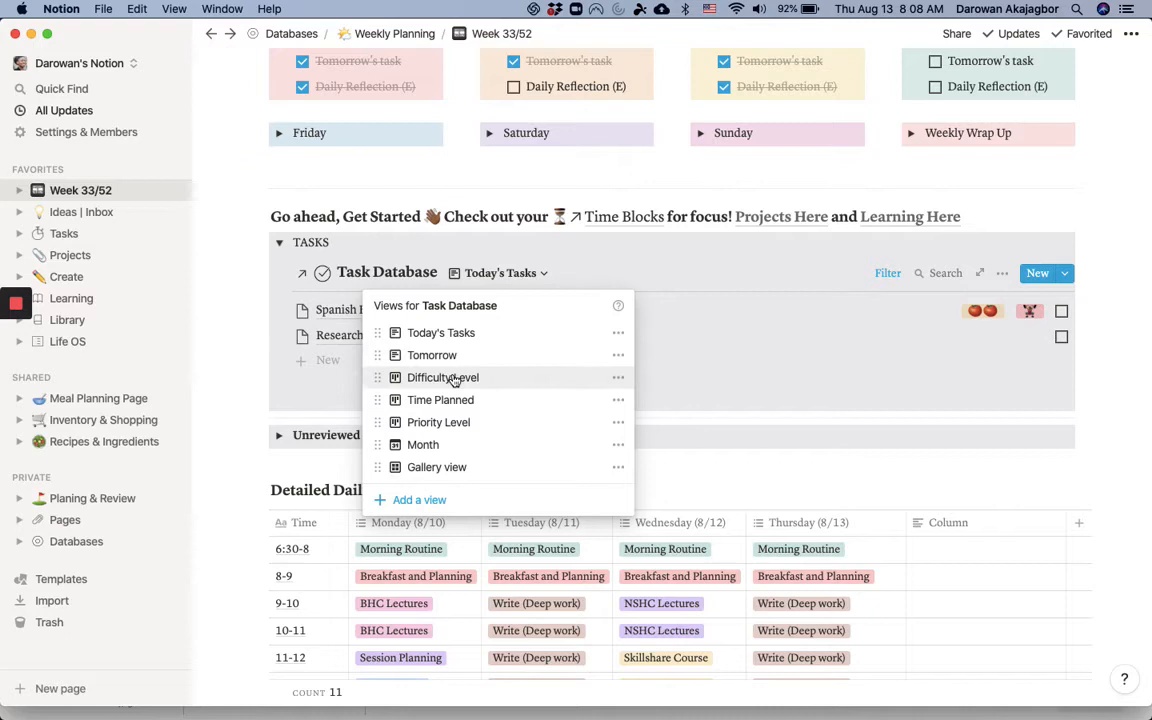
mouse_move(452, 390)
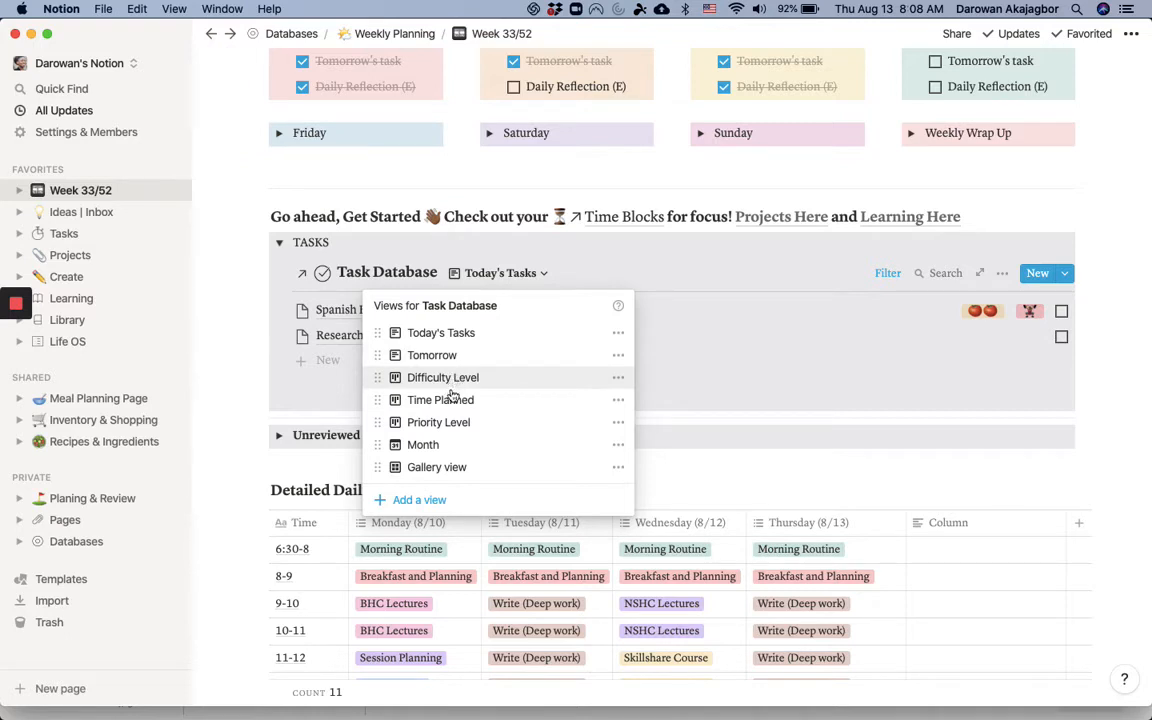
mouse_move(438, 420)
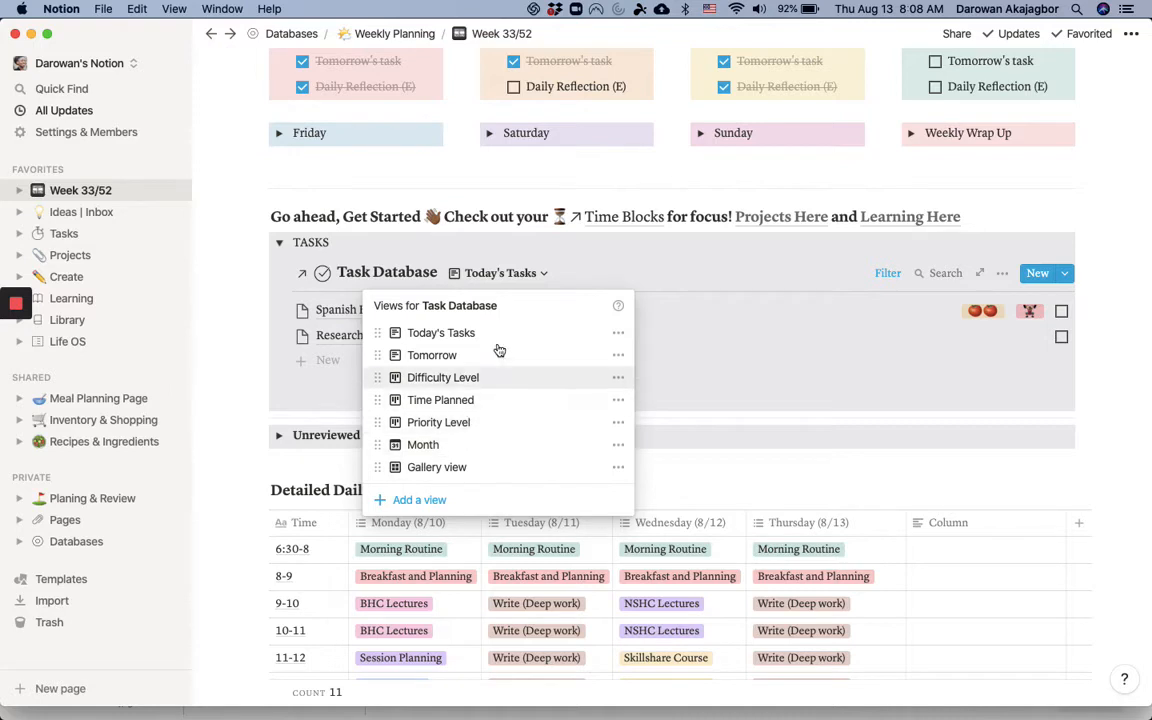
mouse_move(456, 368)
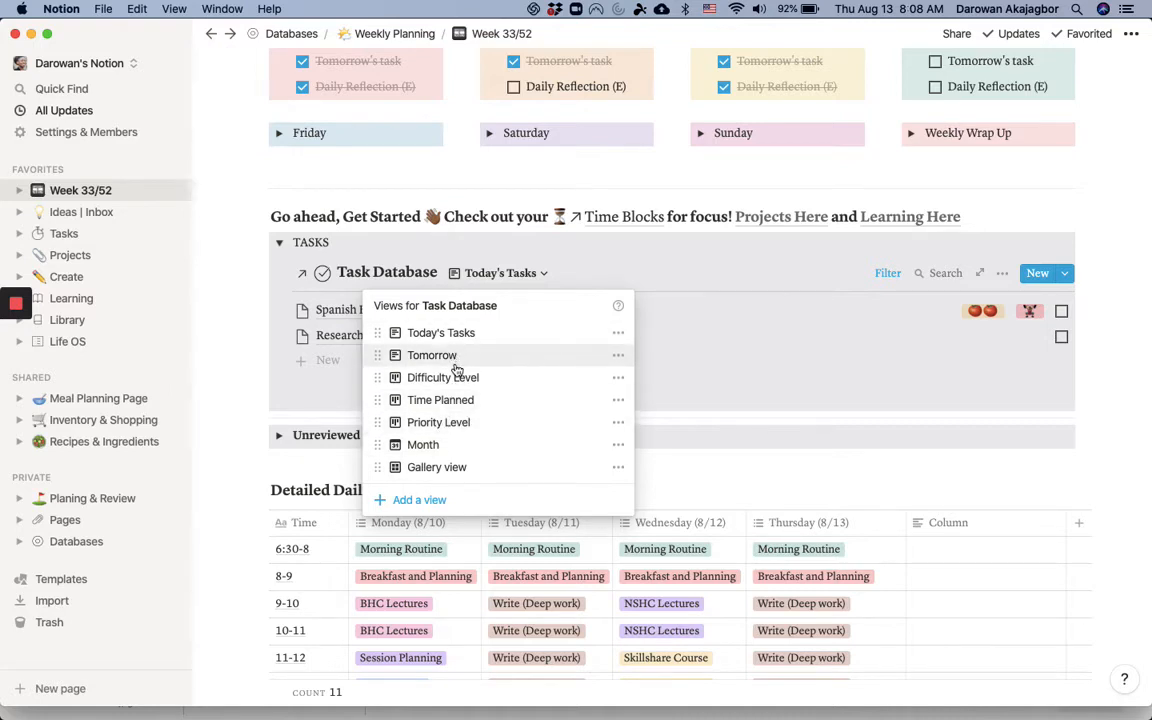
mouse_move(438, 422)
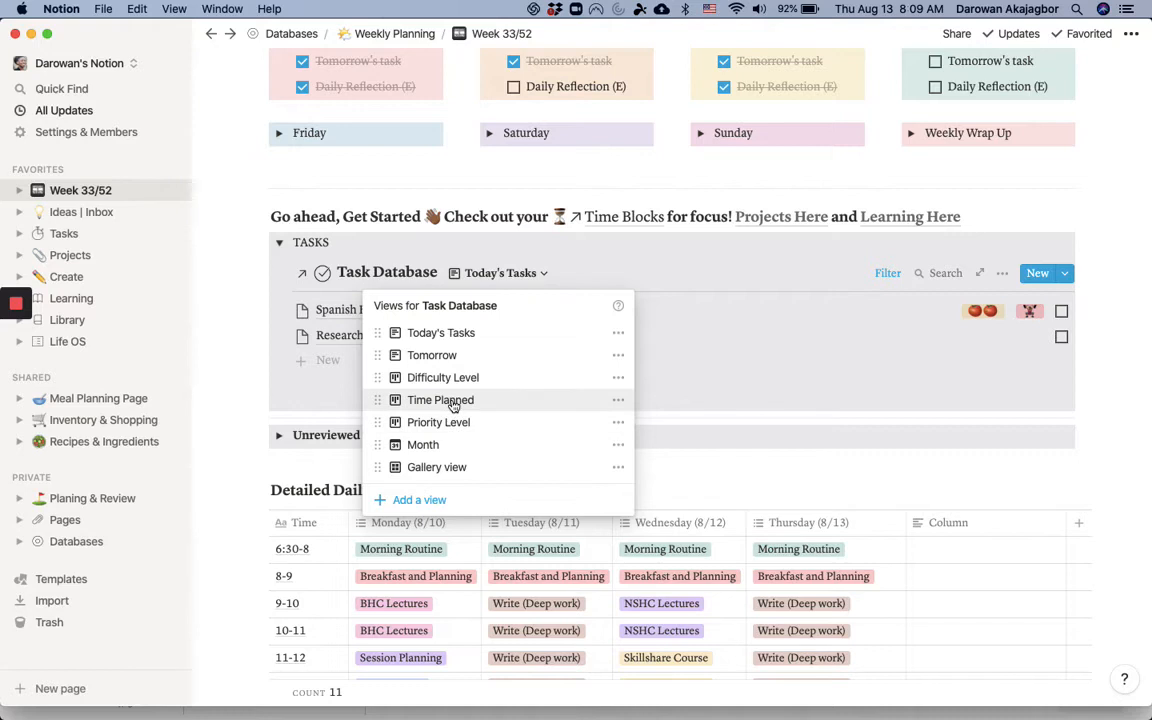
mouse_move(684, 260)
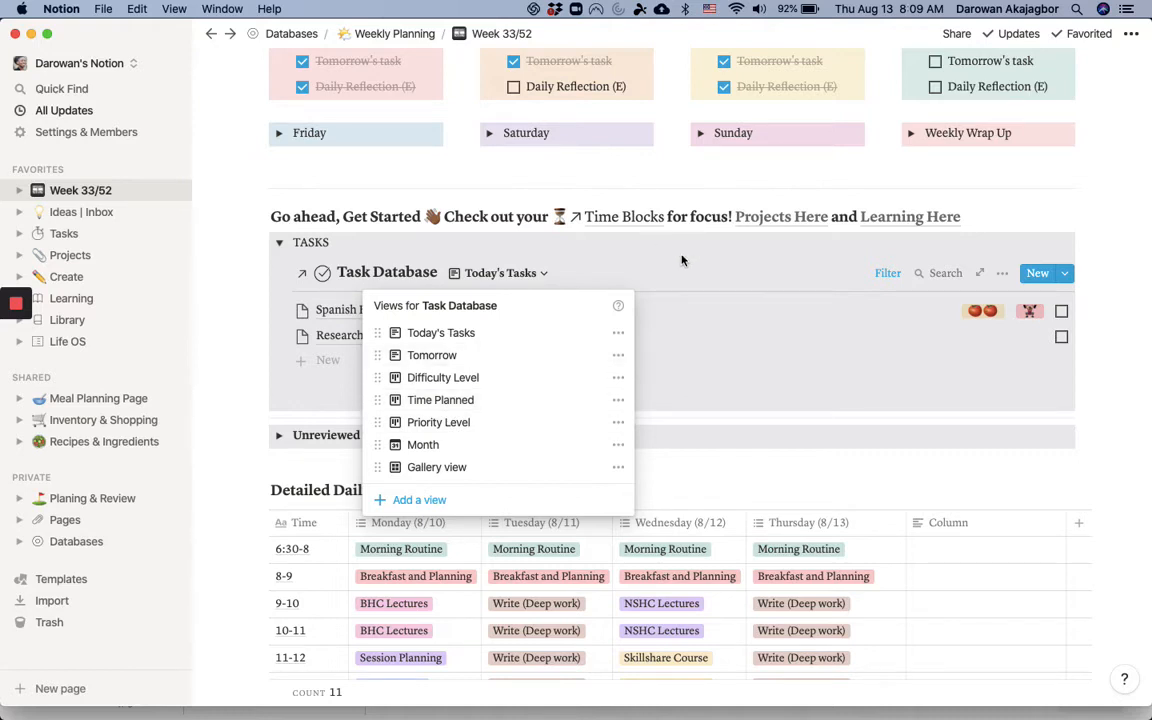
left_click(680, 256)
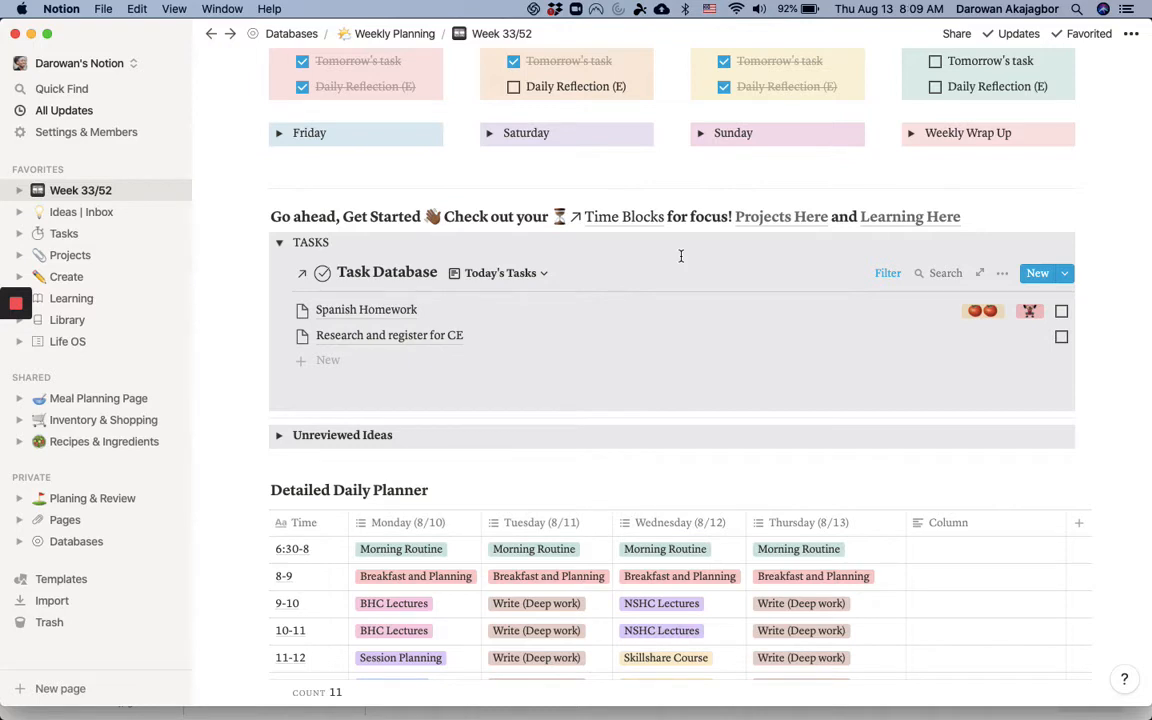
mouse_move(976, 310)
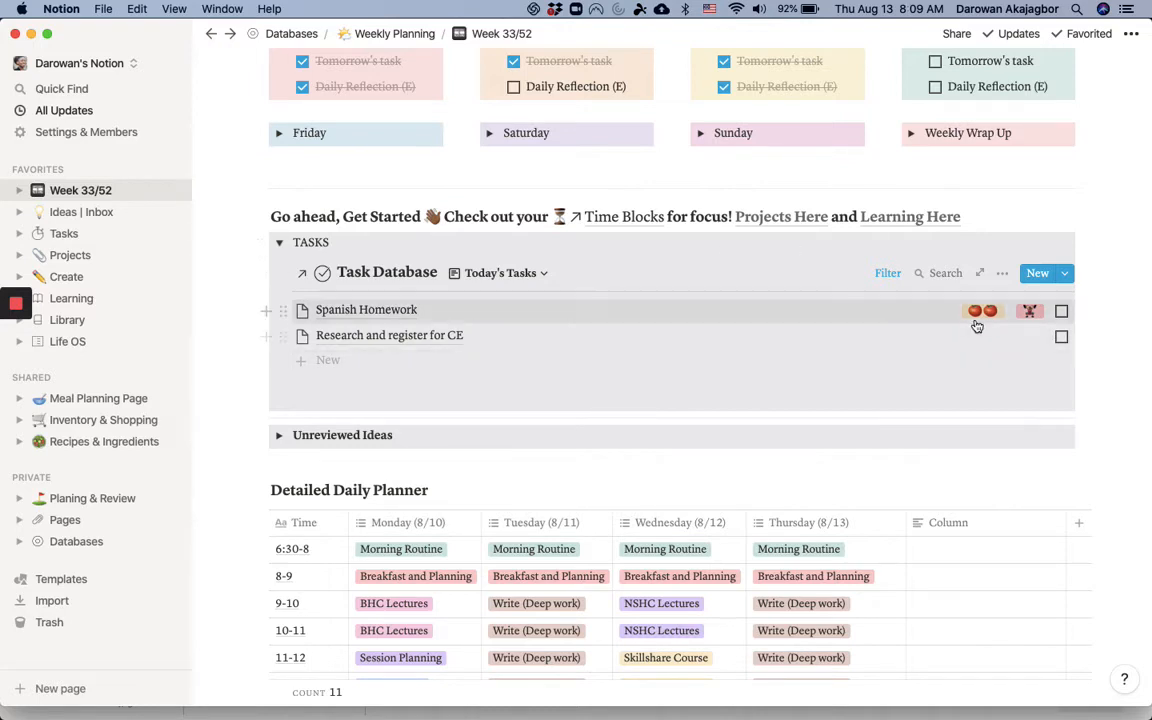
Review Spanish Homework's Micro Task type, Aug 13 do date and two pomodoros, then close it.
left_click(364, 308)
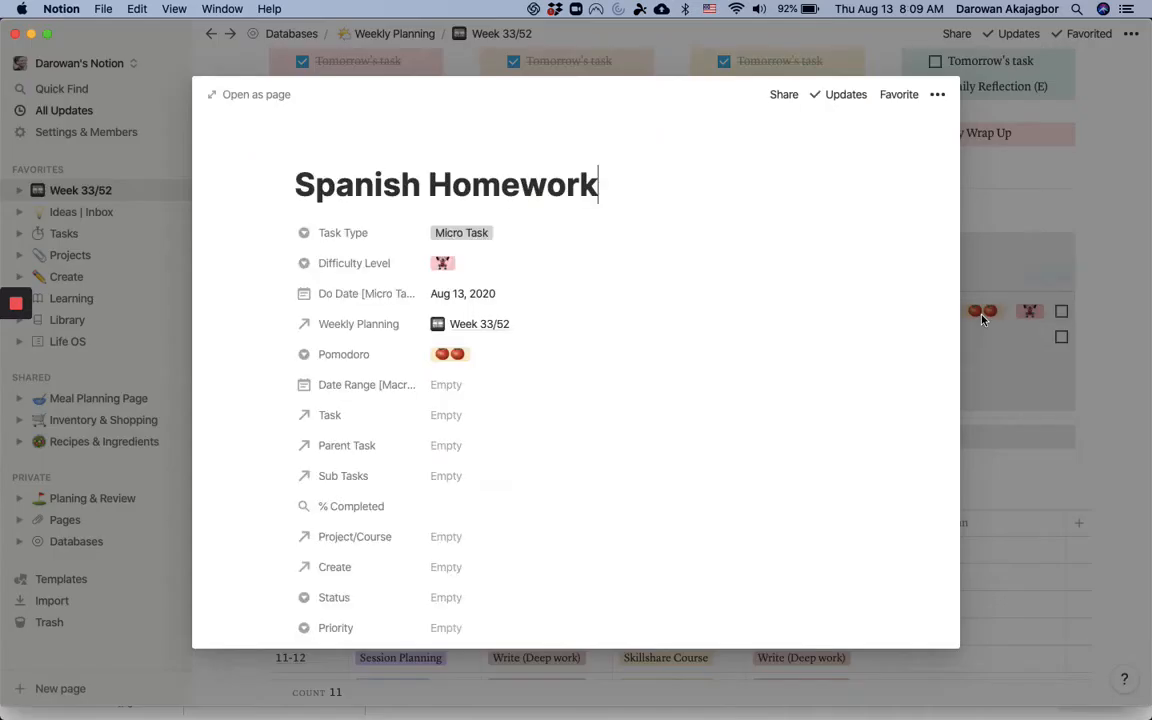
left_click(444, 264)
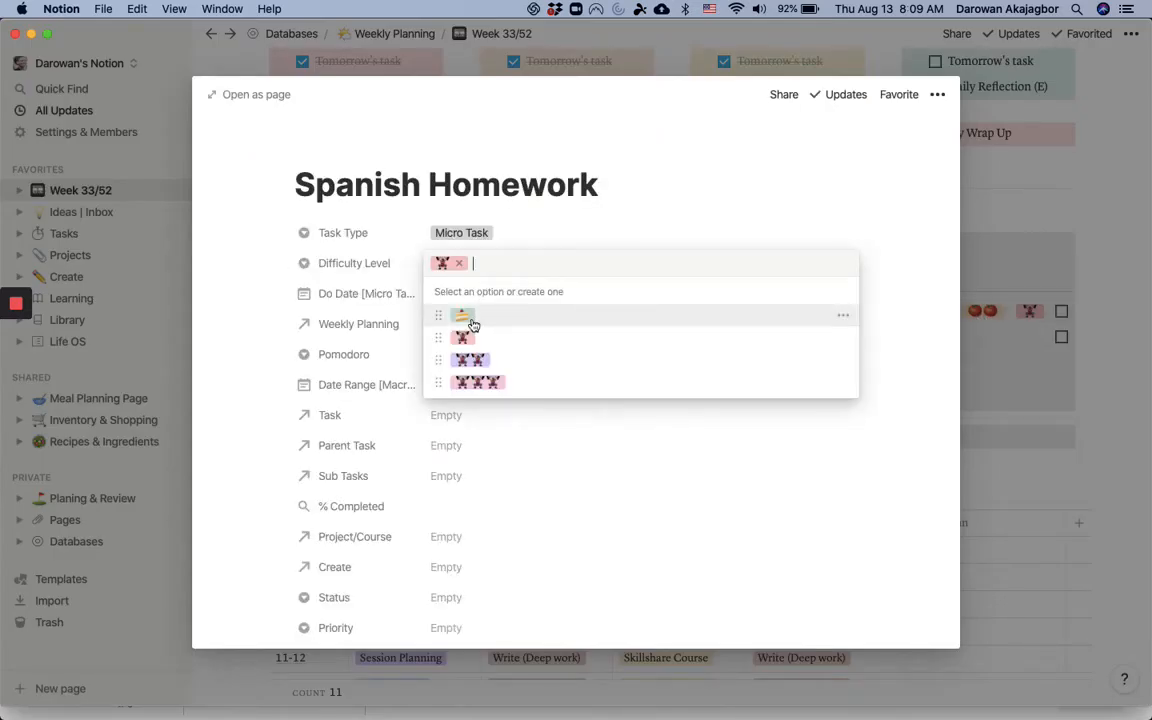
mouse_move(480, 316)
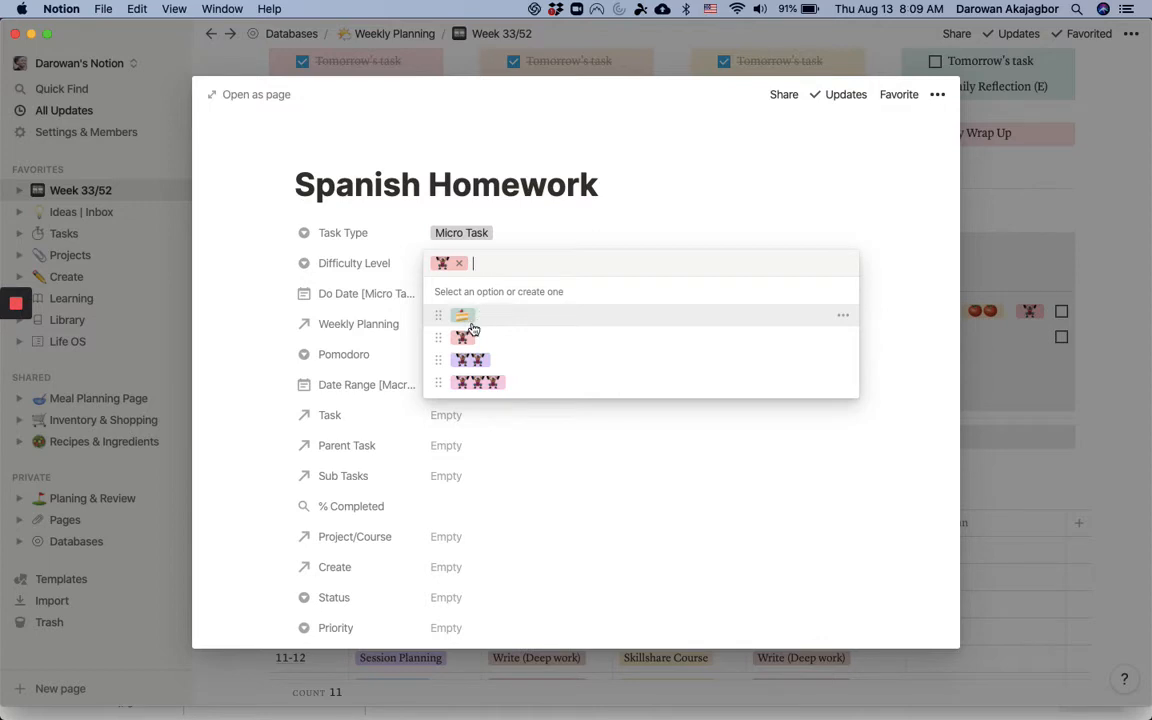
mouse_move(484, 336)
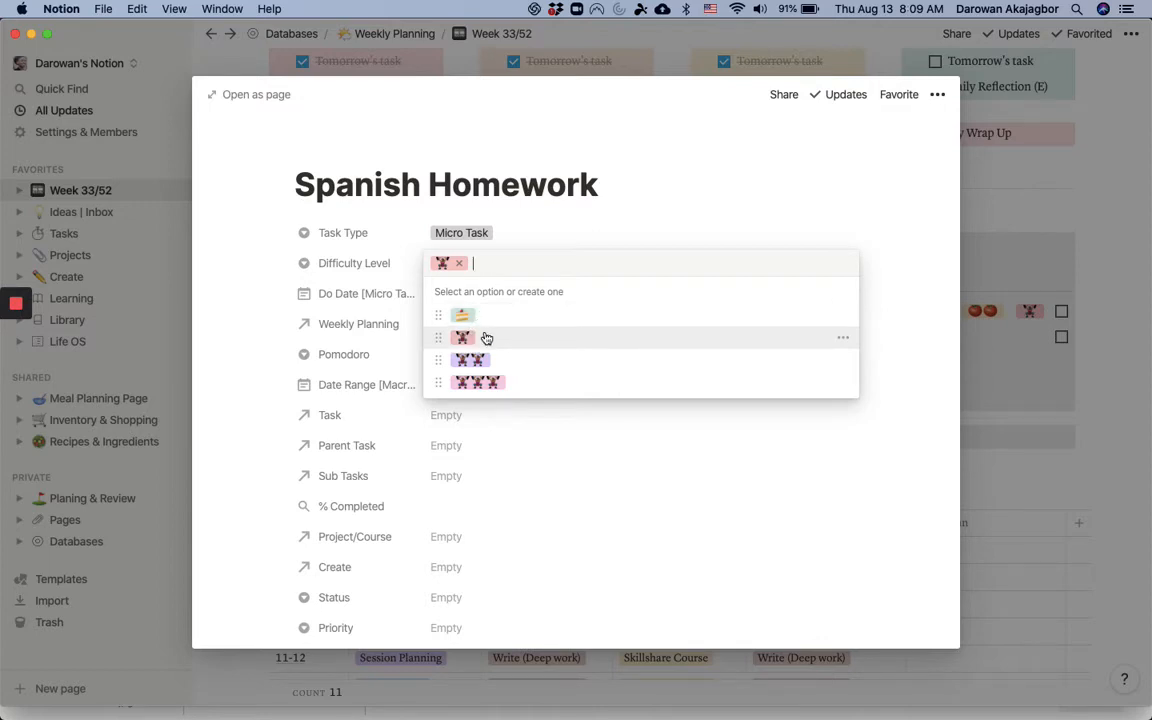
mouse_move(480, 360)
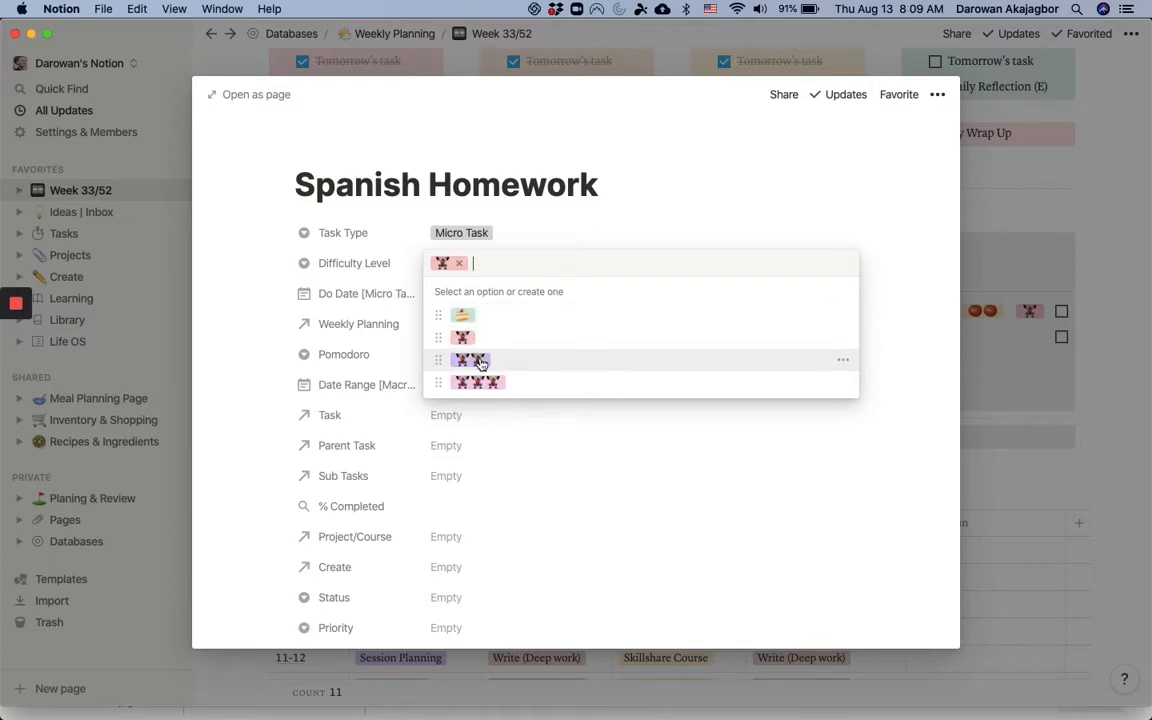
mouse_move(670, 200)
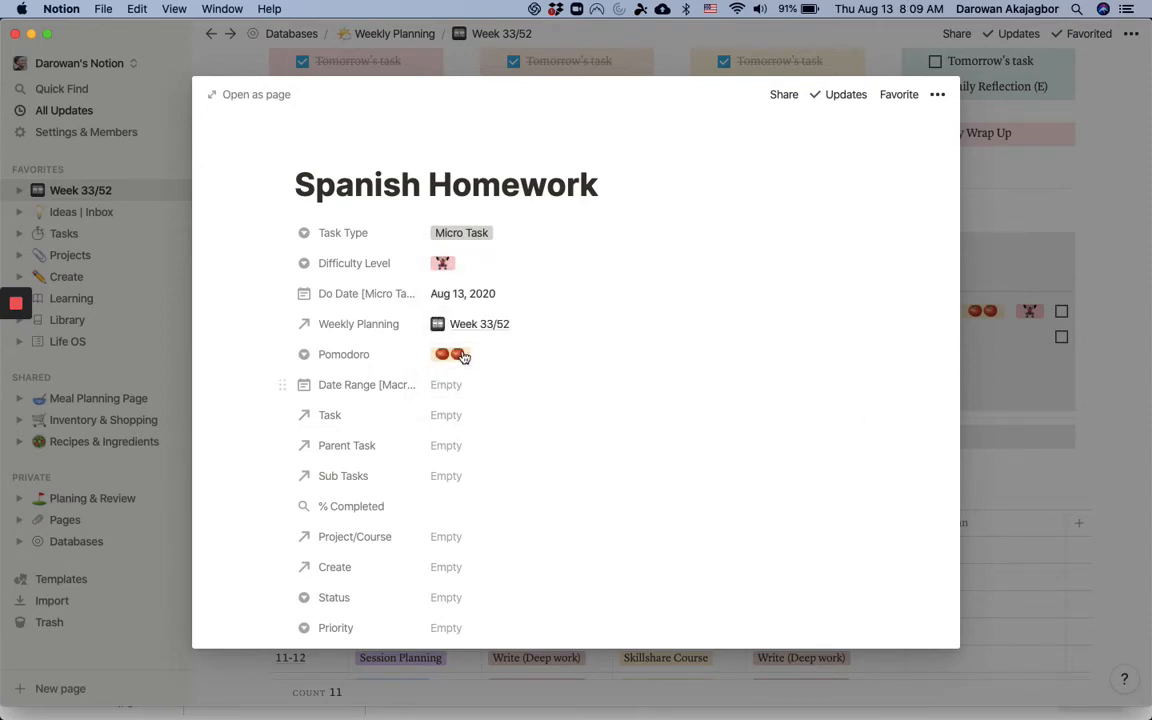
left_click(450, 354)
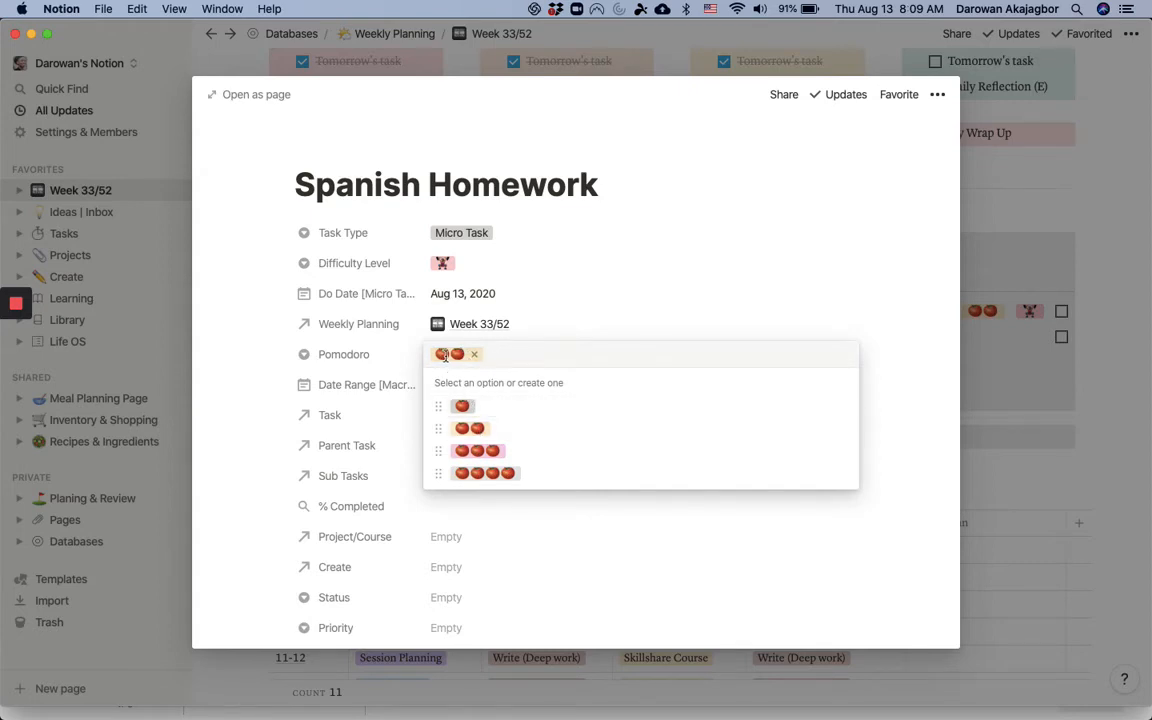
mouse_move(472, 406)
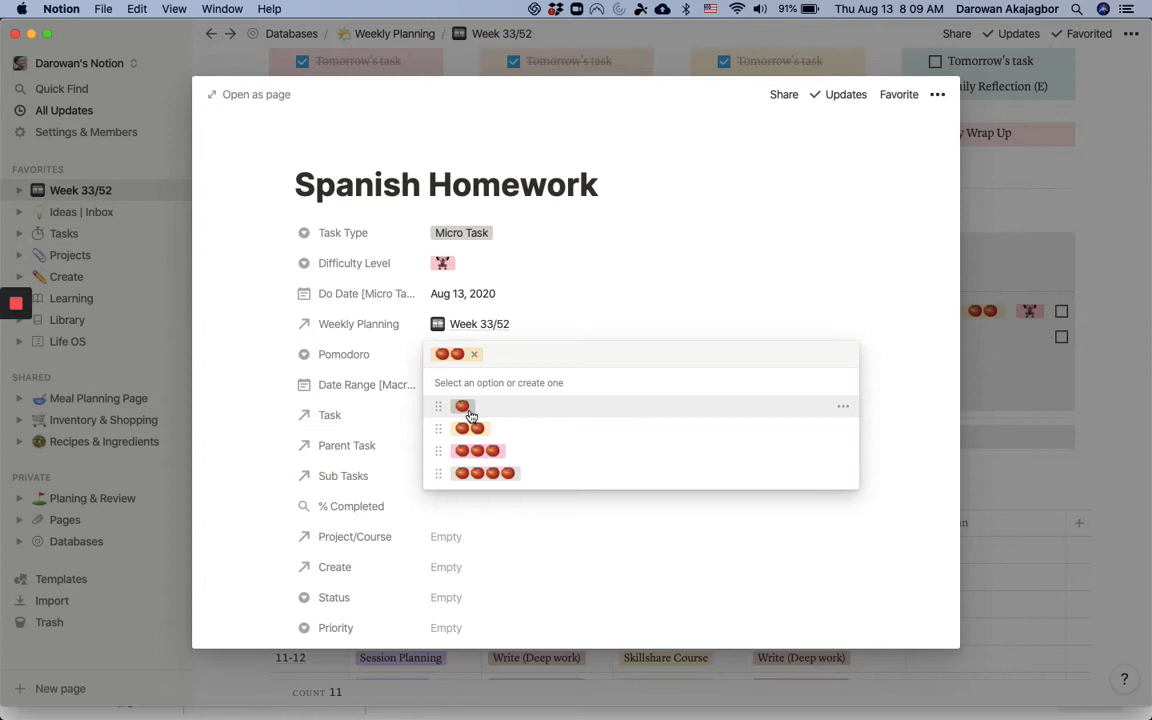
mouse_move(736, 208)
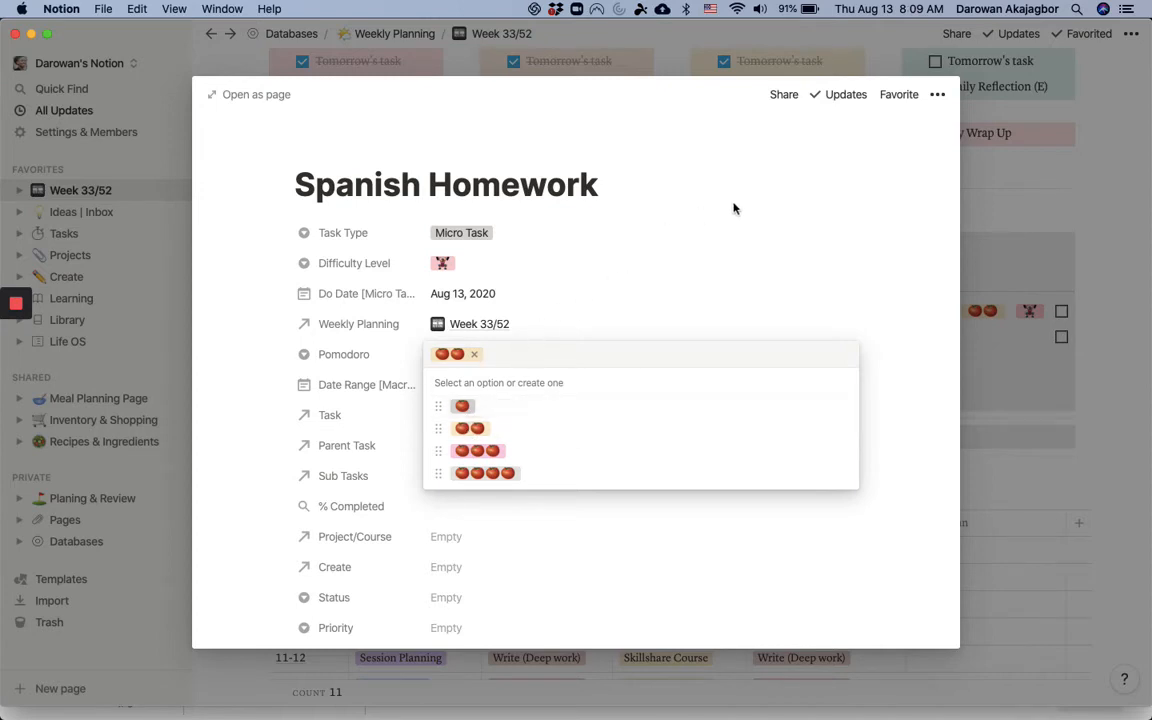
left_click(474, 354)
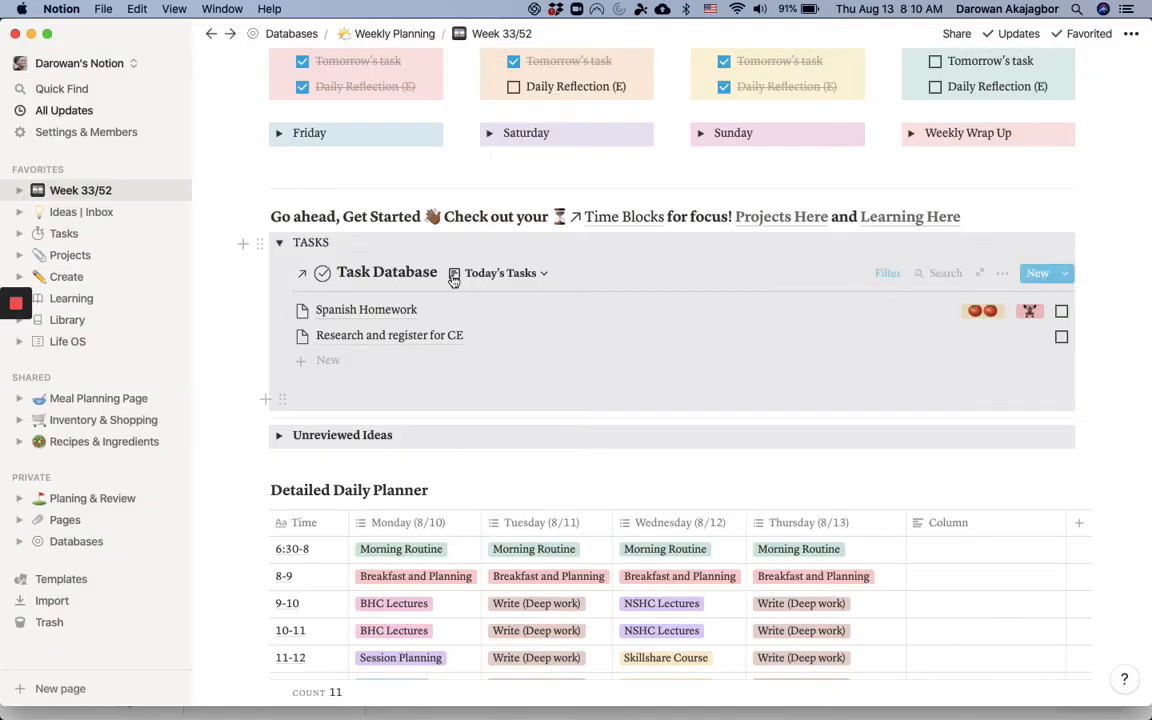
Switch the Task Database to the Time Planned board grouped by pomodoro count.
left_click(500, 272)
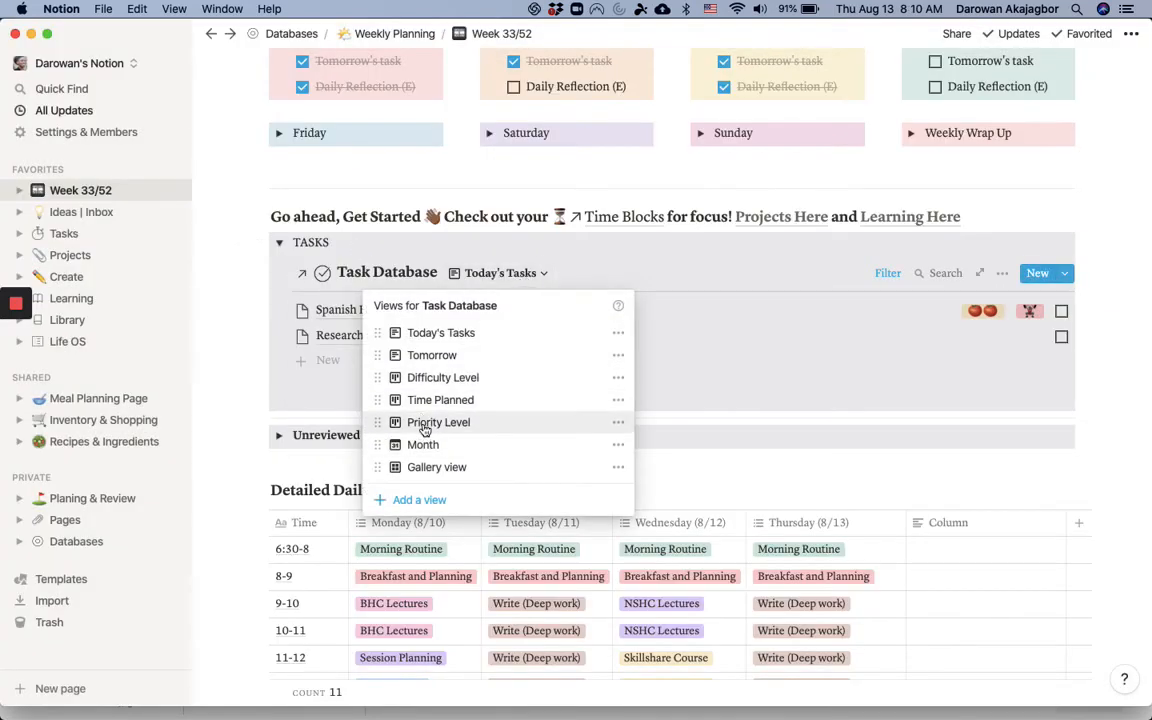
mouse_move(432, 356)
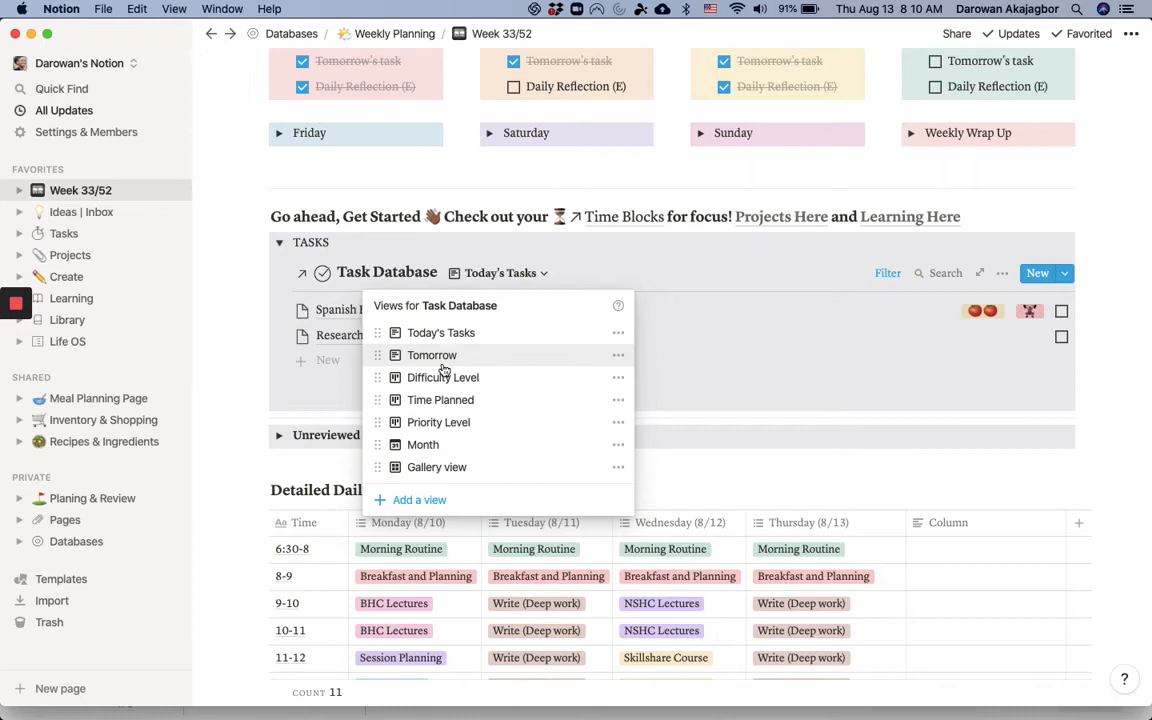
mouse_move(444, 376)
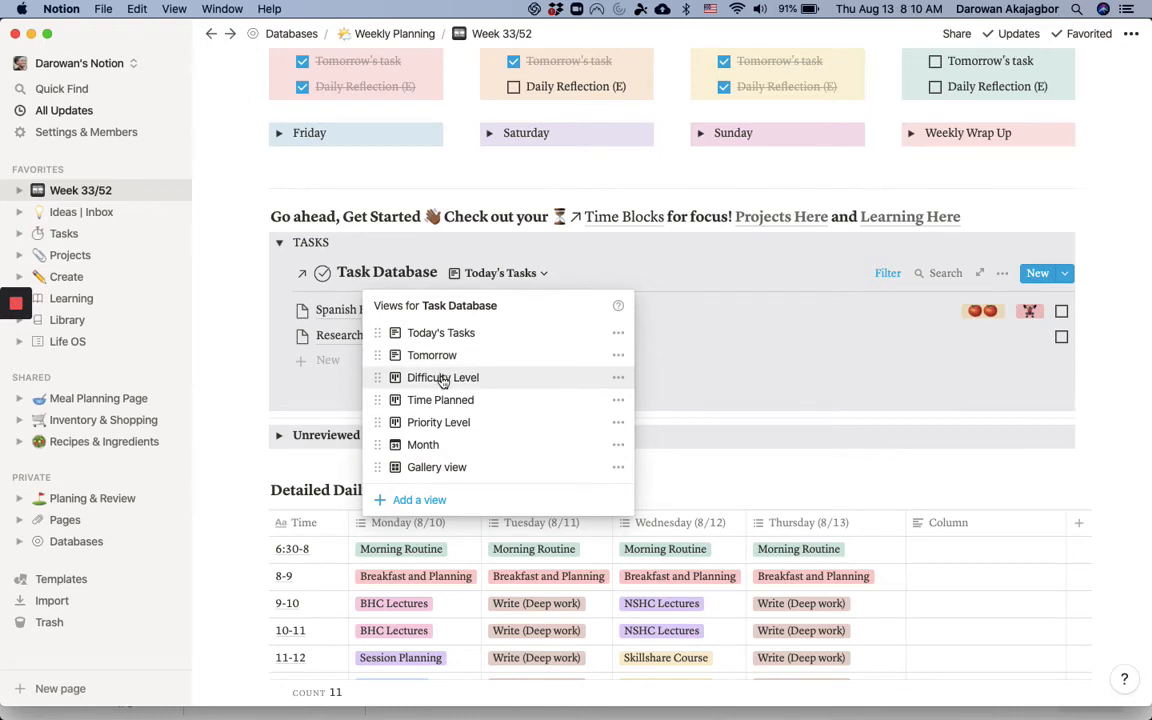
left_click(440, 400)
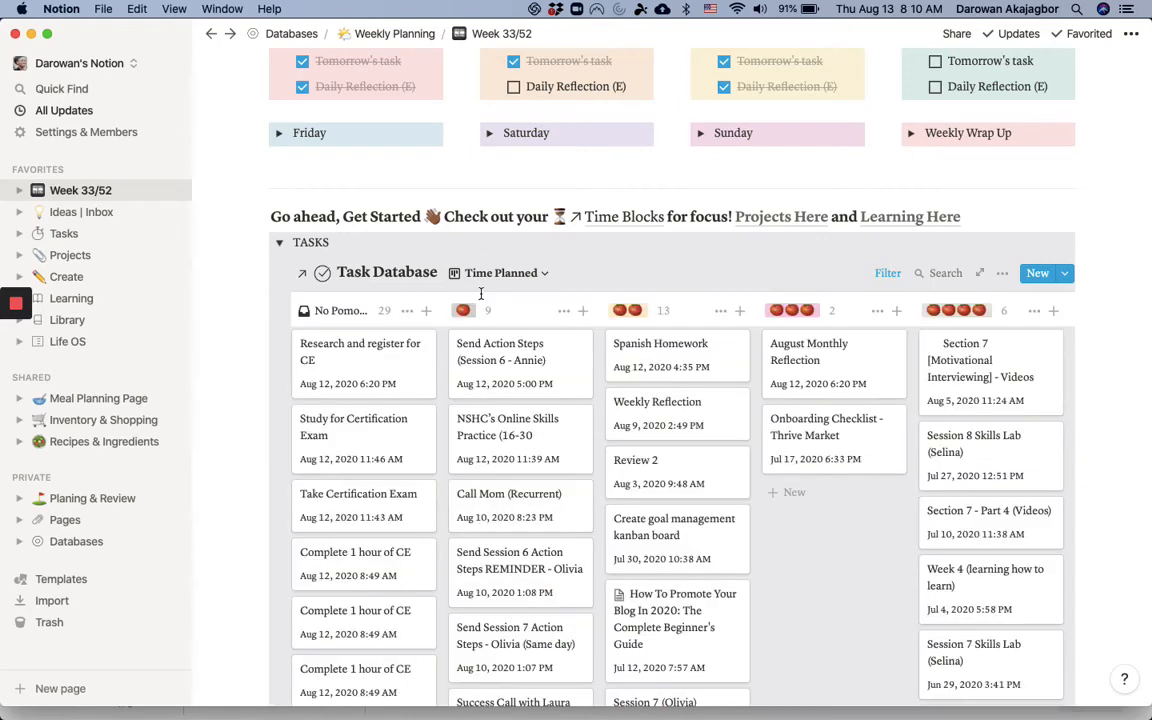
Browse the other board views, then return the Task Database to Today's Tasks.
scroll("down", 3)
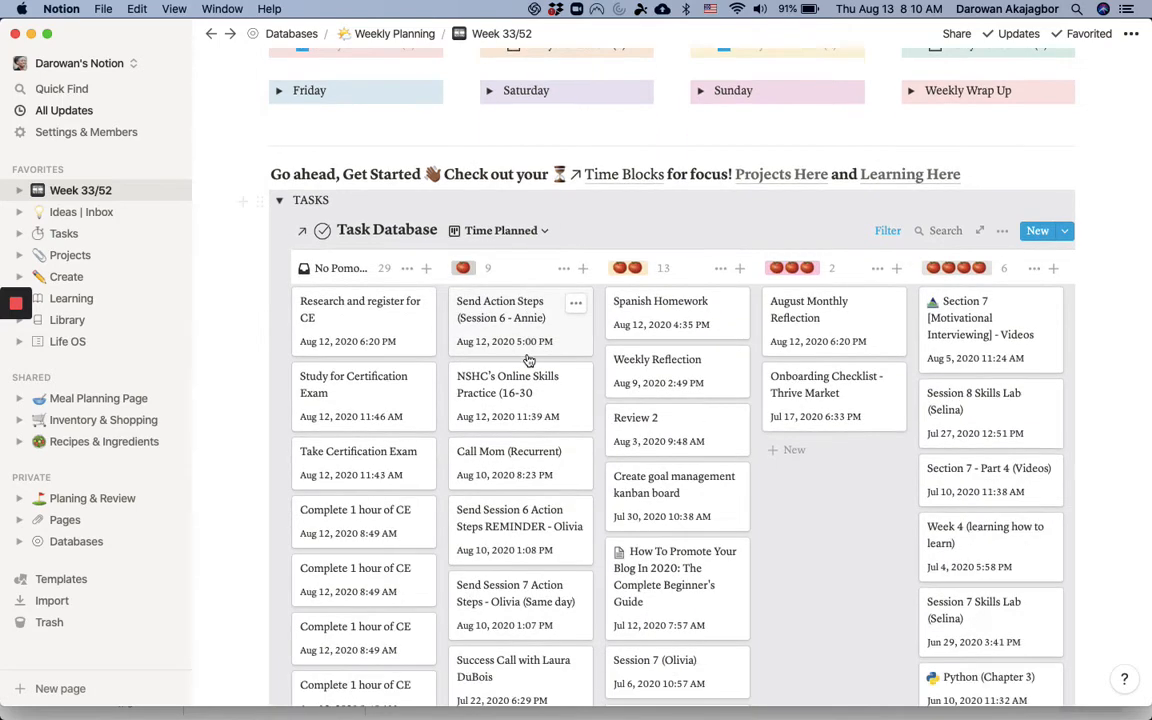
scroll("up", 3)
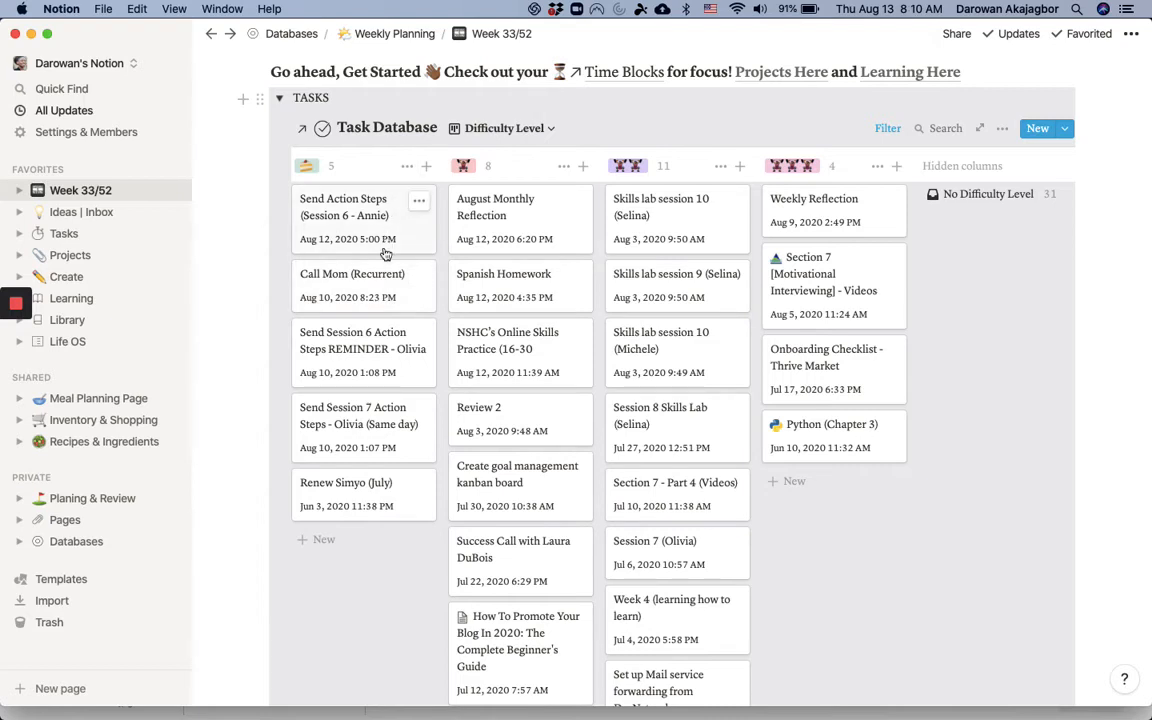
mouse_move(370, 452)
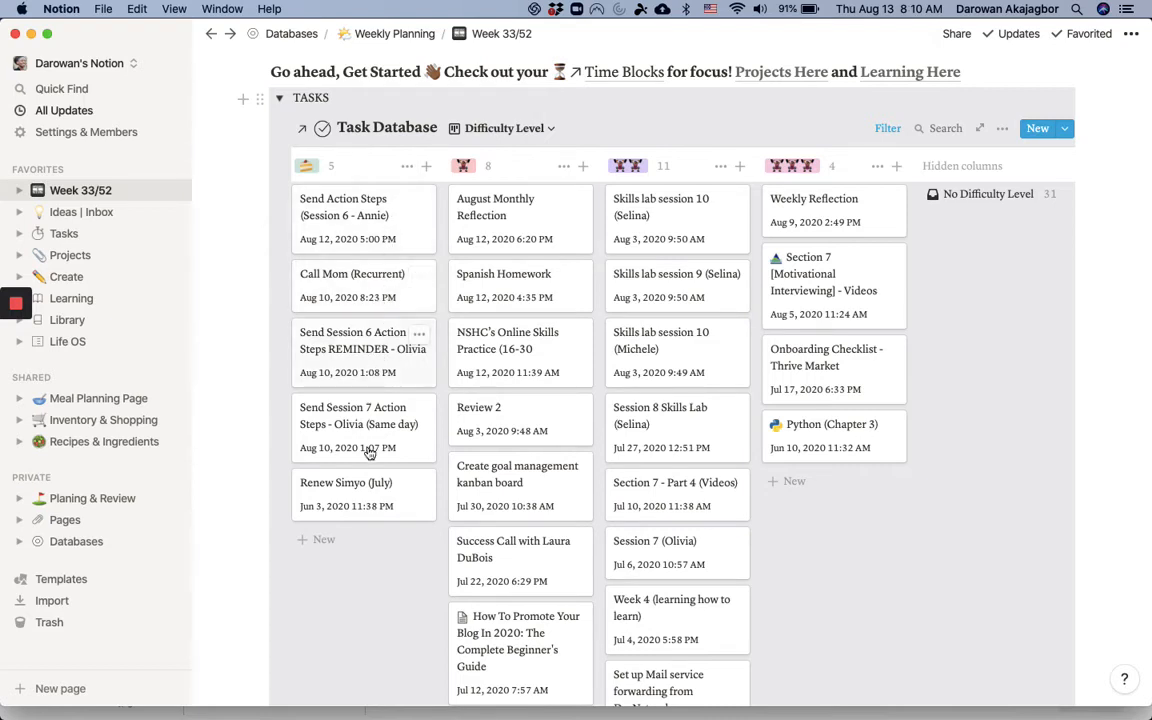
mouse_move(342, 528)
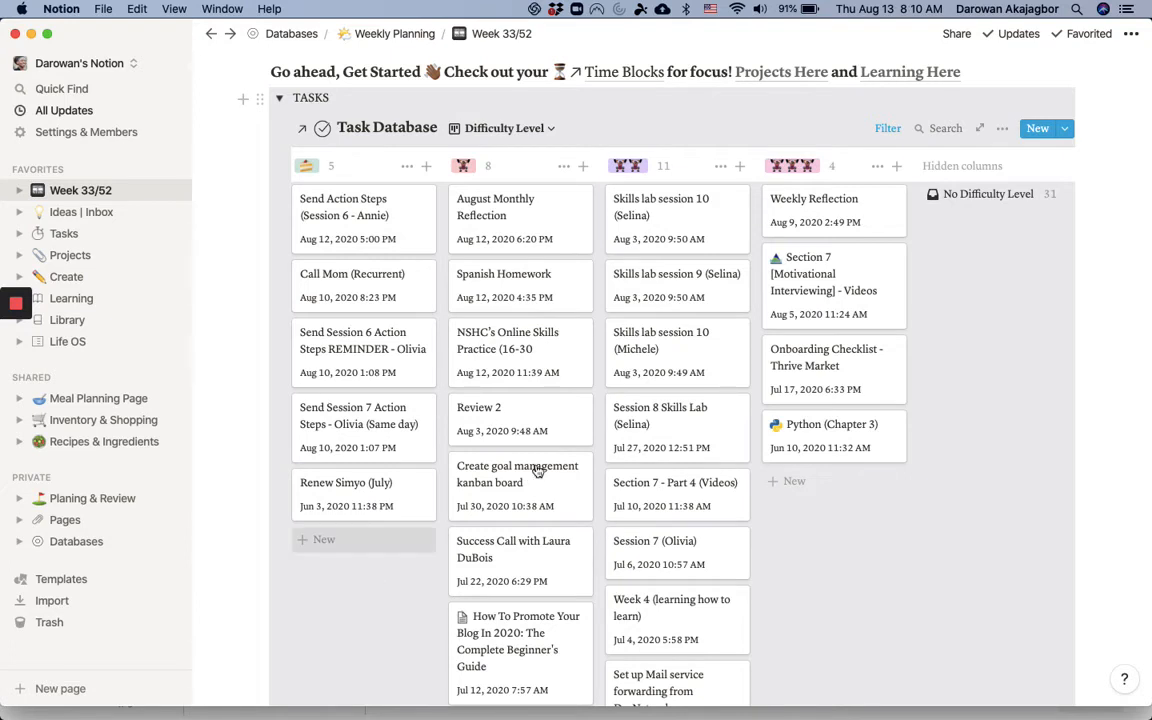
mouse_move(492, 272)
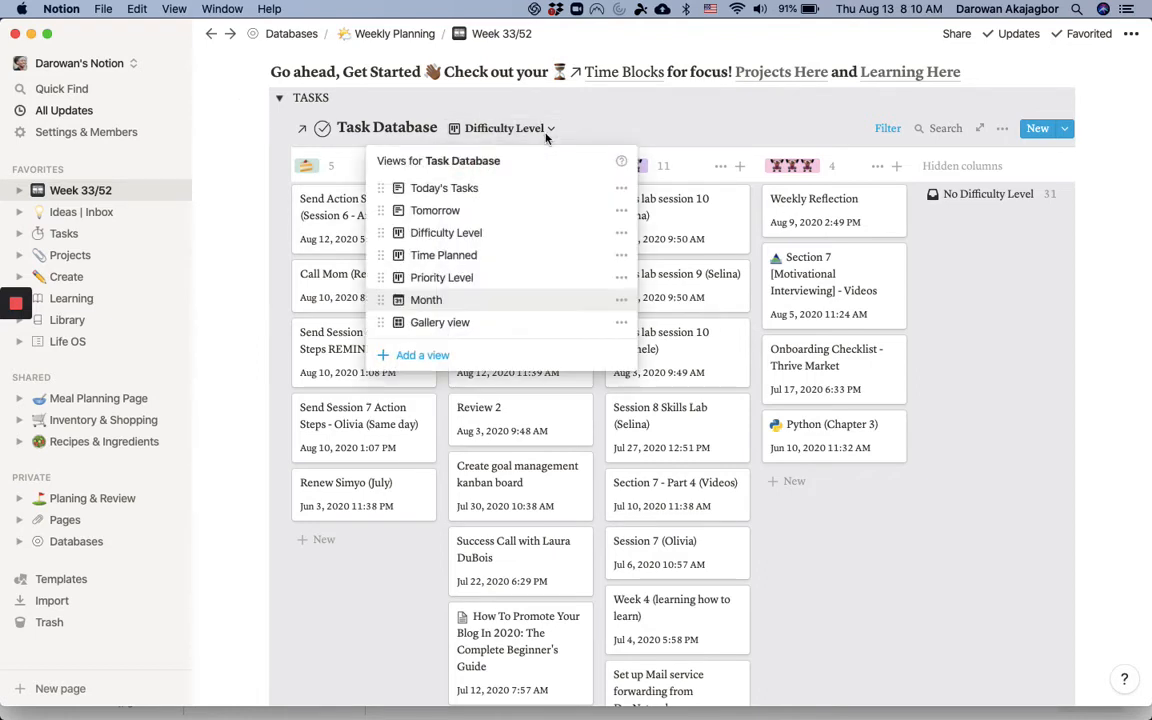
left_click(444, 188)
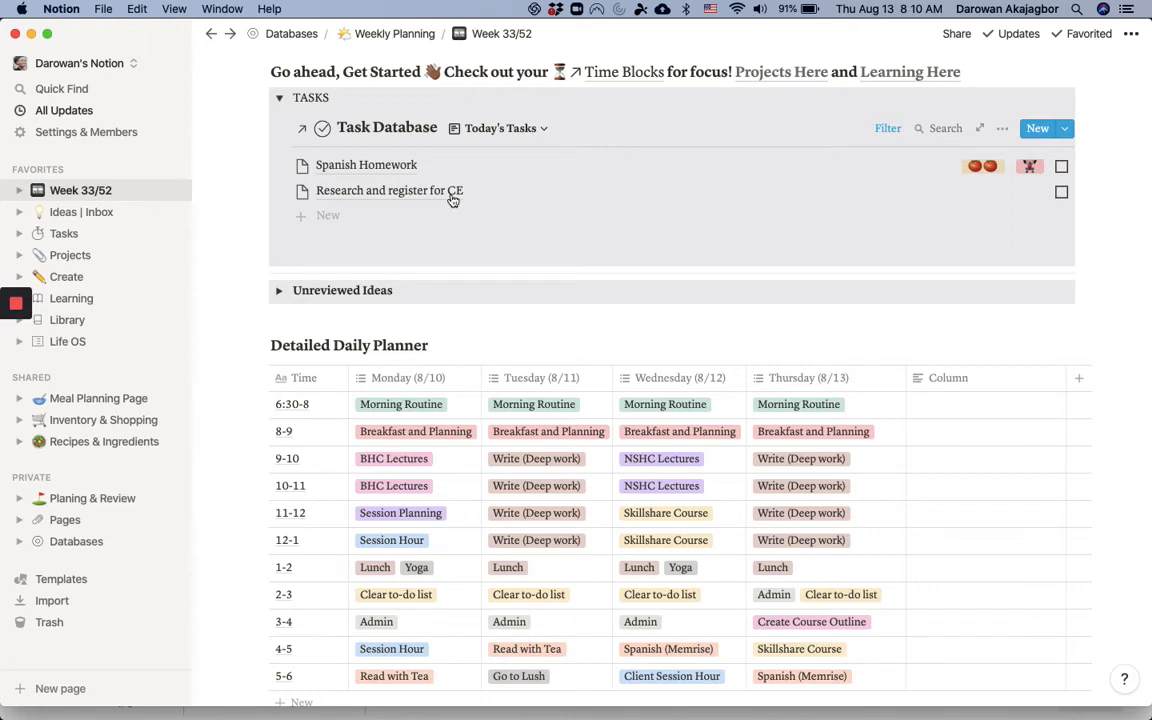
Set the Research and register for CE task's Task Type to Micro Task.
left_click(388, 190)
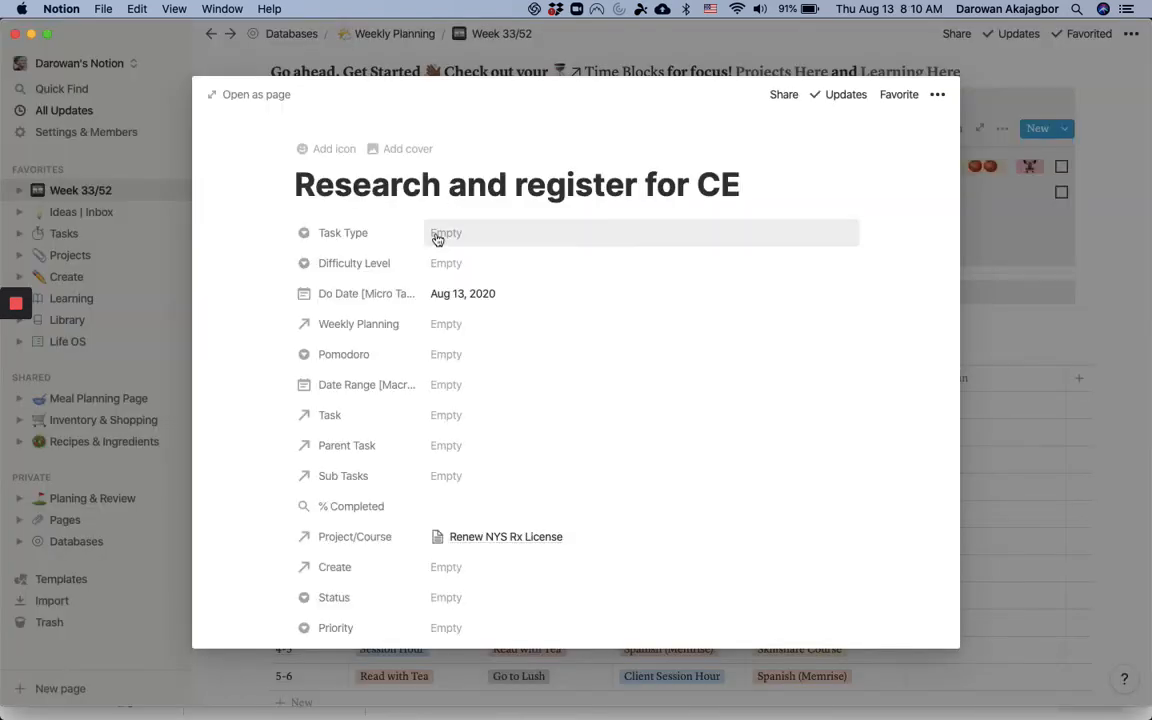
left_click(444, 232)
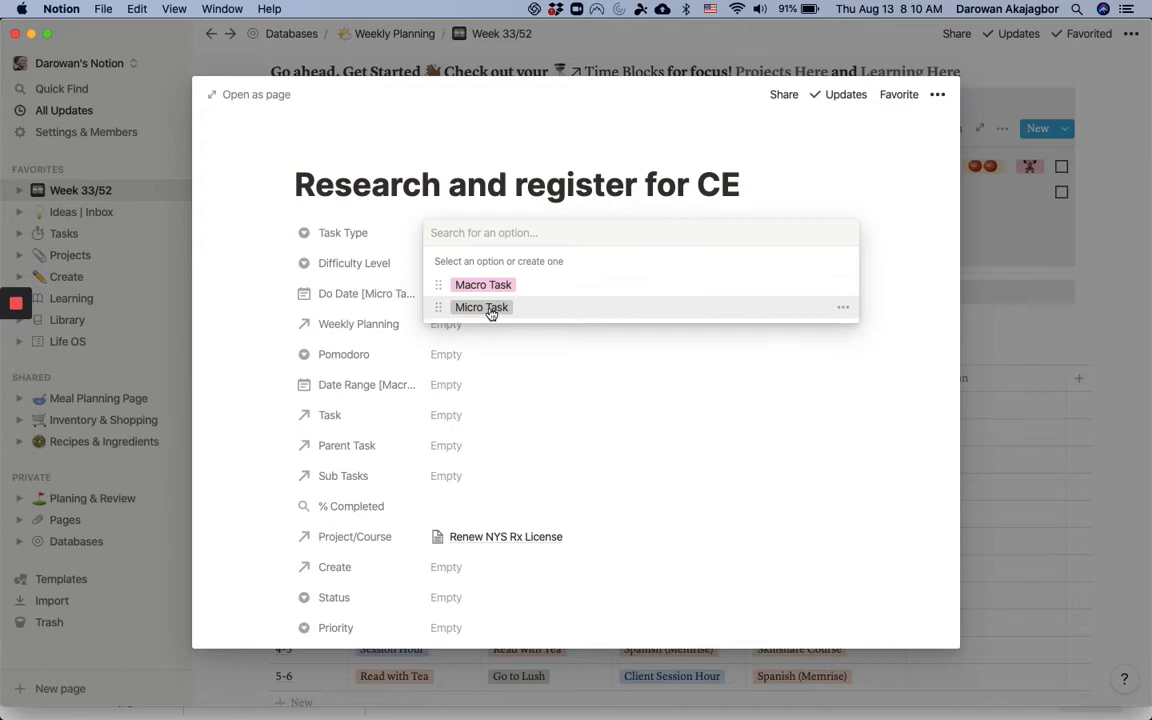
left_click(480, 308)
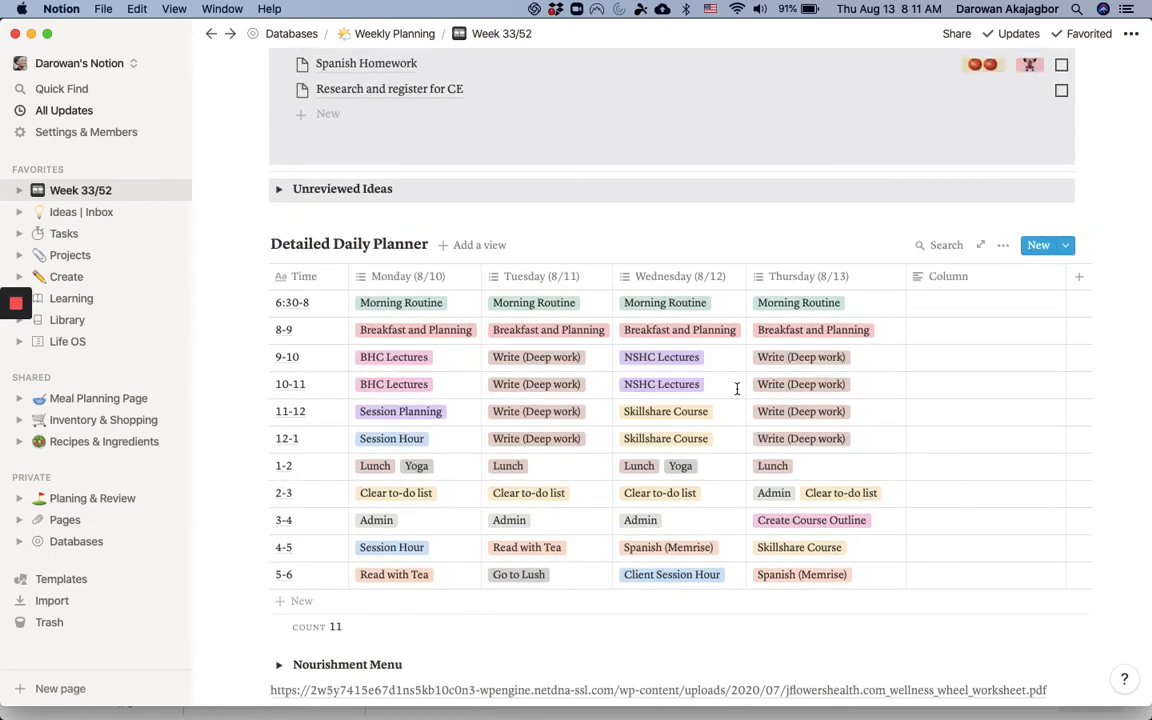
scroll("up", 3)
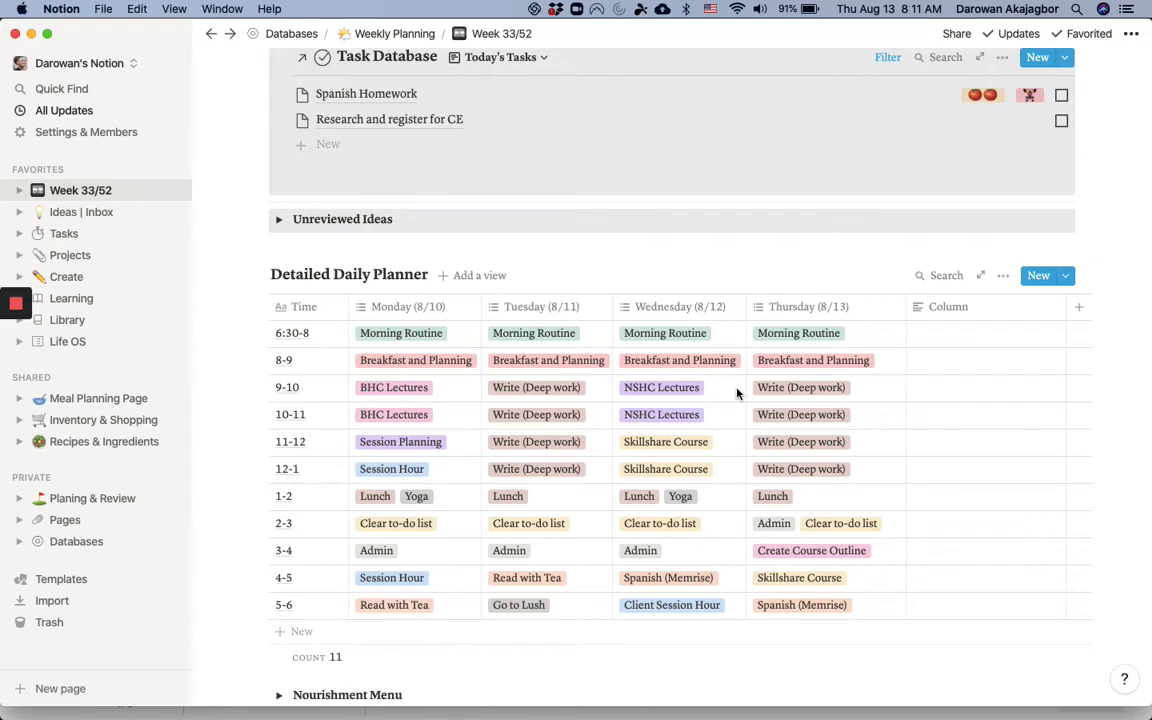
mouse_move(570, 388)
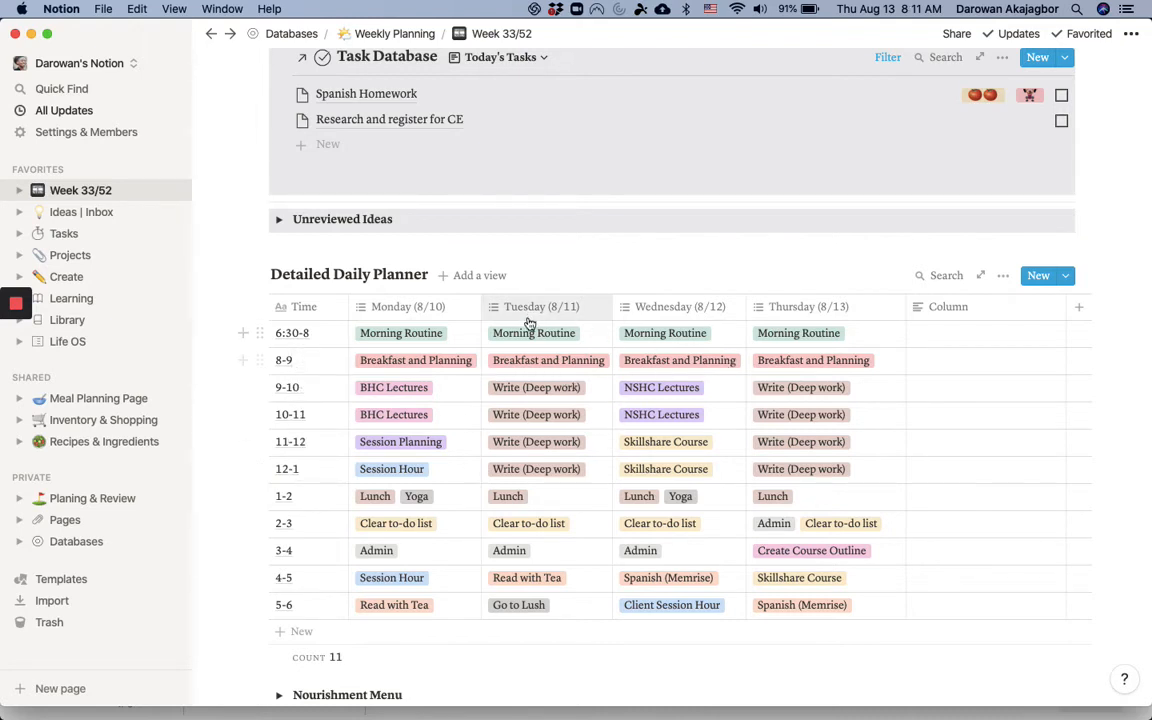
mouse_move(452, 414)
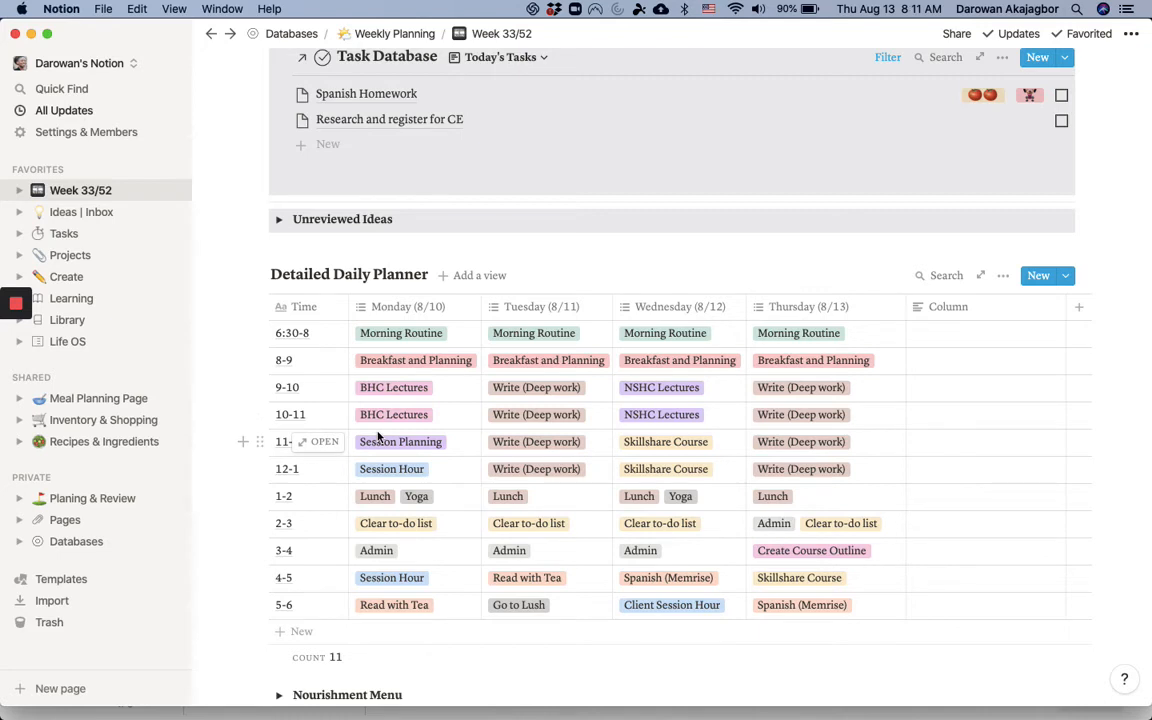
mouse_move(568, 268)
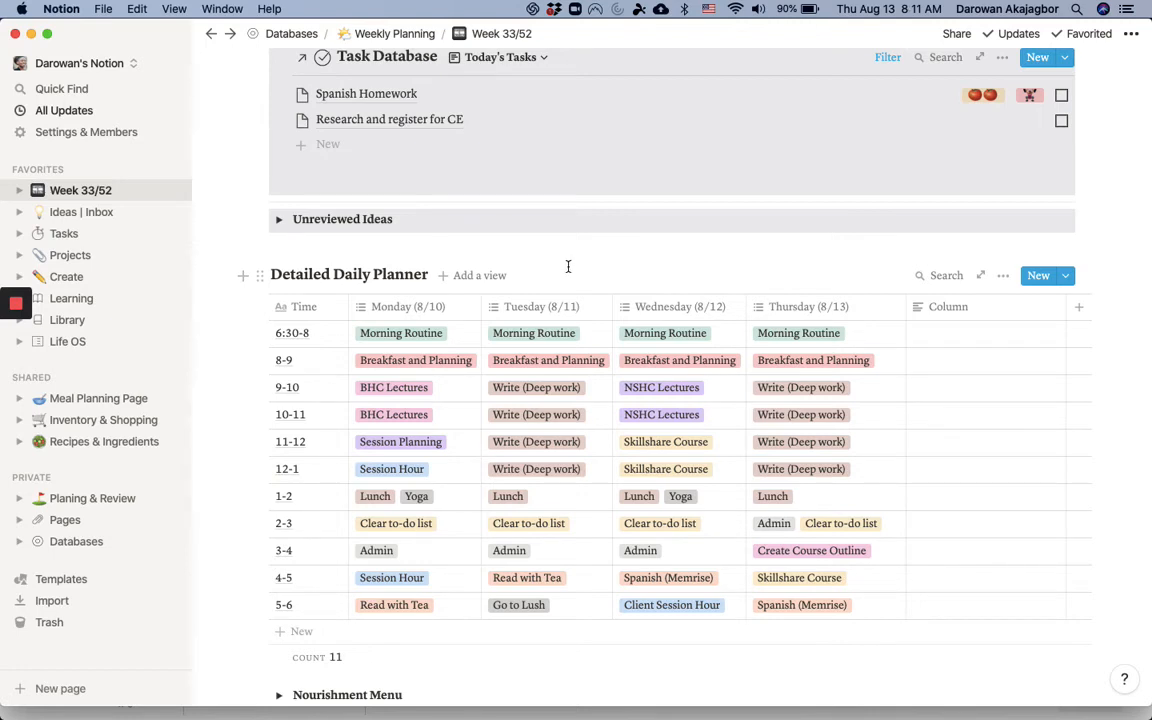
mouse_move(588, 360)
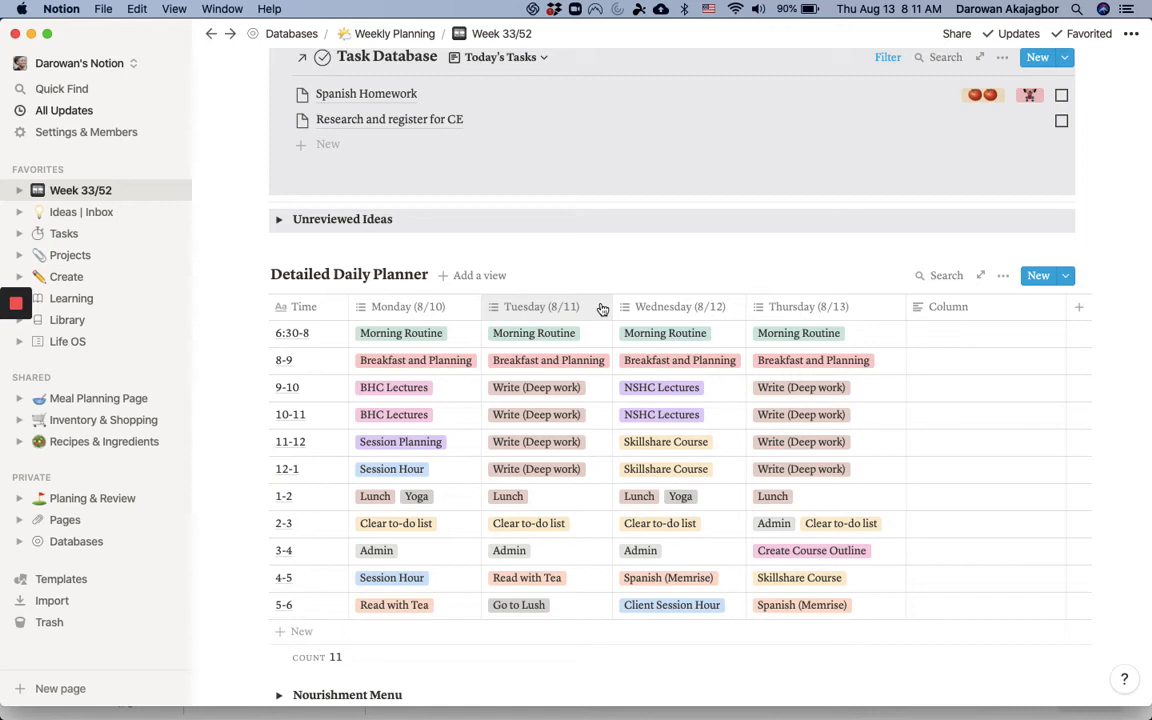
mouse_move(588, 444)
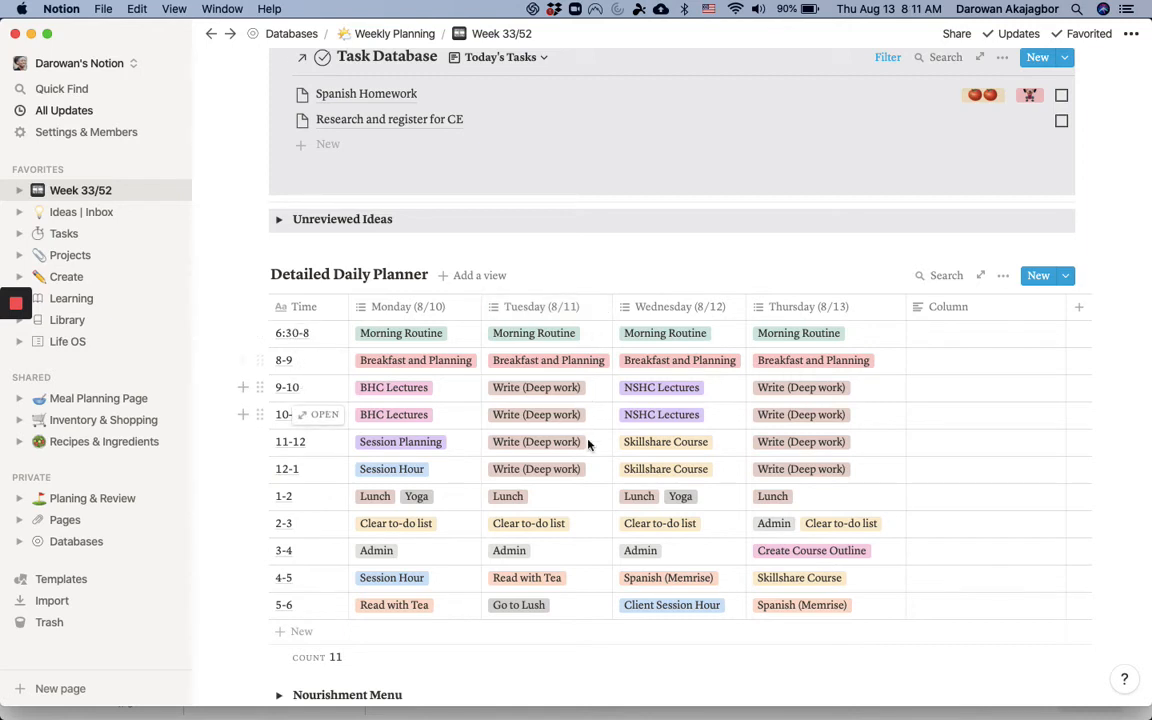
mouse_move(590, 496)
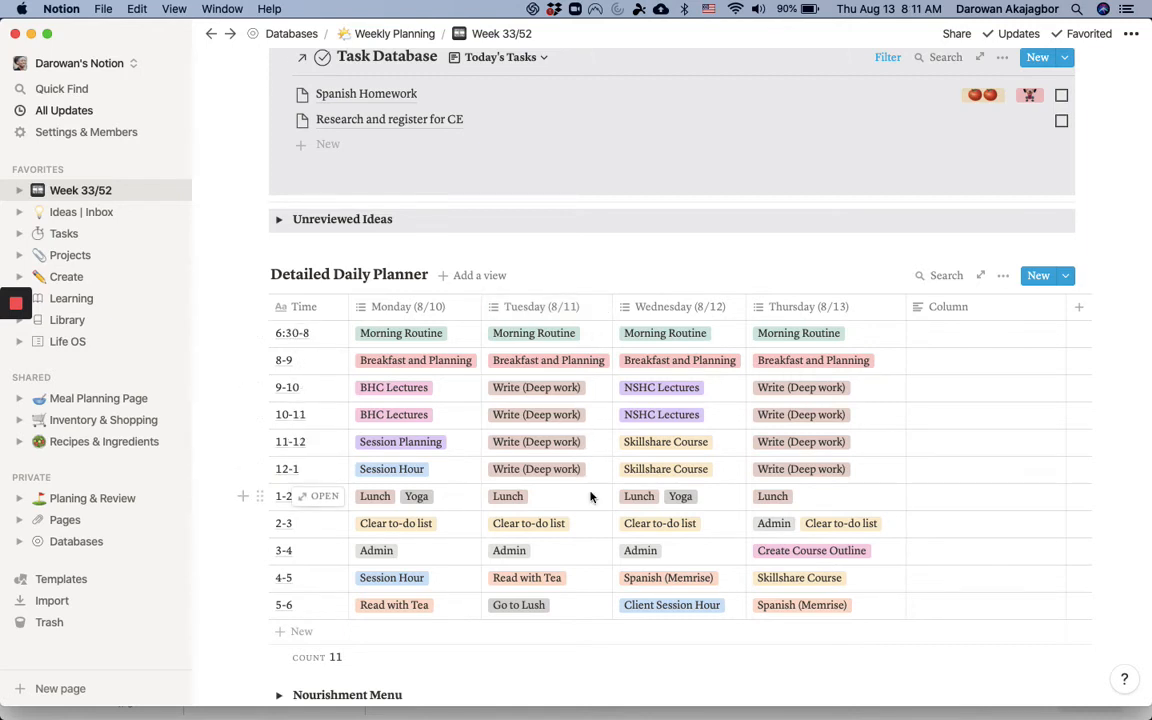
mouse_move(476, 512)
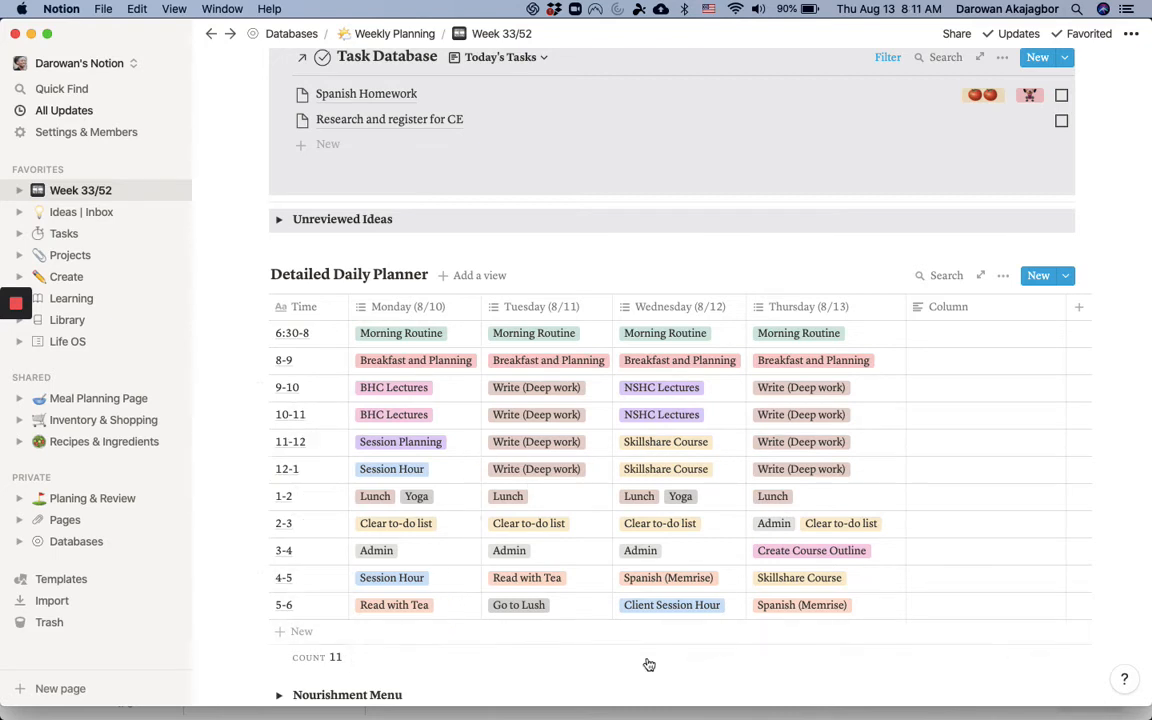
scroll("down", 3)
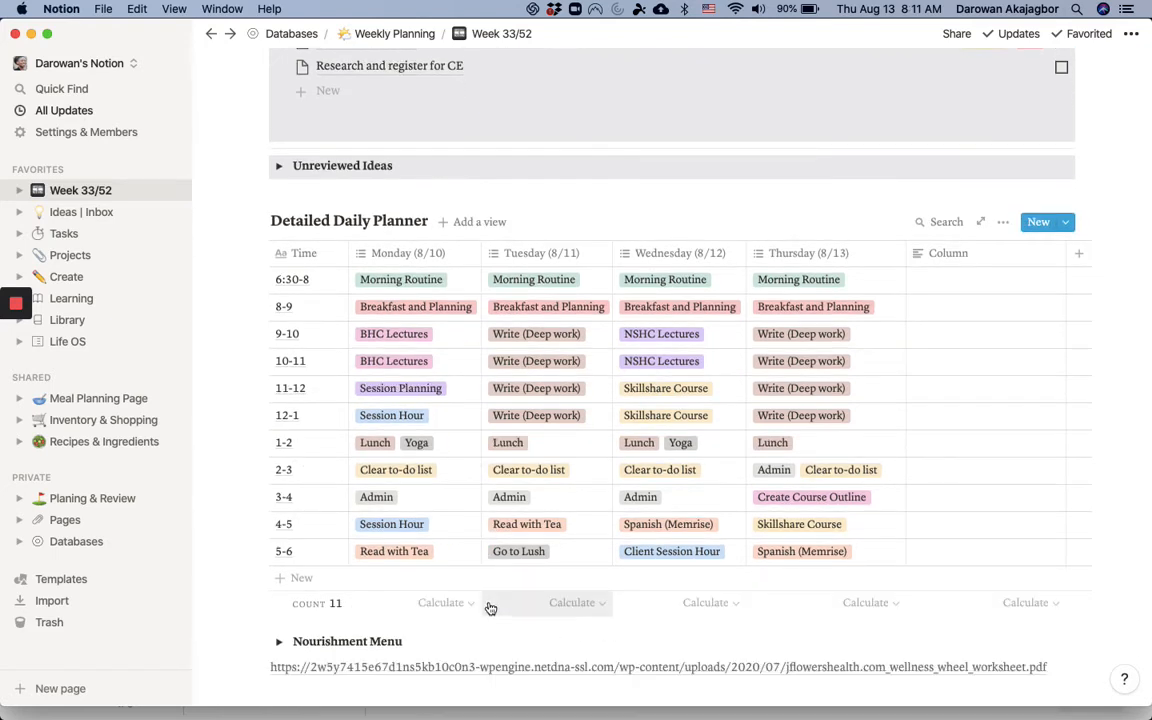
scroll("down", 3)
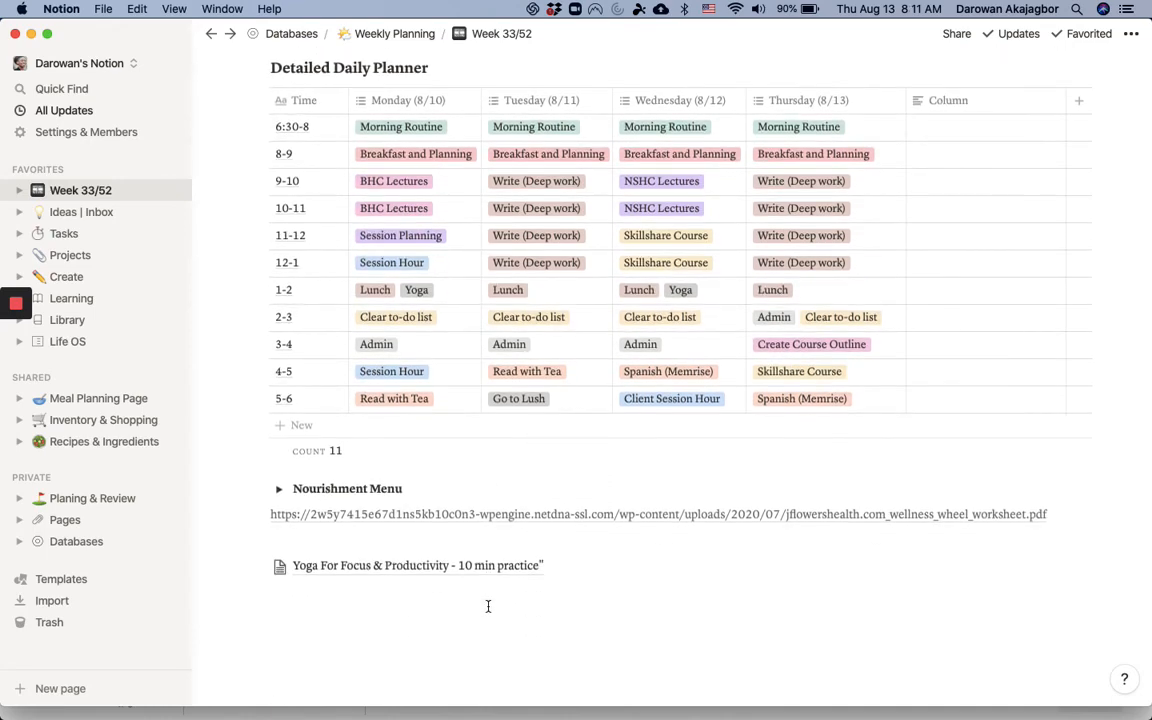
scroll("down", 3)
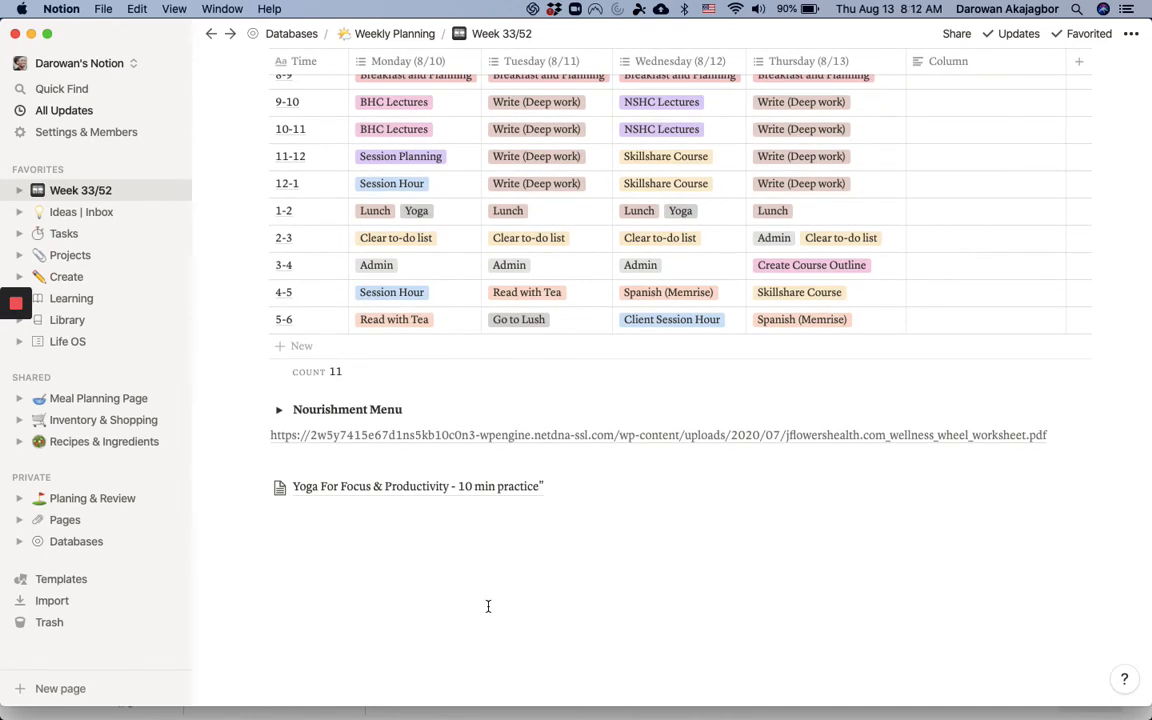
mouse_move(580, 560)
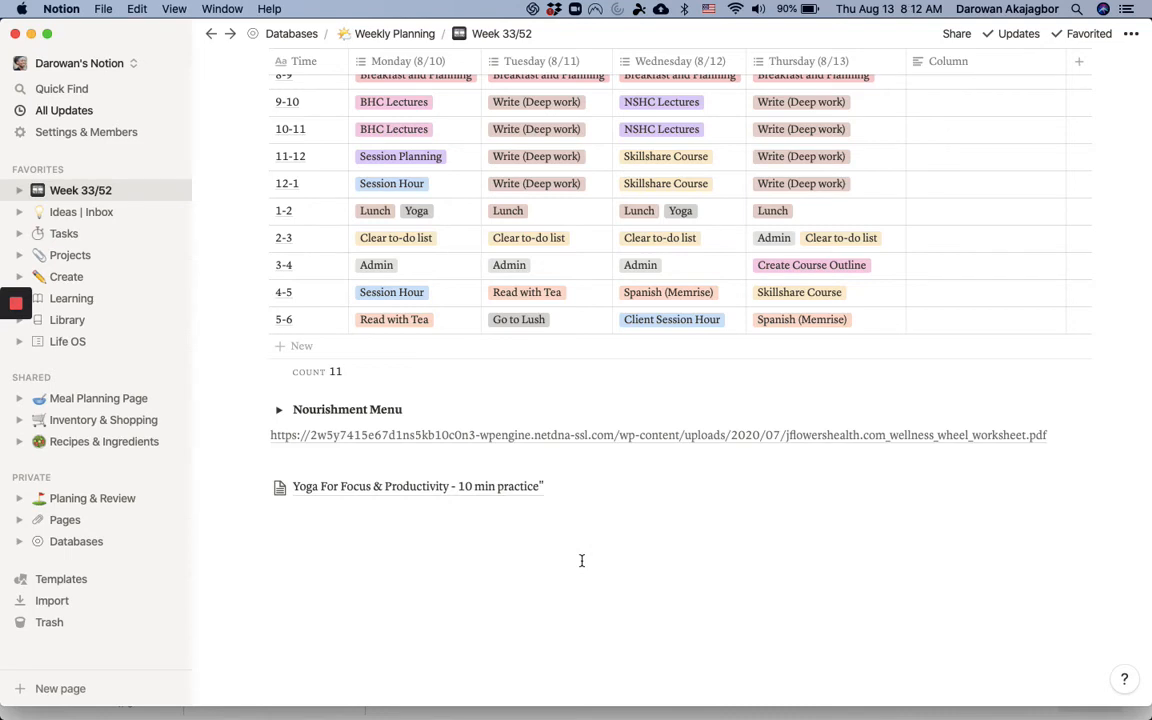
mouse_move(304, 382)
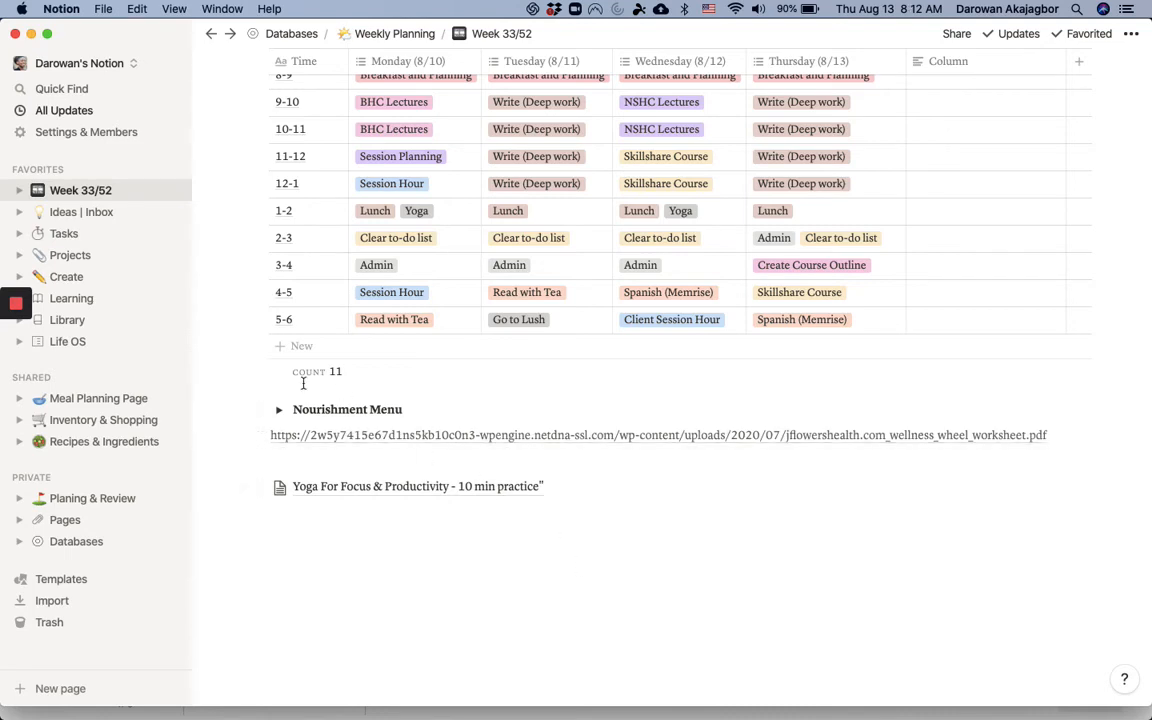
mouse_move(536, 572)
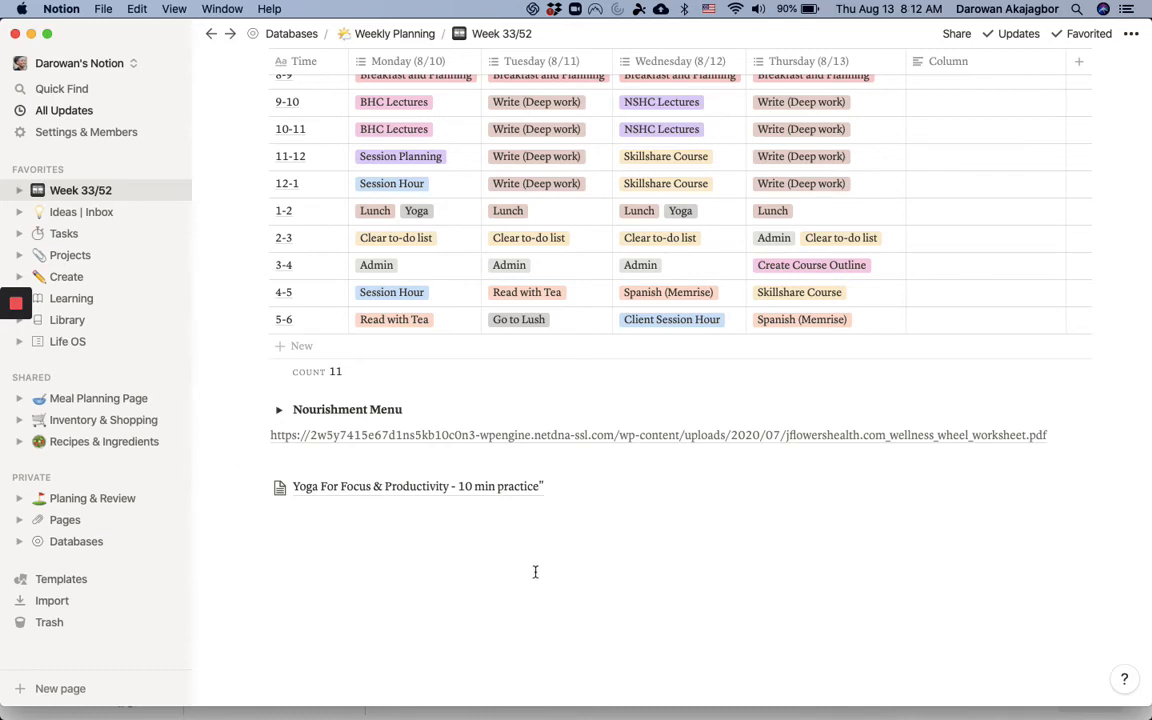
mouse_move(540, 560)
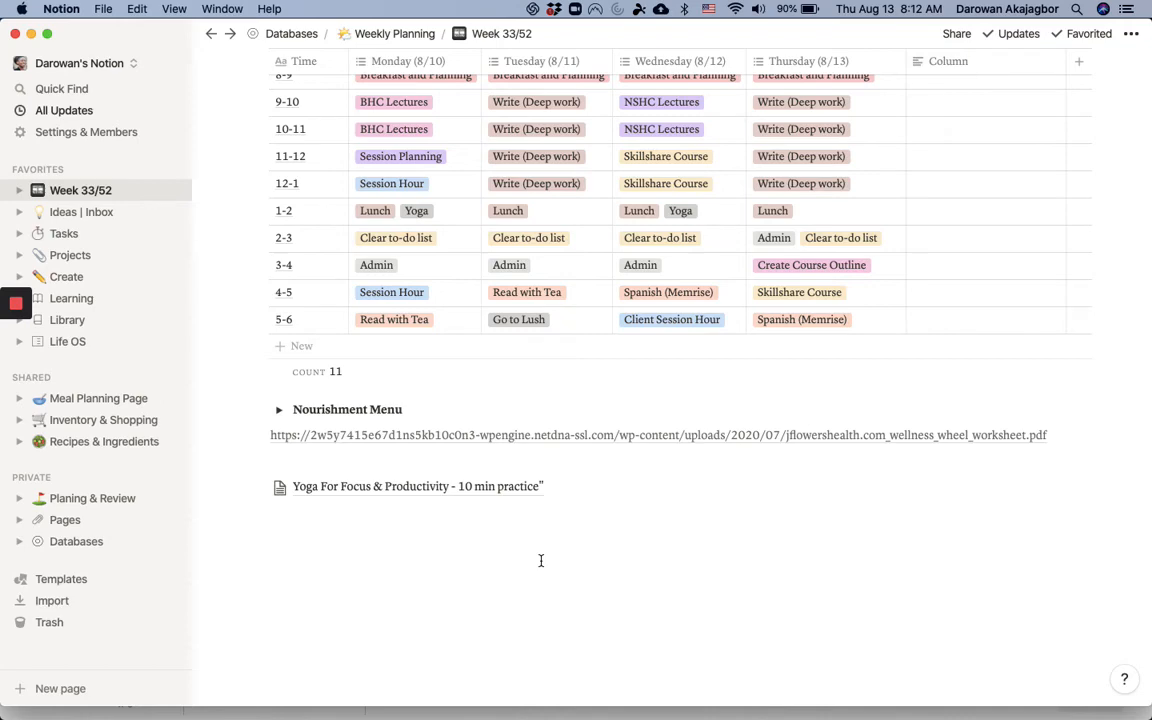
scroll("up", 3)
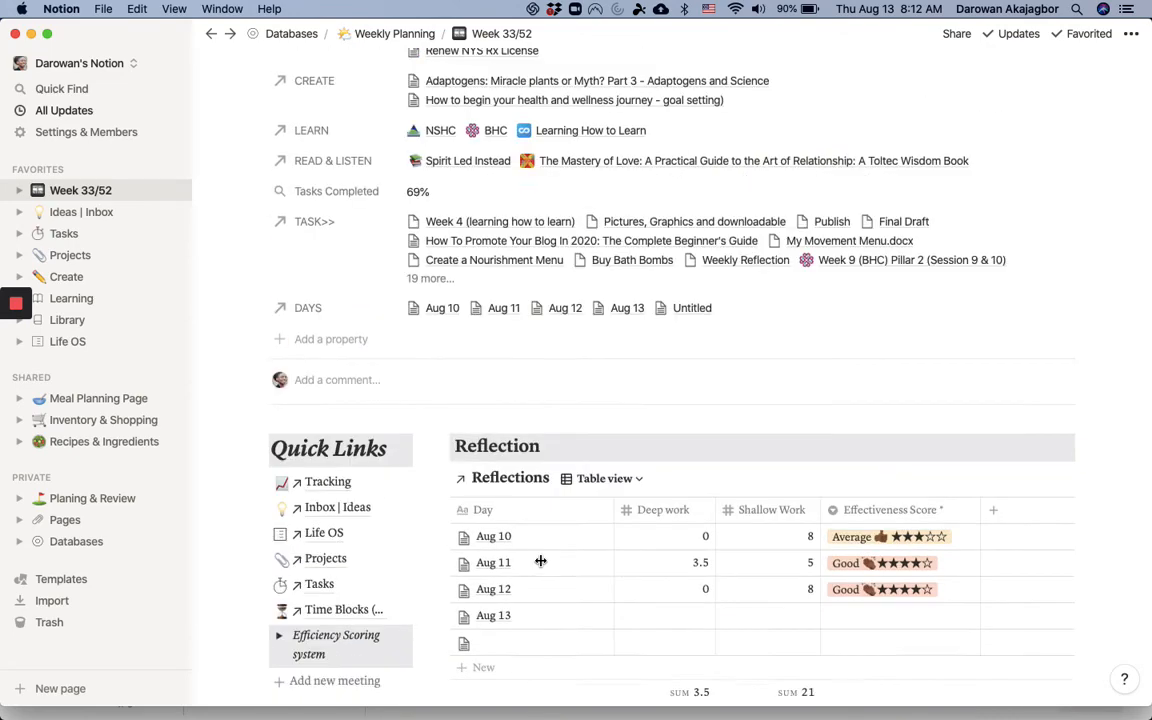
scroll("up", 3)
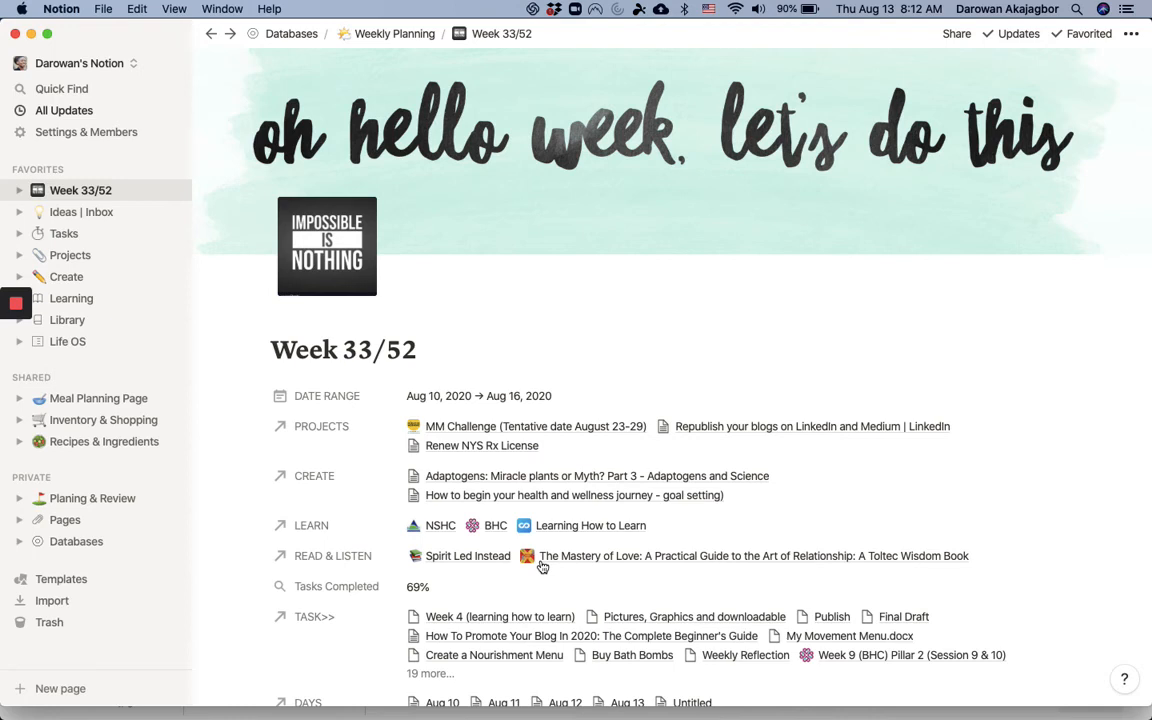
Go to the Planing & Review page and look over the Weekly Planning table down to Weekly Reflections.
left_click(92, 498)
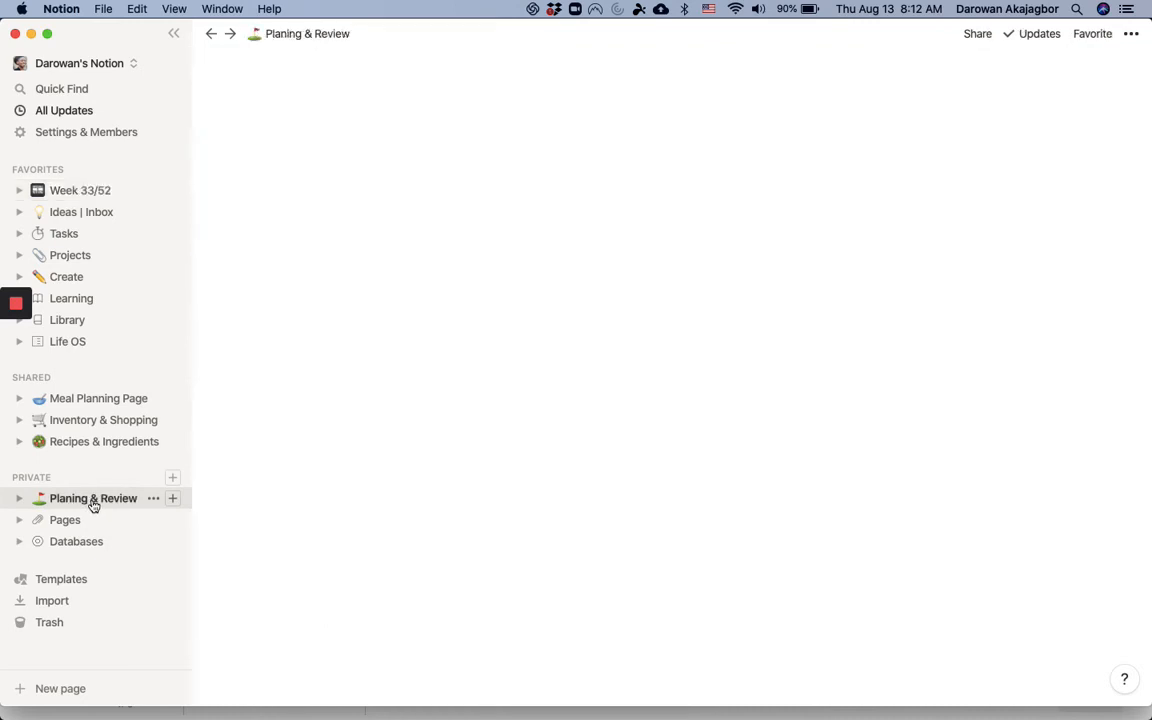
left_click(92, 498)
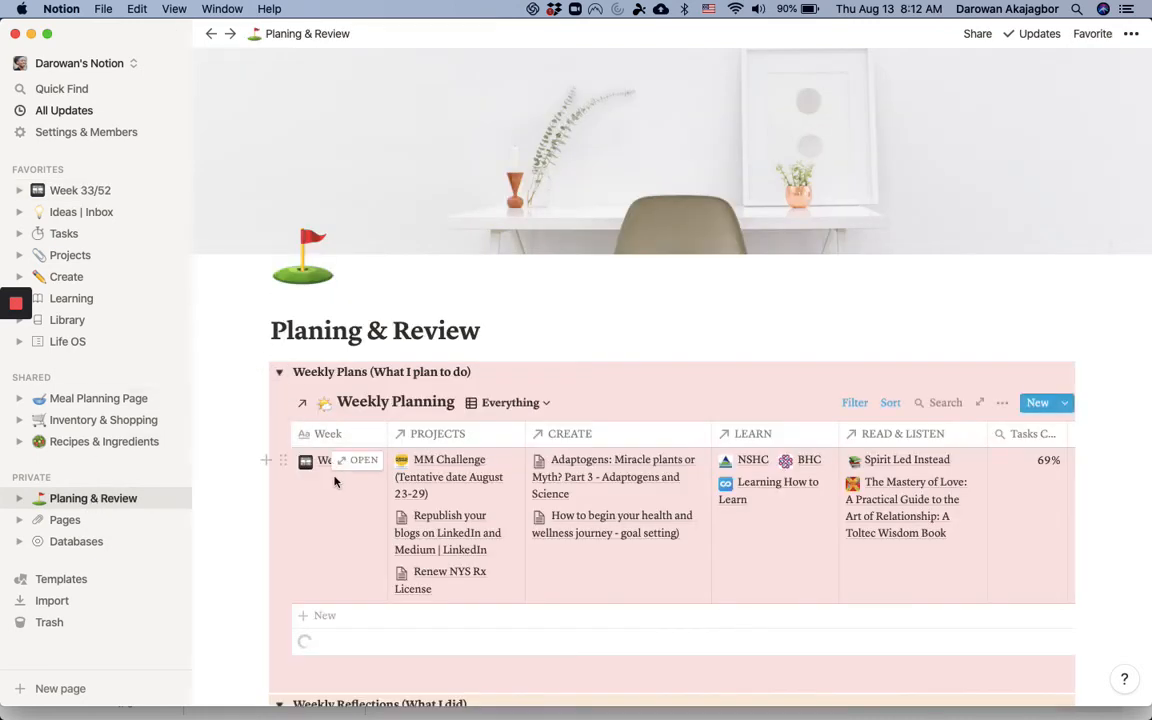
scroll("down", 3)
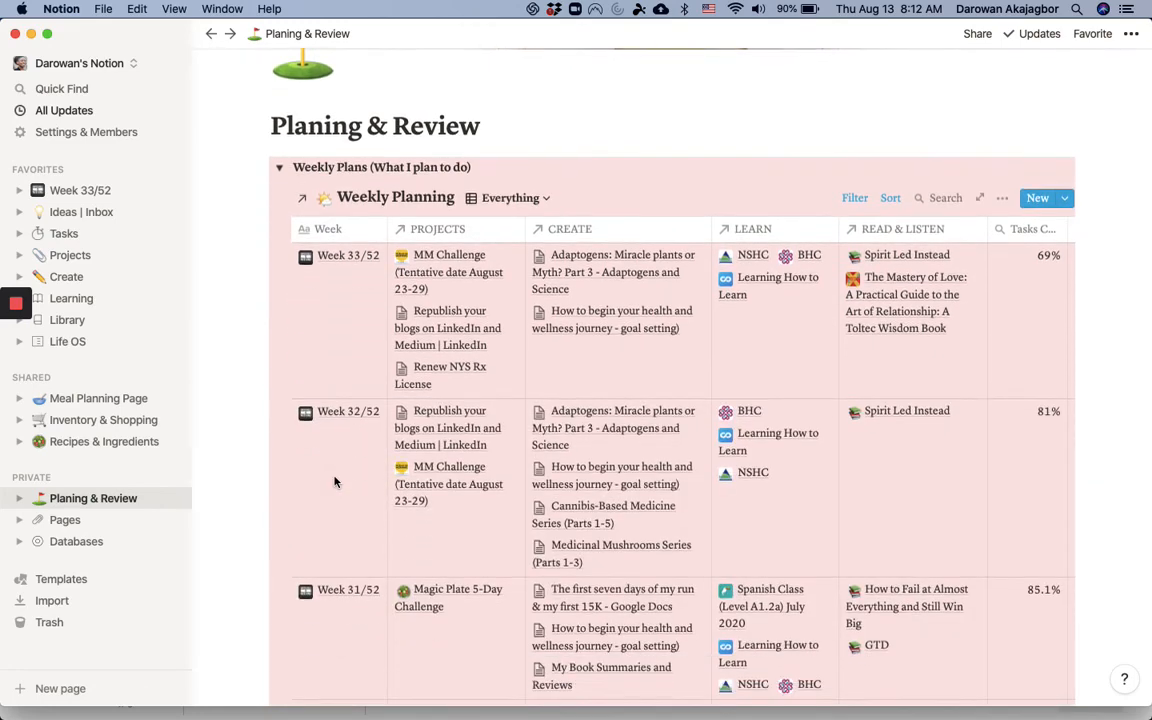
scroll("down", 3)
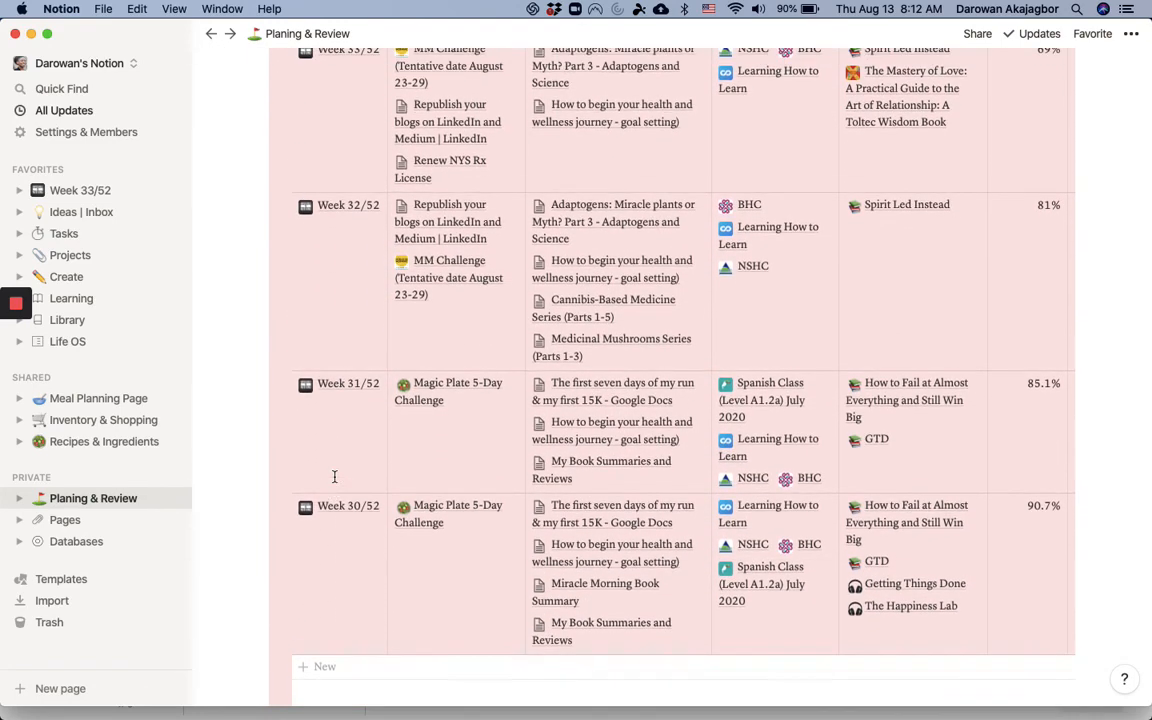
scroll("up", 3)
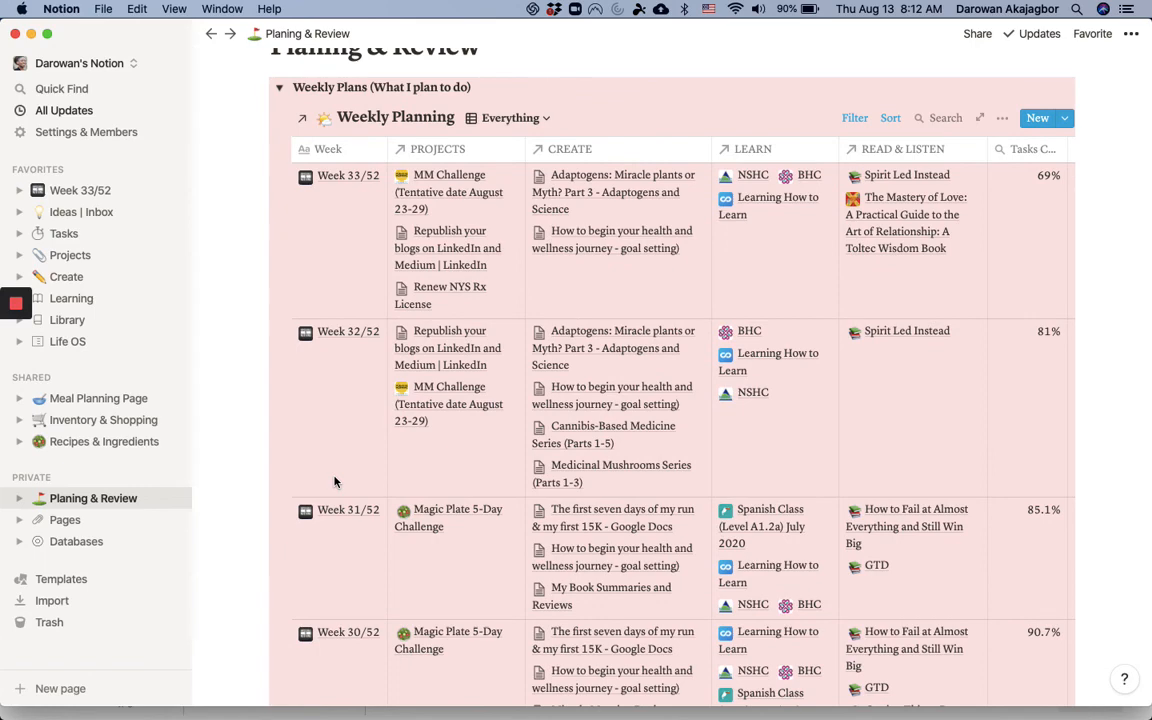
scroll("down", 3)
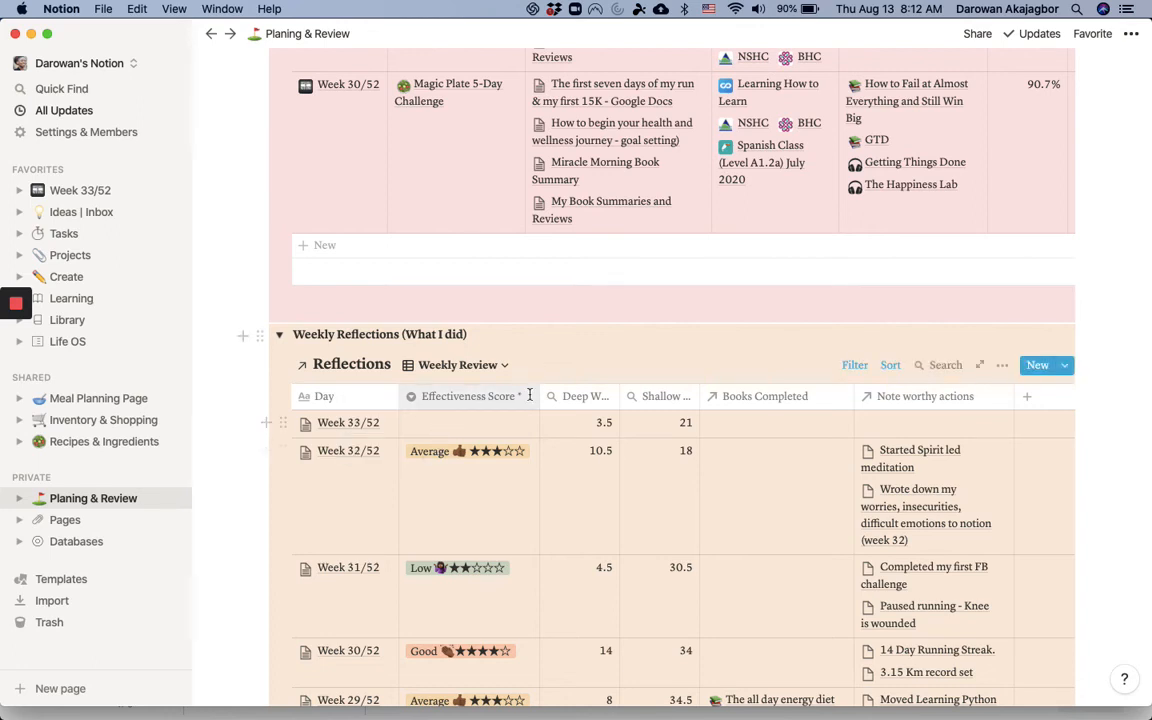
scroll("down", 3)
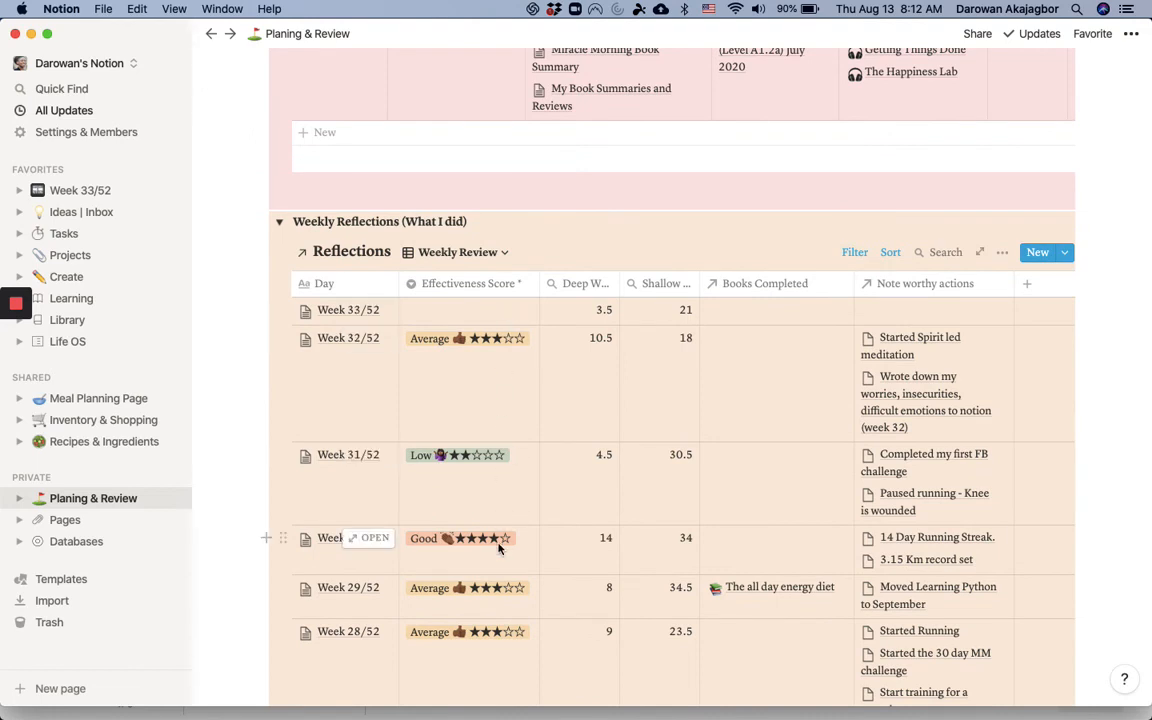
mouse_move(636, 330)
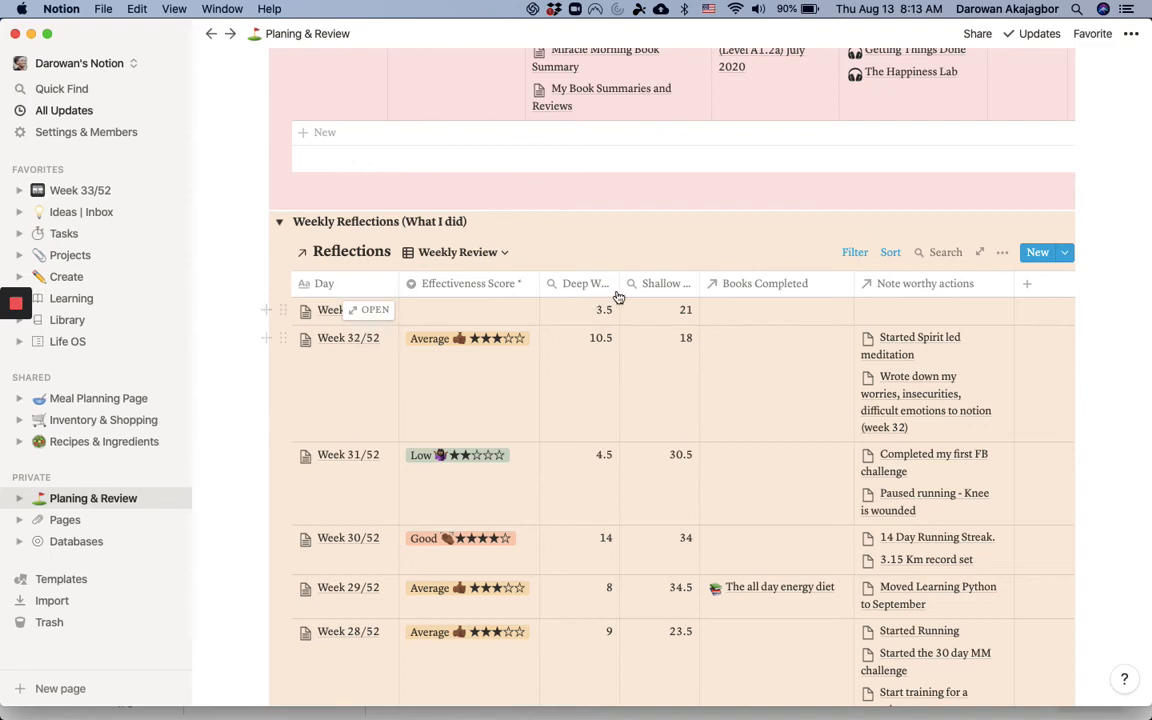
mouse_move(616, 394)
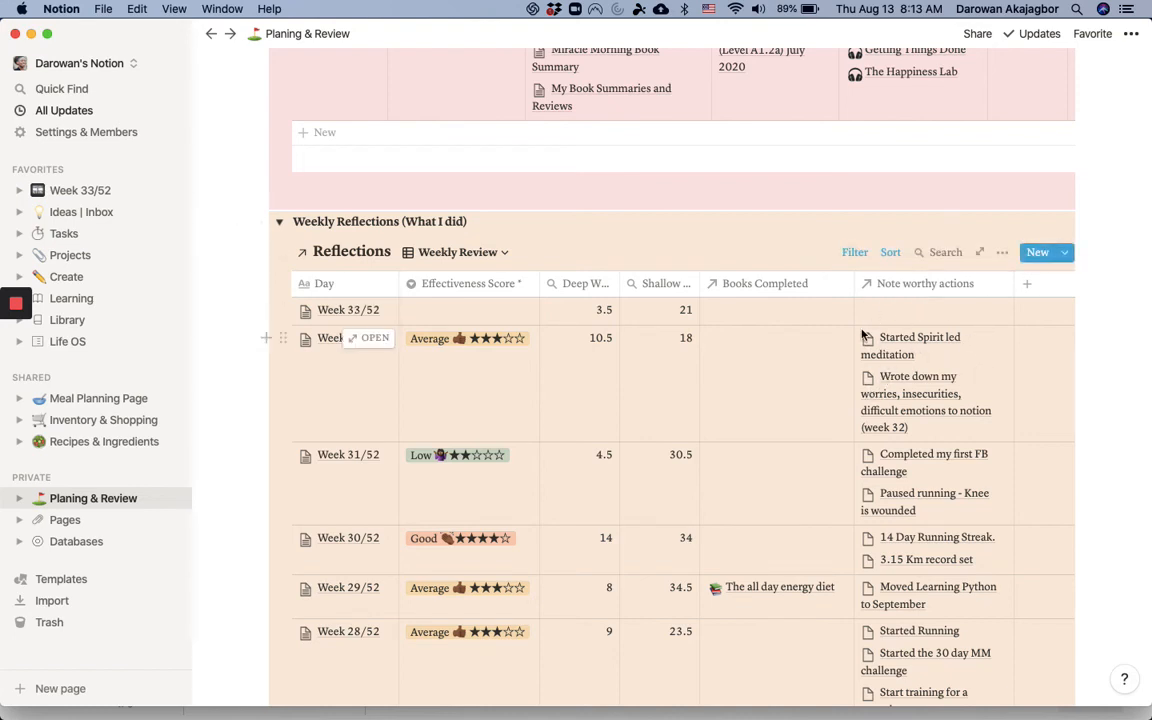
scroll("down", 3)
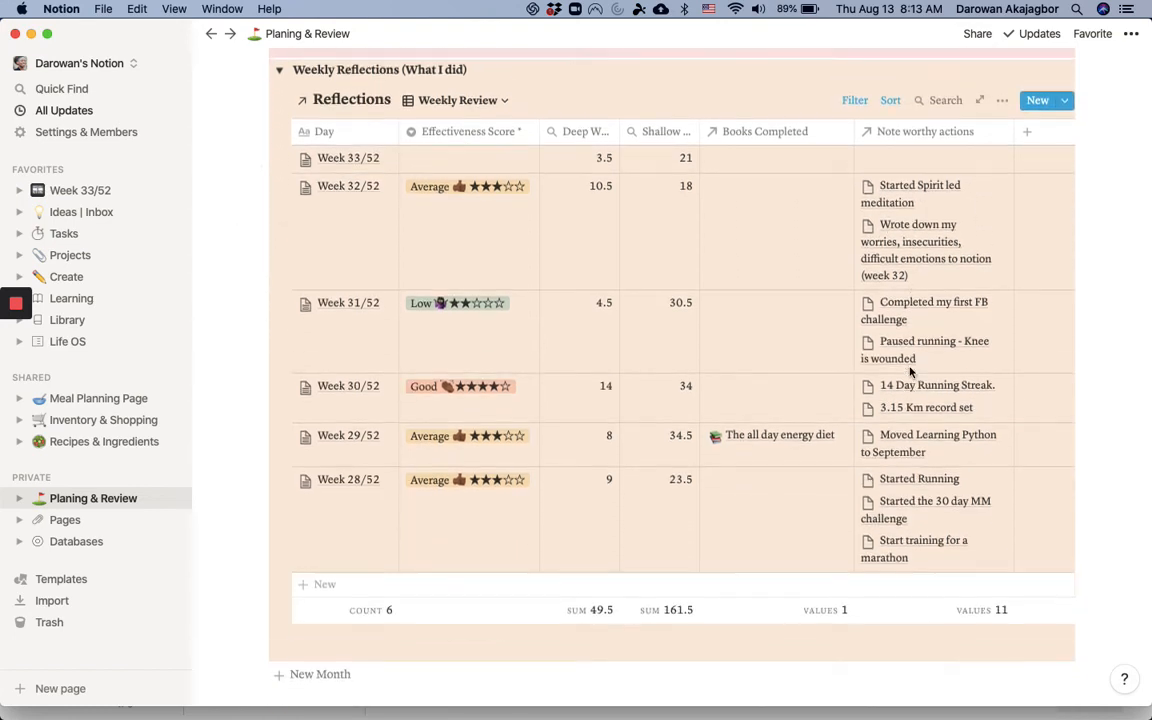
scroll("down", 3)
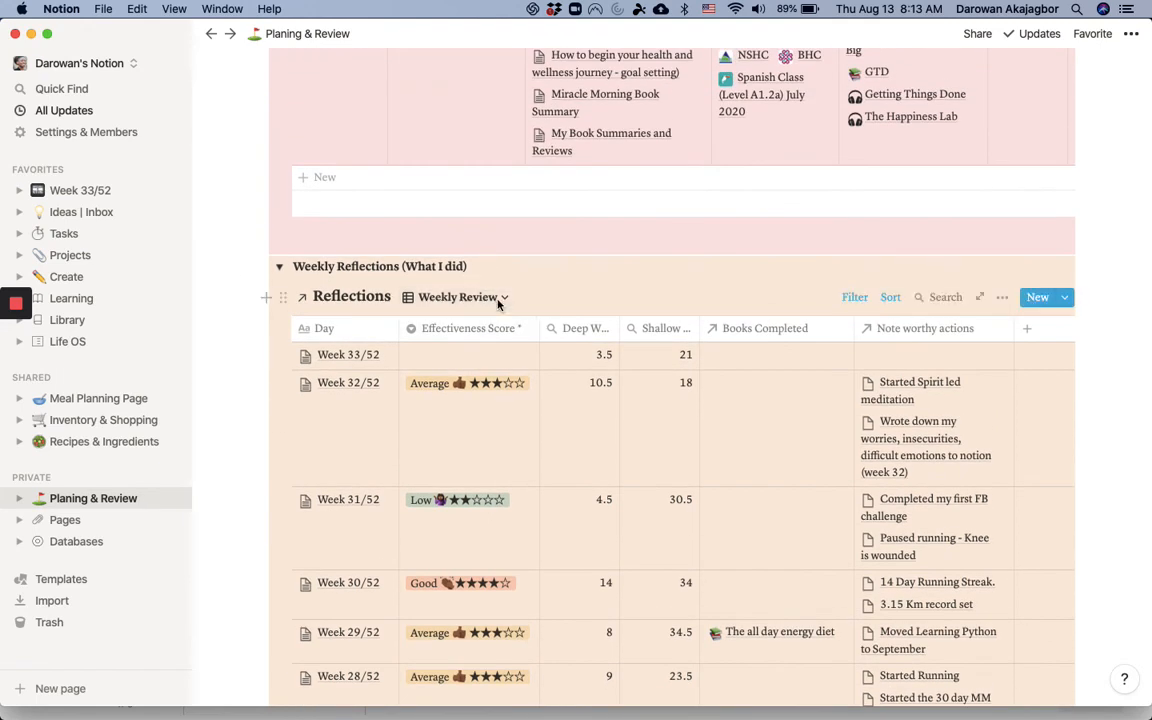
Switch Reflections to the Monthly Review view, listing July 2020's book, projects and creative work.
left_click(464, 296)
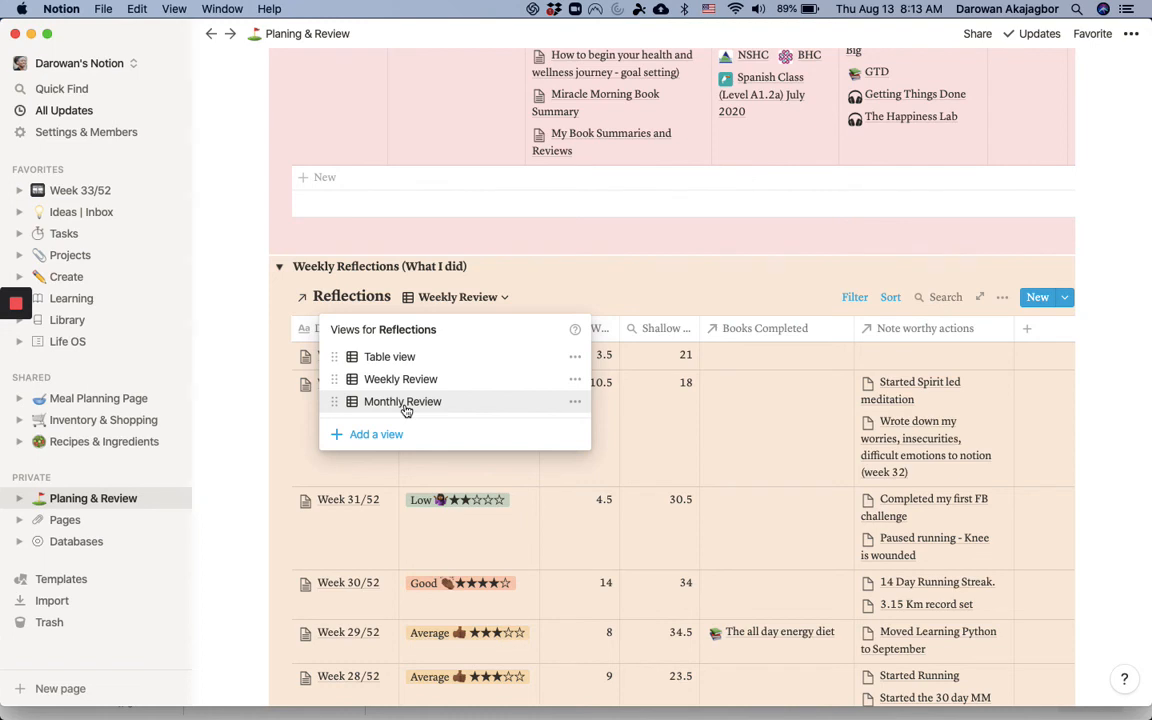
left_click(402, 400)
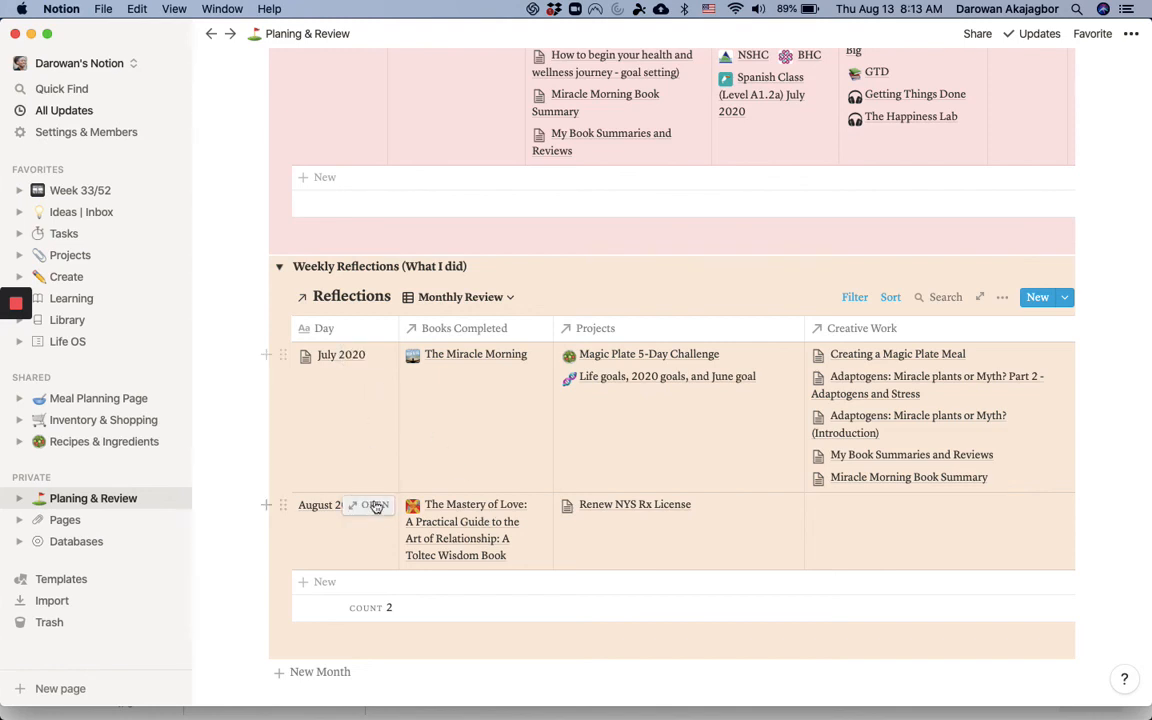
mouse_move(408, 424)
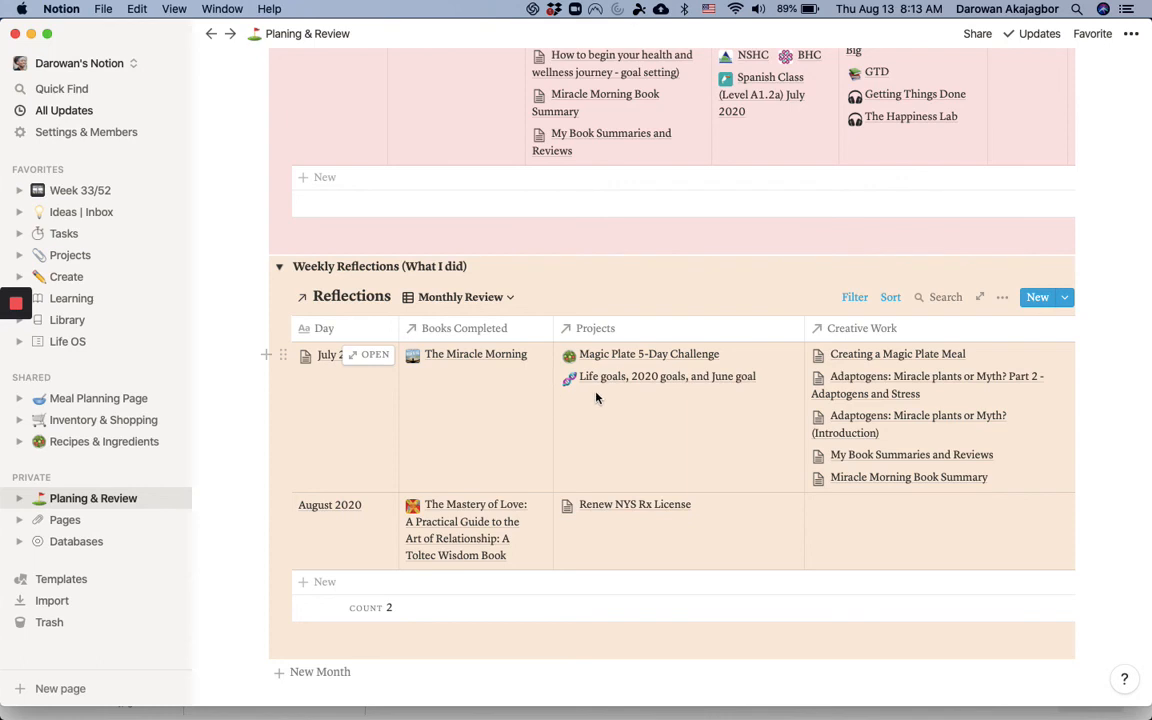
mouse_move(540, 360)
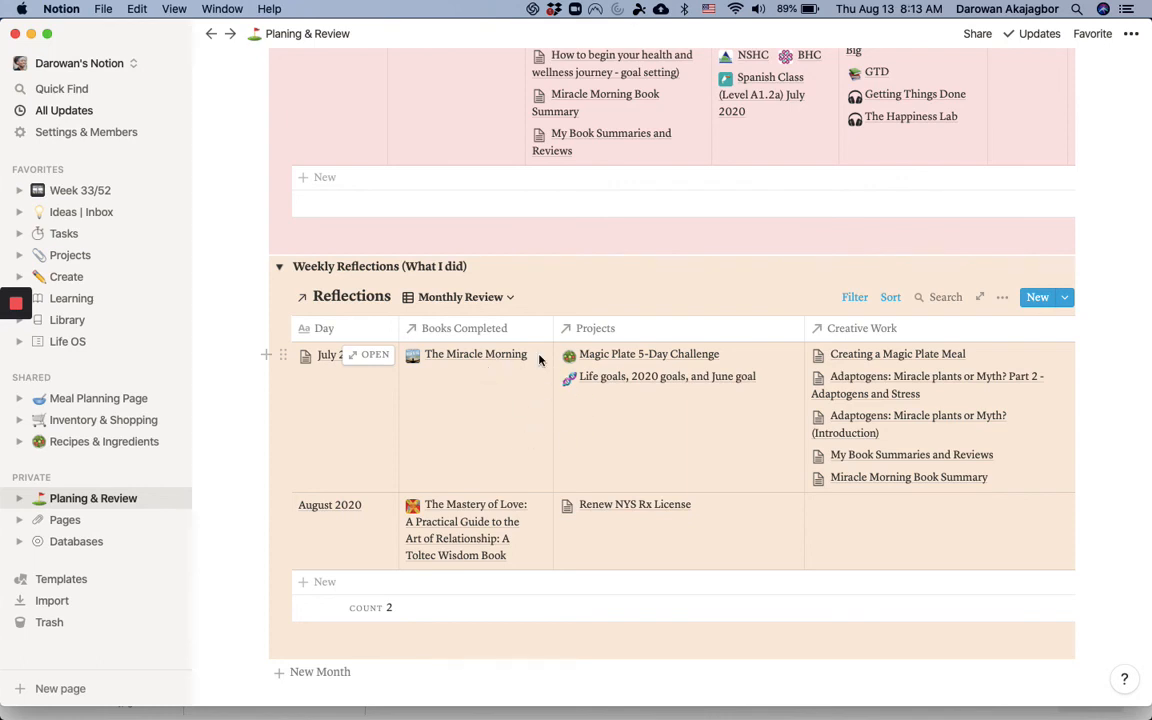
mouse_move(628, 448)
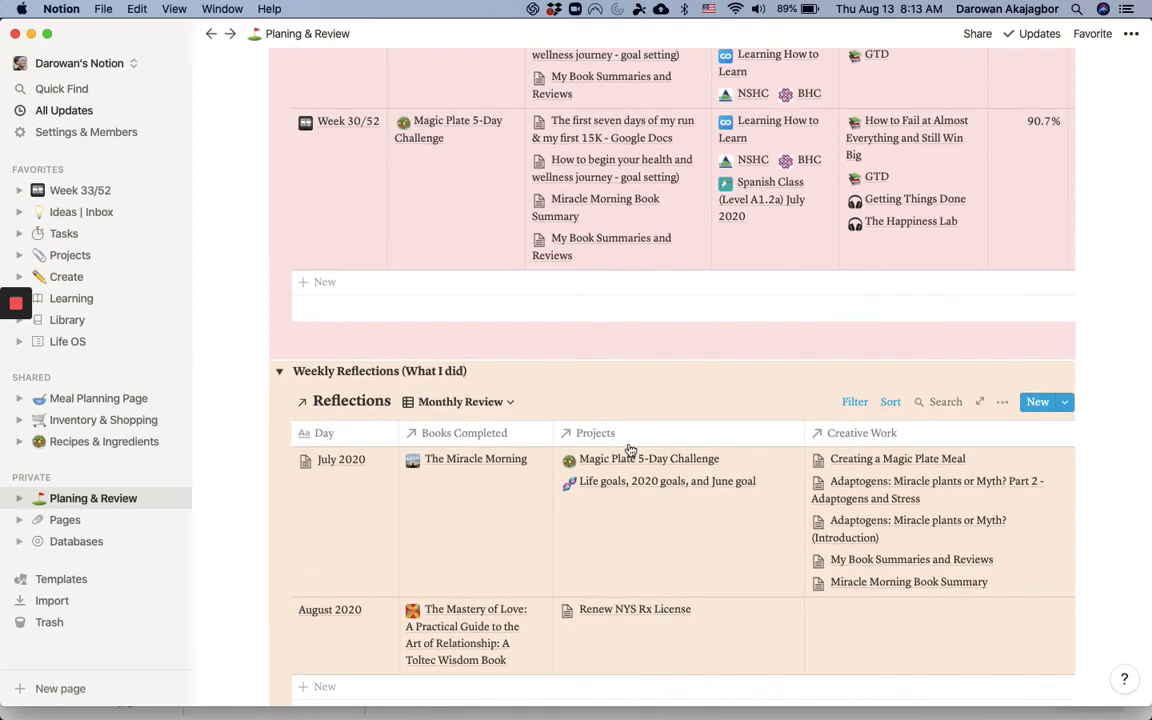
scroll("up", 3)
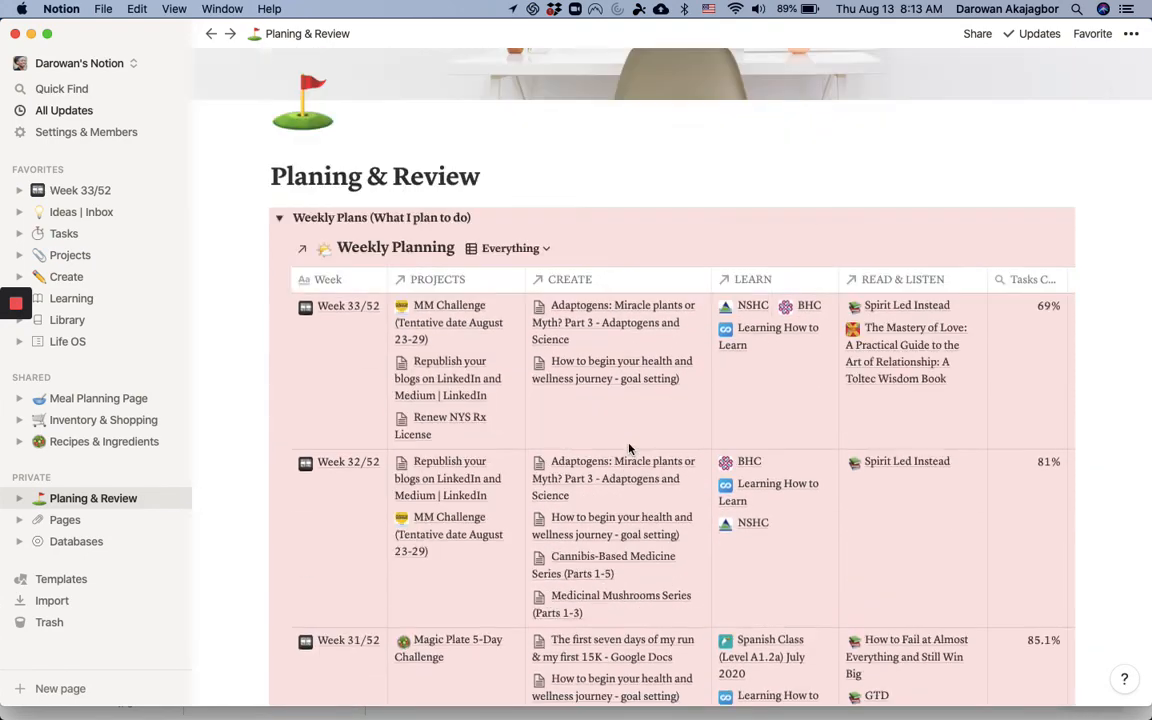
scroll("up", 3)
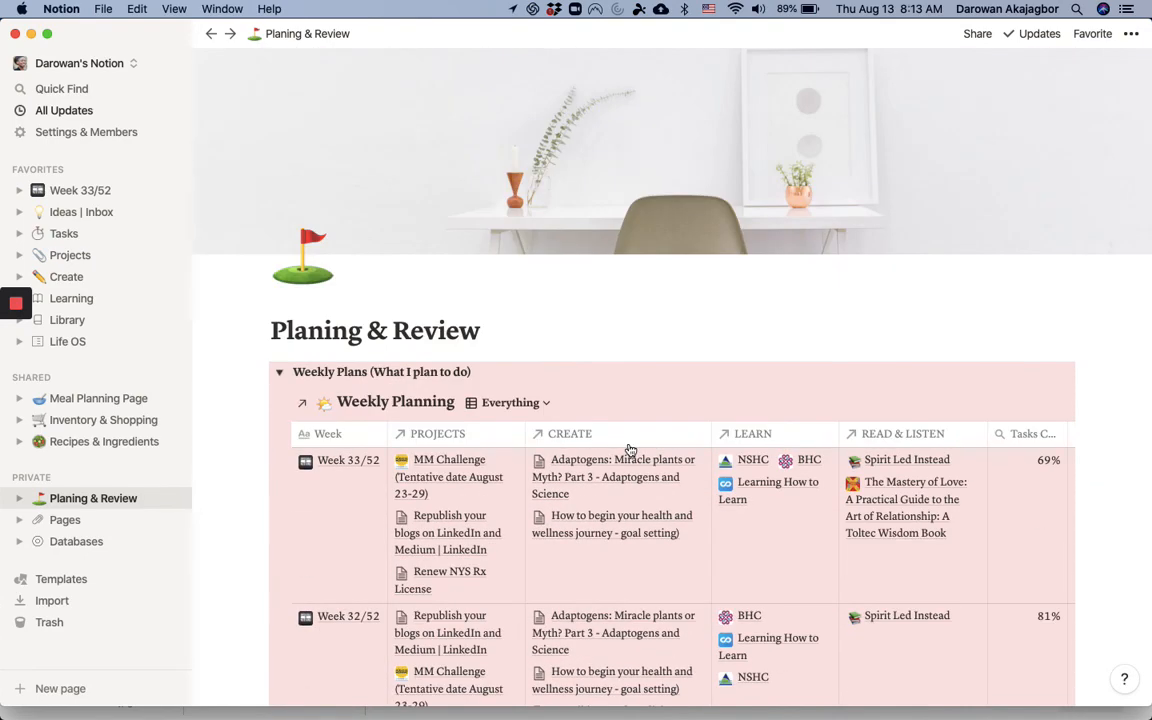
scroll("down", 3)
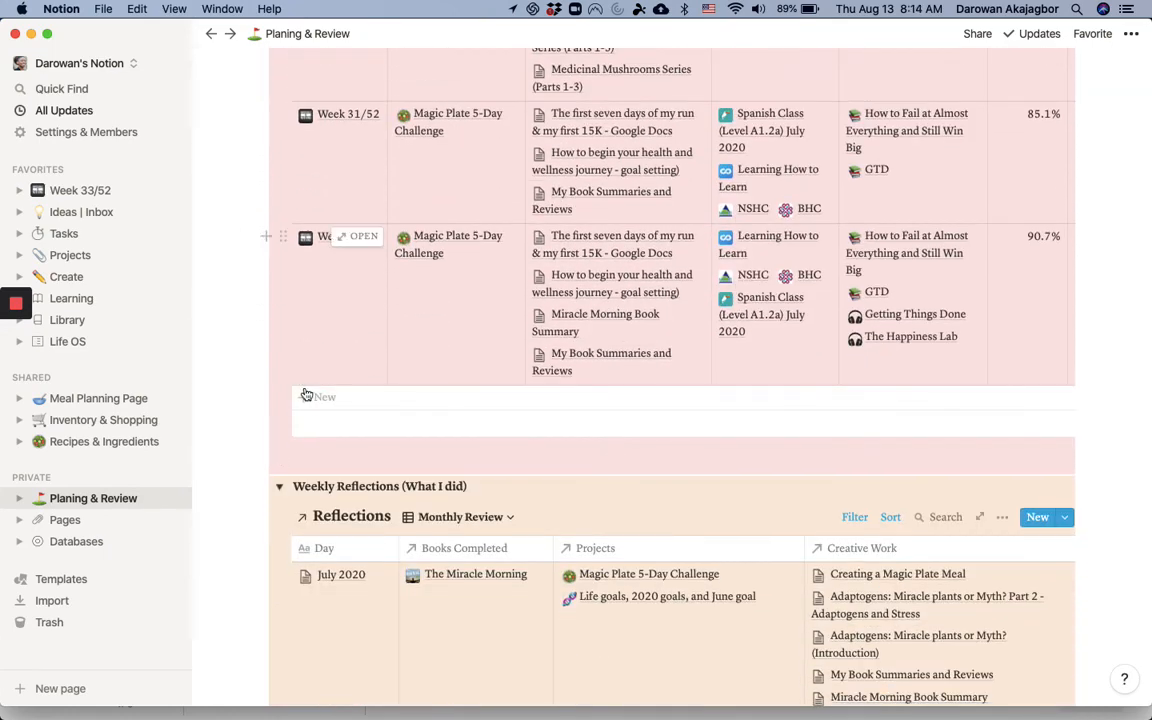
left_click(324, 396)
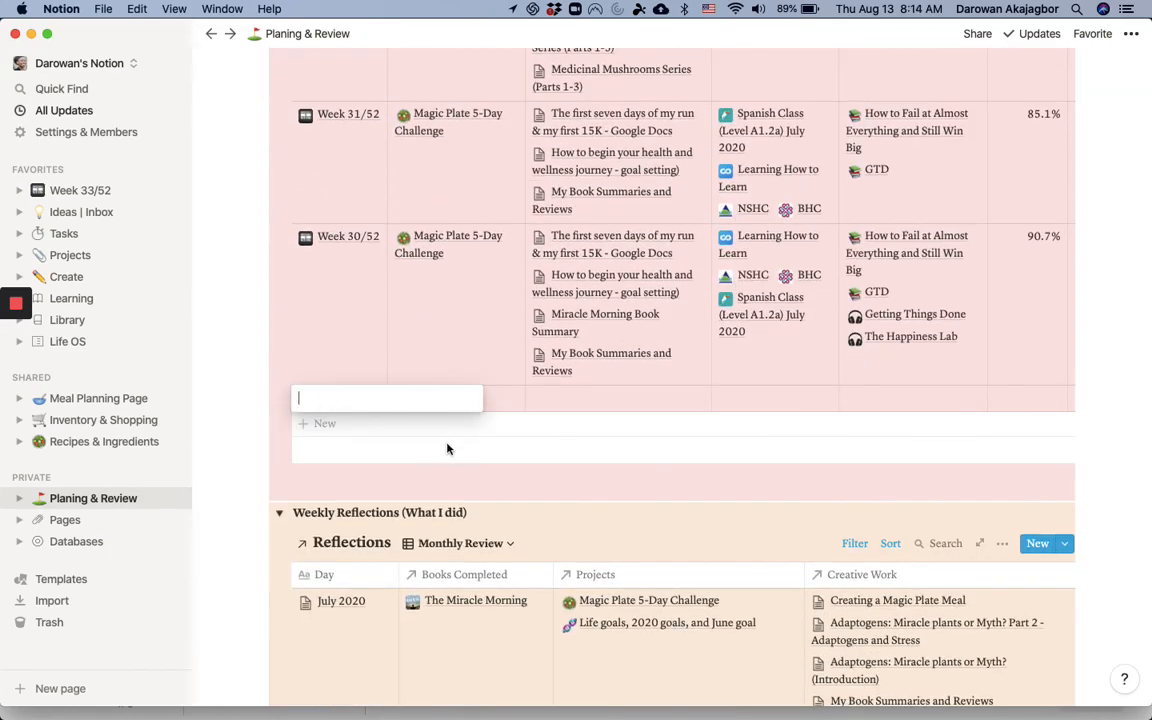
left_click(324, 424)
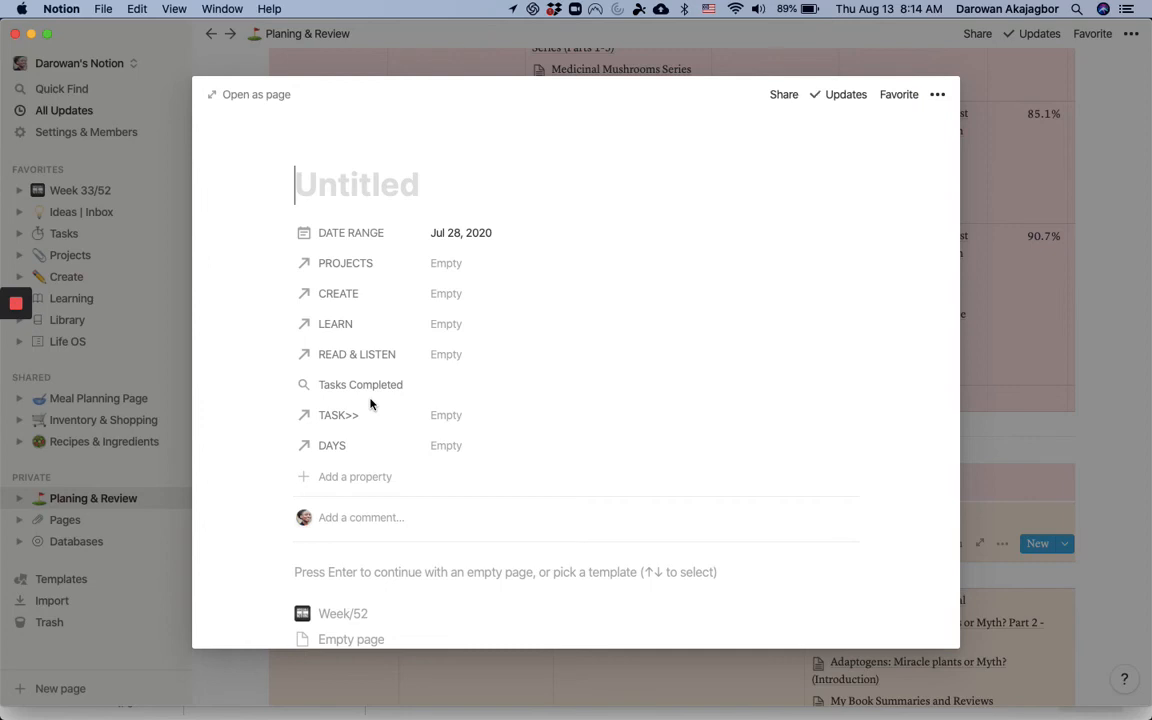
scroll("down", 3)
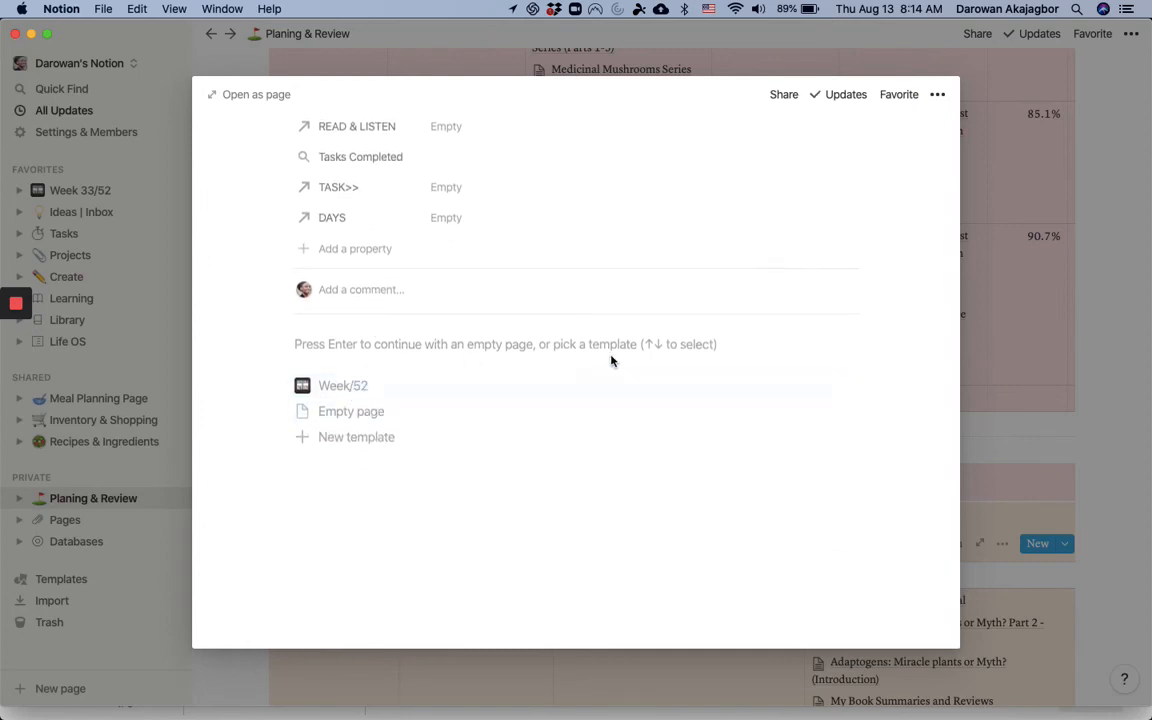
mouse_move(344, 384)
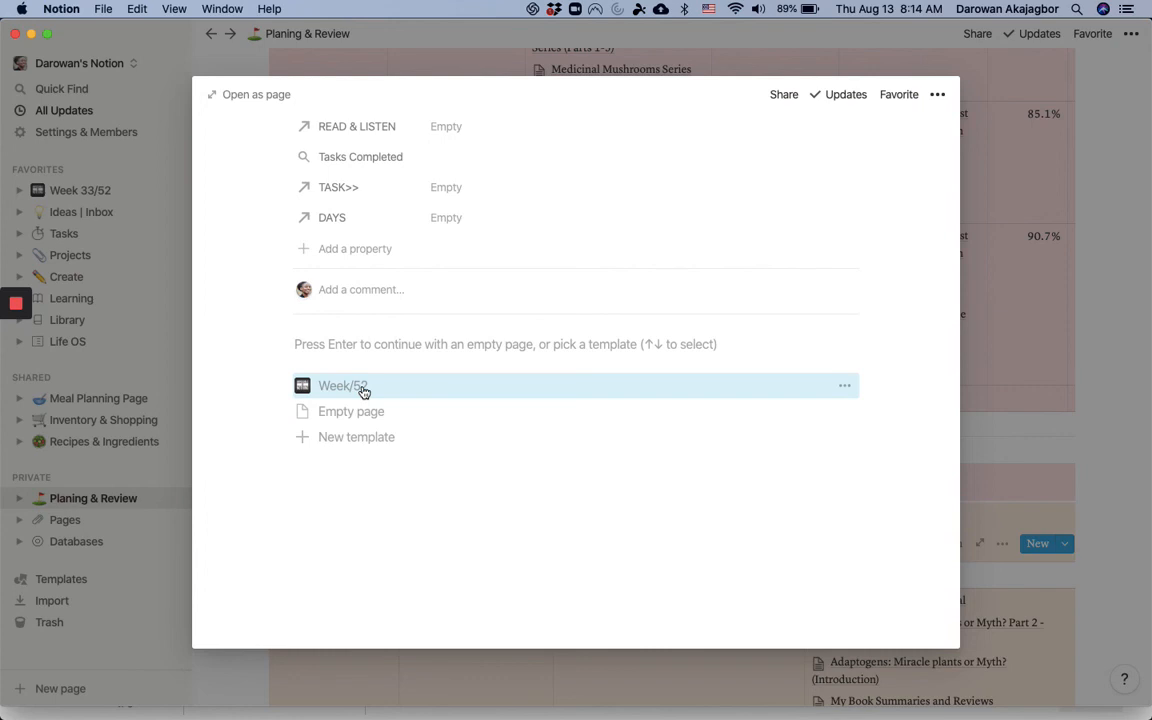
left_click(342, 384)
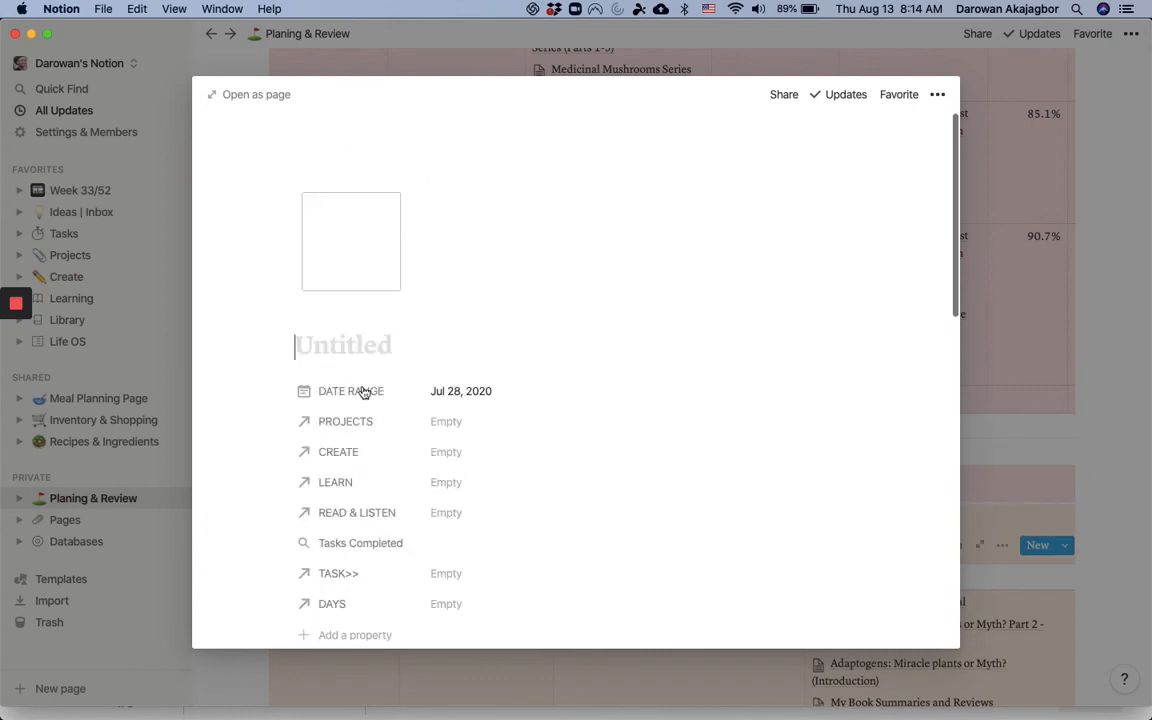
left_click(936, 94)
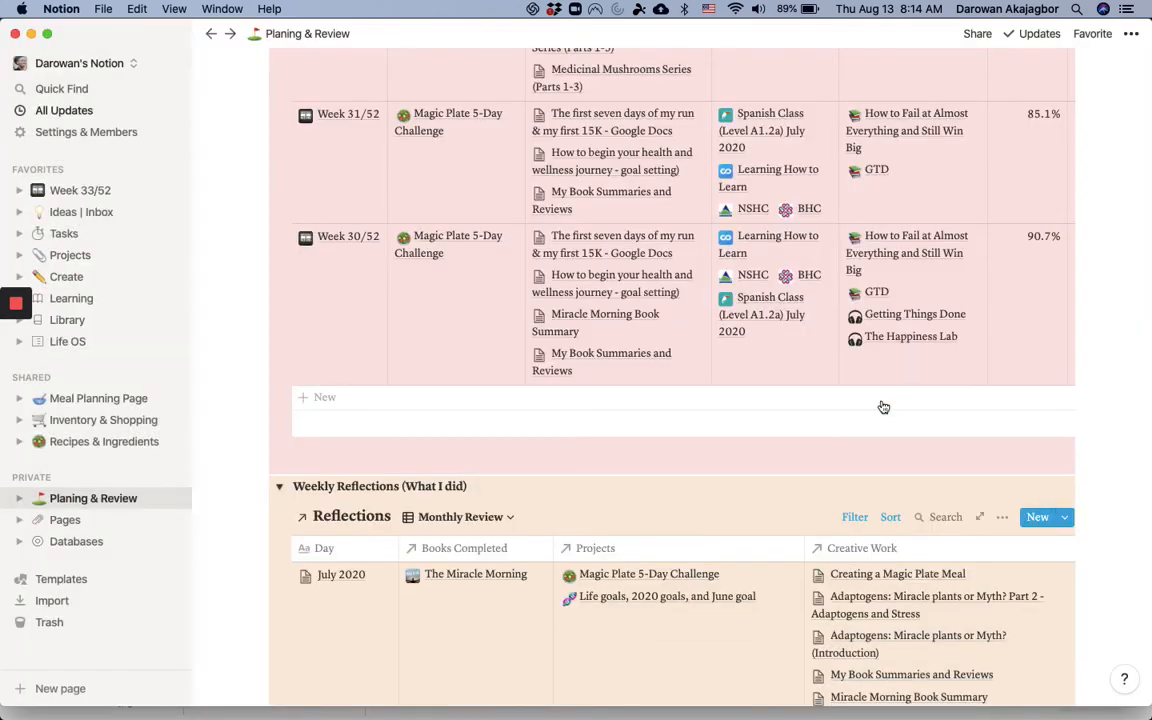
scroll("up", 3)
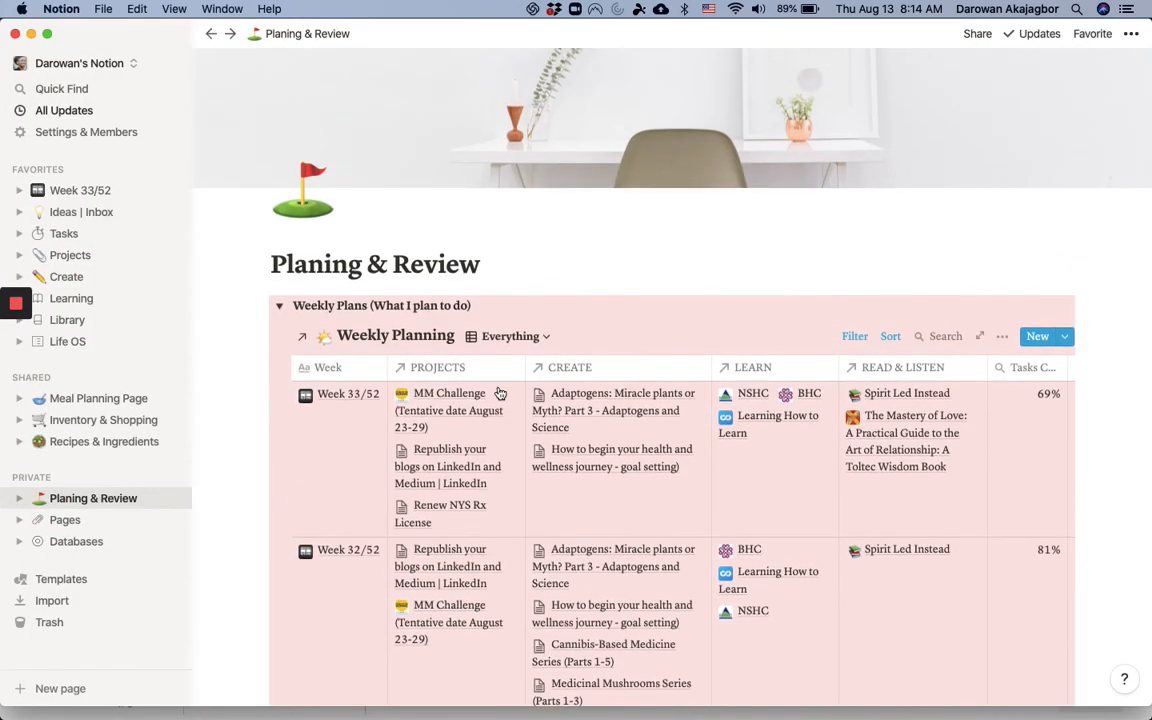
scroll("down", 3)
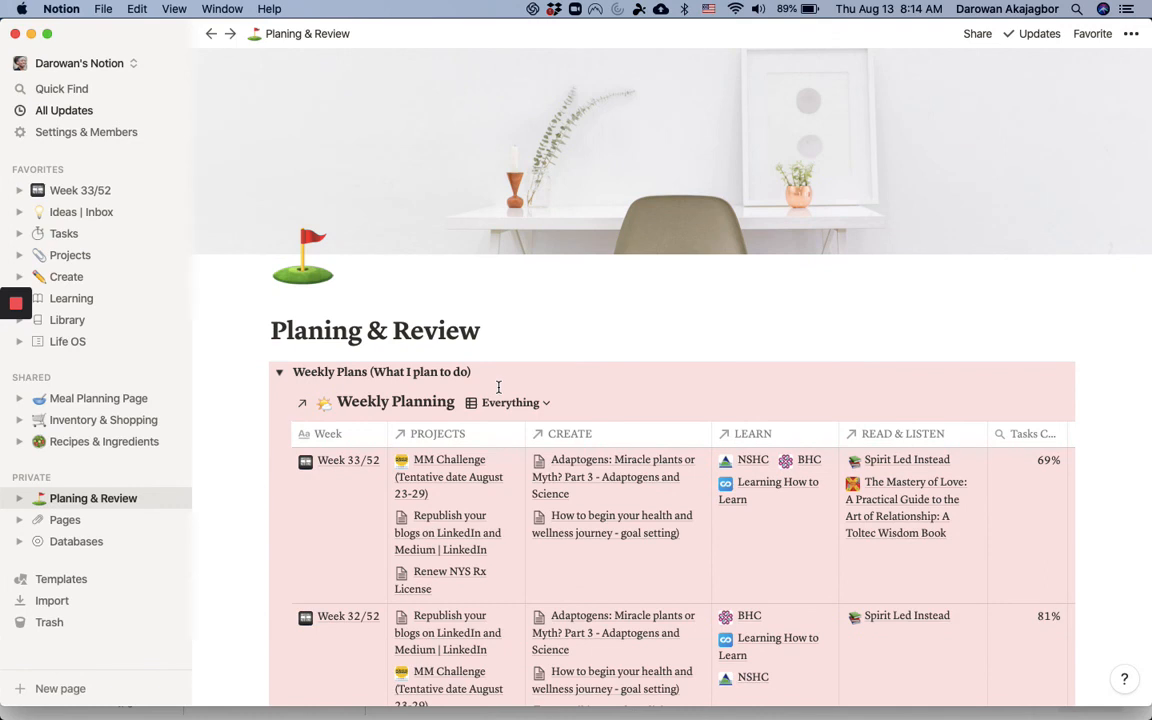